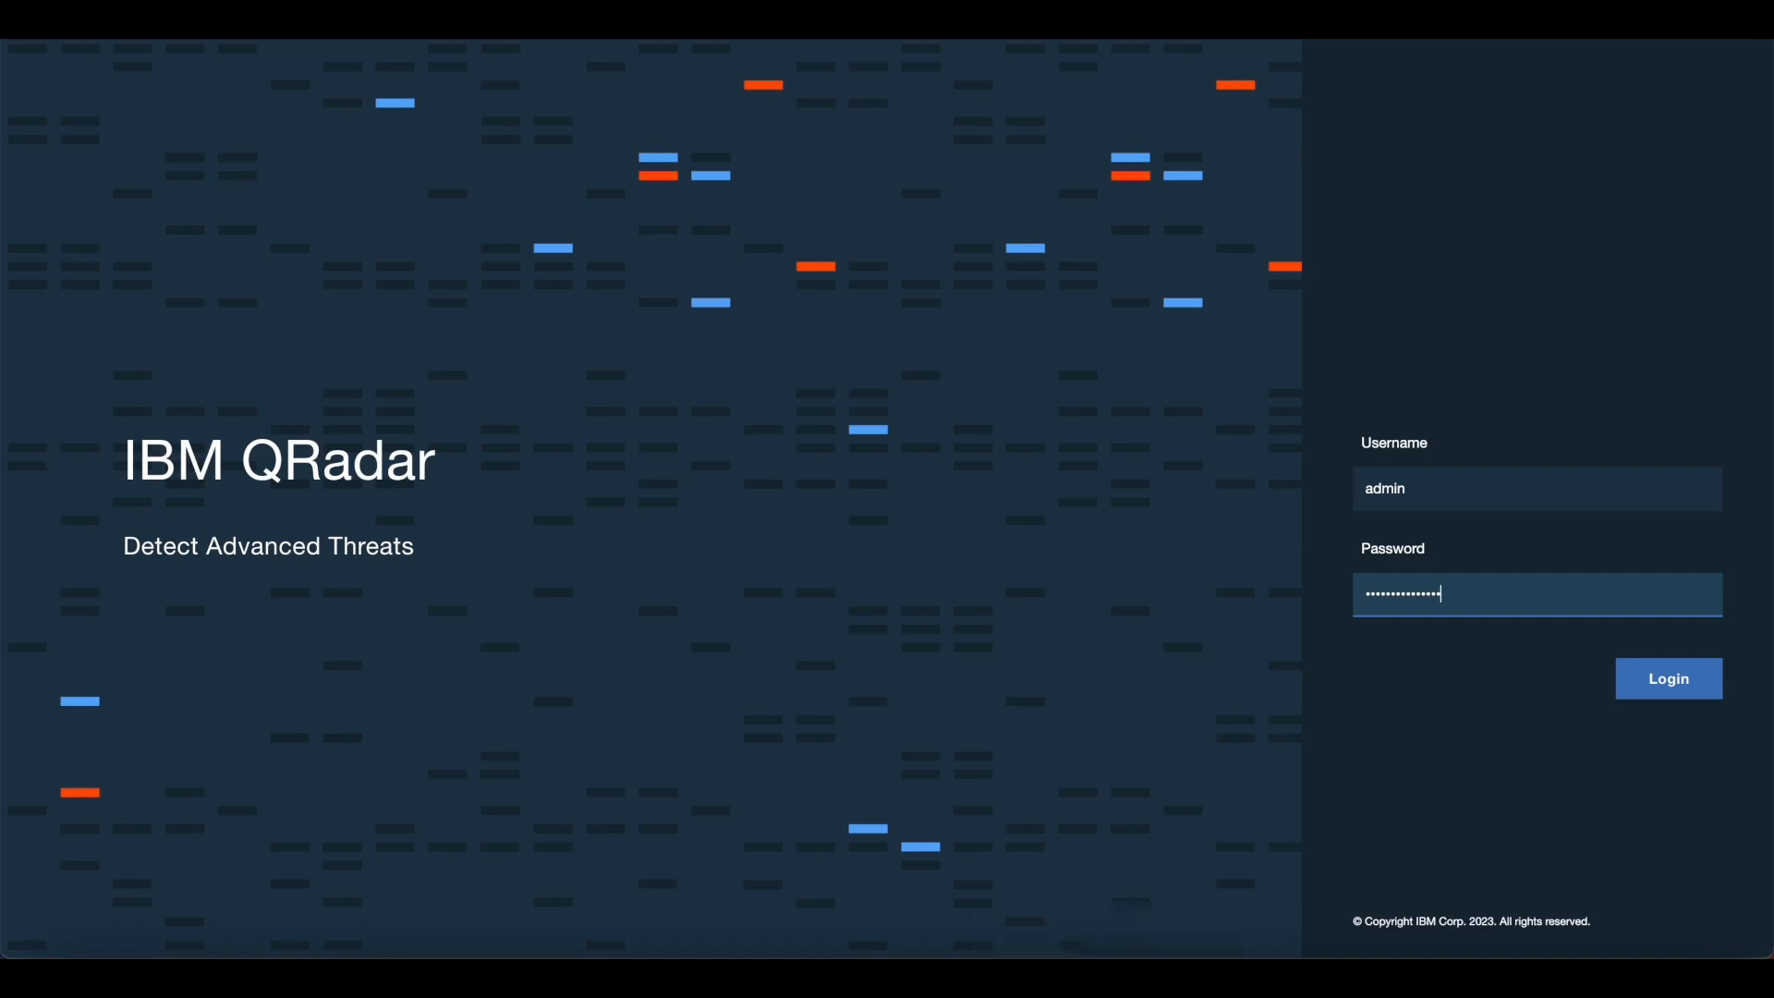
Sign in to the QRadar console with the entered username and password
{"action": "left_click", "coordinate": [1669, 679]}
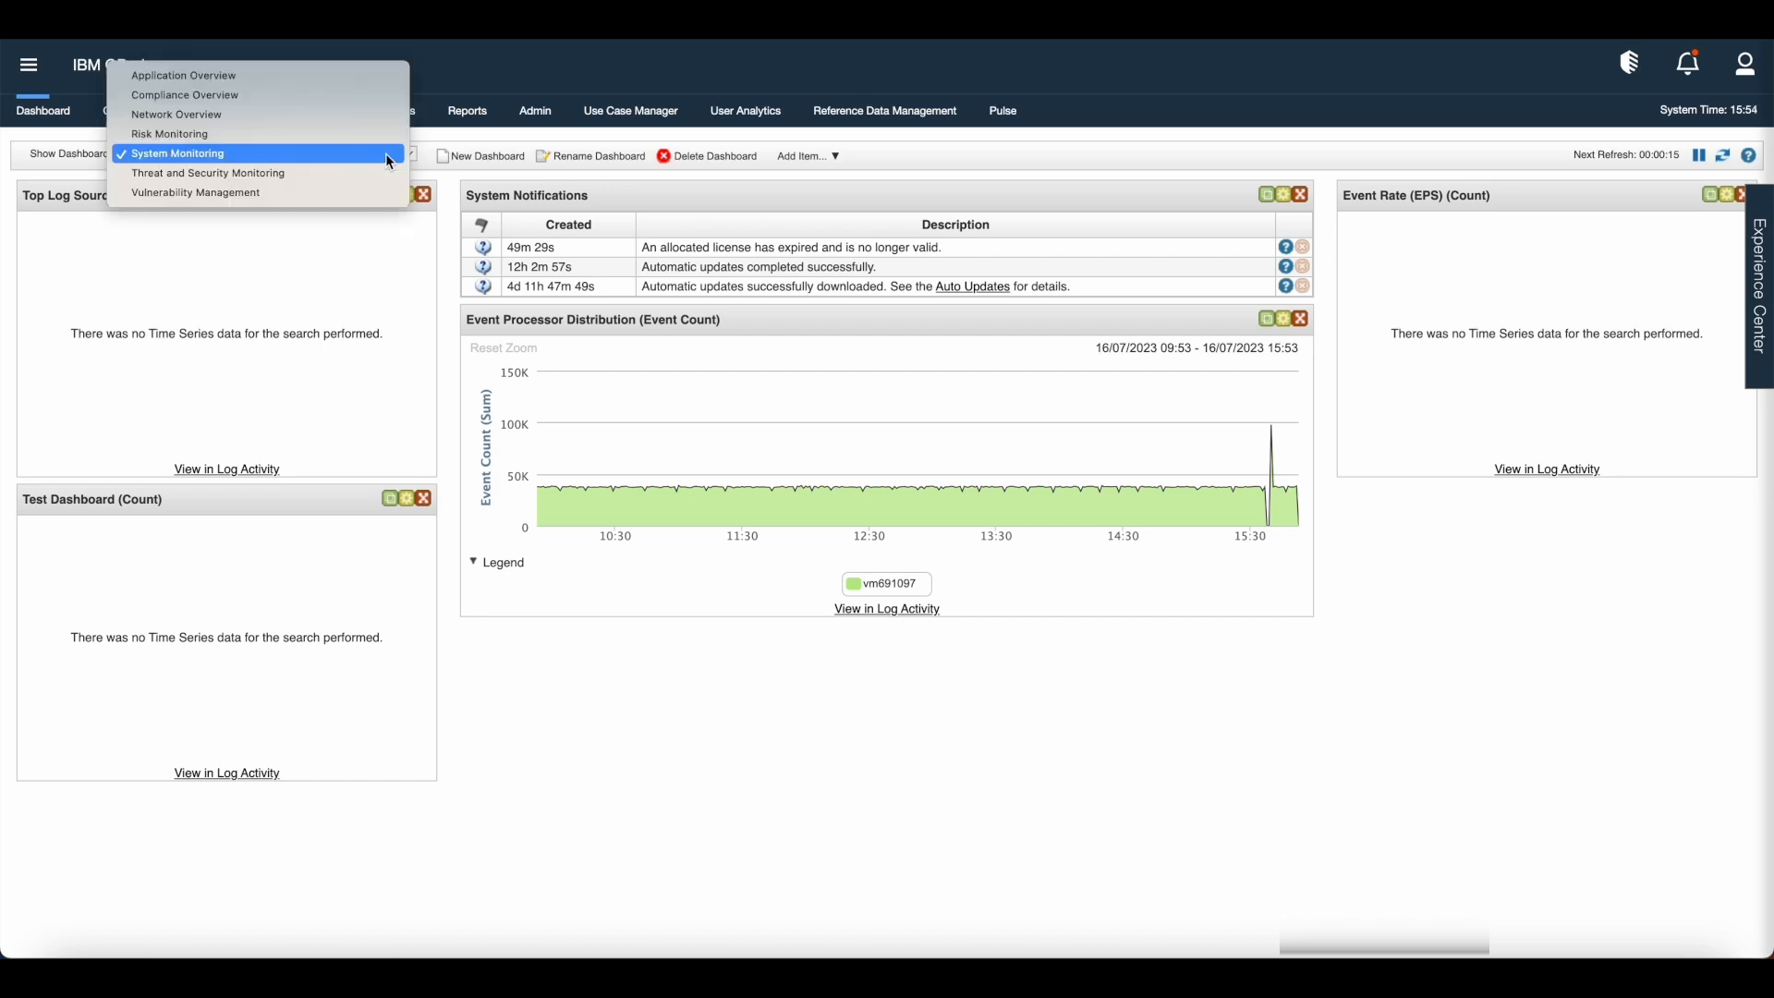
{"action": "mouse_move", "coordinate": [388, 159]}
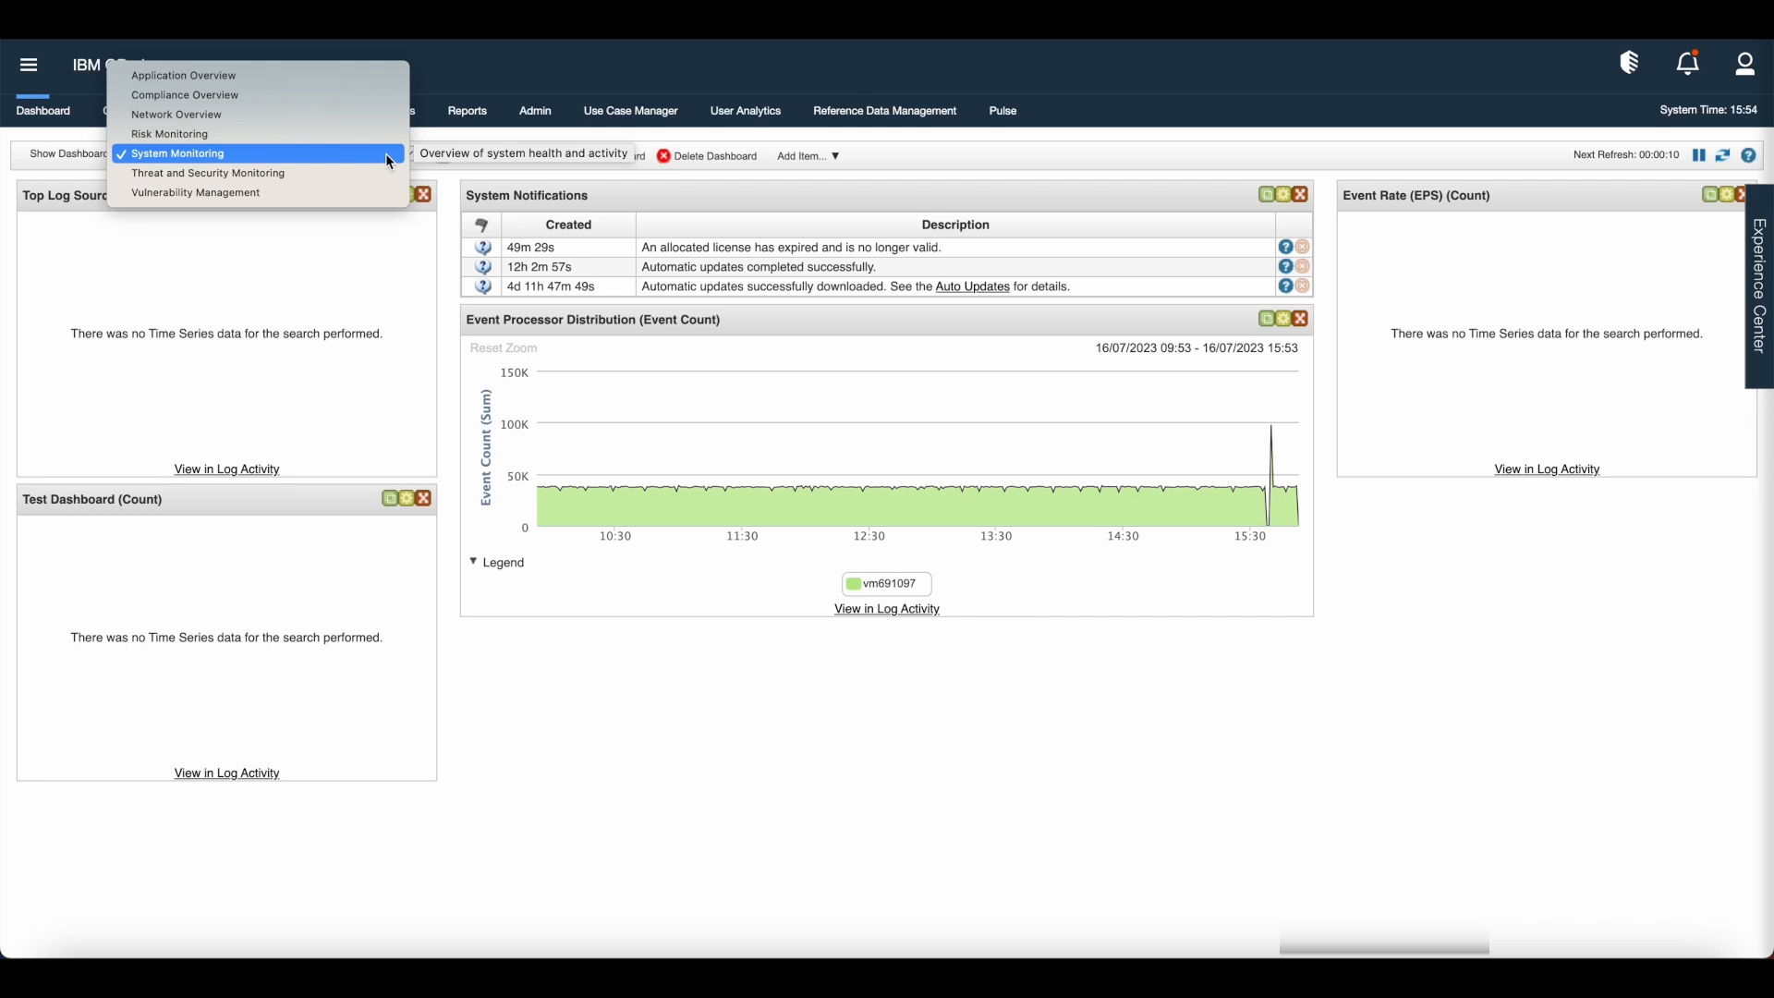
Choose System Monitoring from the Show Dashboard list
{"action": "left_click", "coordinate": [176, 154]}
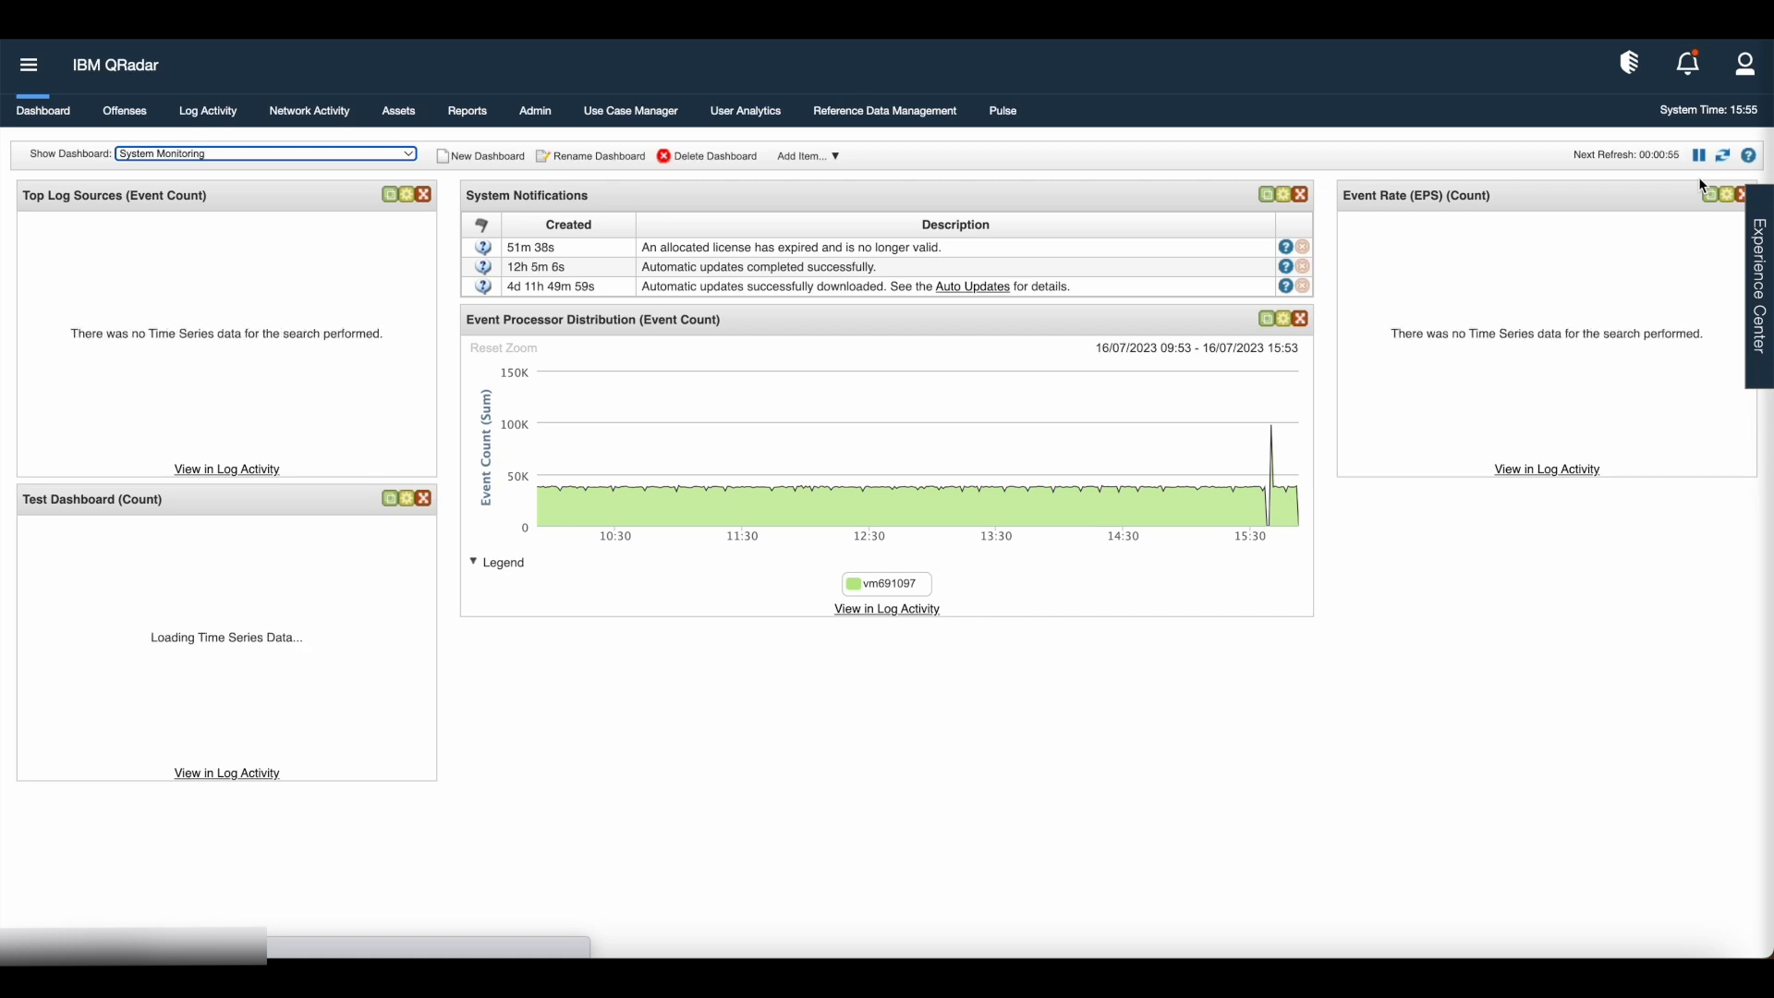
{"action": "mouse_move", "coordinate": [1697, 163]}
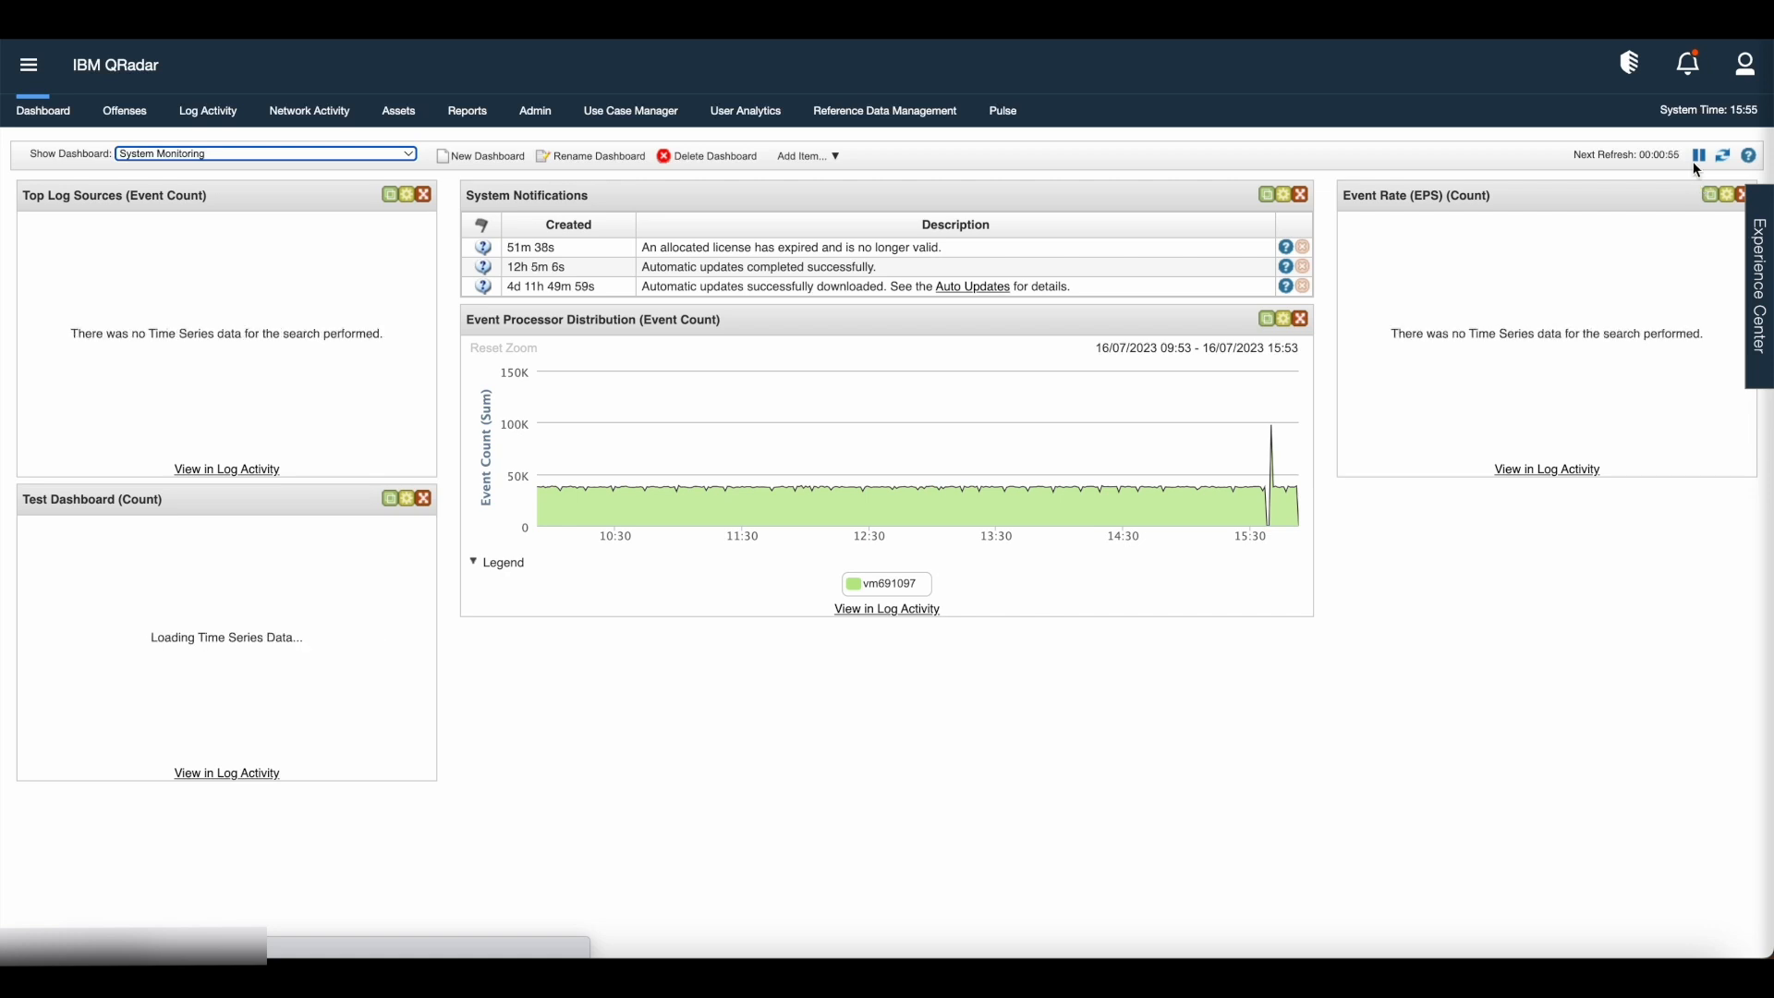
Pause automatic refresh and move the Event Processor Distribution chart back under System Notifications
{"action": "left_click", "coordinate": [1707, 155]}
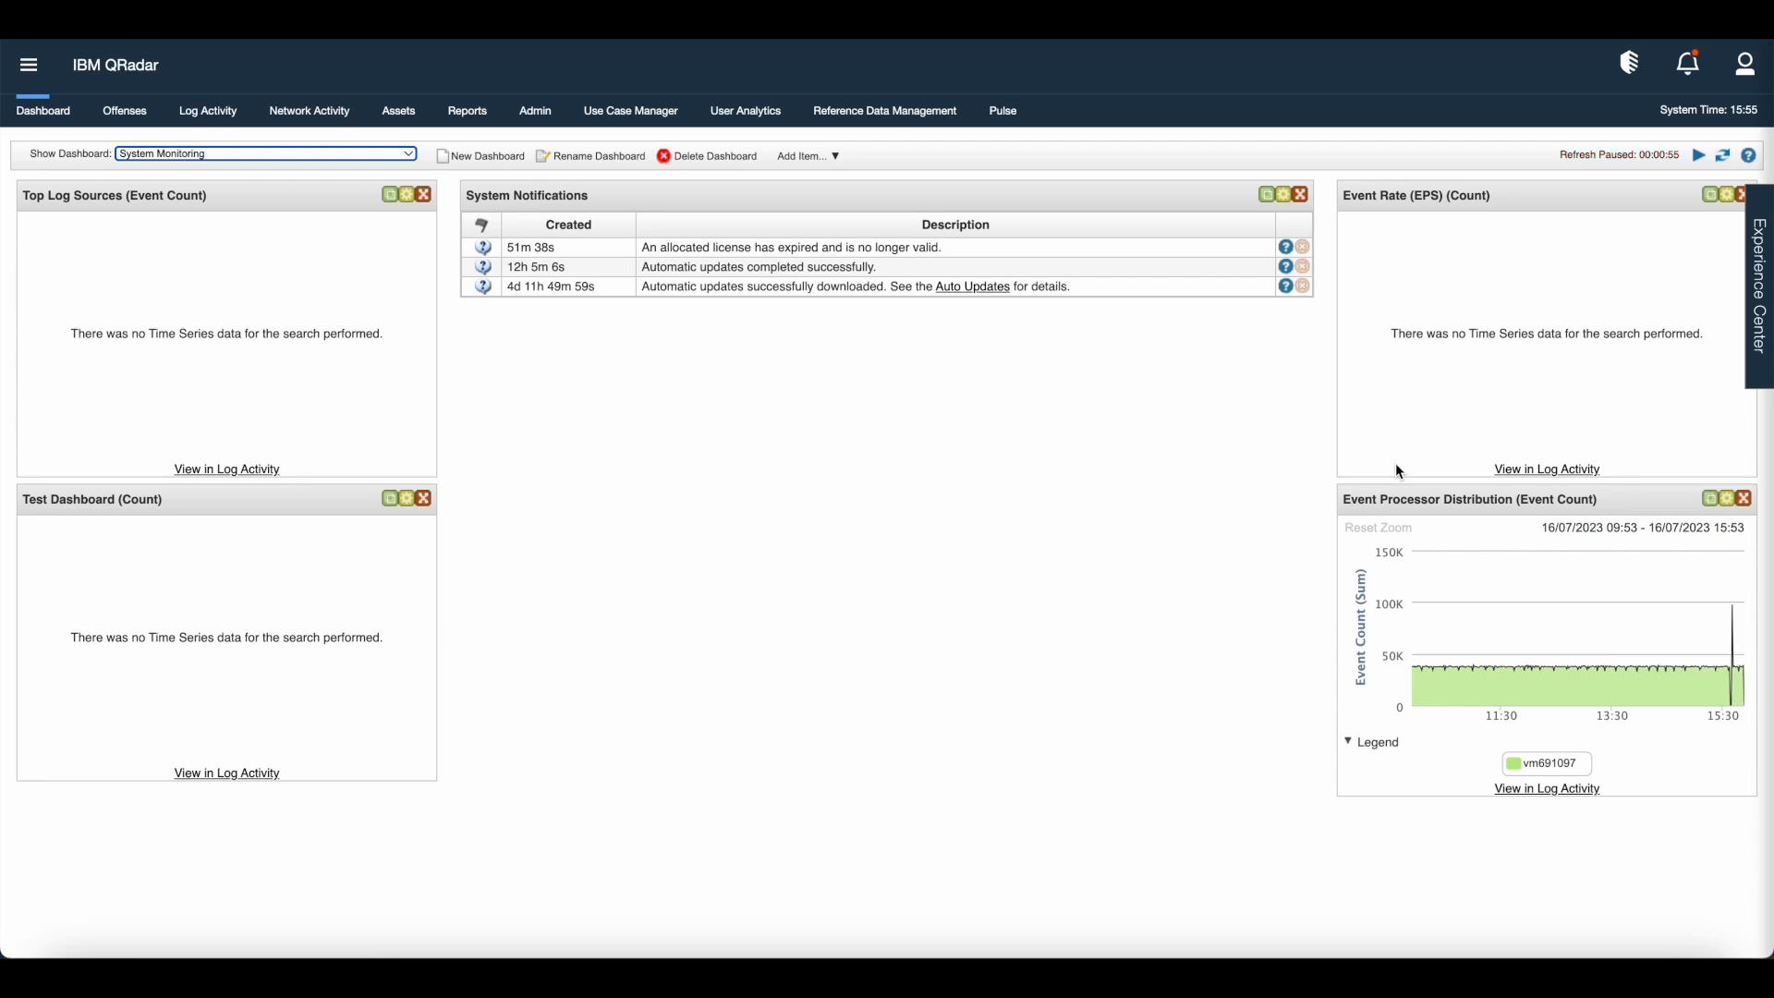
{"action": "mouse_move", "coordinate": [1563, 484]}
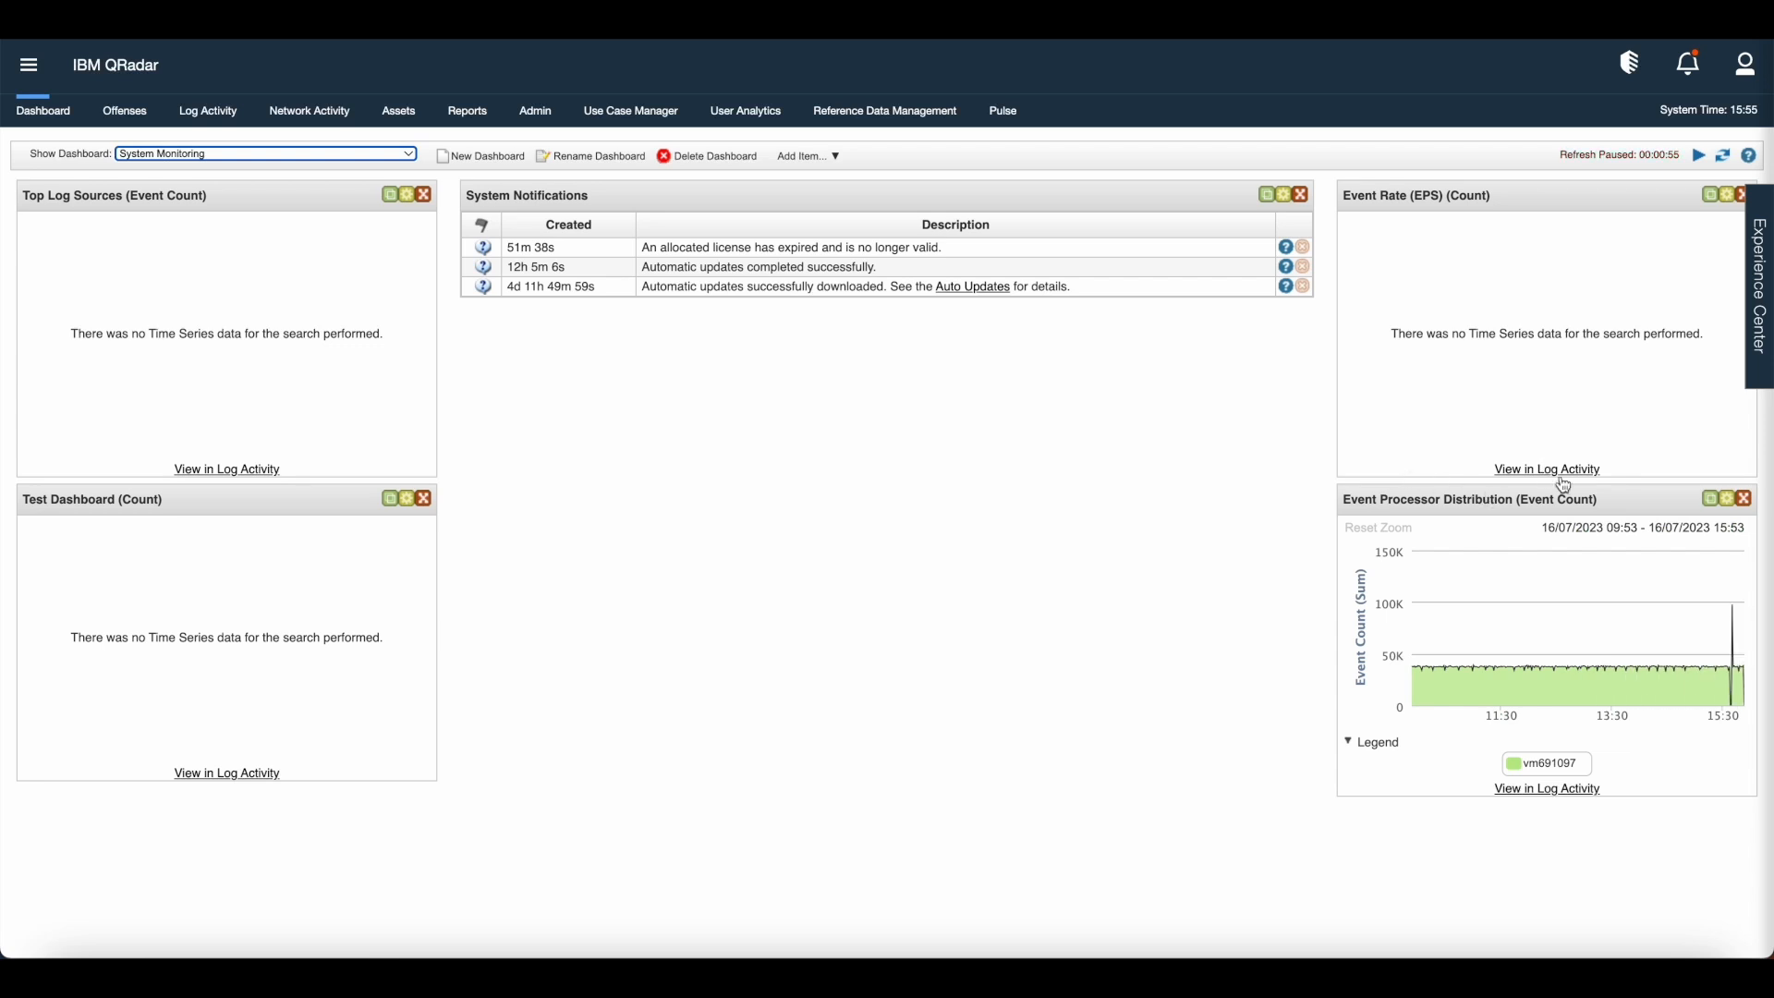
{"action": "left_click_drag", "start_coordinate": [1544, 499], "coordinate": [1148, 478]}
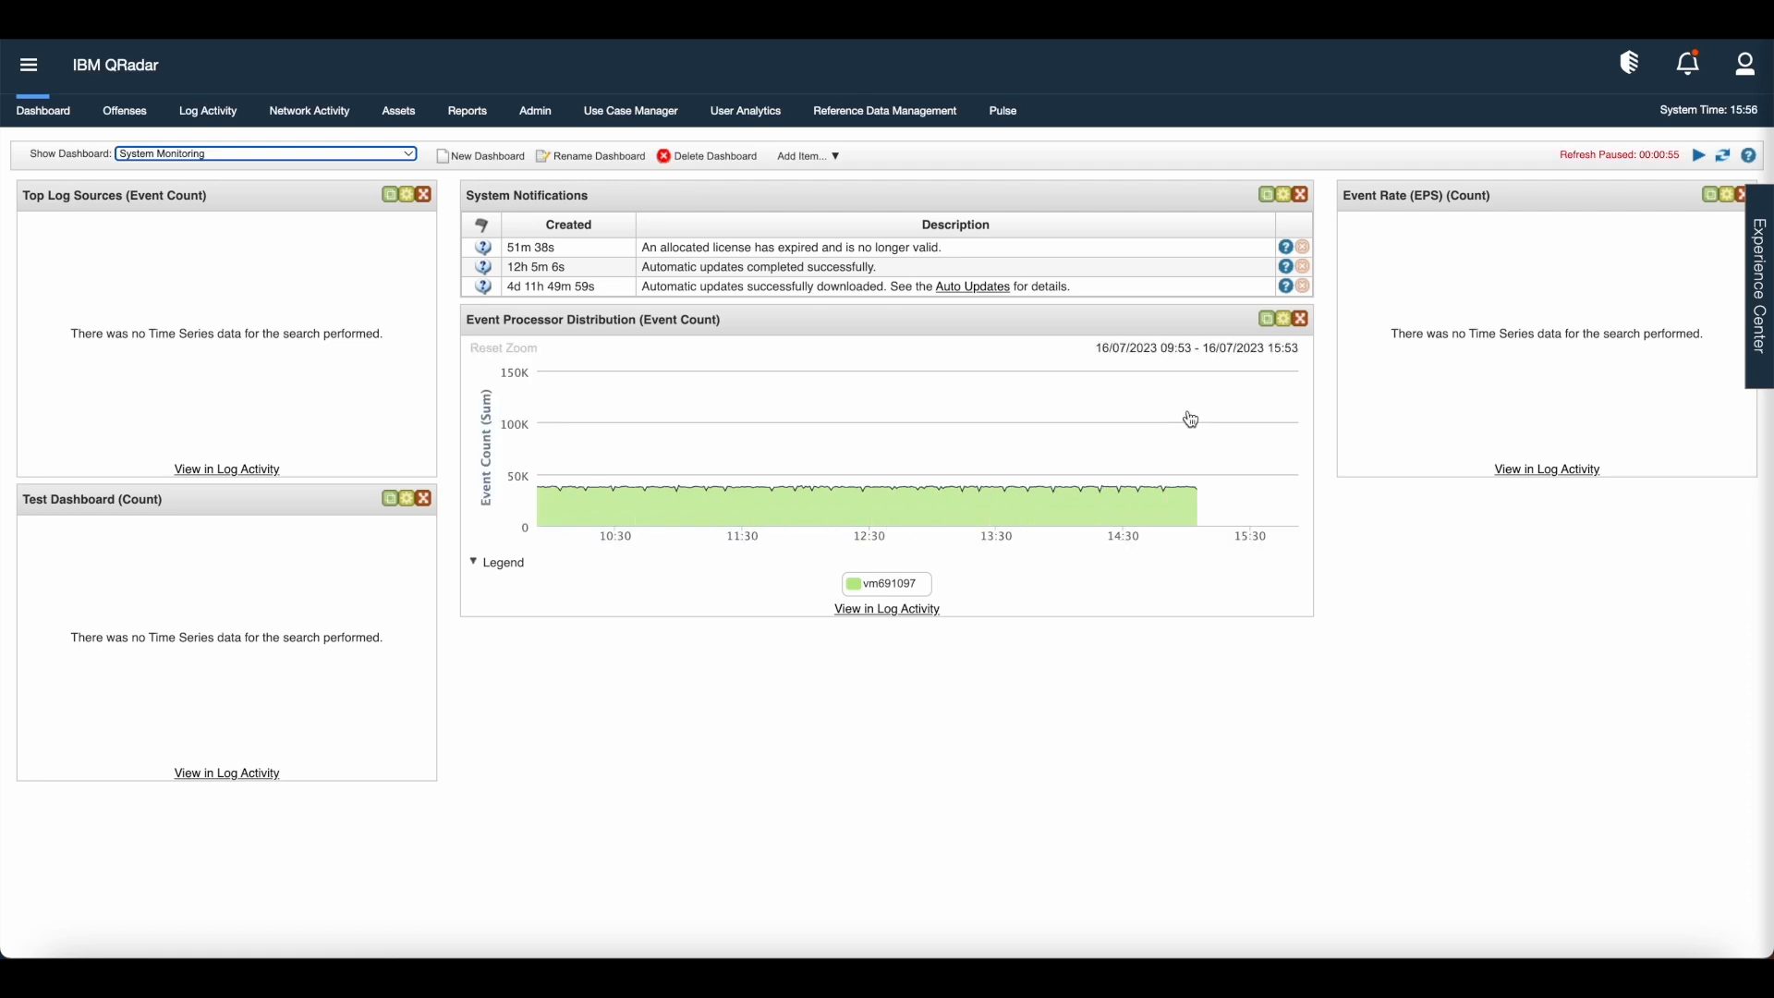
{"action": "mouse_move", "coordinate": [1065, 382]}
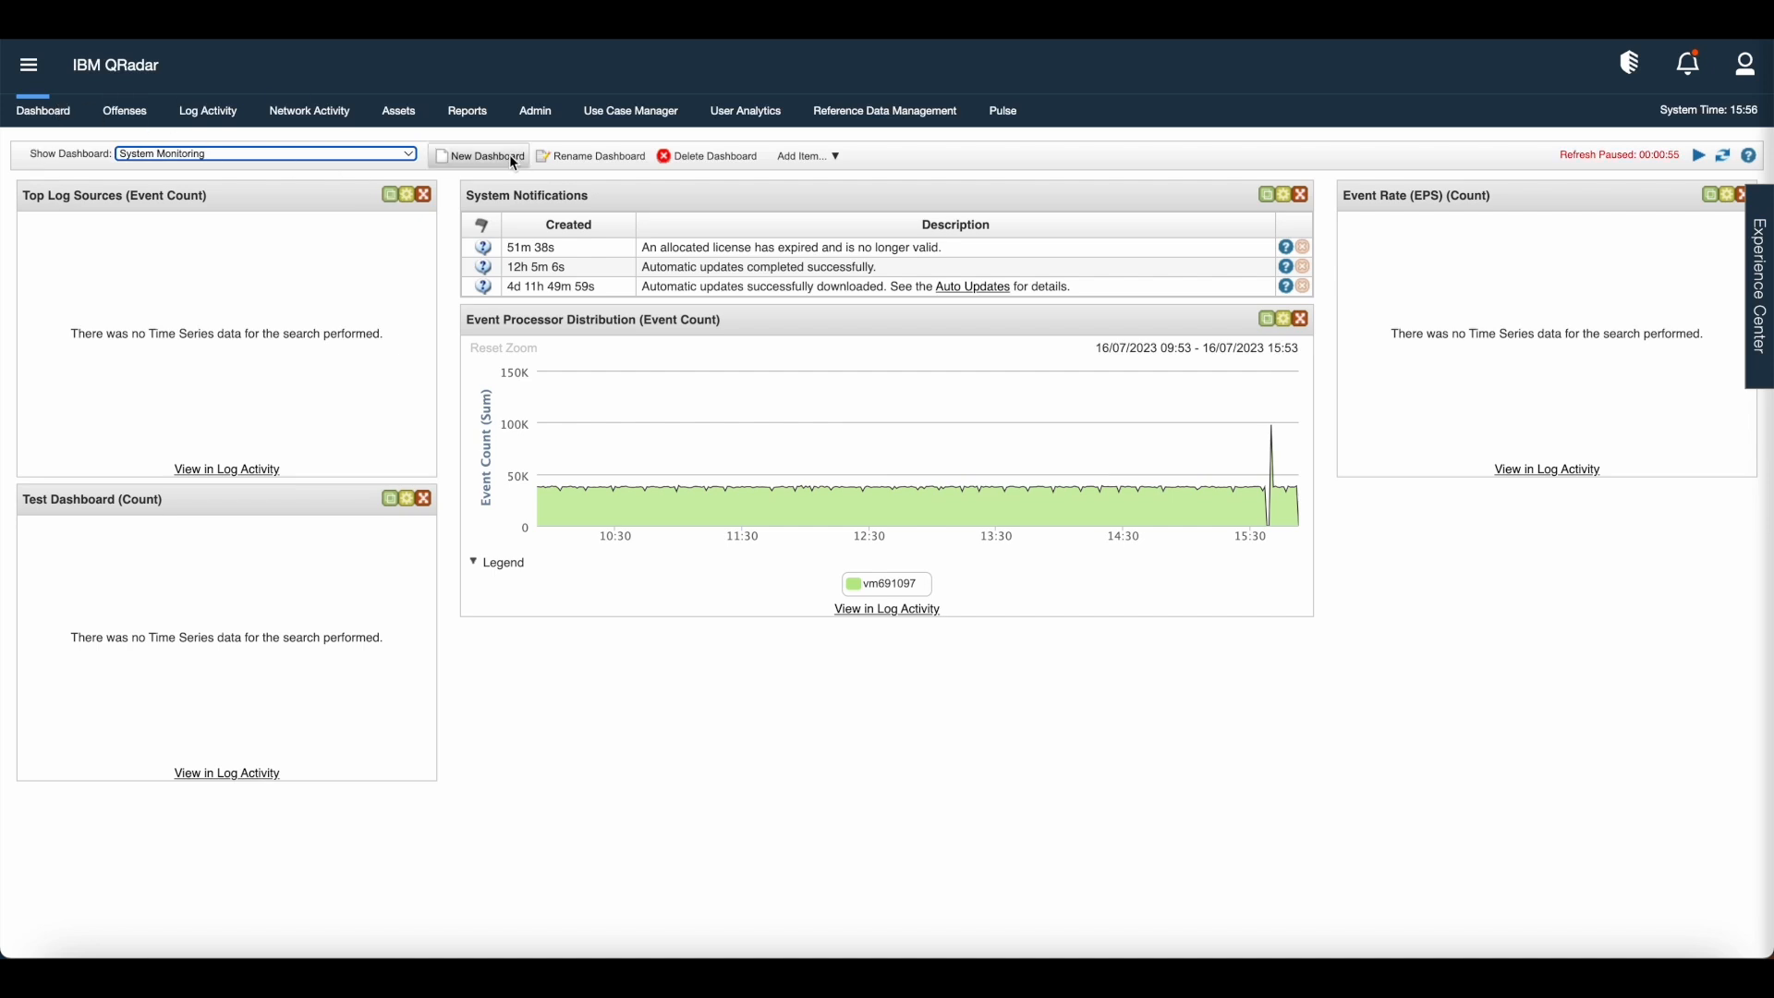
Create dashboard 'Demo Custom Dashboard' with description 'This is description of custom dashboard'
{"action": "left_click", "coordinate": [484, 155]}
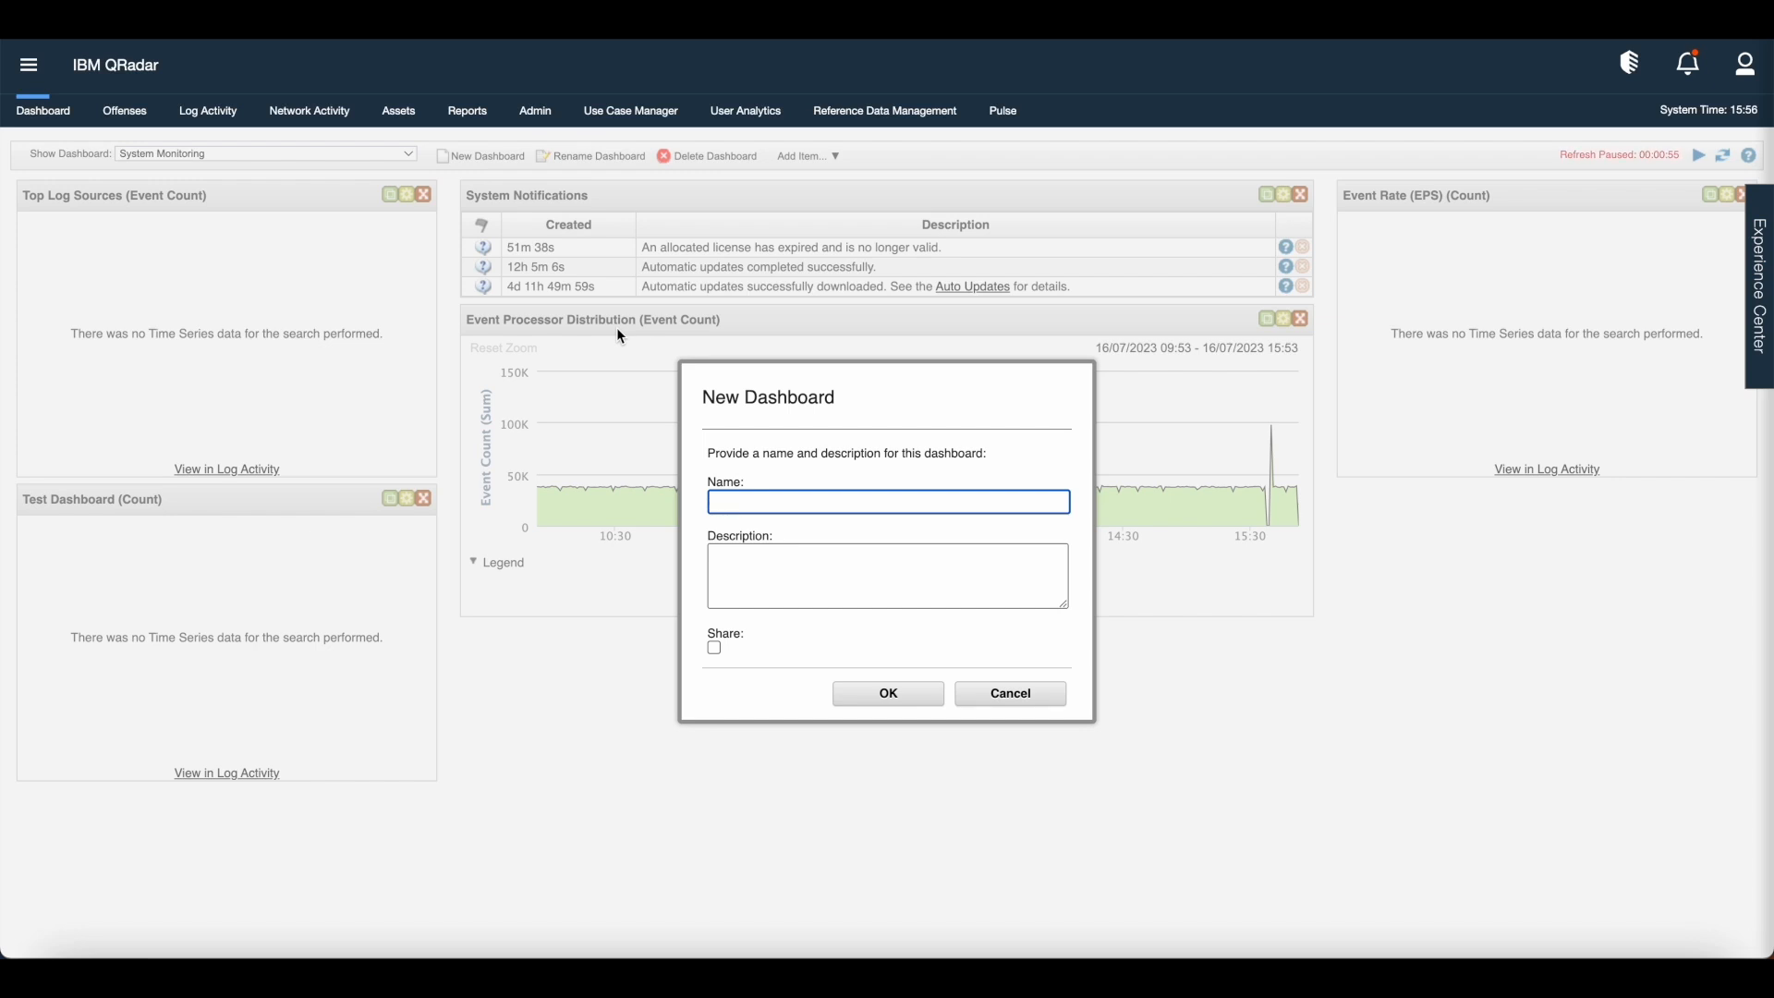
{"action": "type", "text": "Demo Custom Dashboard"}
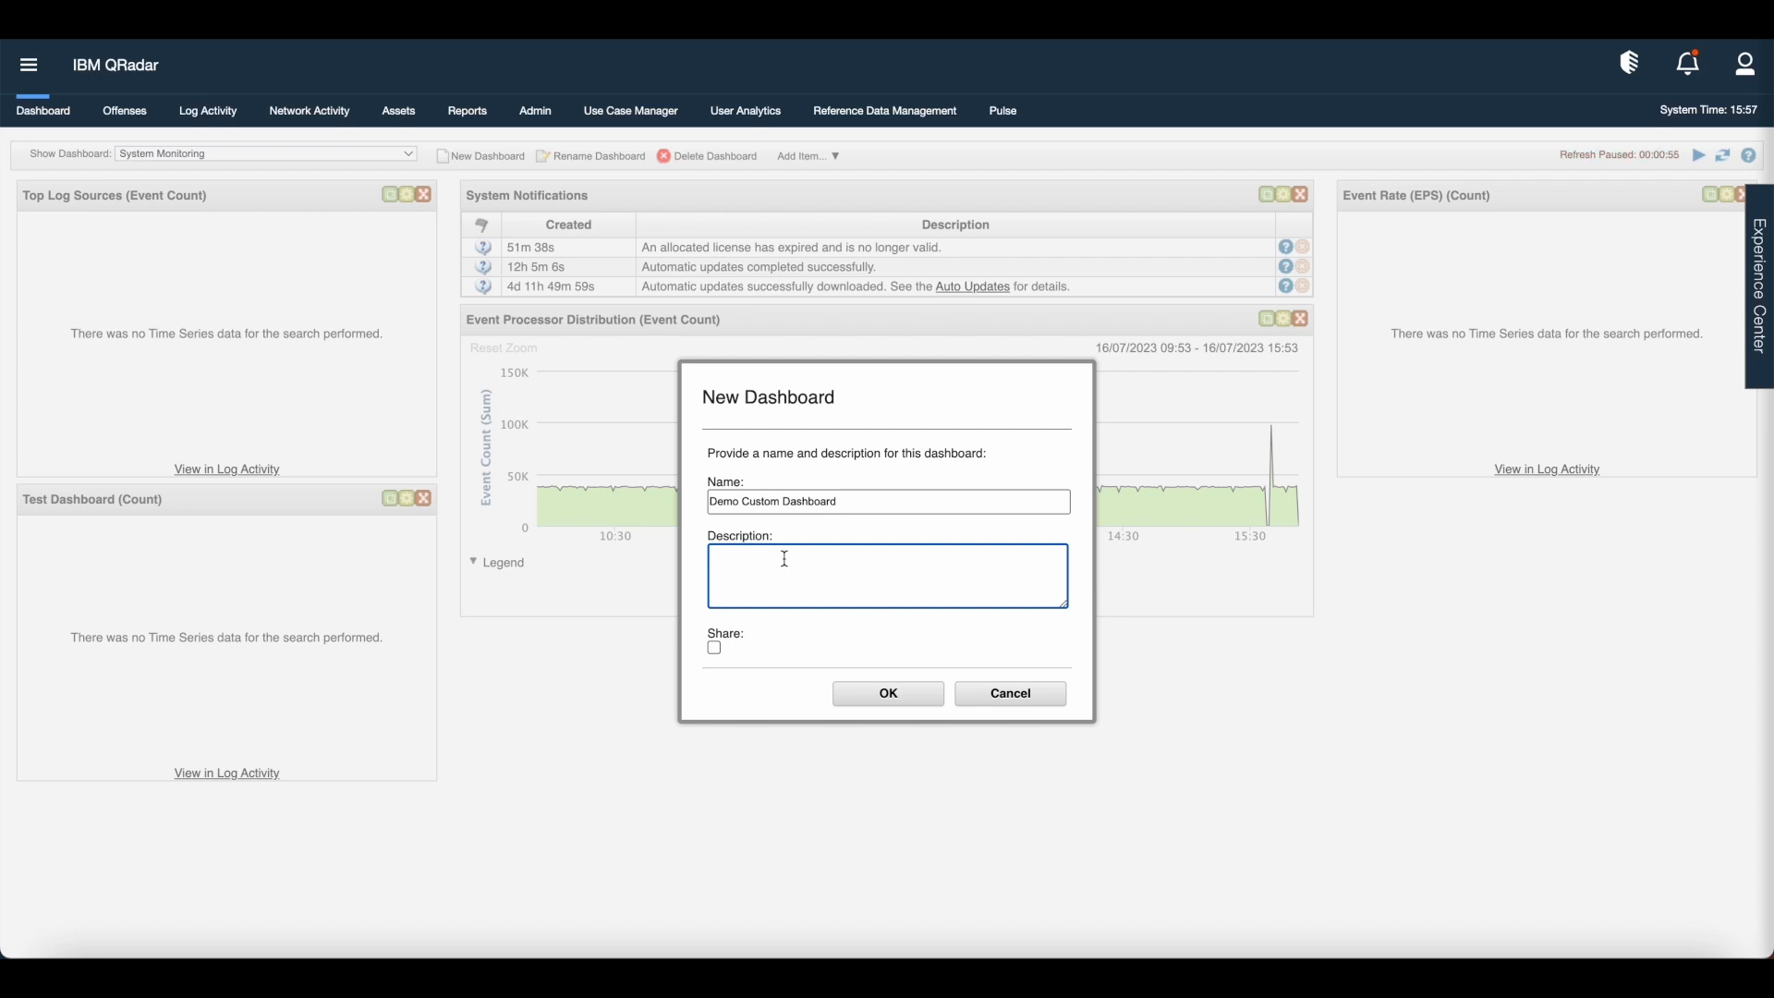
{"action": "type", "text": "This is description of custom dashboard"}
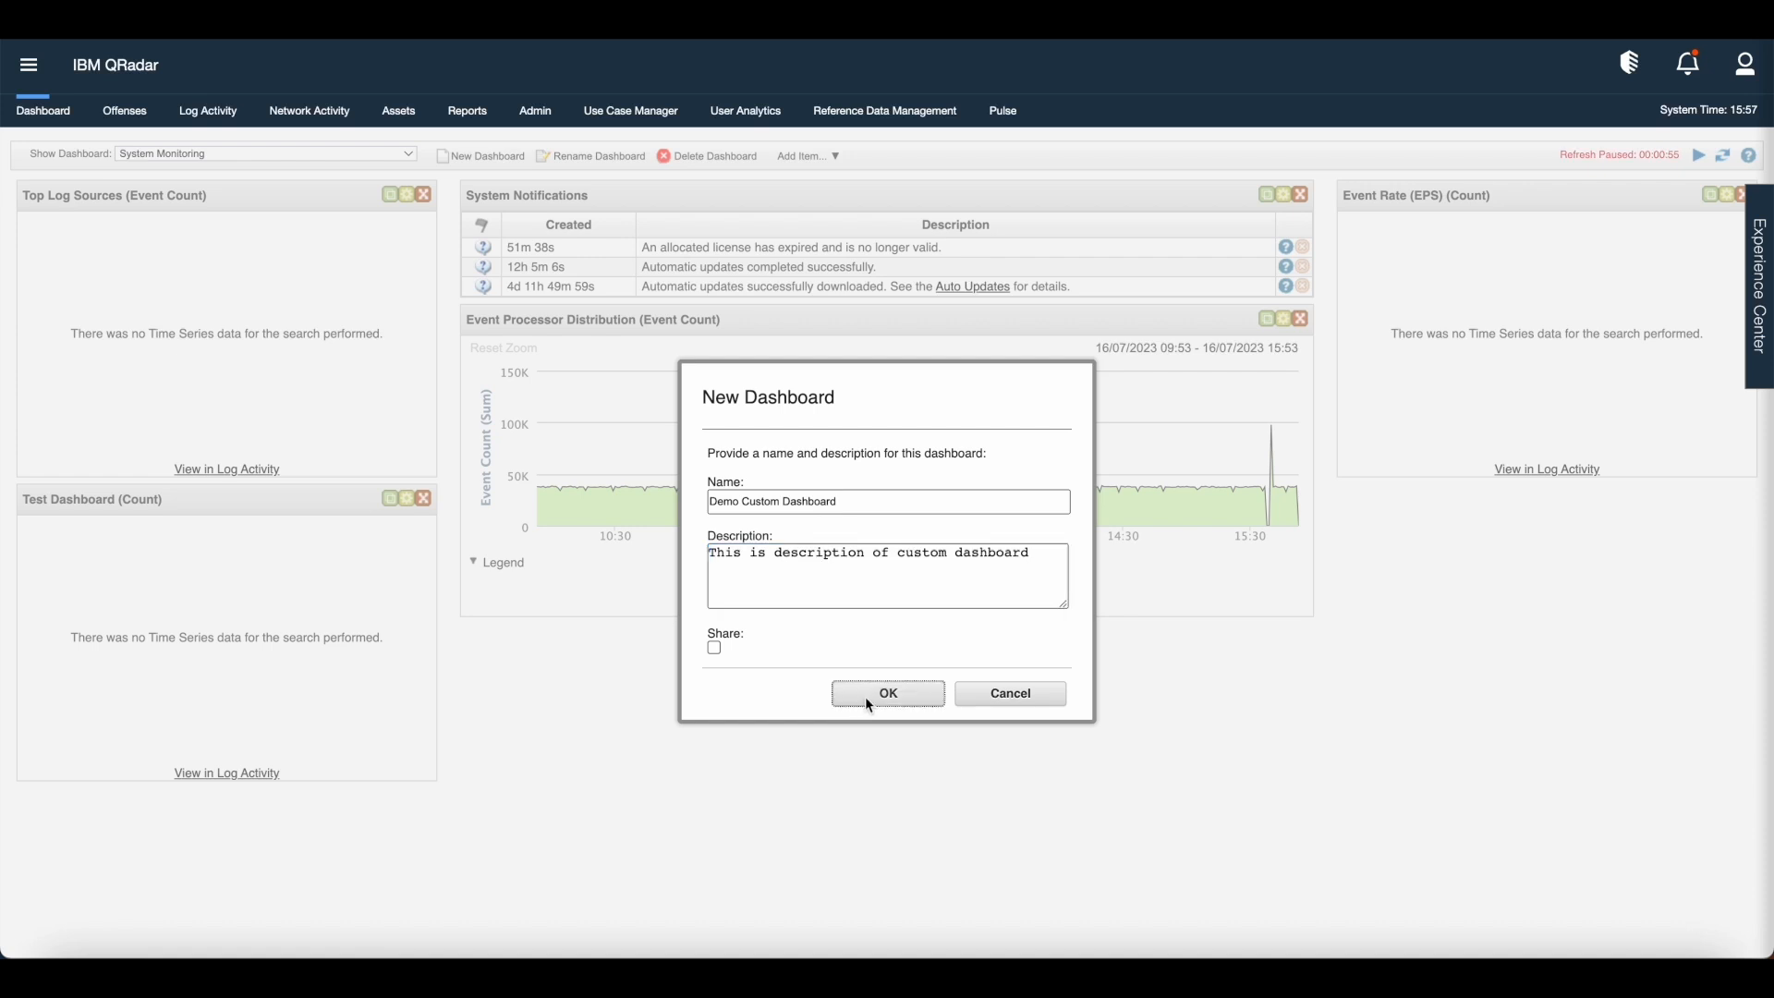
{"action": "left_click", "coordinate": [887, 693]}
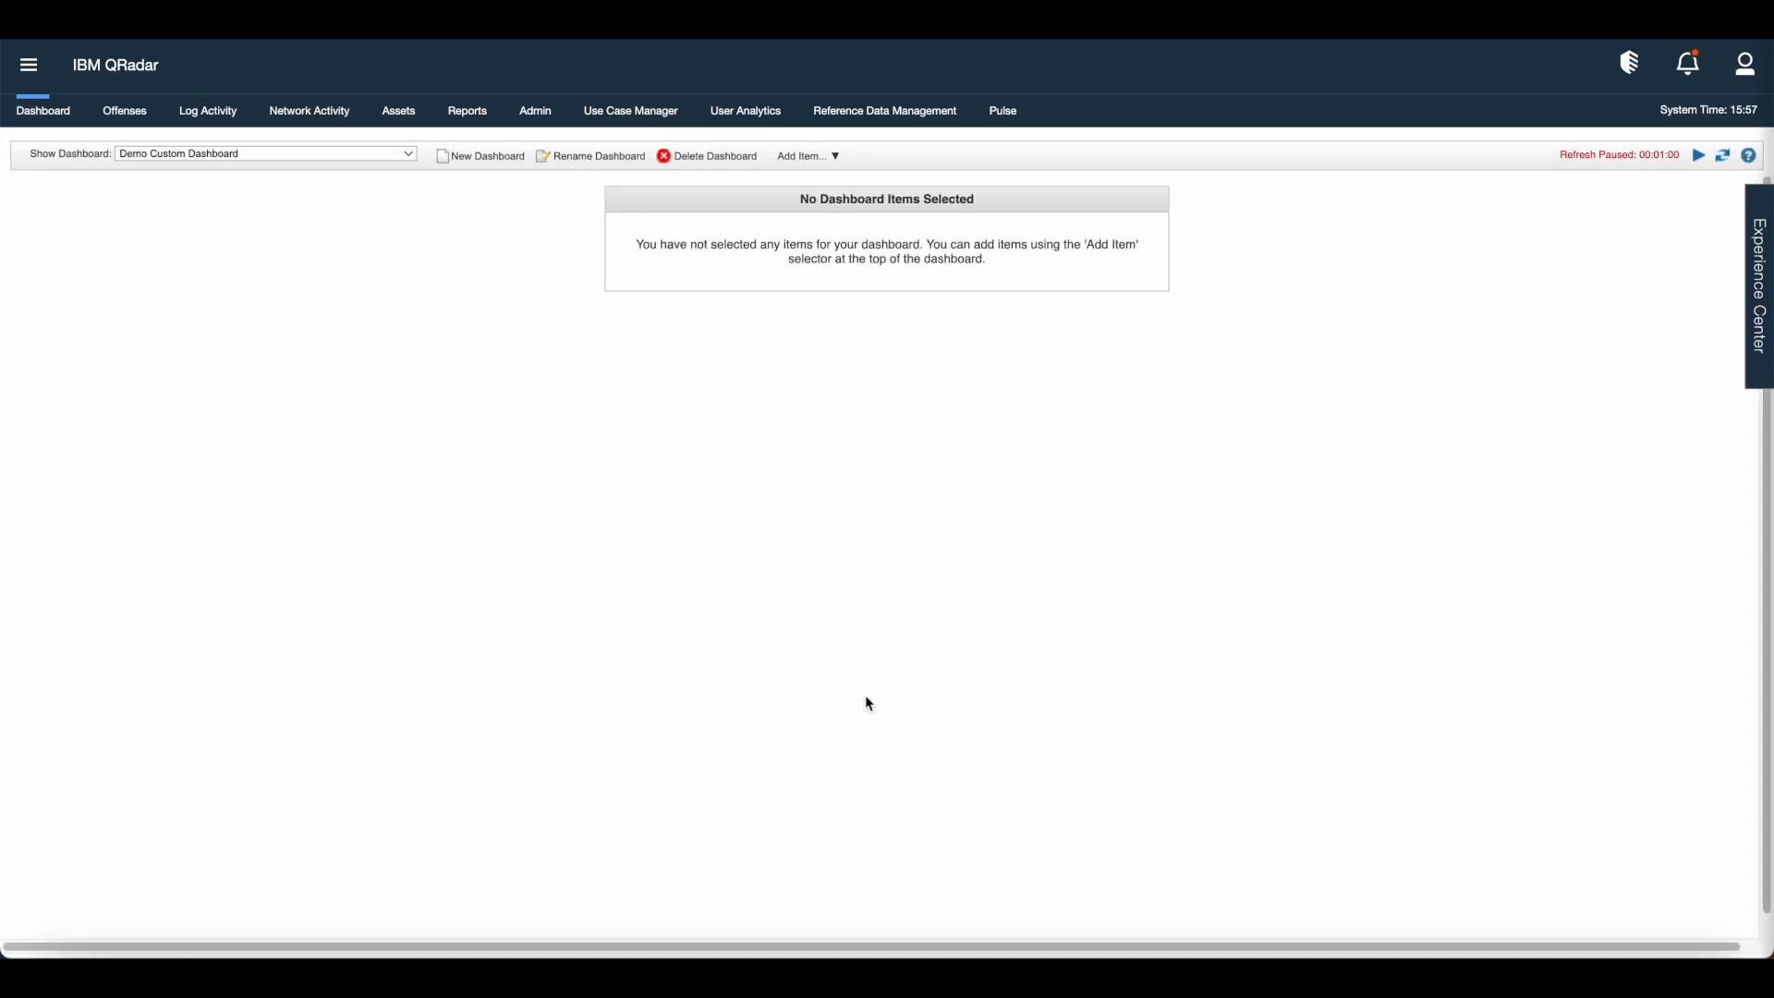
{"action": "mouse_move", "coordinate": [632, 603]}
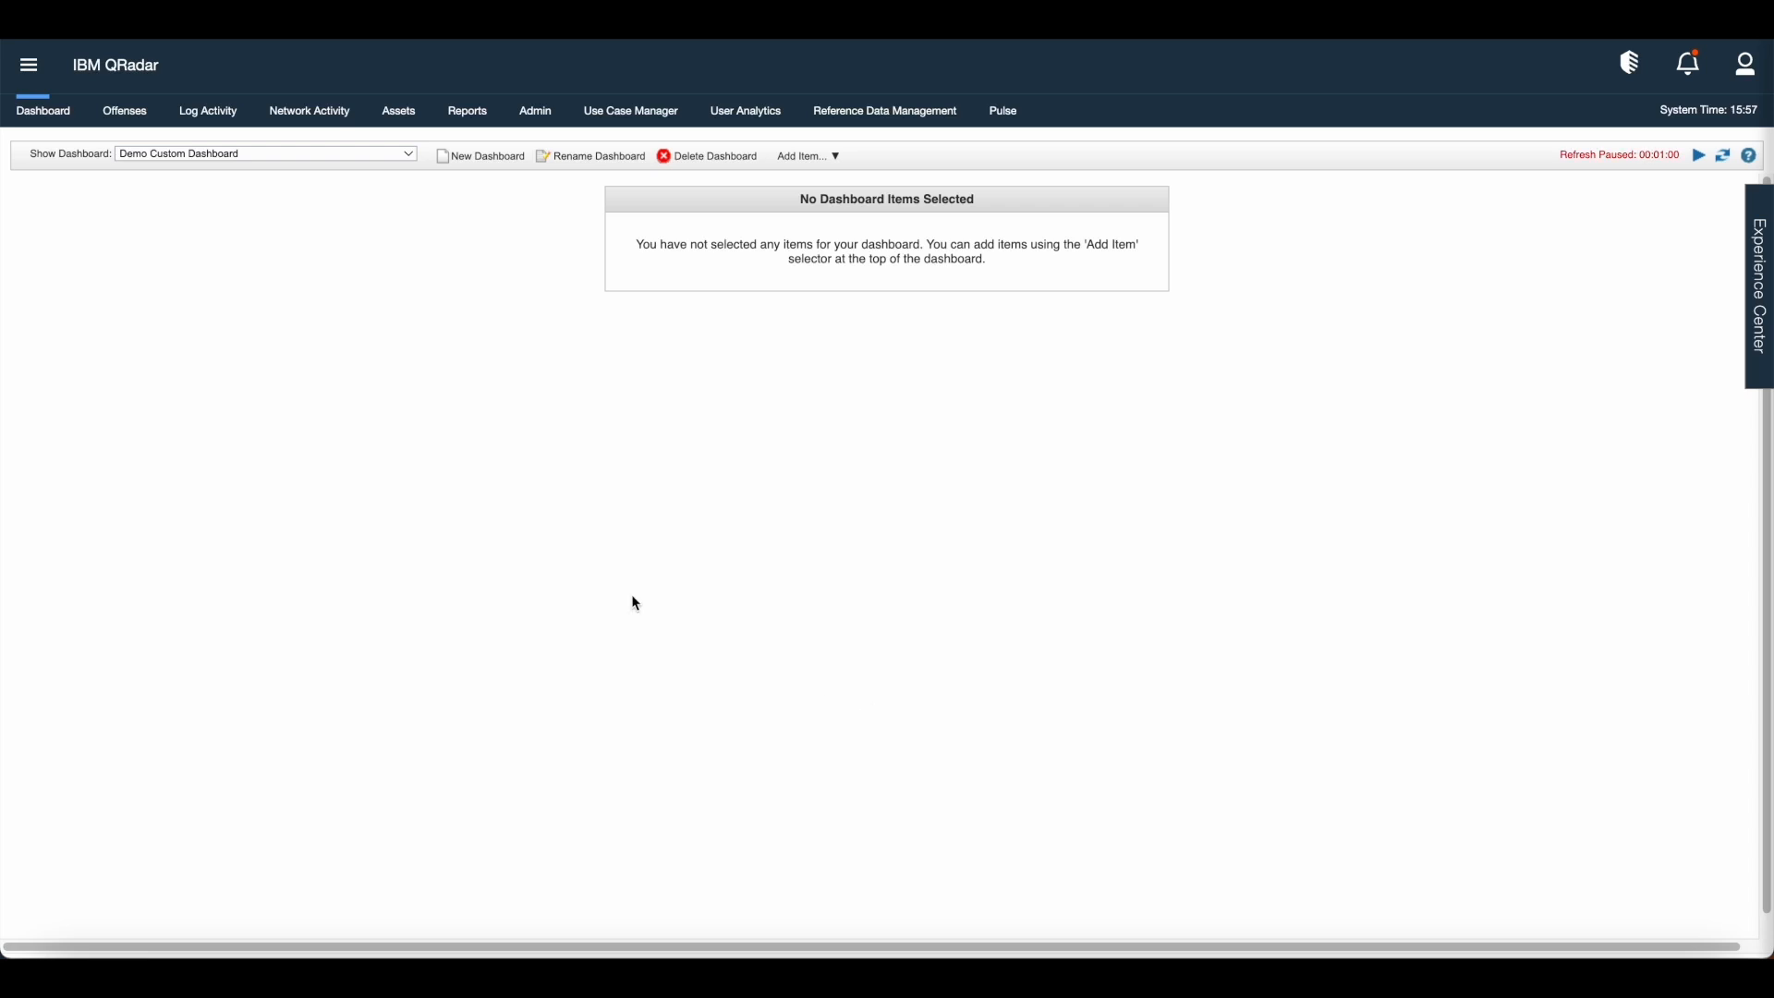
{"action": "mouse_move", "coordinate": [41, 174]}
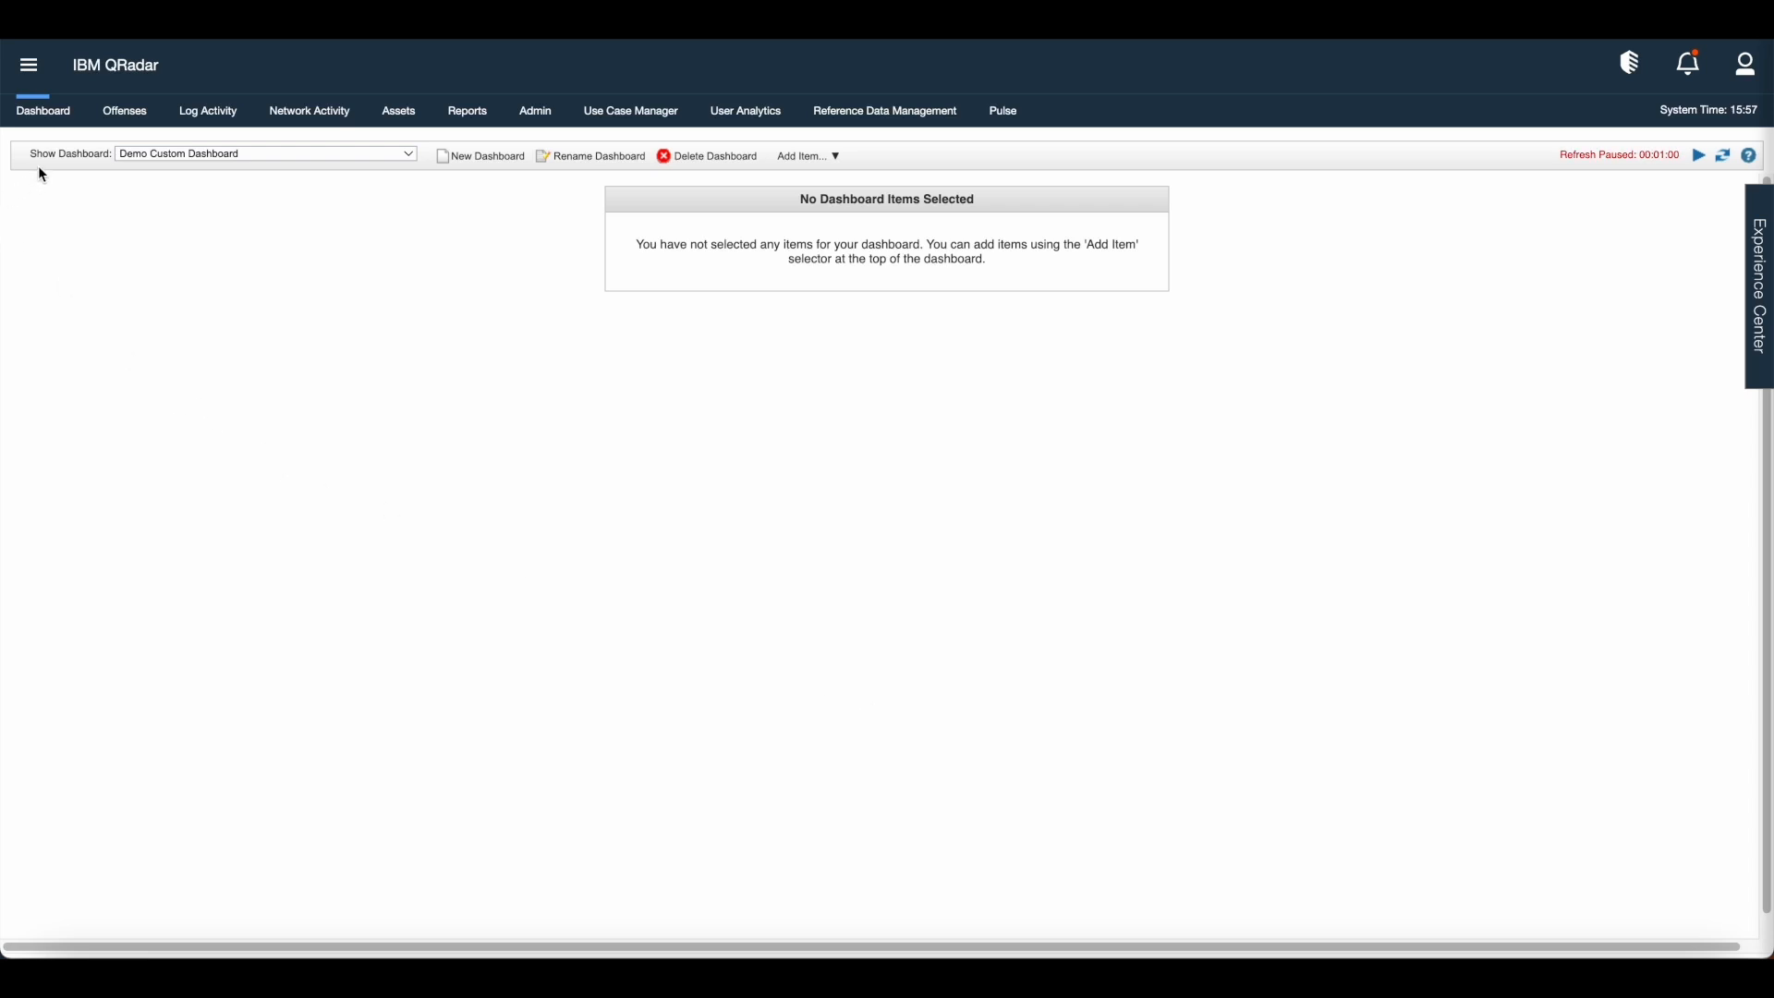
{"action": "mouse_move", "coordinate": [795, 180]}
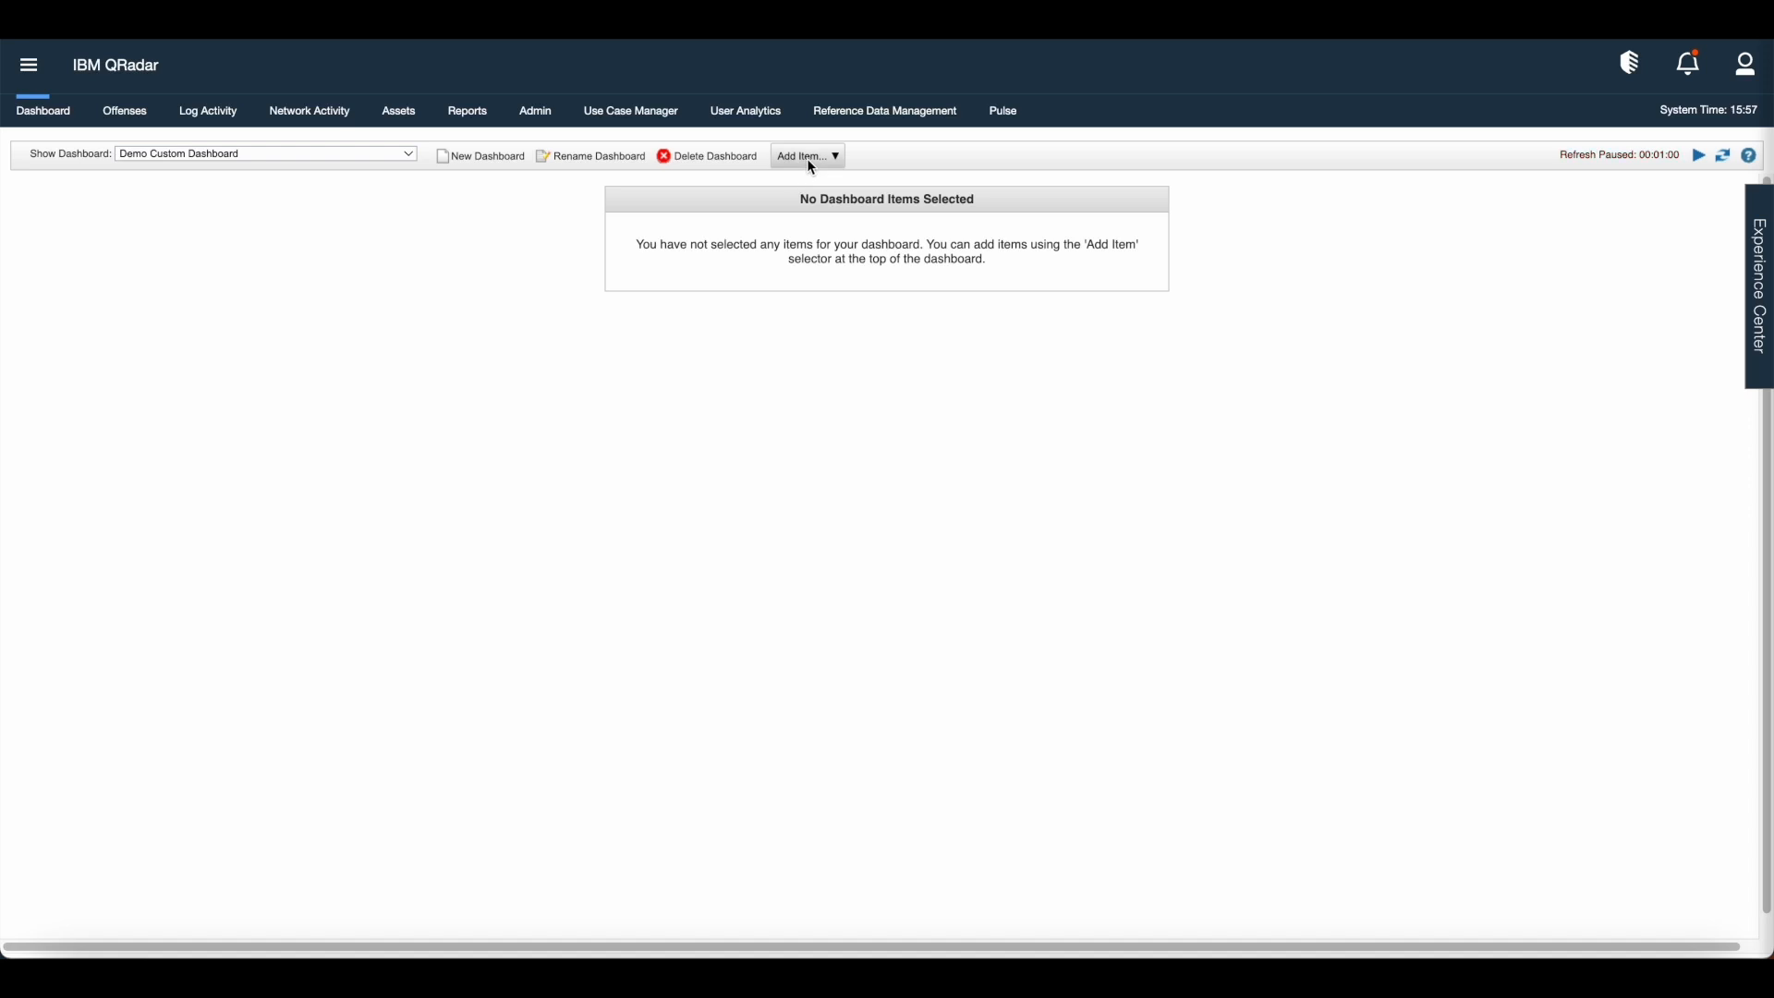
Add System Notifications, System Summary and Most Recent Offenses items via Add Item
{"action": "left_click", "coordinate": [806, 155]}
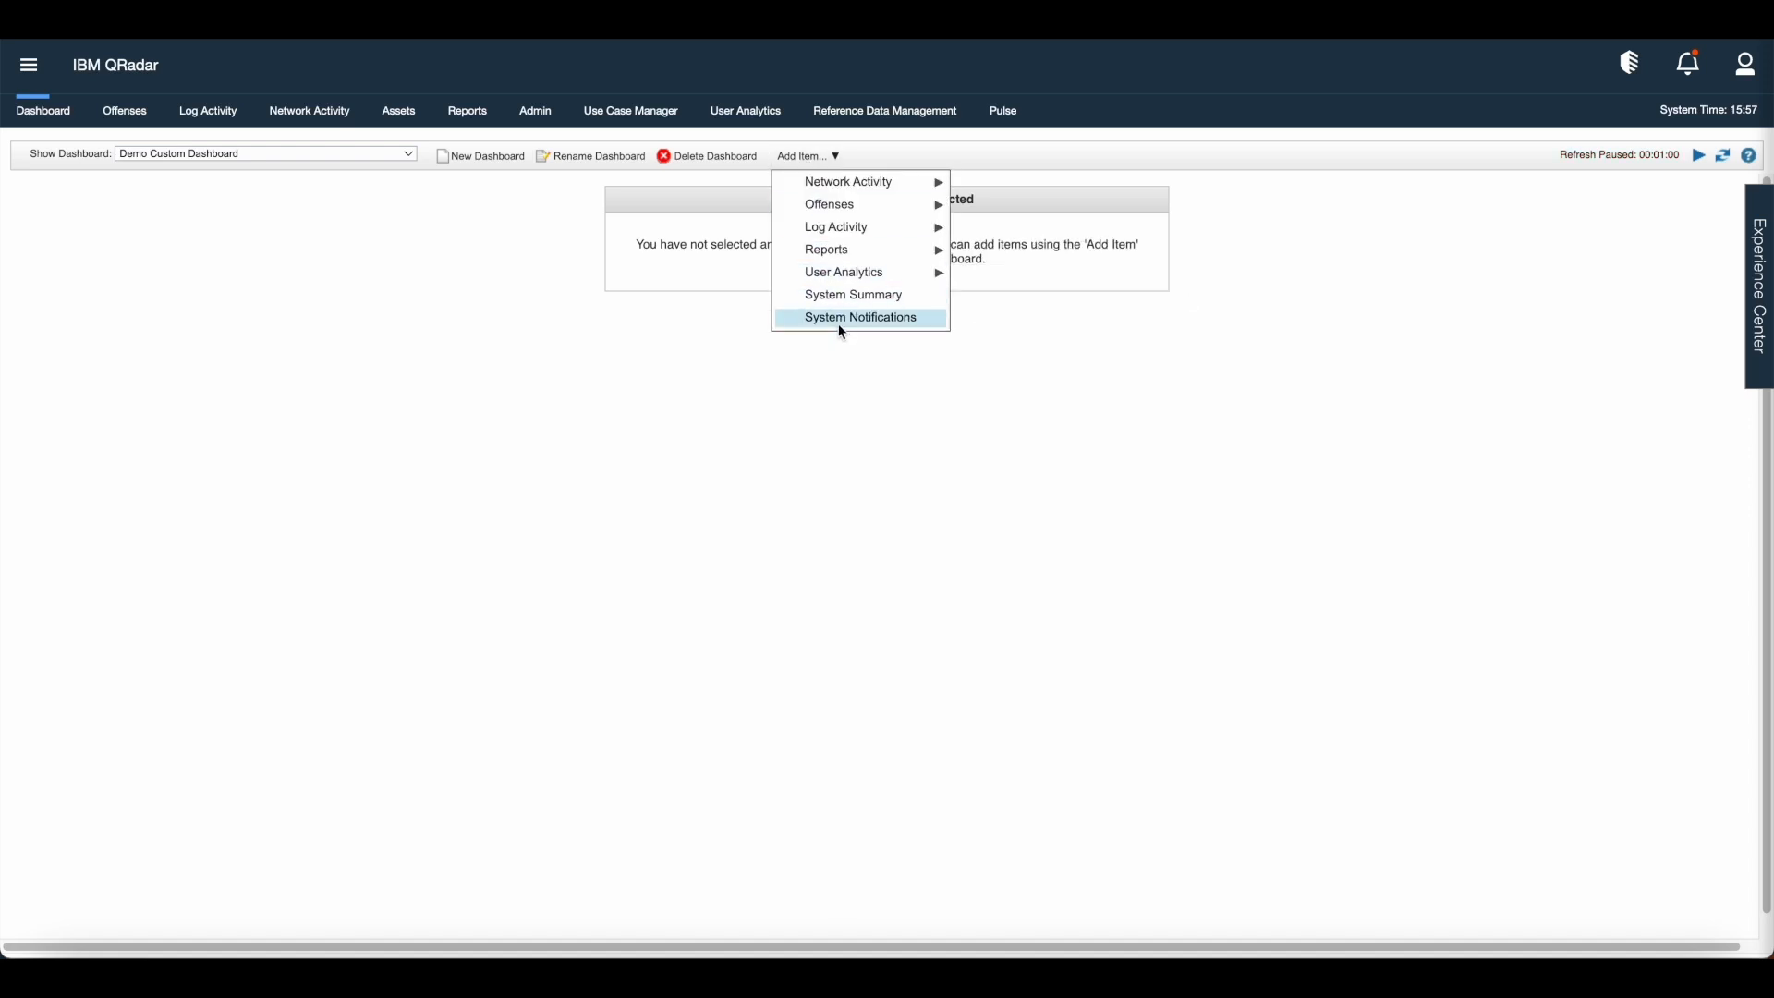
{"action": "left_click", "coordinate": [861, 318]}
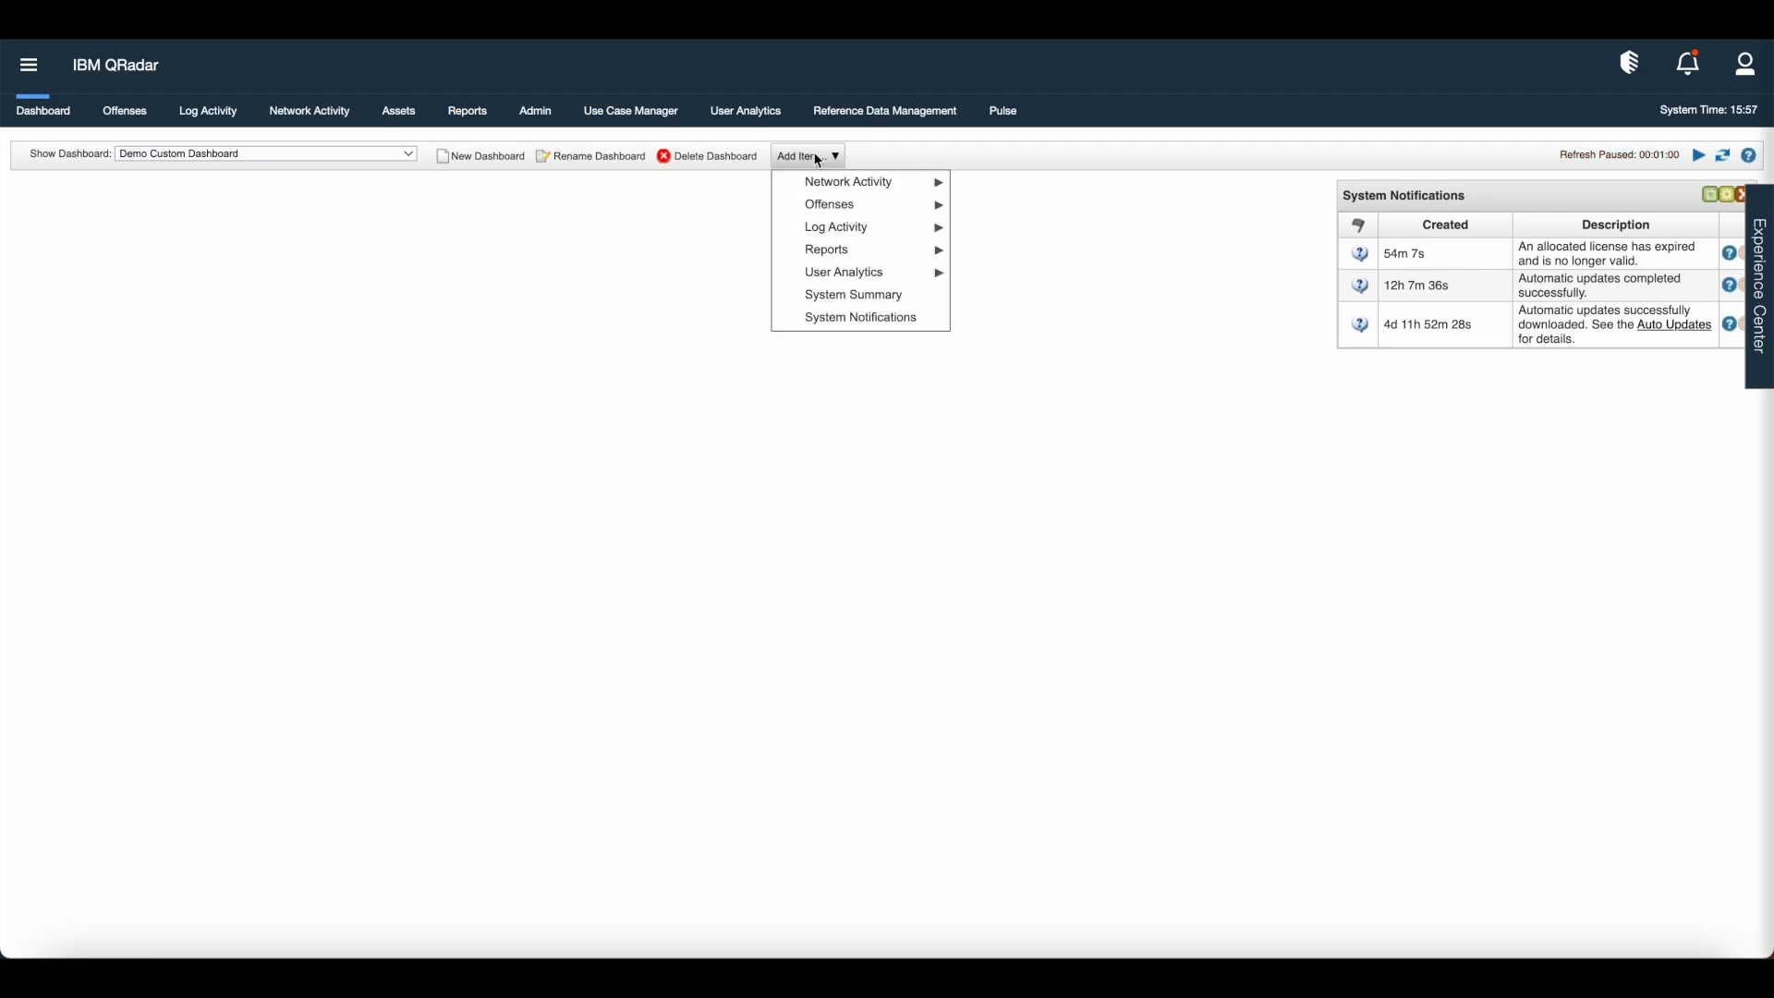
{"action": "left_click", "coordinate": [856, 303]}
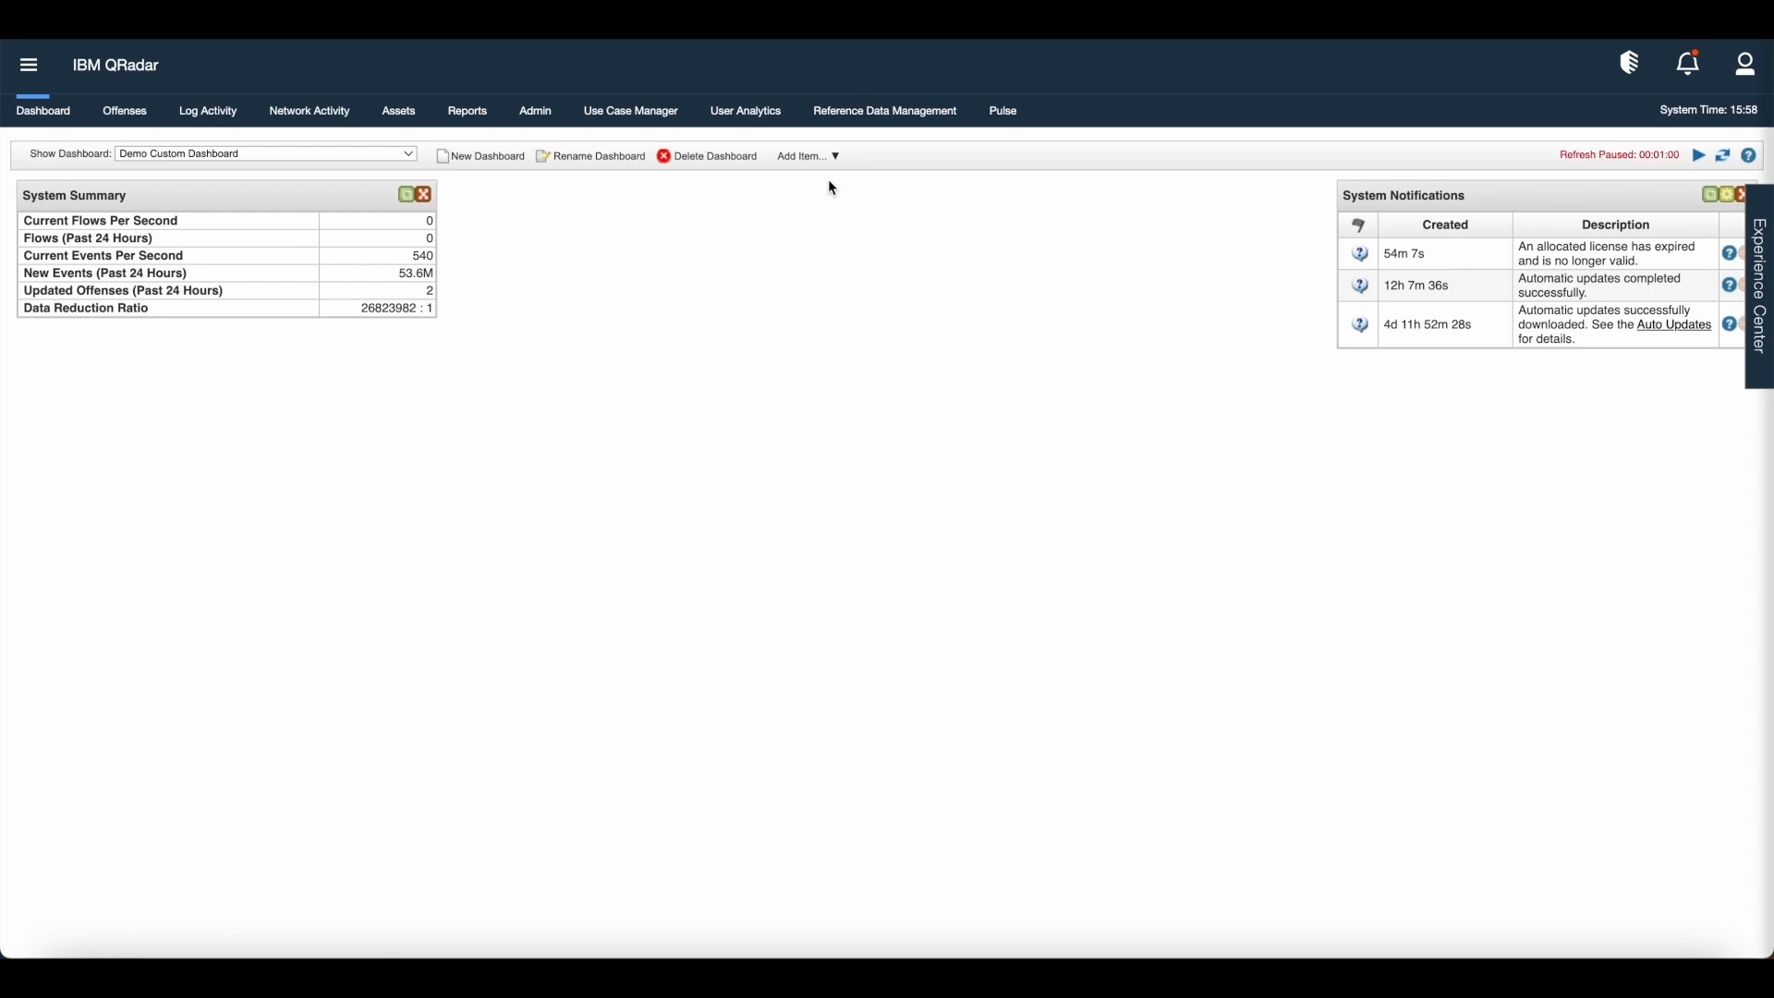
{"action": "left_click", "coordinate": [802, 155]}
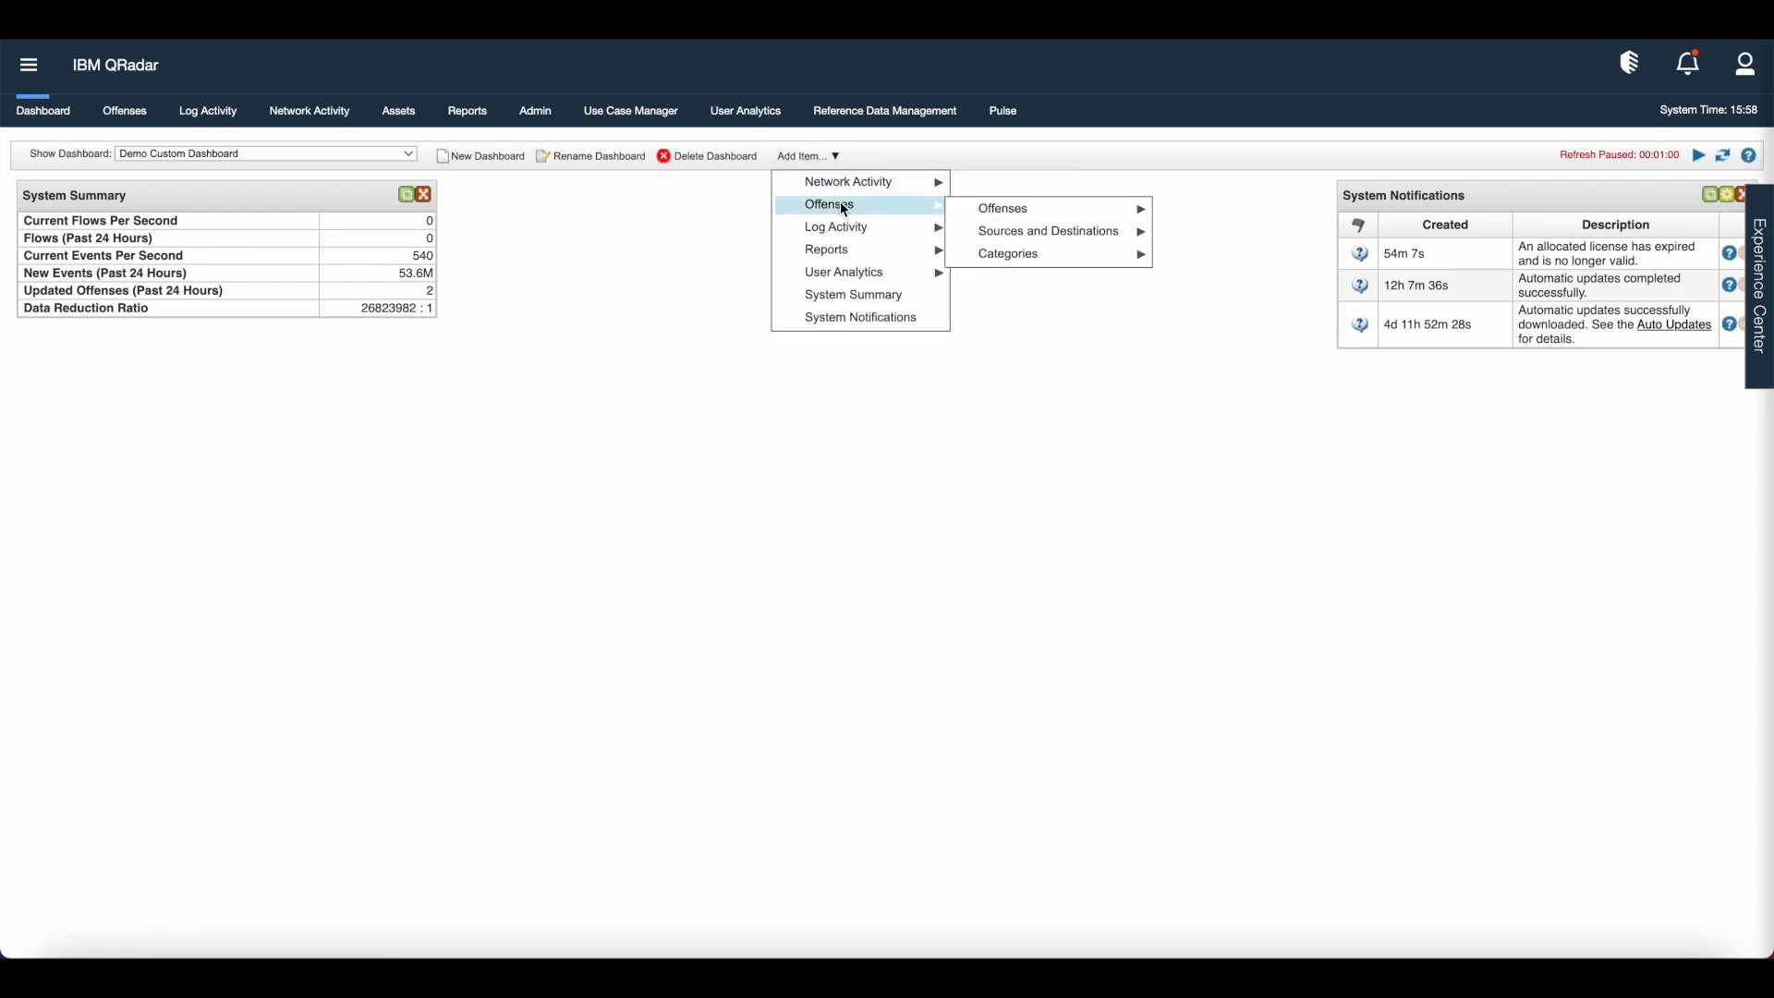
{"action": "mouse_move", "coordinate": [1001, 207]}
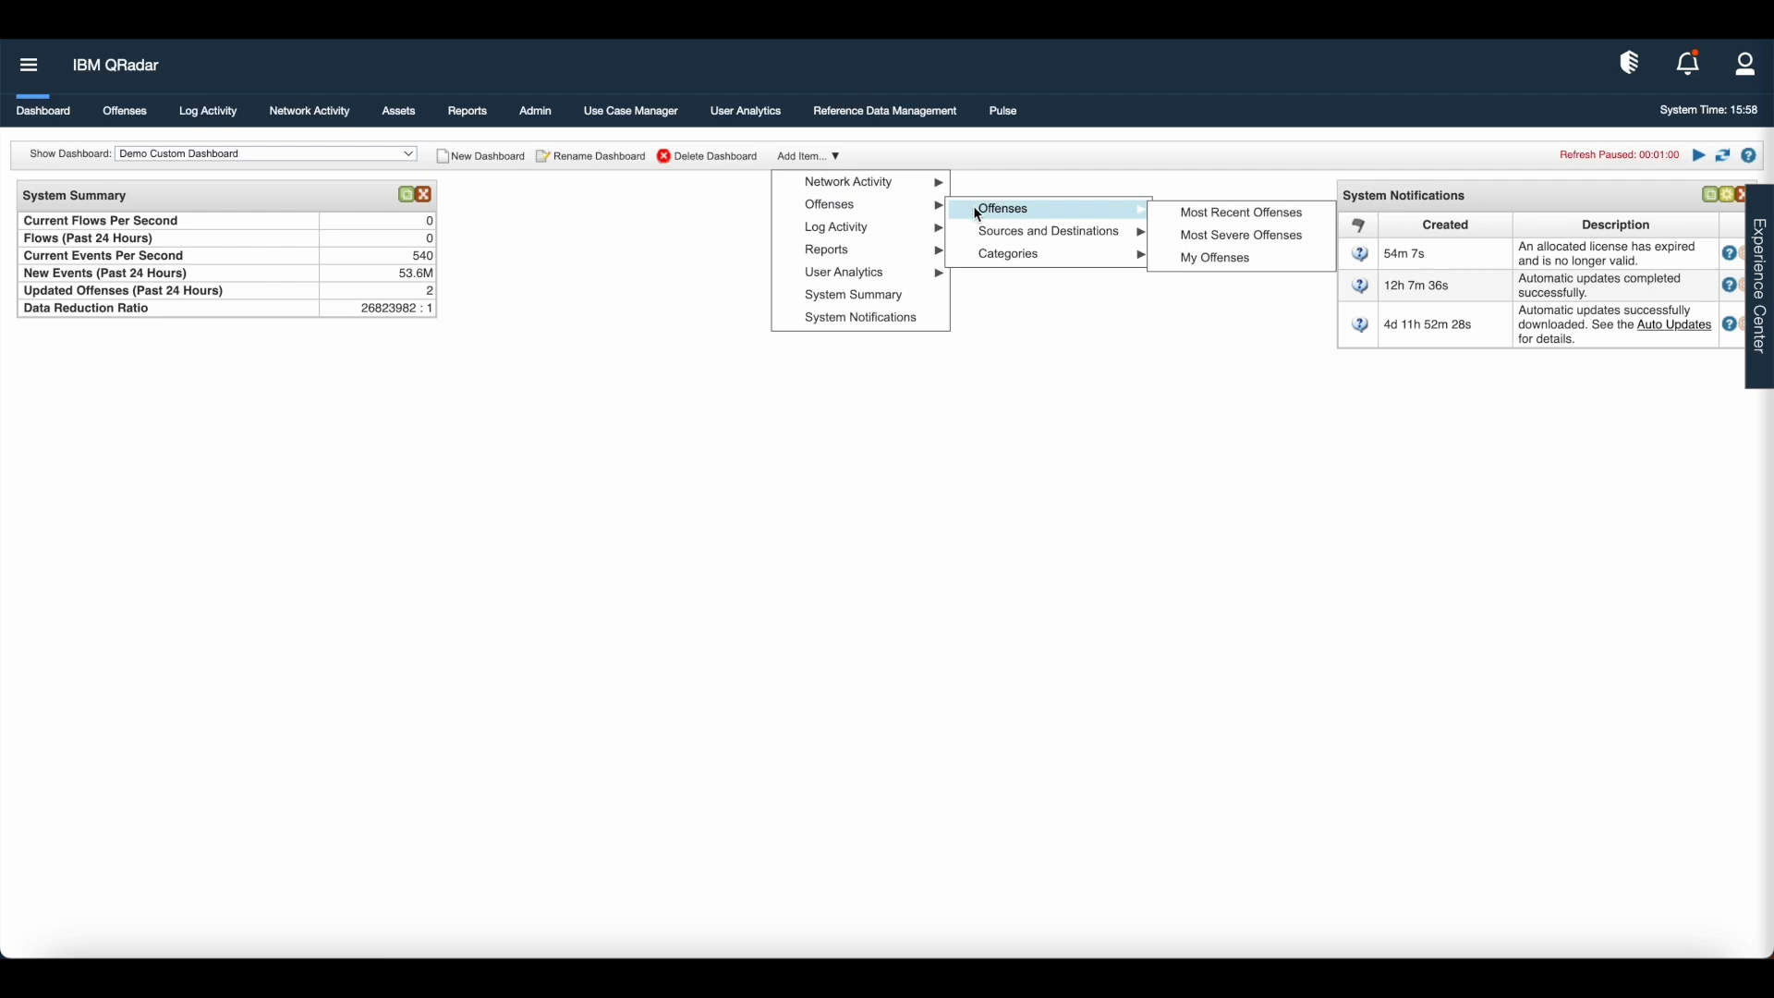
{"action": "mouse_move", "coordinate": [1240, 215]}
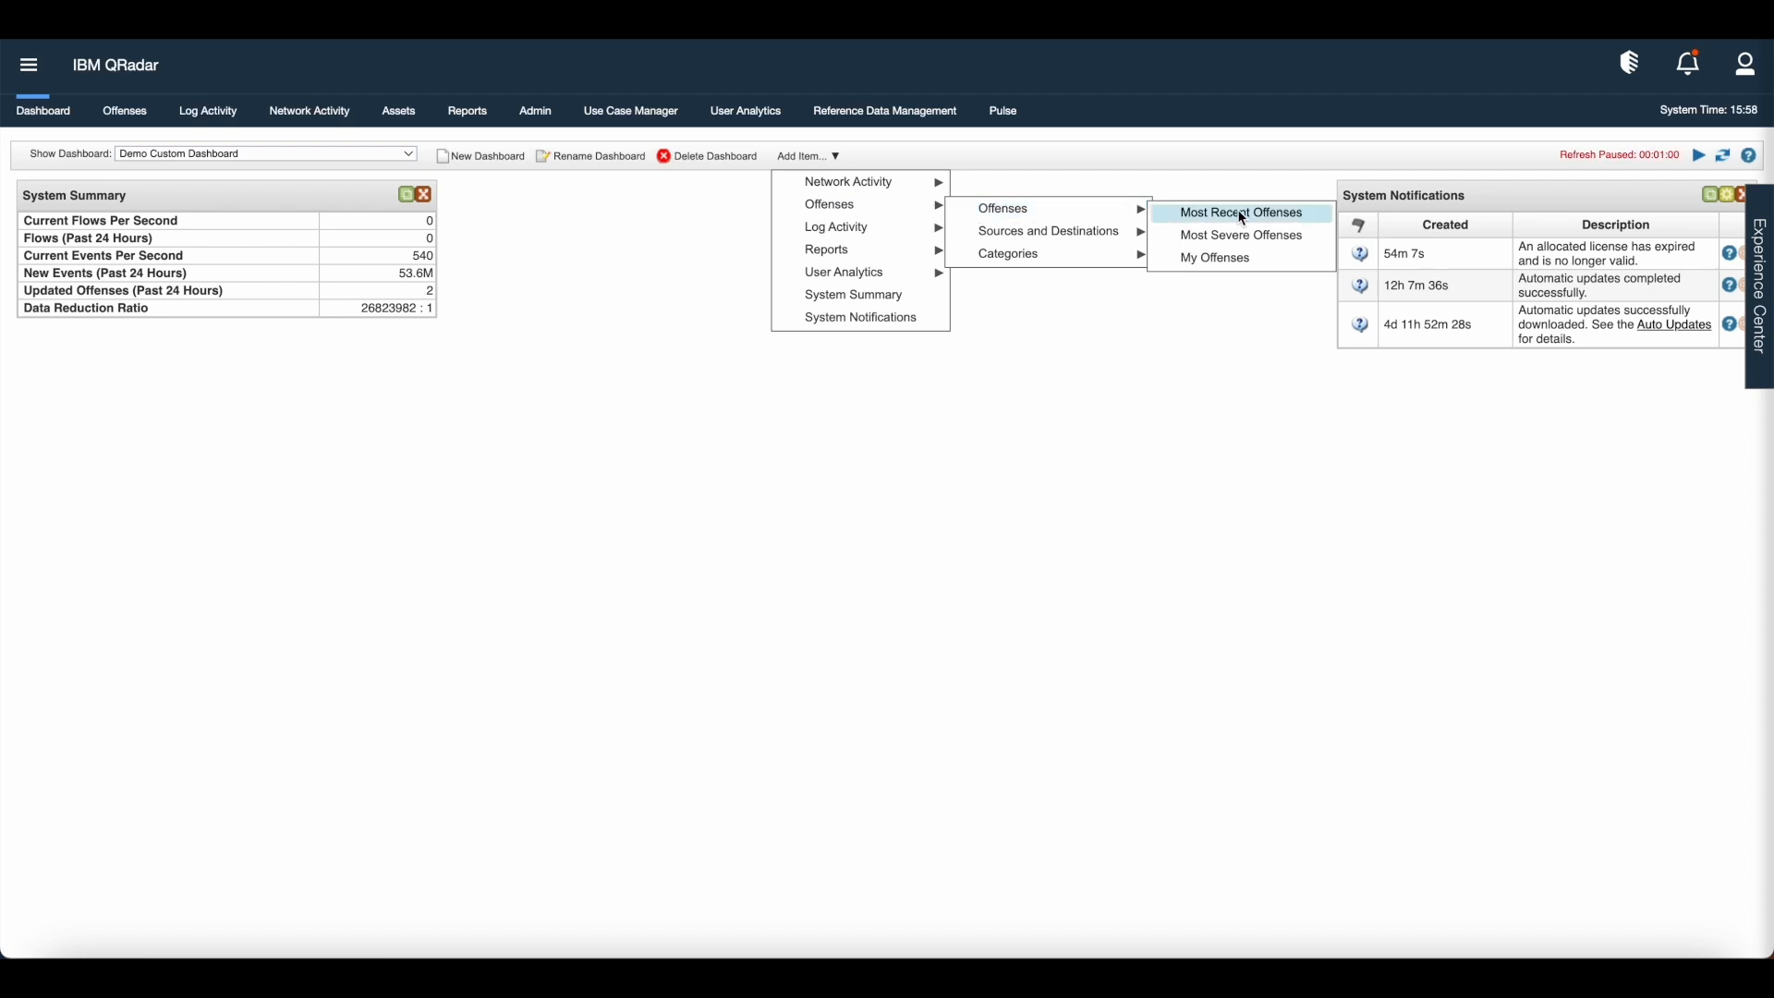
{"action": "left_click", "coordinate": [1240, 210]}
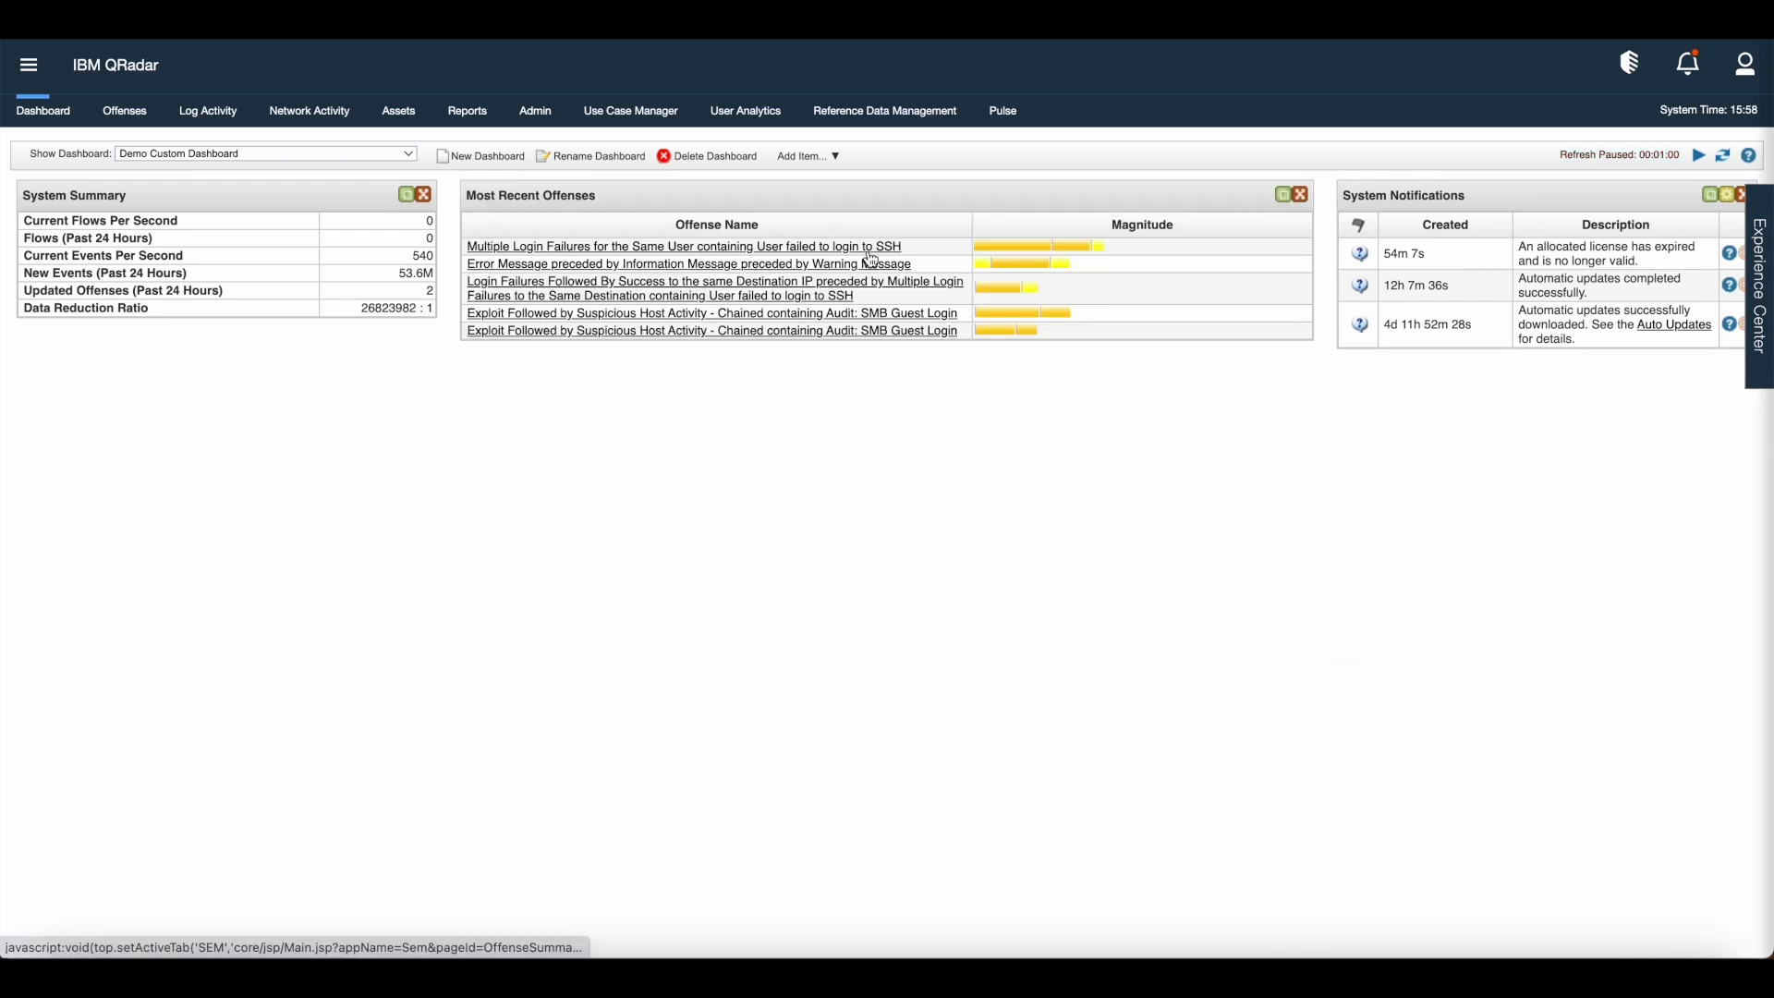
{"action": "mouse_move", "coordinate": [691, 532]}
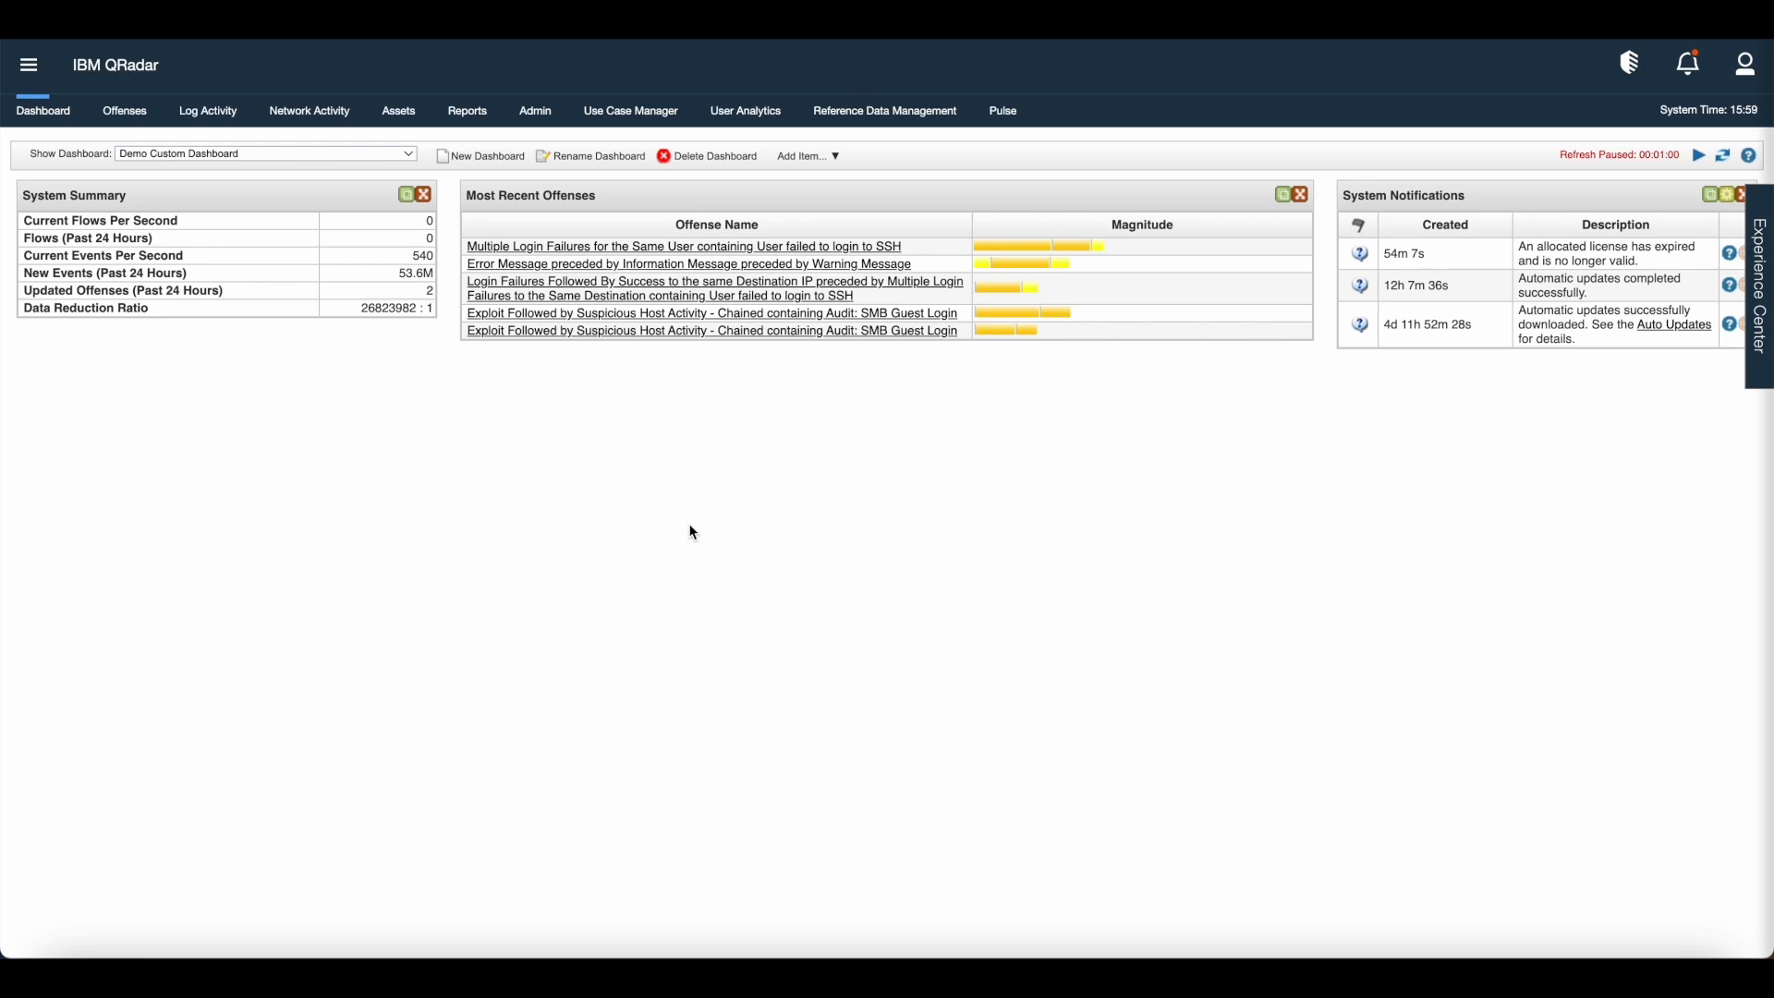
{"action": "mouse_move", "coordinate": [351, 442]}
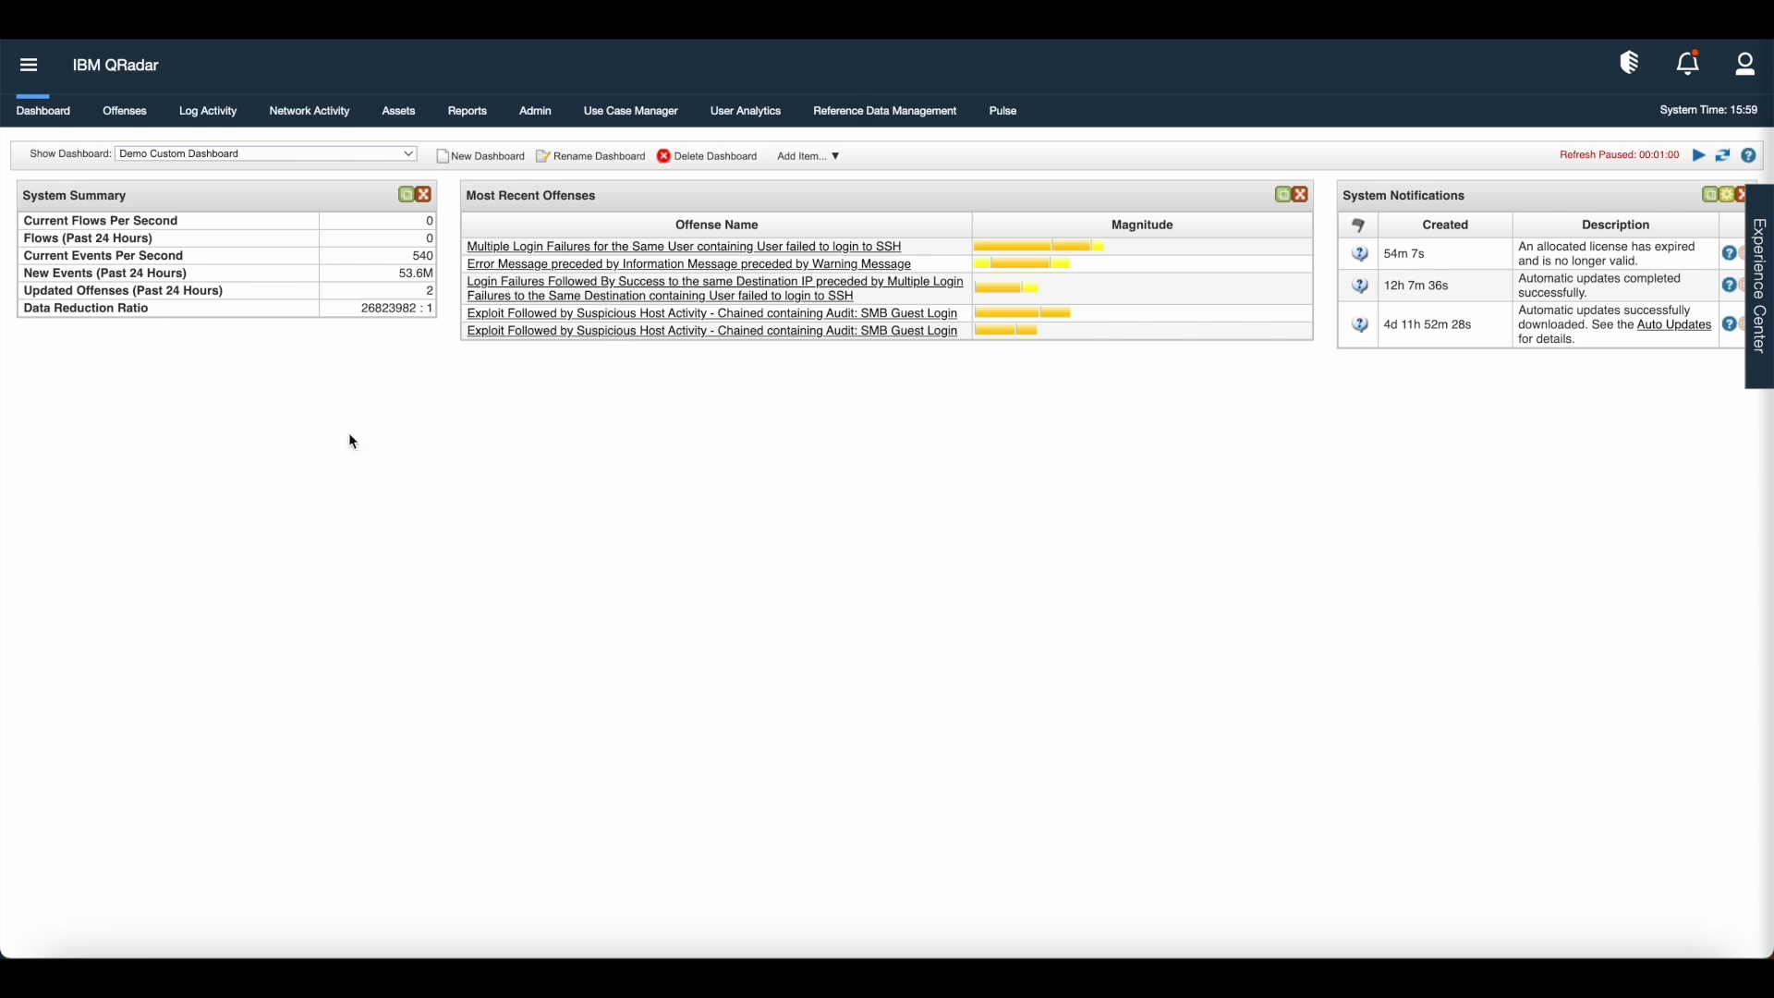
In Log Activity, switch the LinuxServer @ redhat1 view from real-time to Last Hour
{"action": "left_click", "coordinate": [207, 111]}
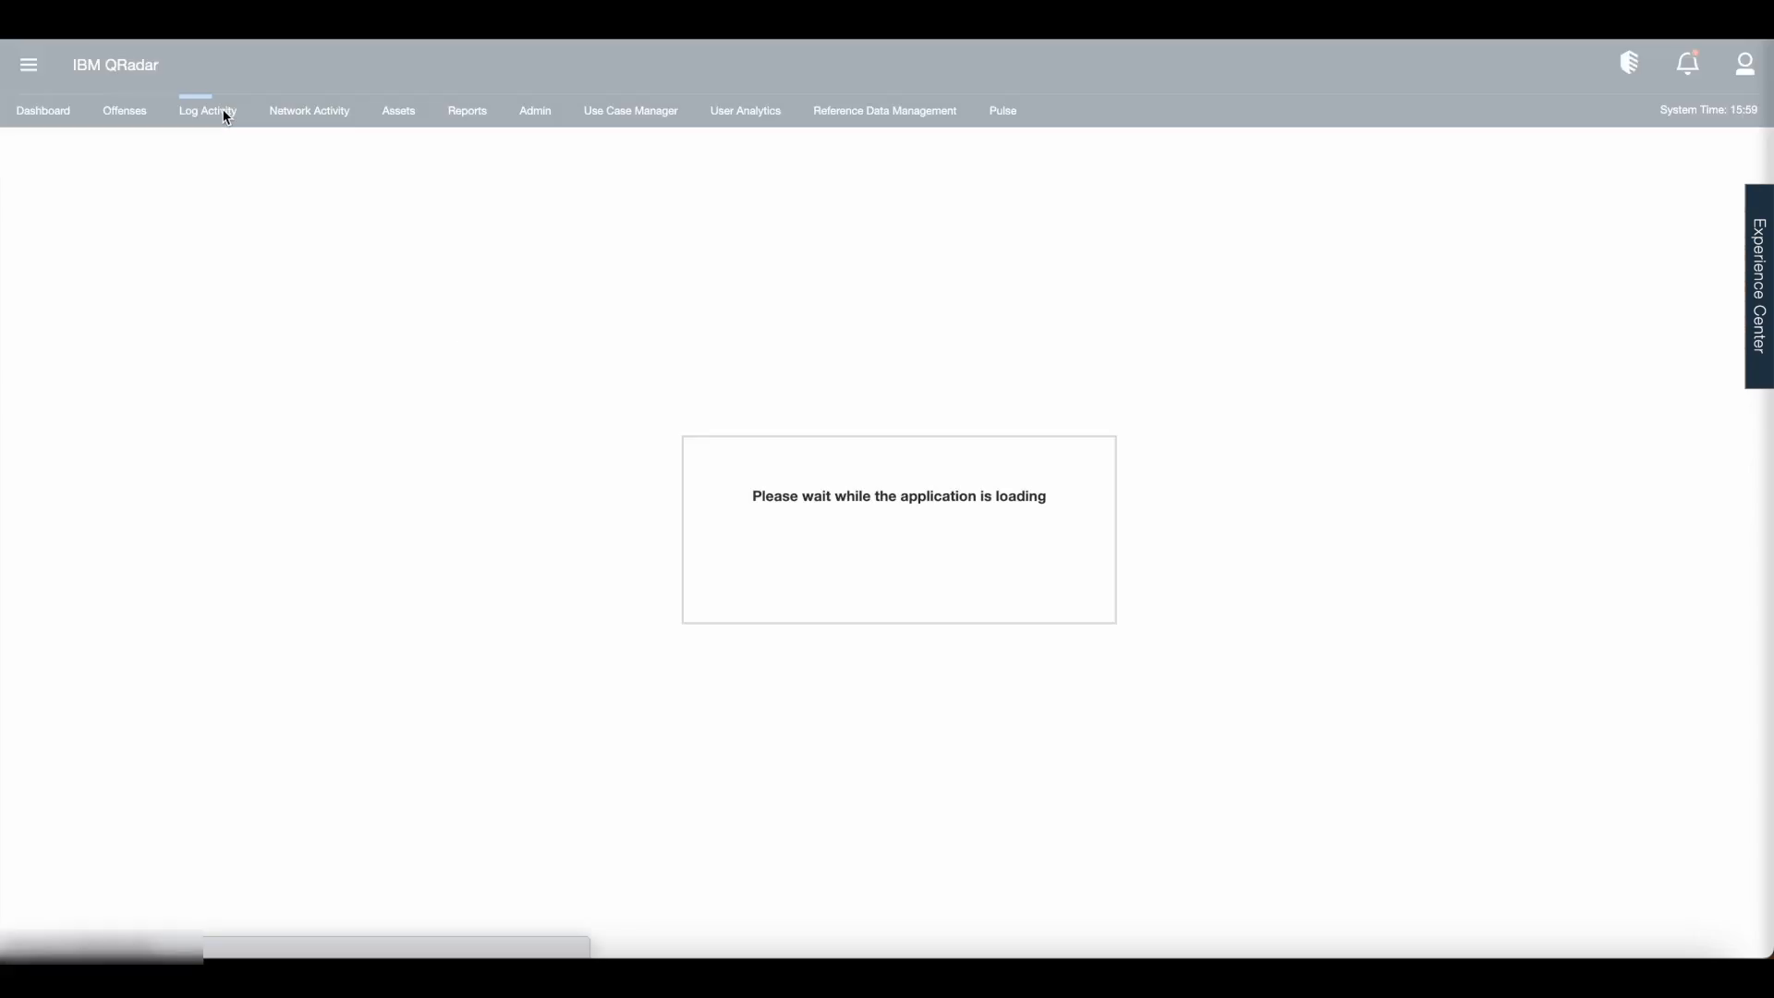
{"action": "left_click", "coordinate": [207, 111]}
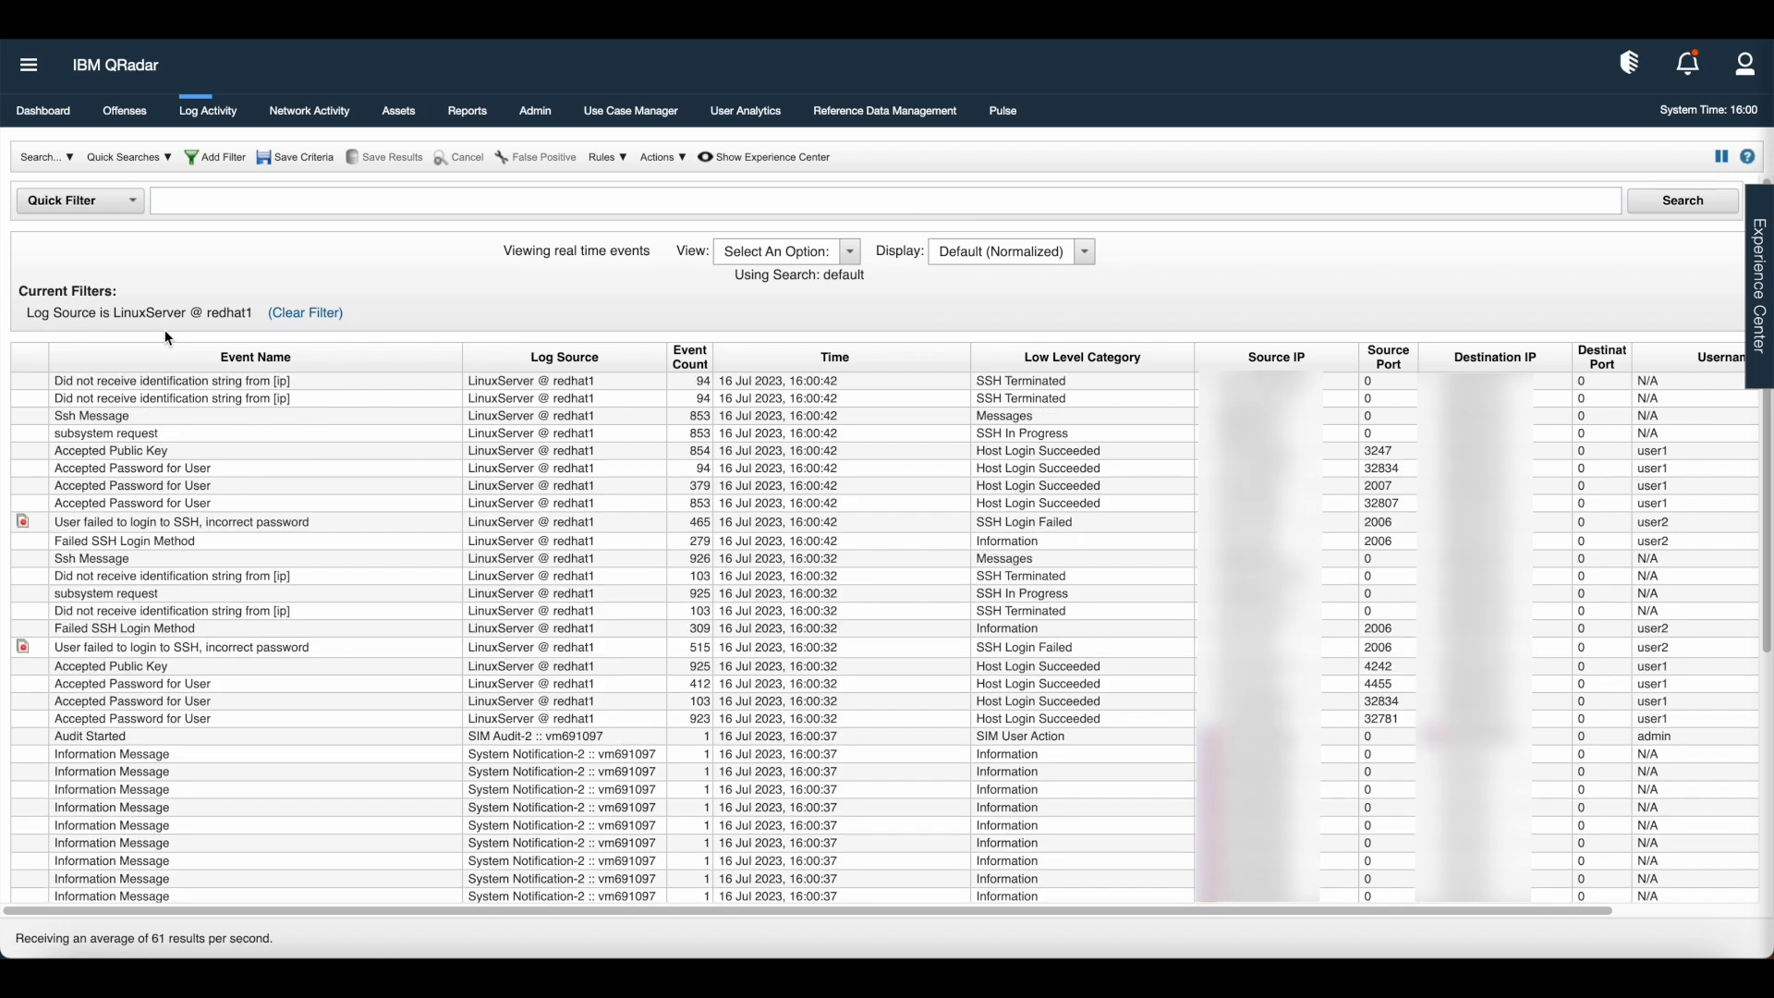
{"action": "mouse_move", "coordinate": [270, 329]}
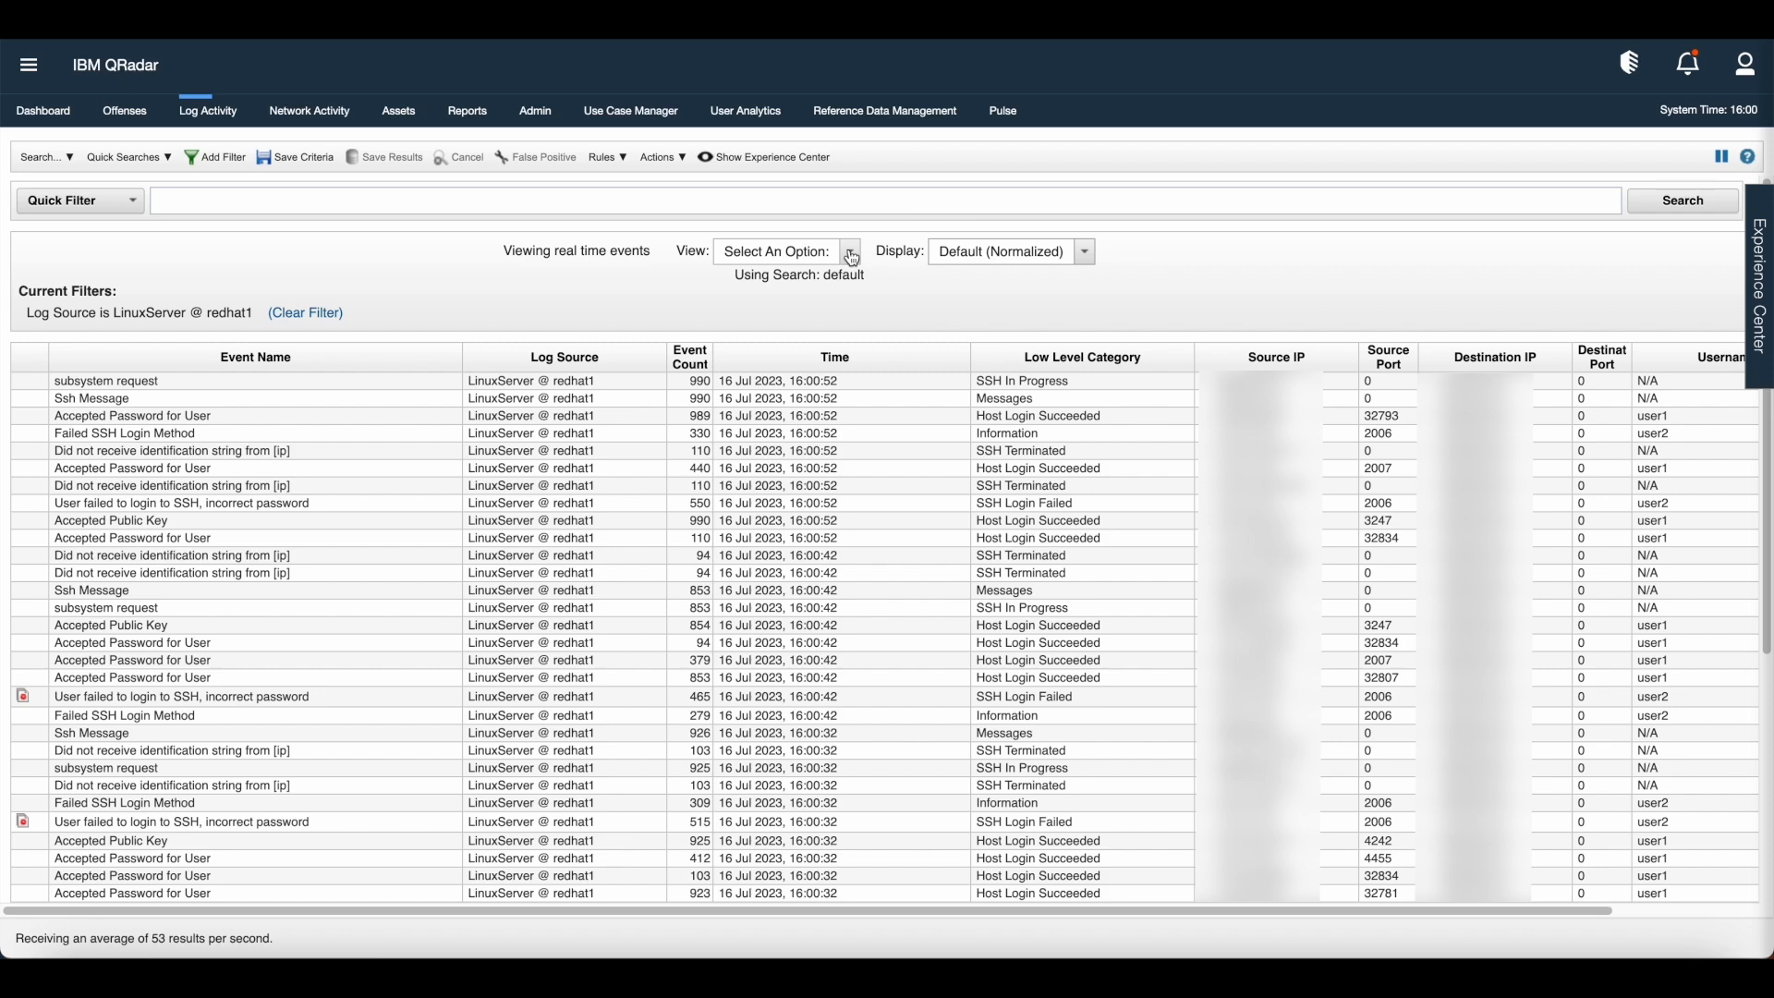
{"action": "left_click", "coordinate": [850, 252]}
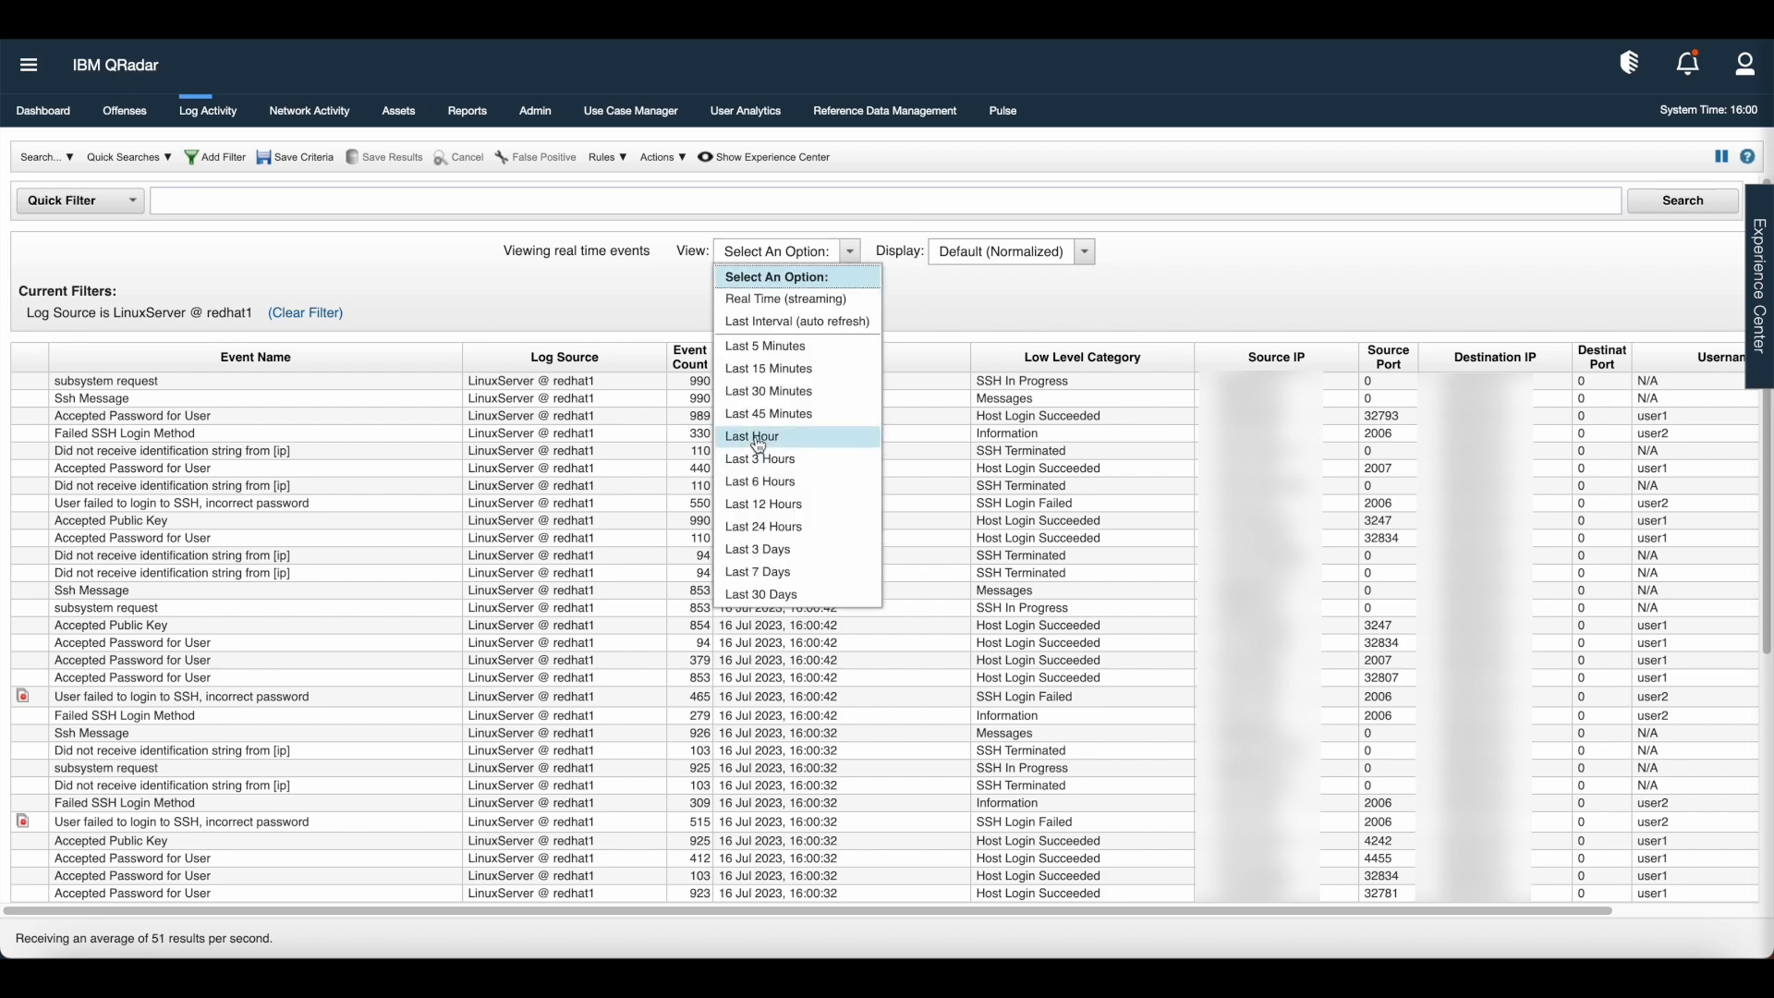
{"action": "left_click", "coordinate": [751, 436]}
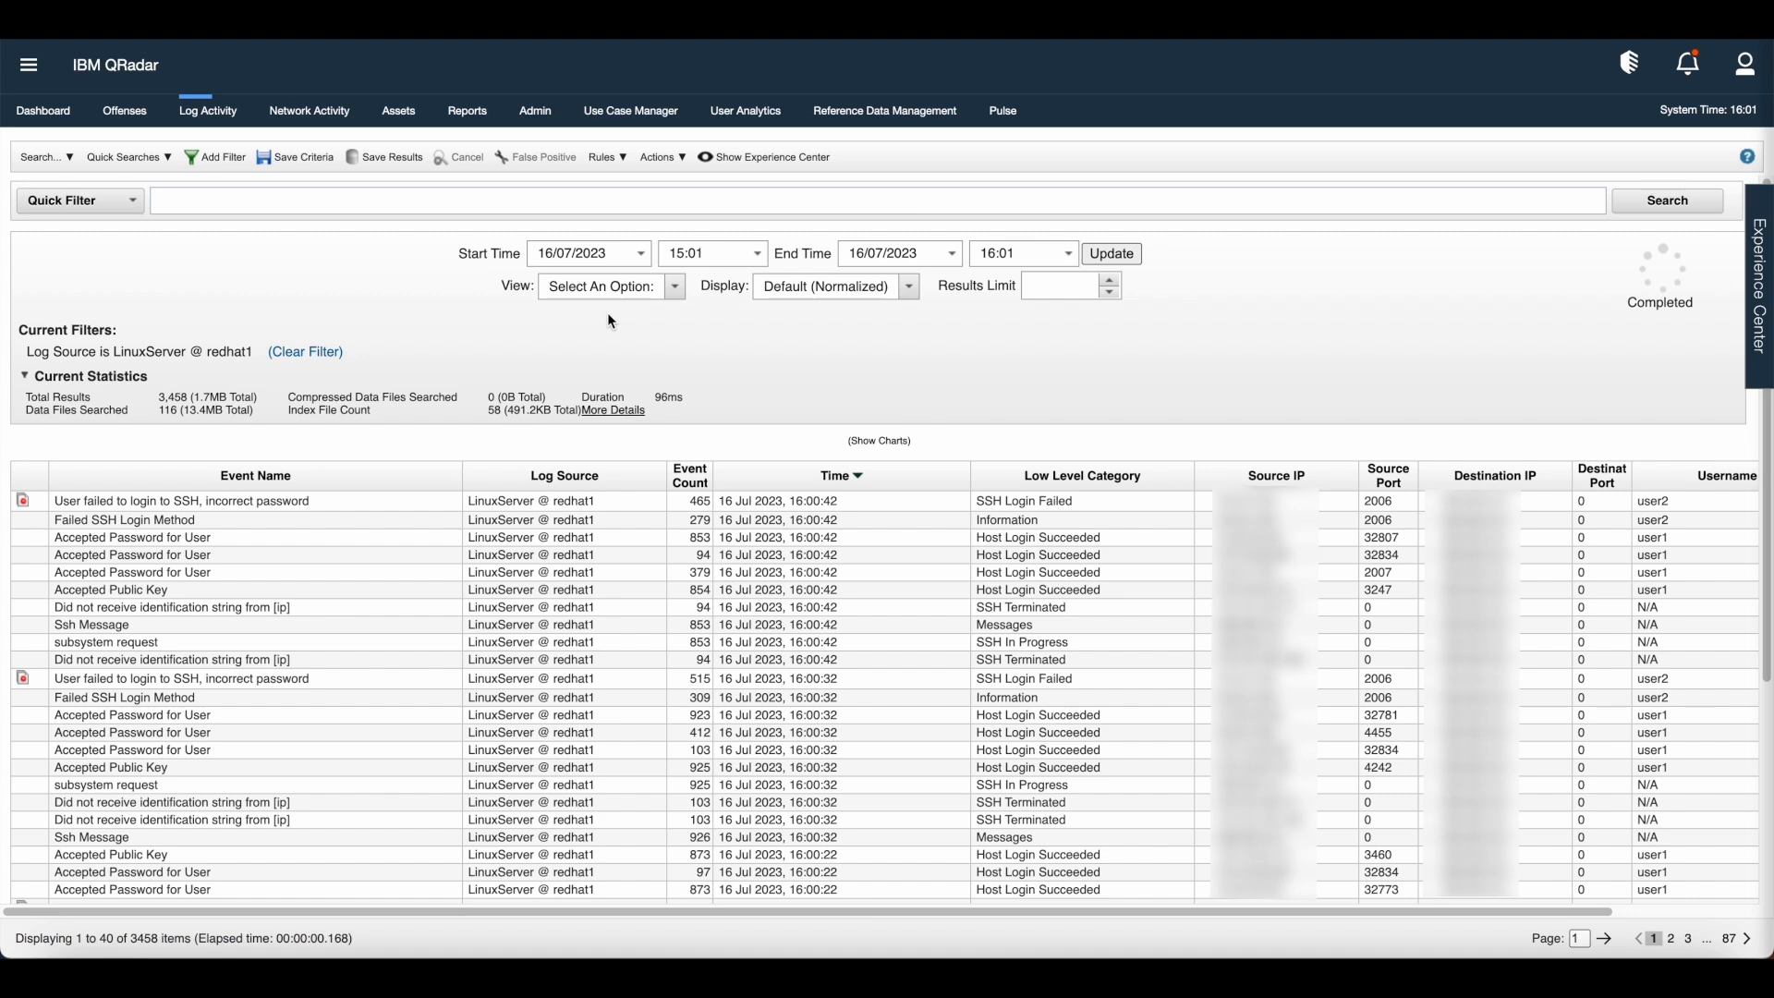
{"action": "left_click", "coordinate": [279, 199]}
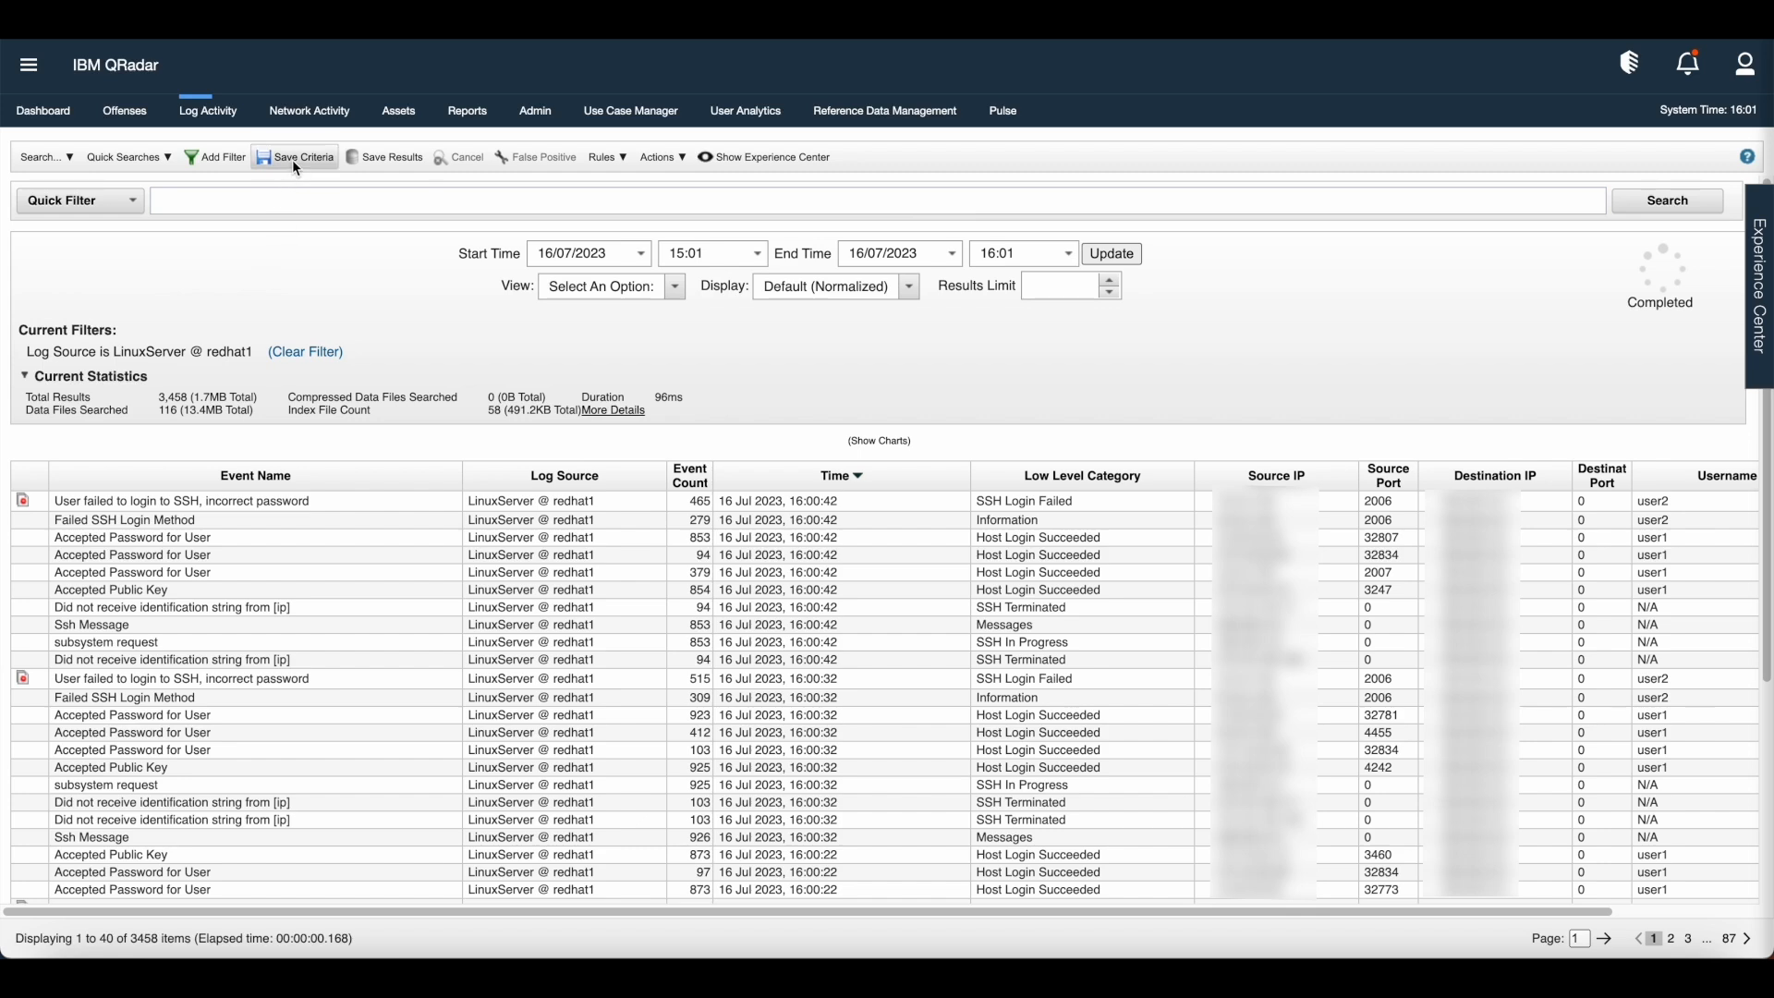
Fill Save Criteria with name 'Demo Save Criteria', ticking Quick Searches, Share With Everyone and Set as Default
{"action": "left_click", "coordinate": [303, 157]}
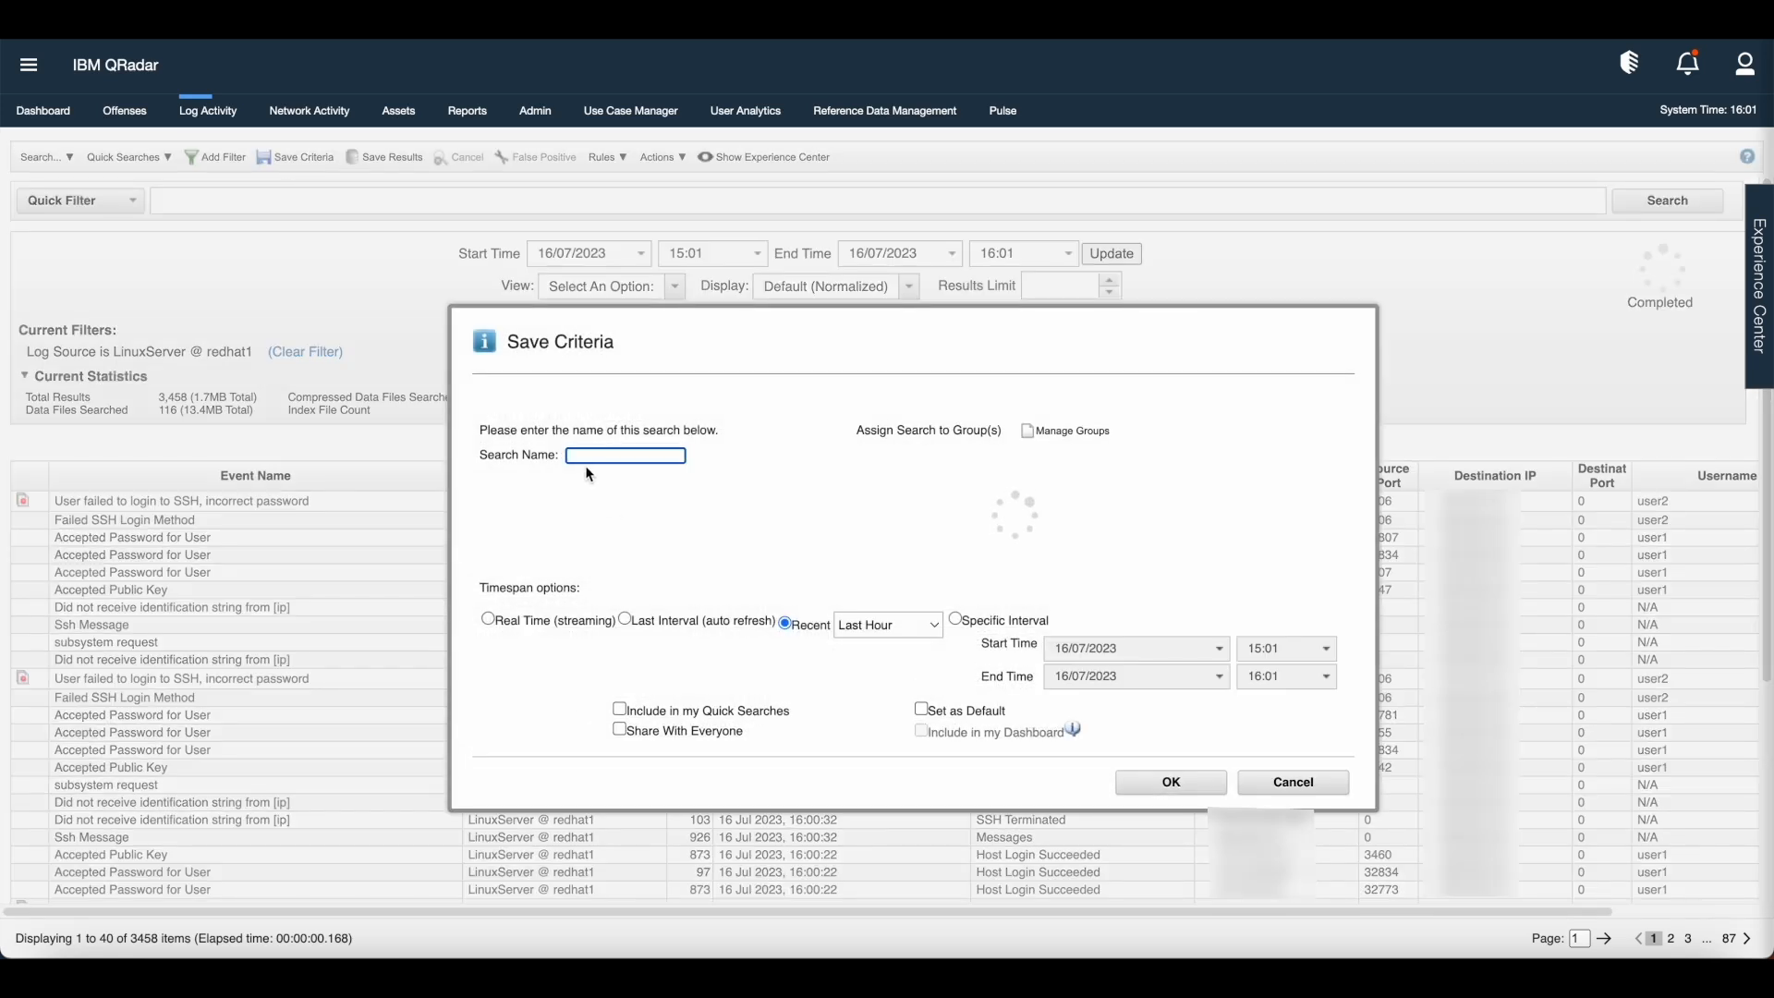
{"action": "left_click", "coordinate": [625, 455]}
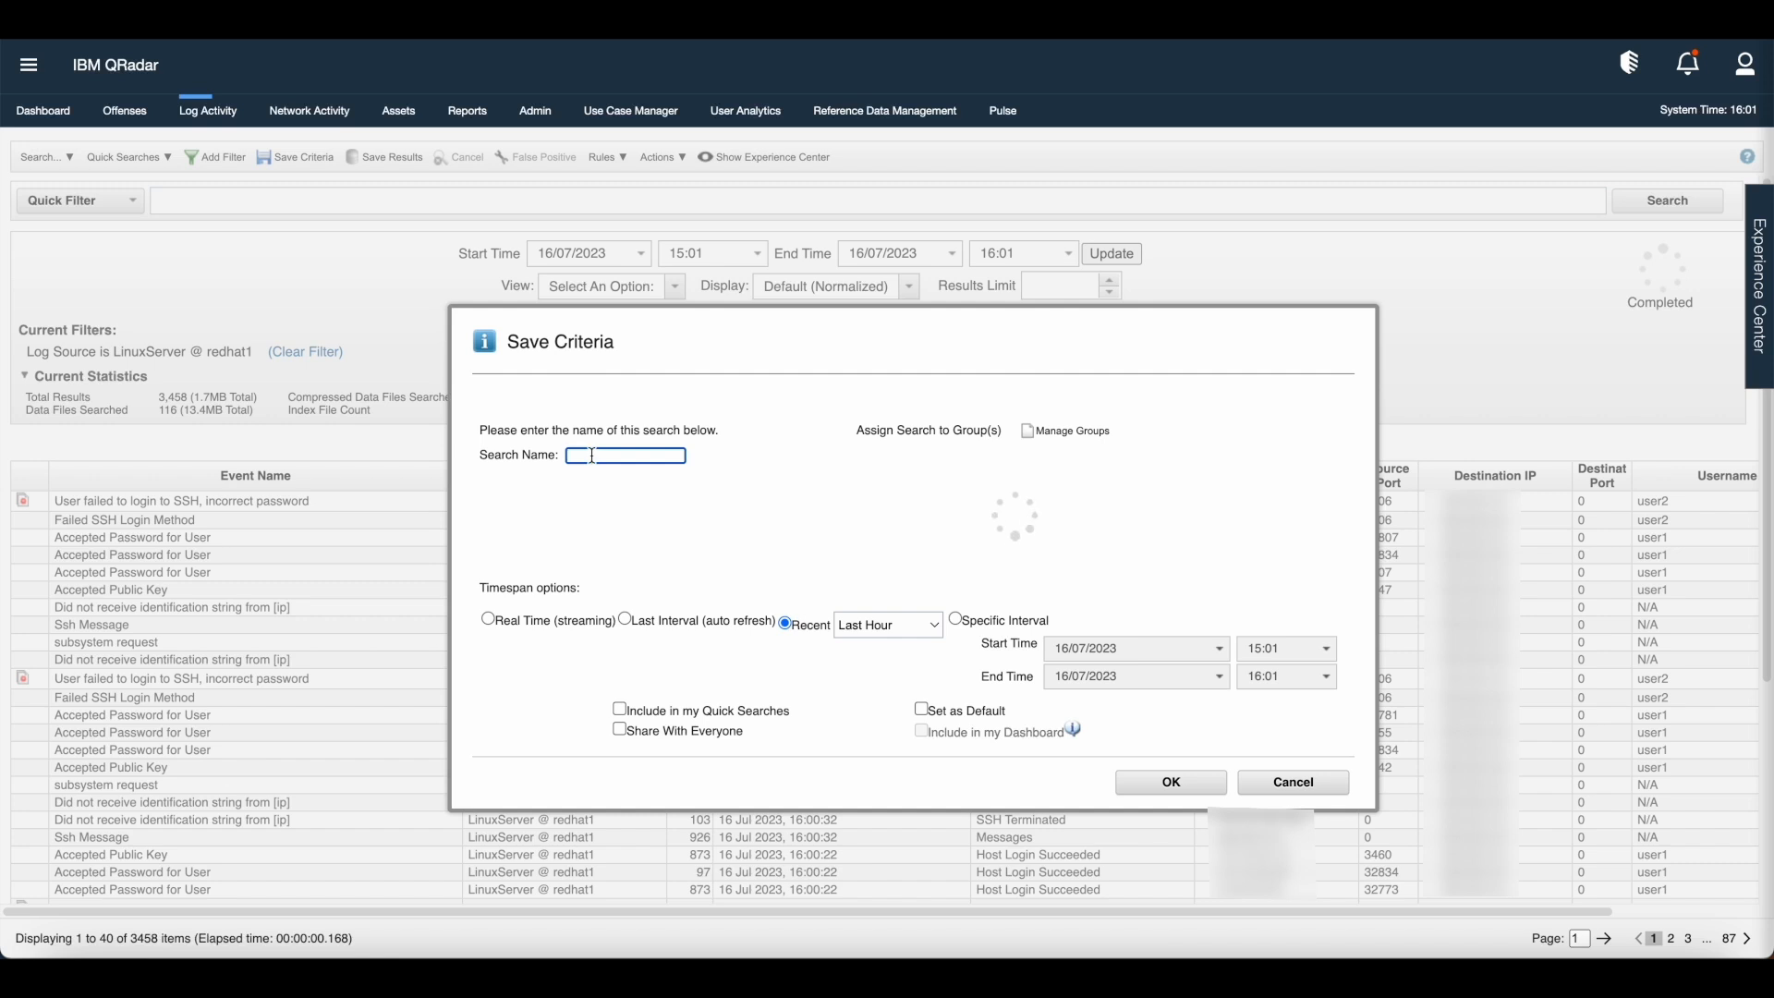
{"action": "type", "text": "Demo S"}
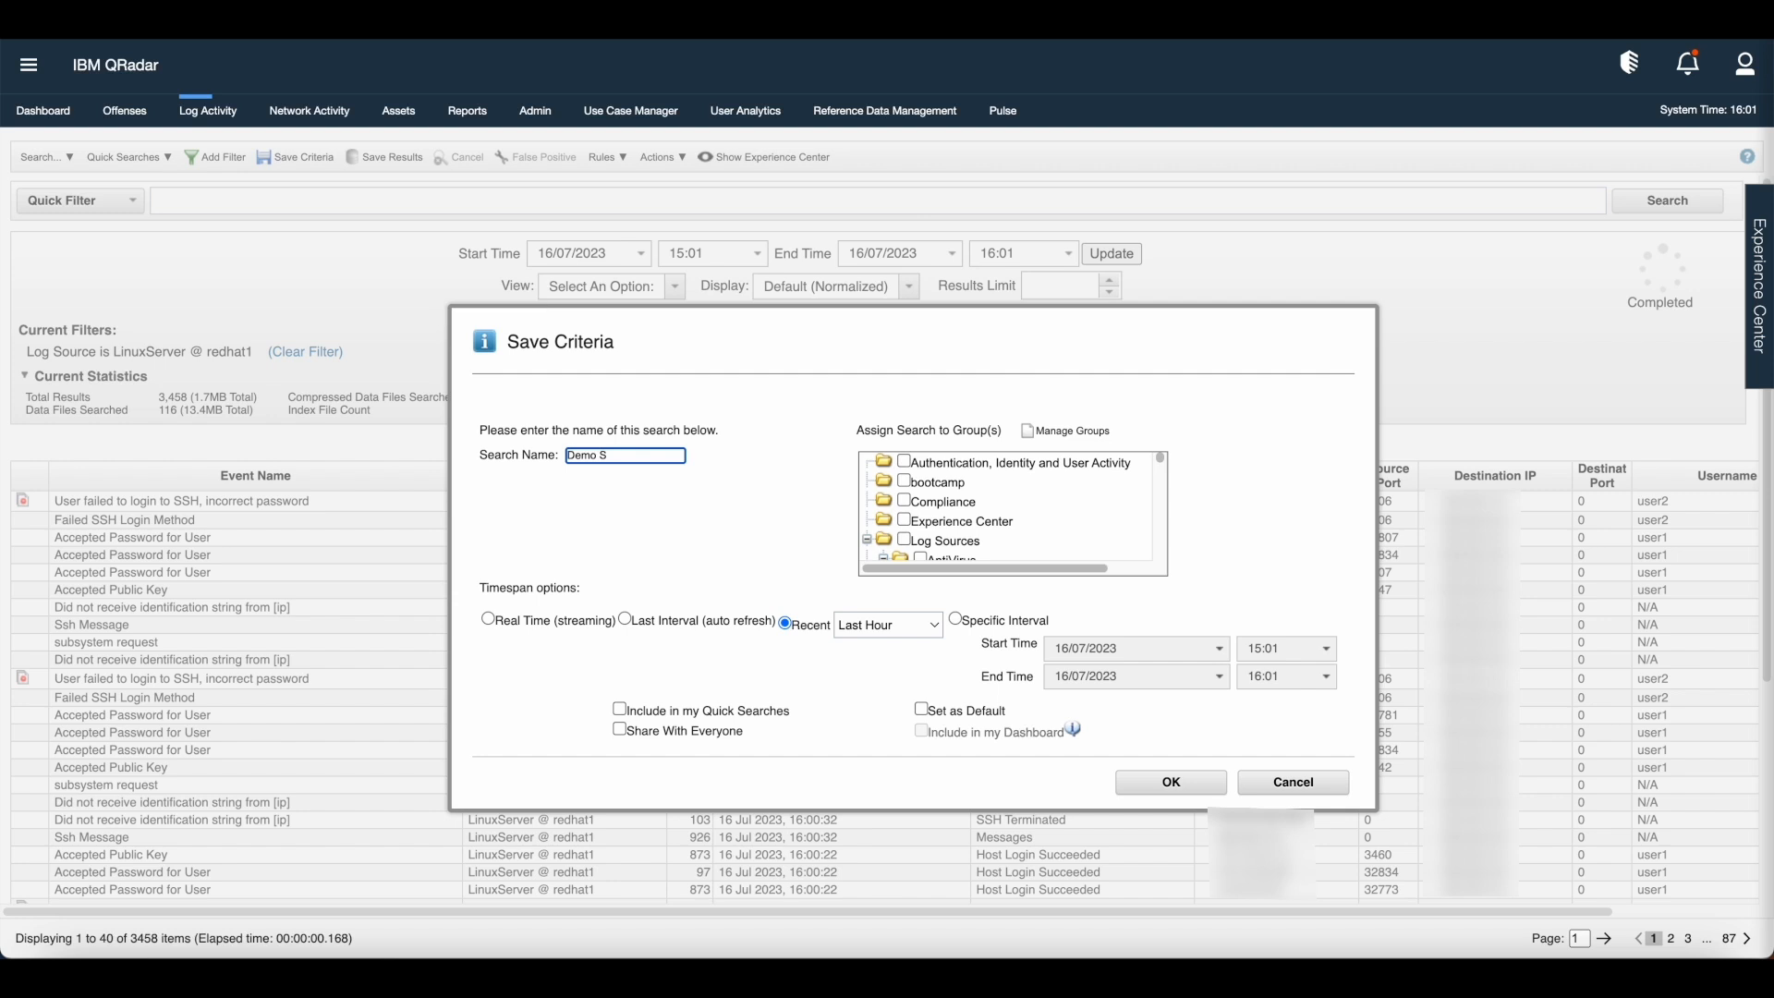
{"action": "type", "text": "ave Criteria"}
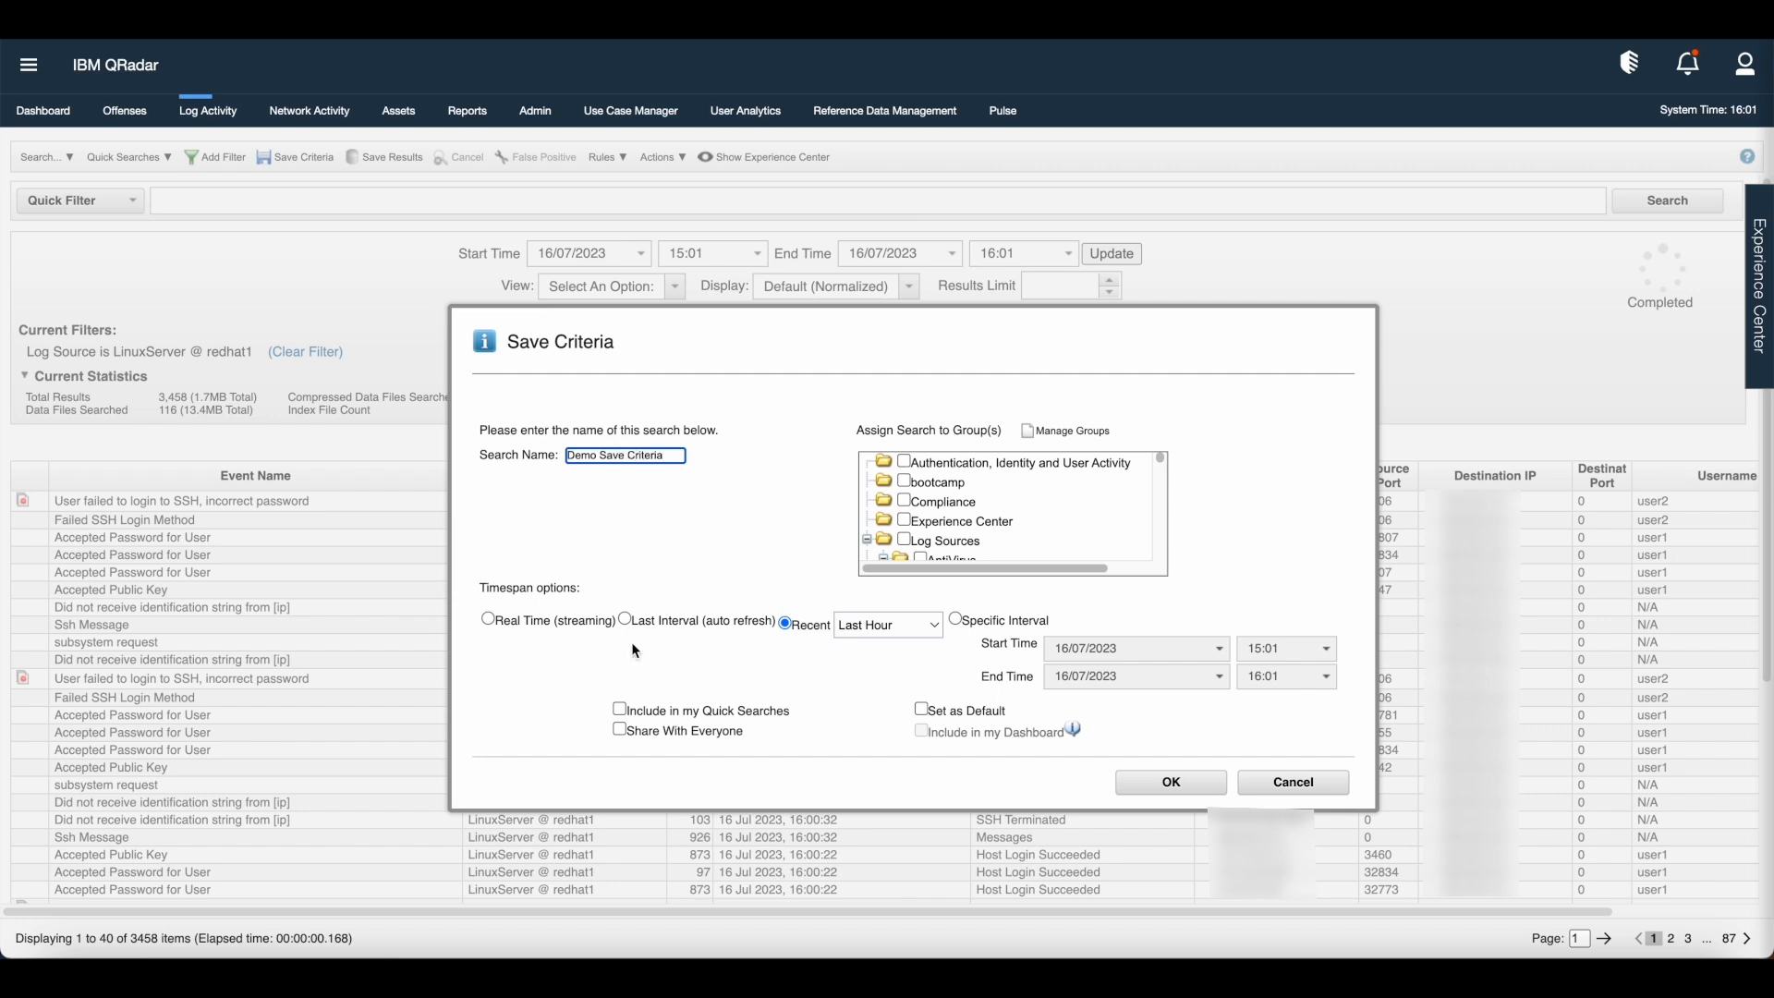
{"action": "mouse_move", "coordinate": [541, 646]}
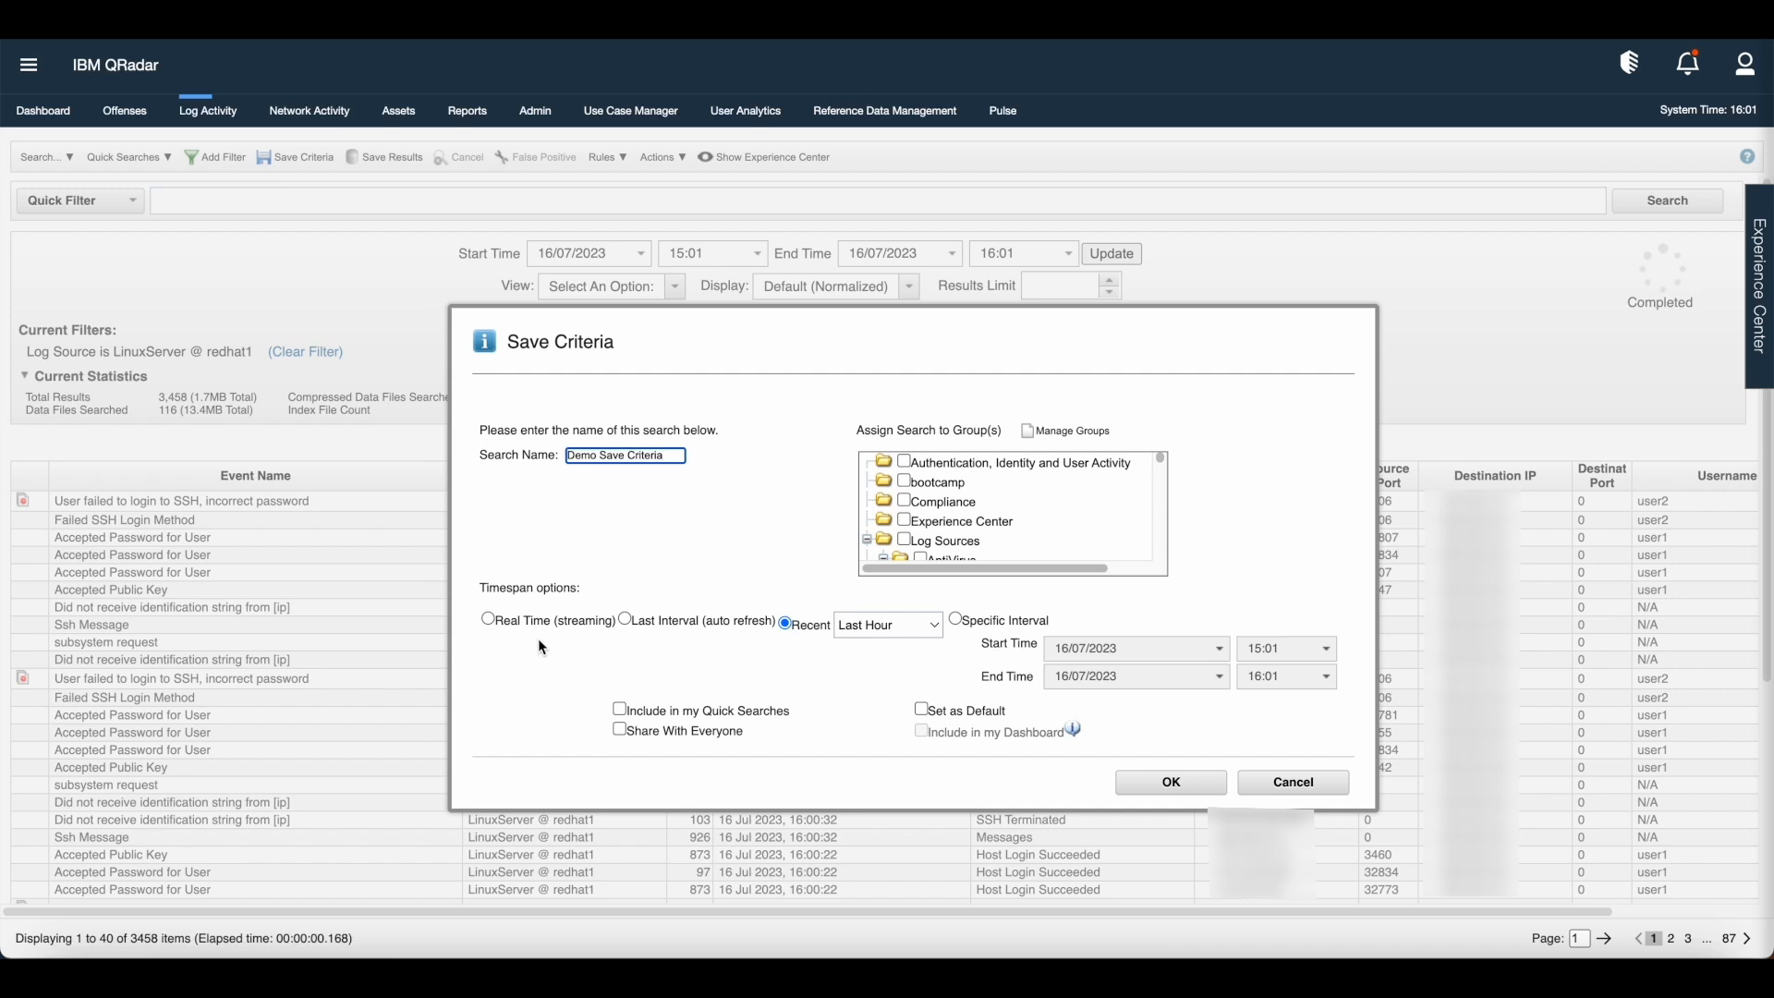
{"action": "mouse_move", "coordinate": [628, 636]}
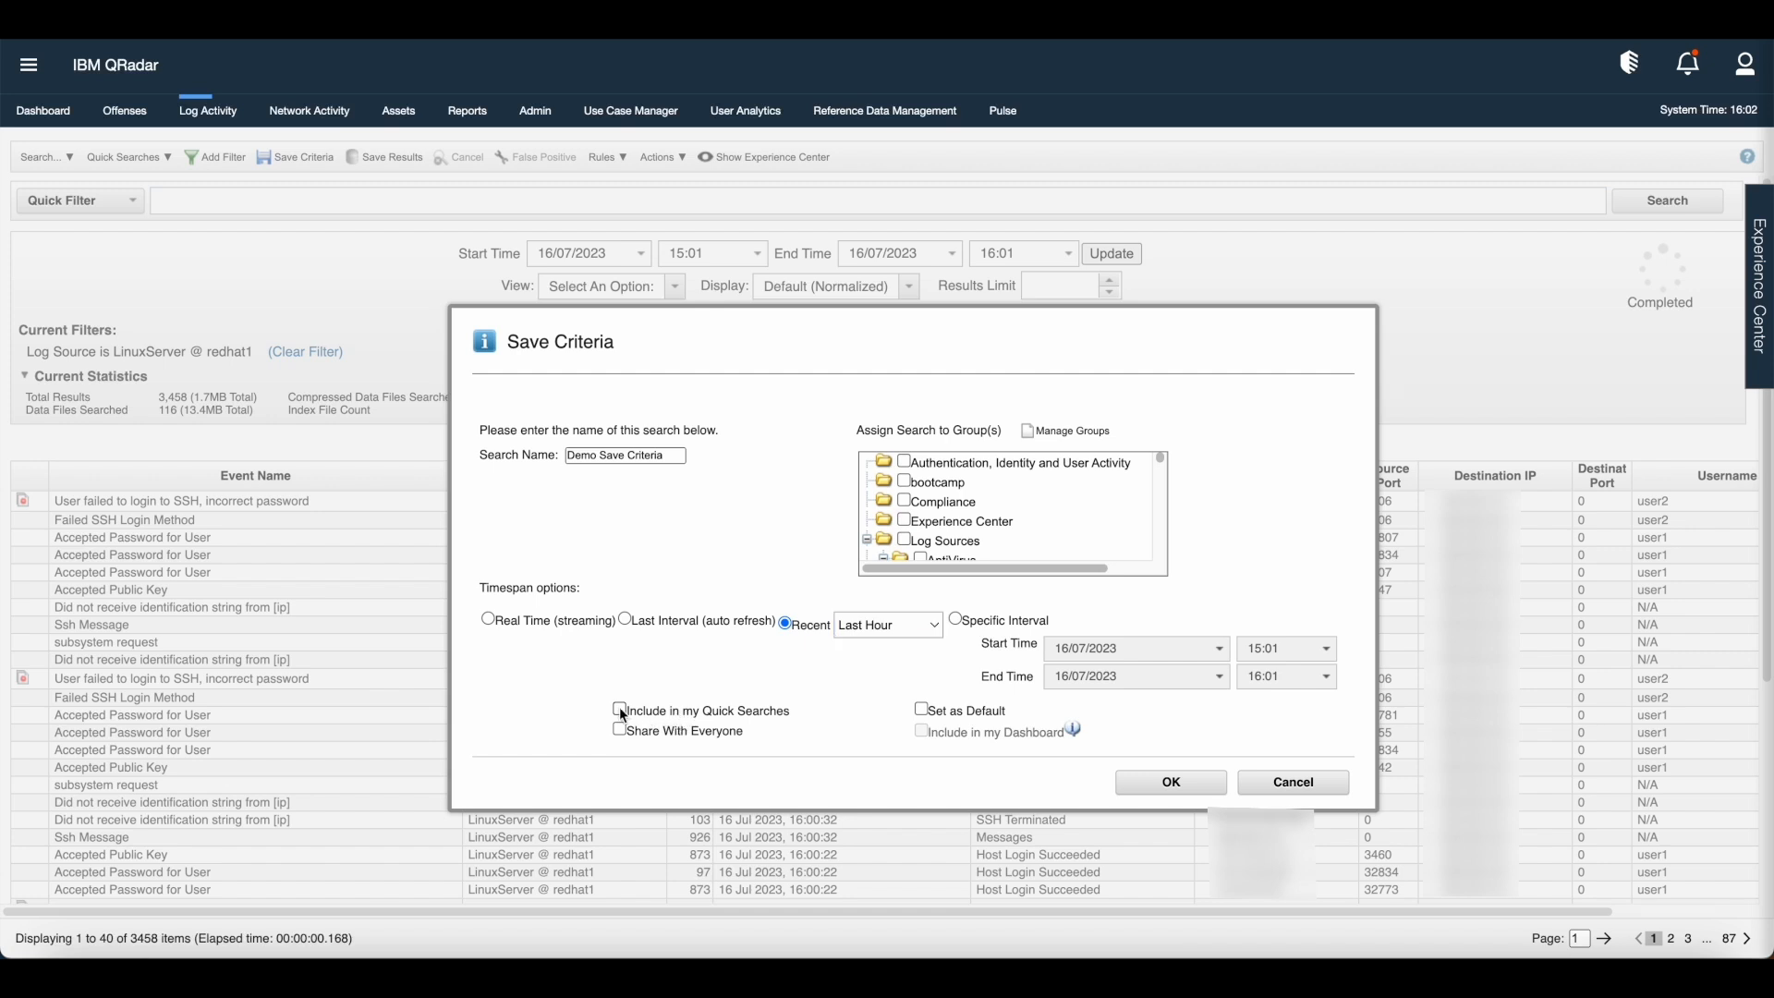
{"action": "left_click", "coordinate": [617, 710]}
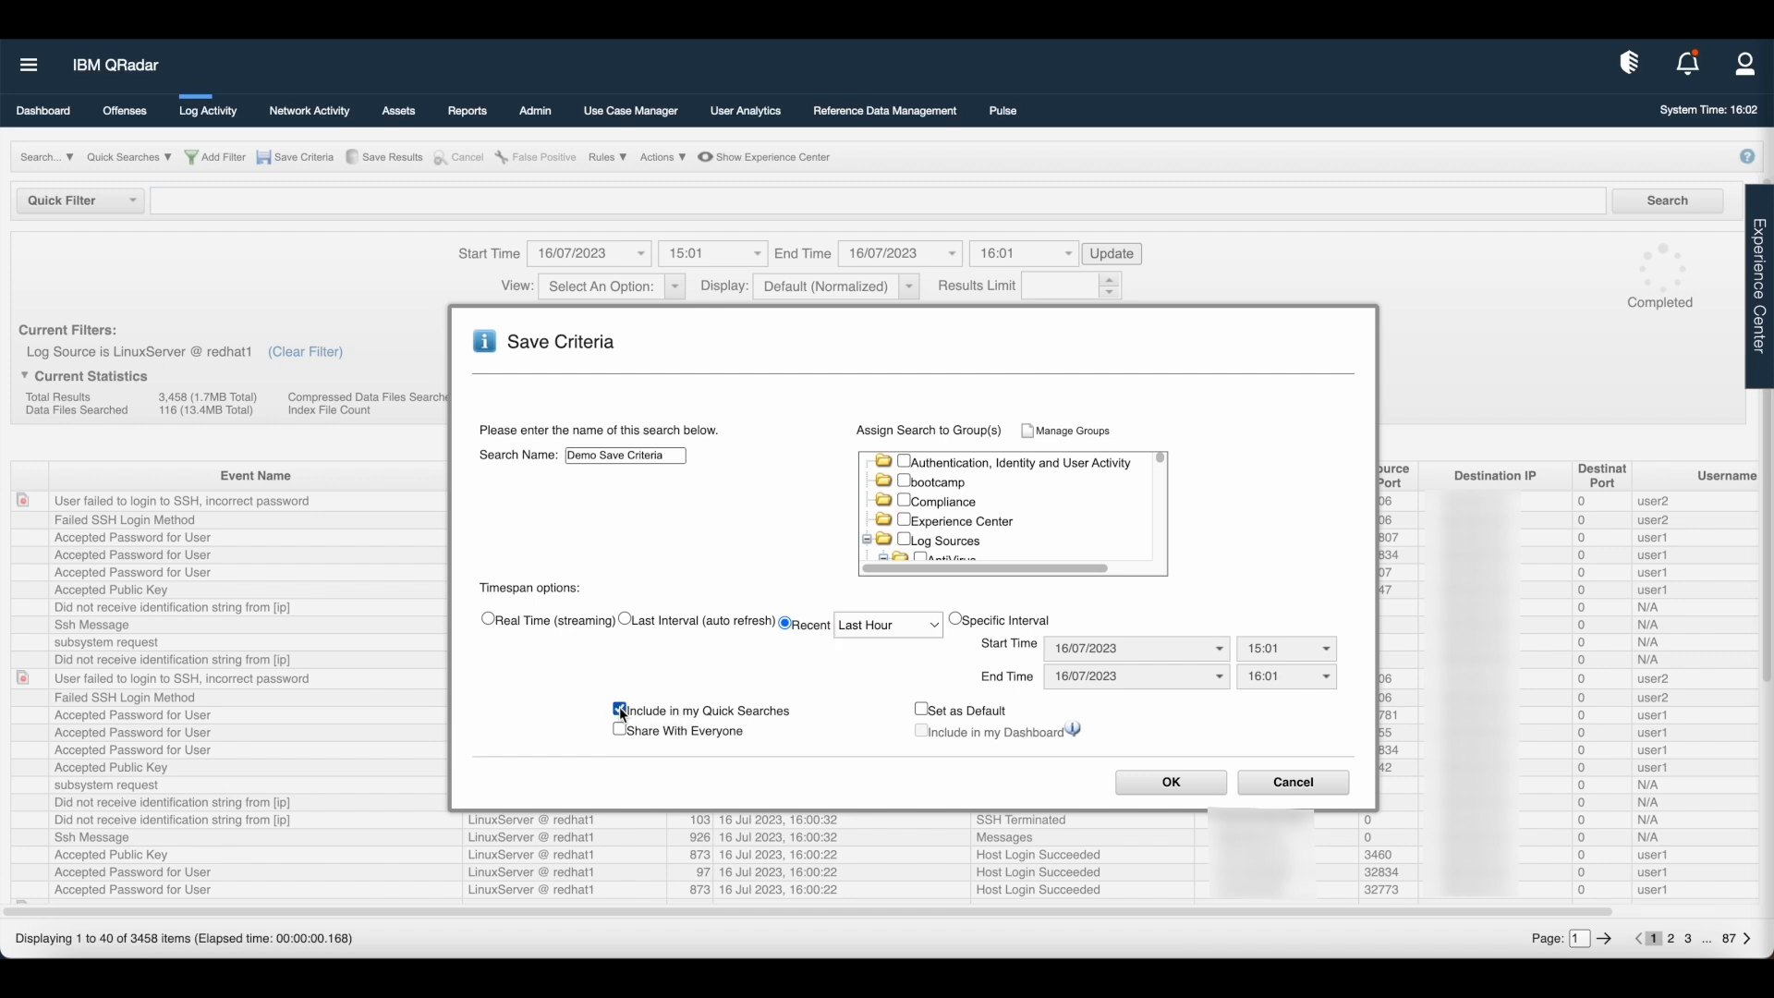
{"action": "left_click", "coordinate": [619, 709]}
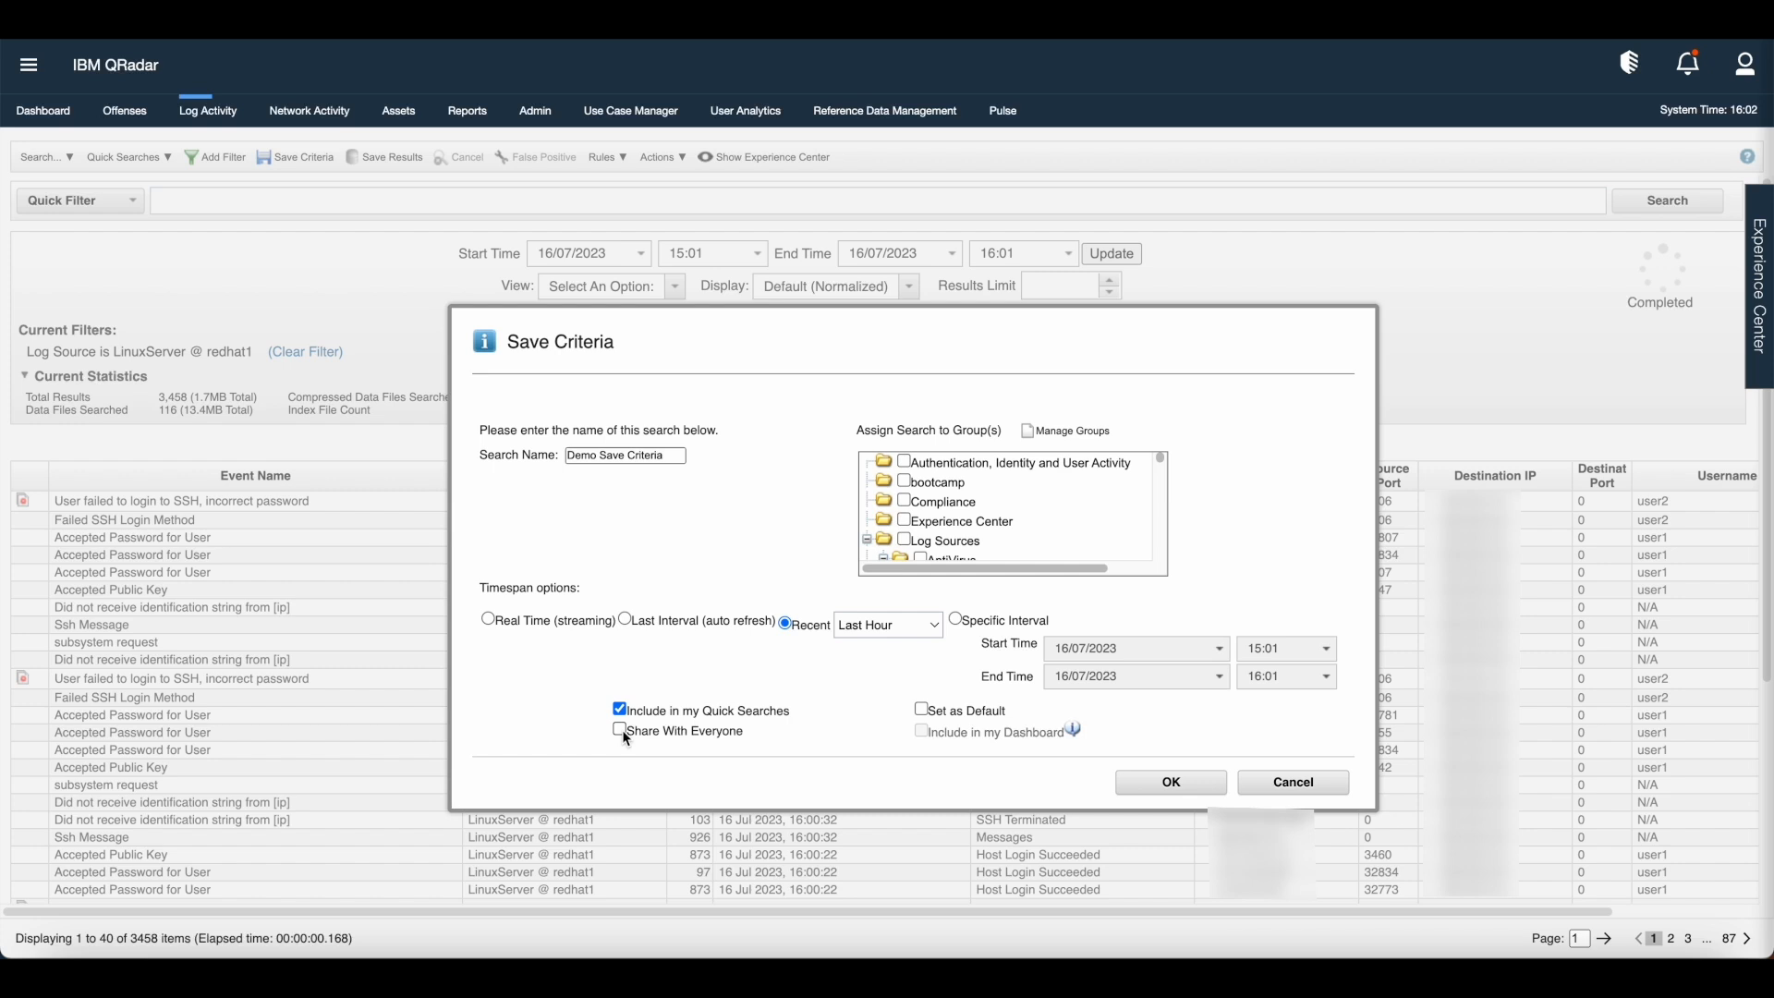
{"action": "left_click", "coordinate": [619, 730]}
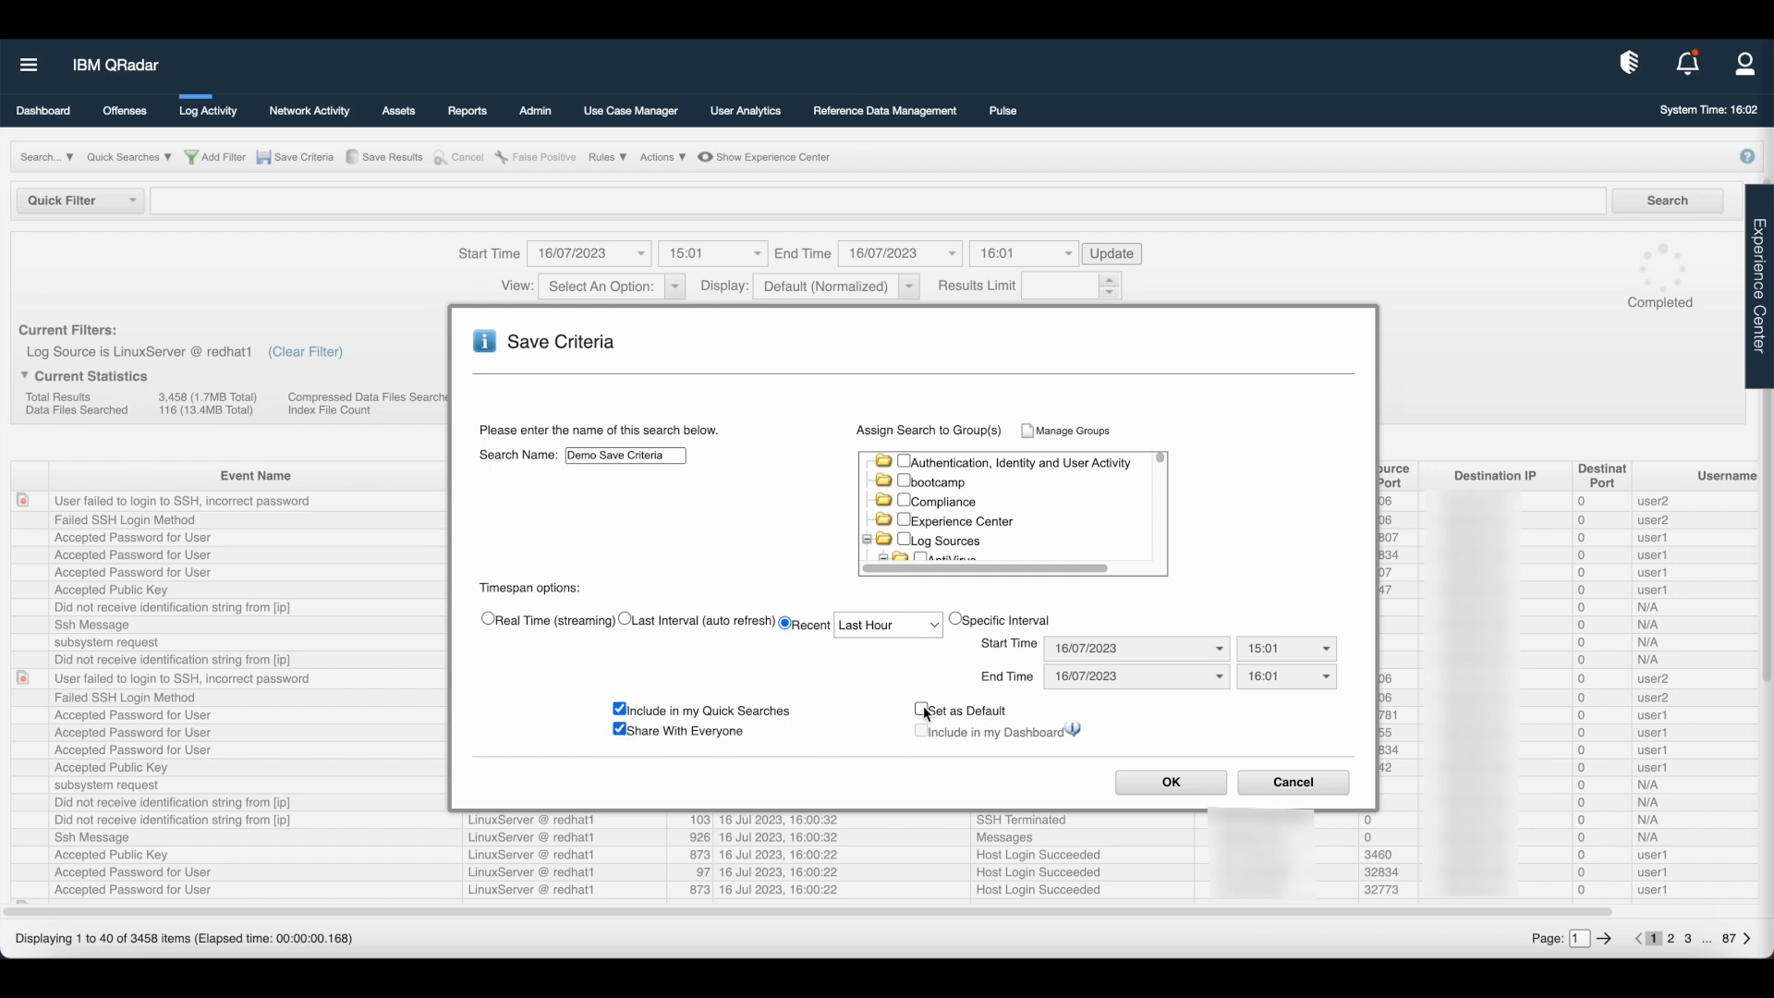
{"action": "left_click", "coordinate": [920, 709]}
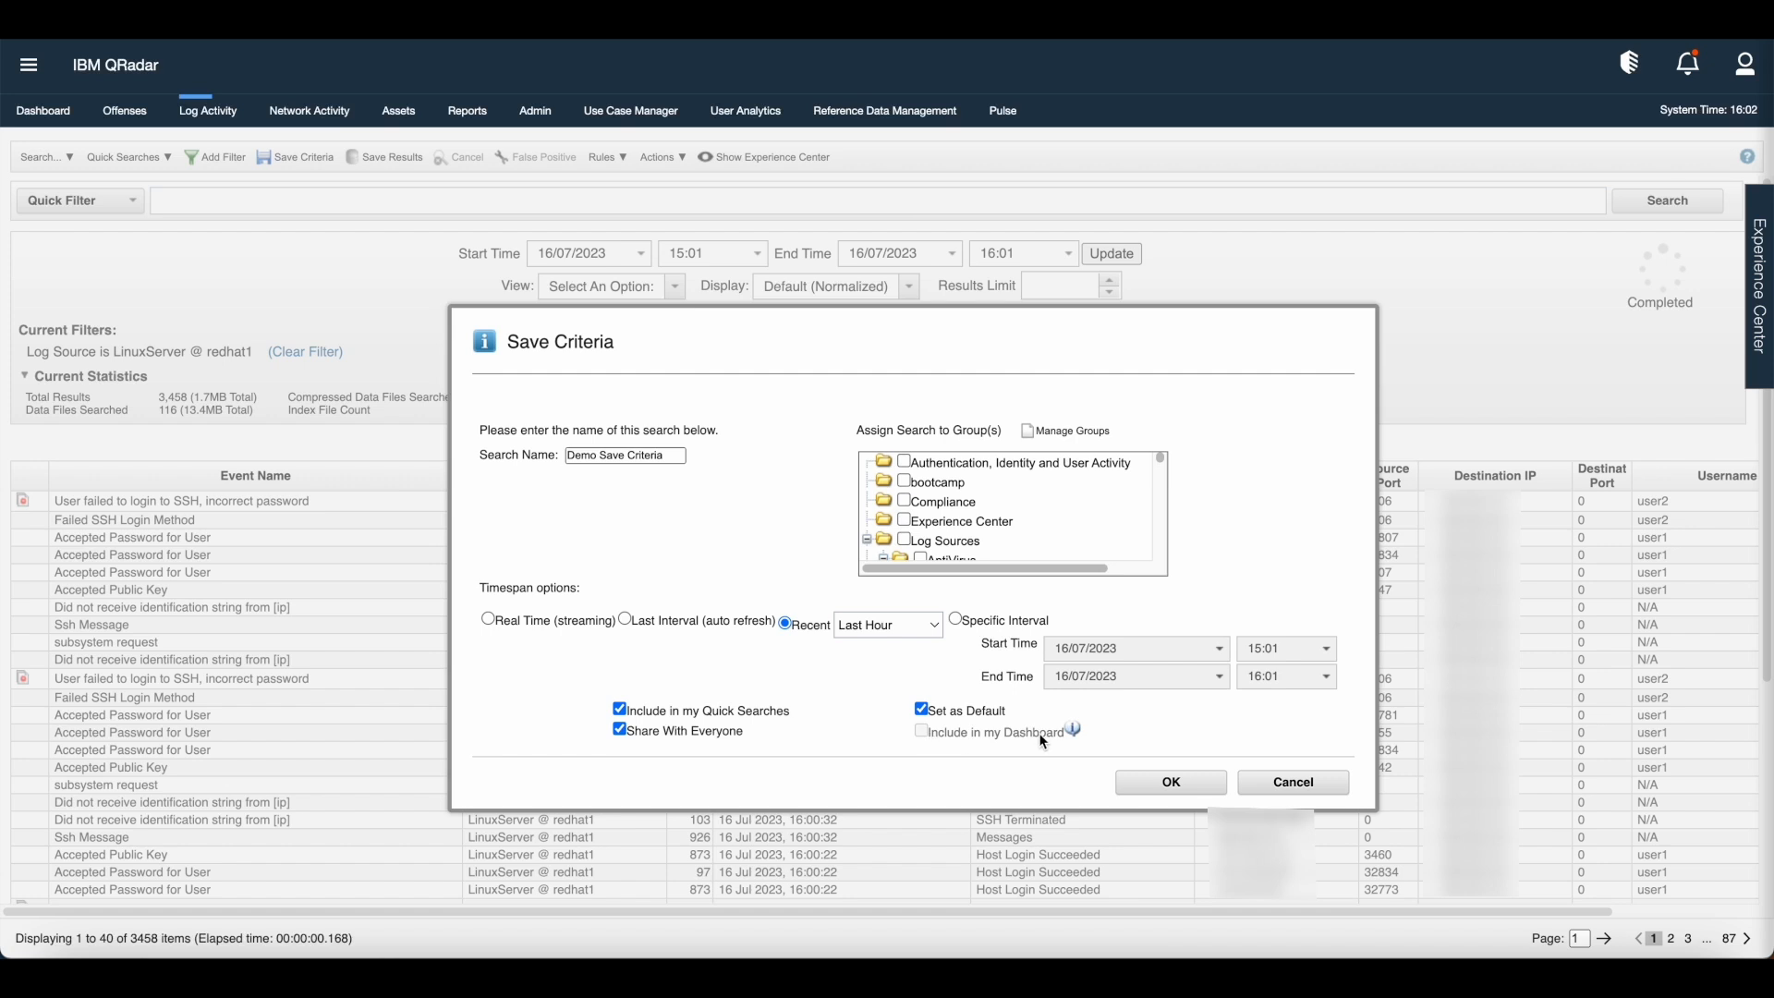
{"action": "mouse_move", "coordinate": [1041, 738]}
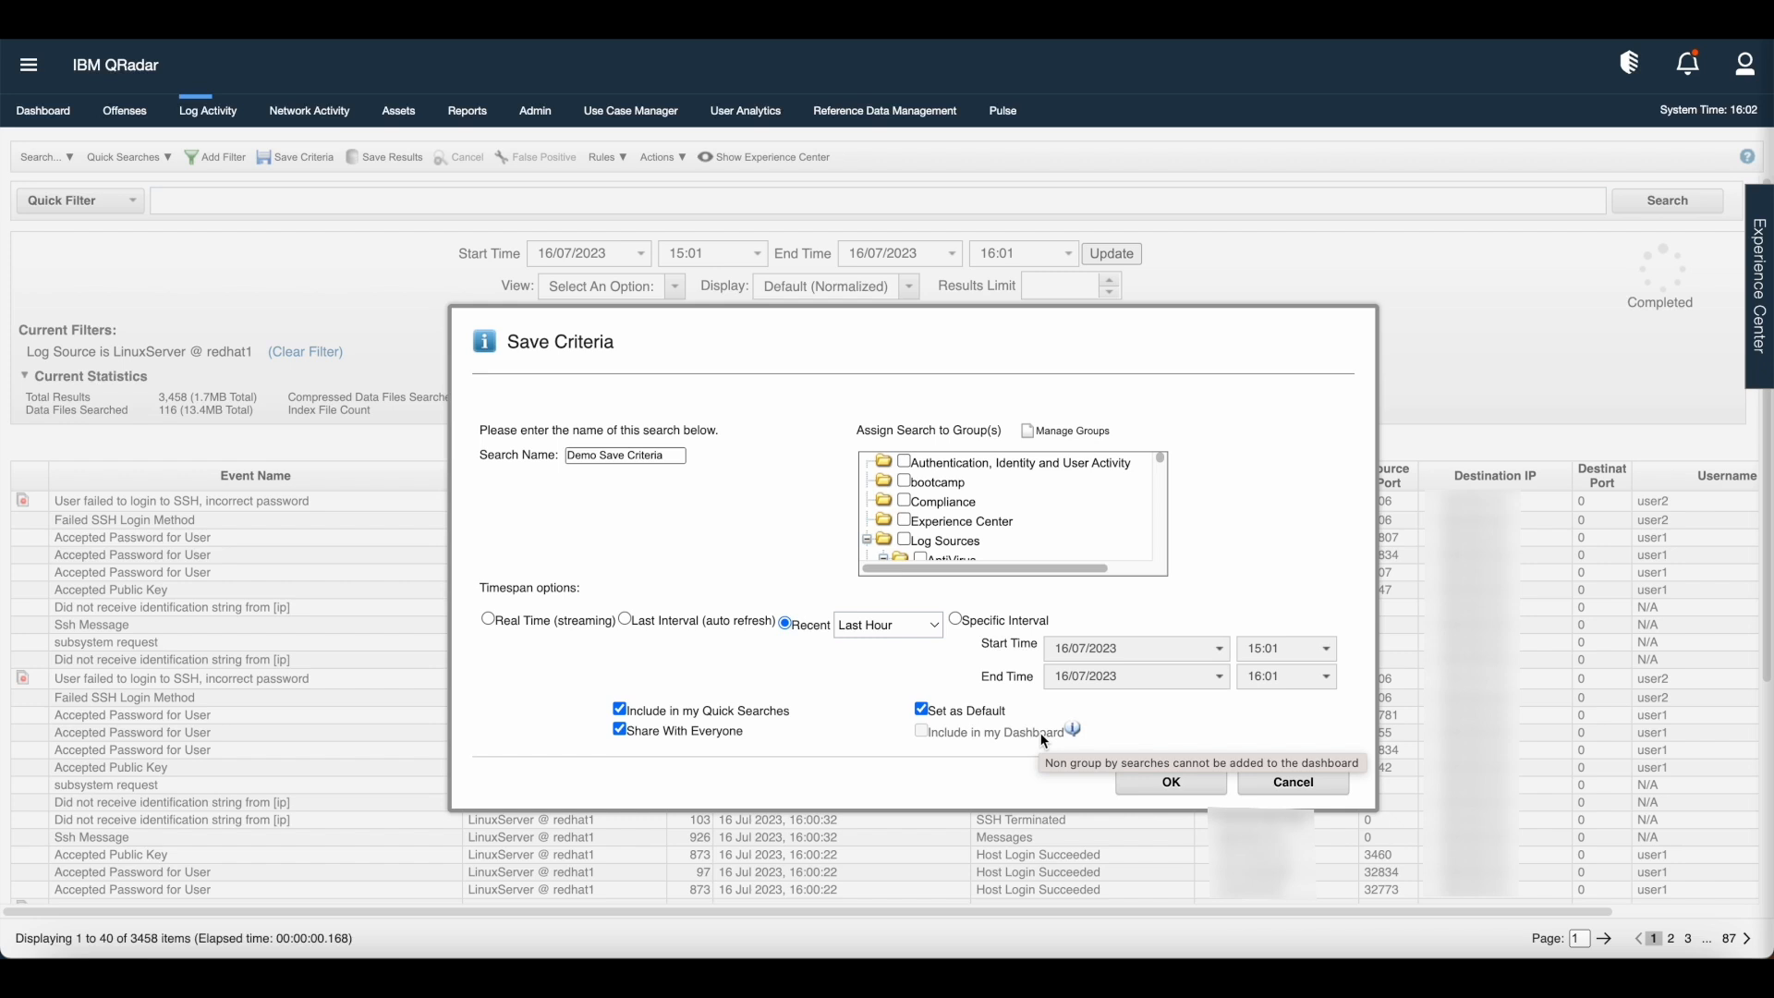
{"action": "mouse_move", "coordinate": [1315, 788]}
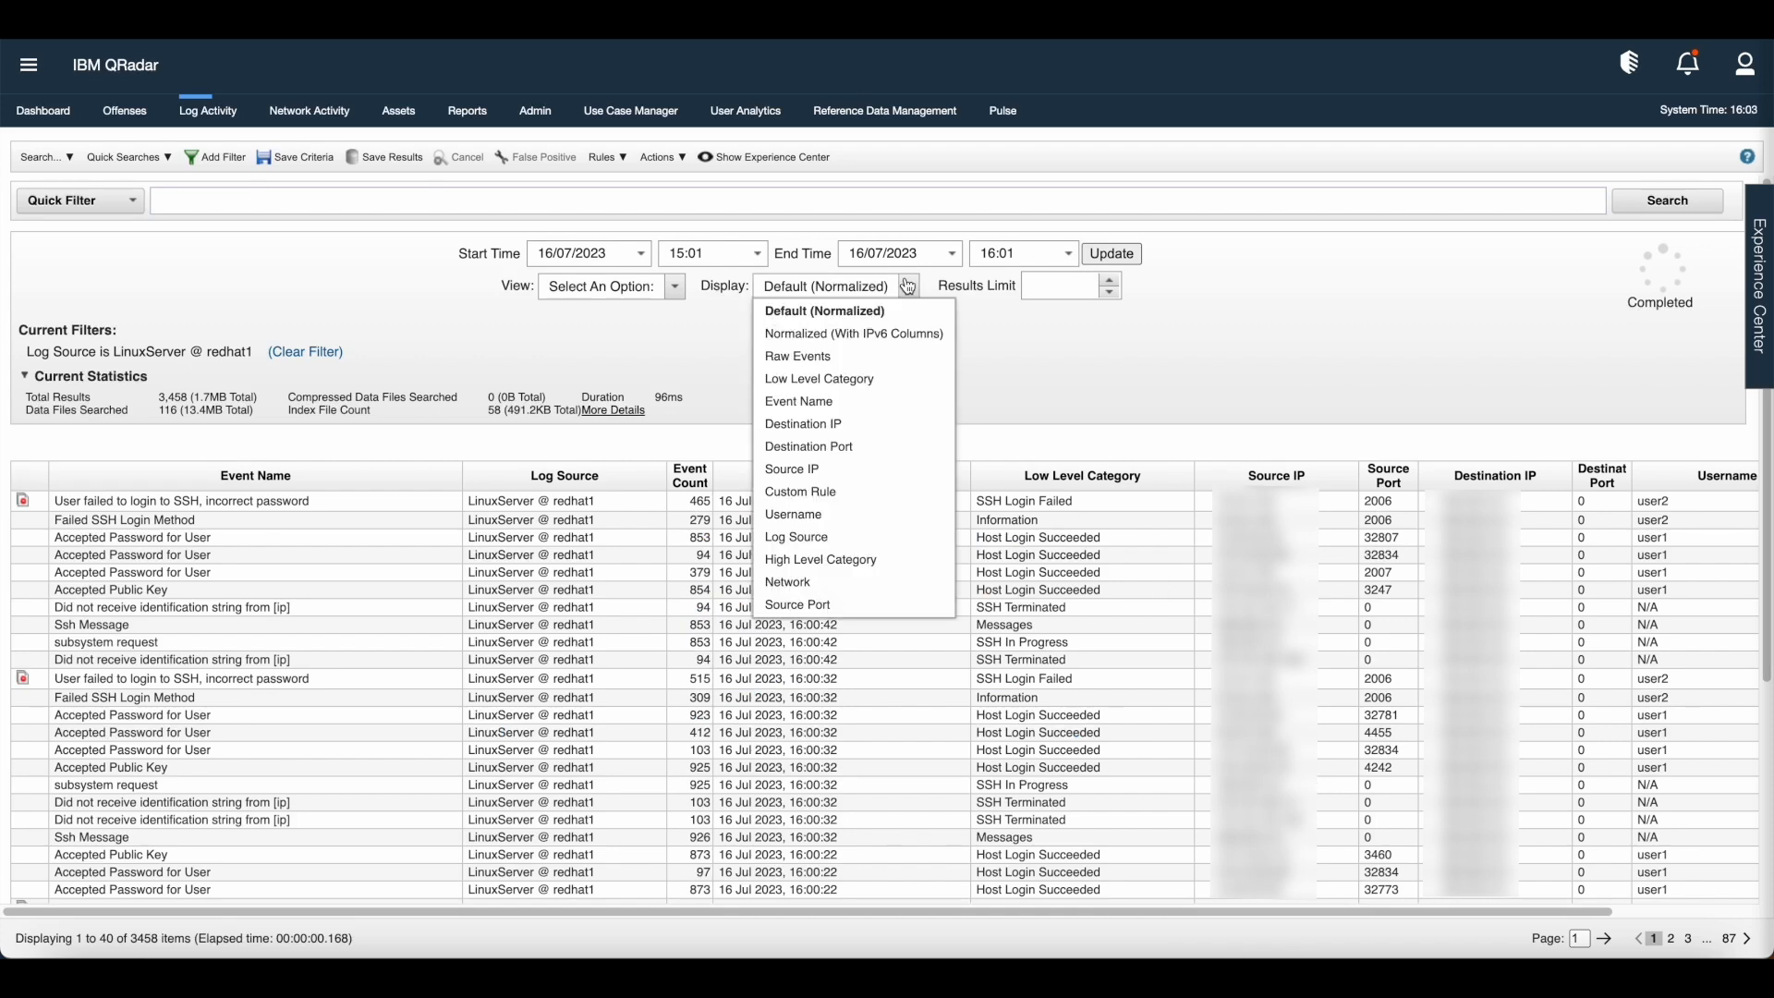
{"action": "mouse_move", "coordinate": [825, 406]}
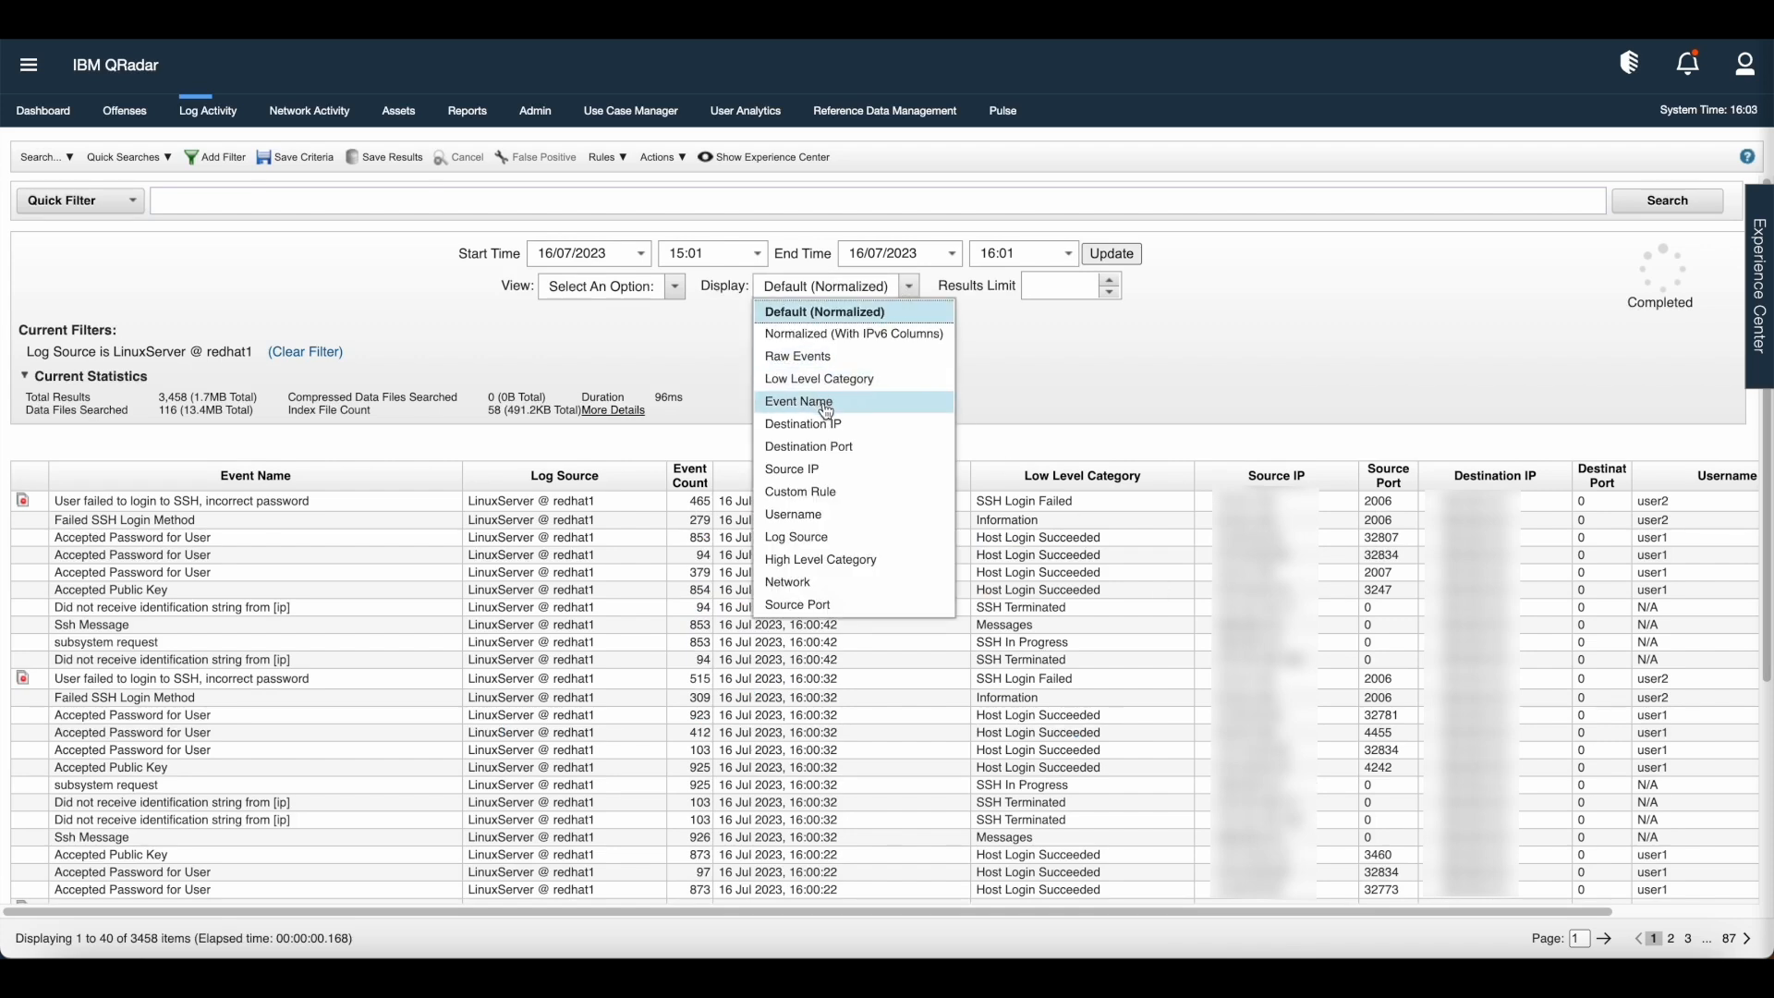
Set Display to Event Name so events are grouped with counts, then reopen Save Criteria
{"action": "left_click", "coordinate": [799, 403]}
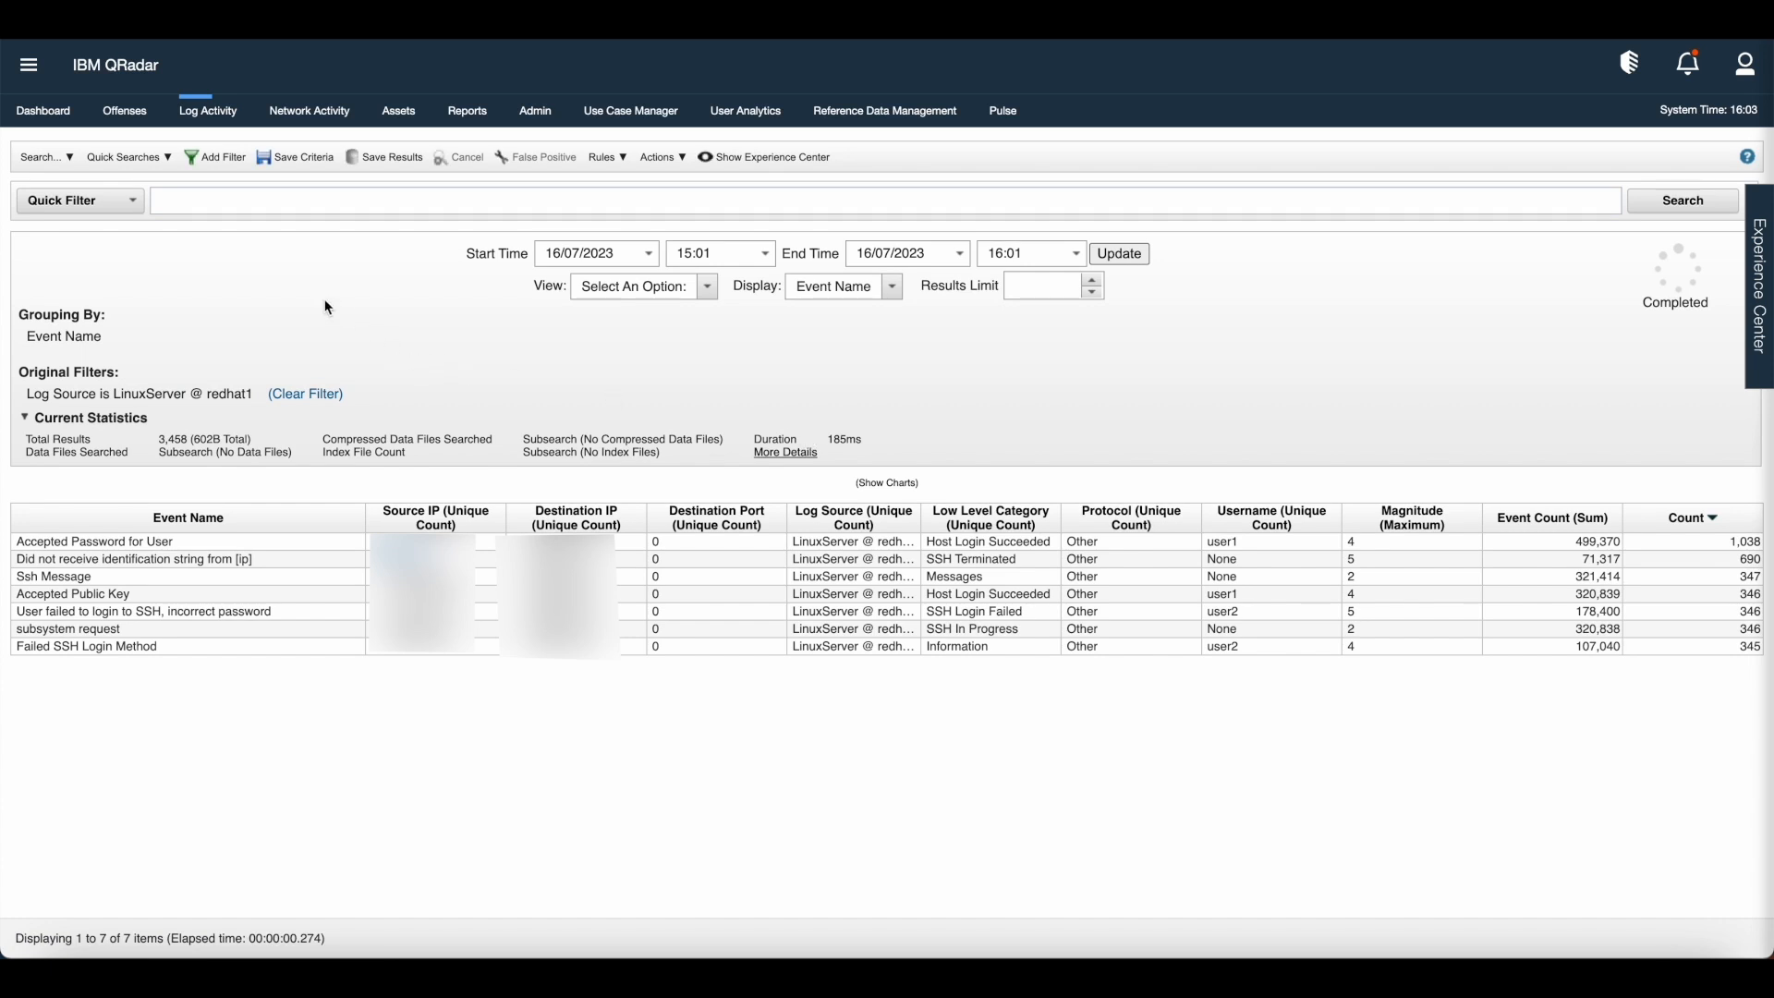
{"action": "left_click", "coordinate": [303, 158]}
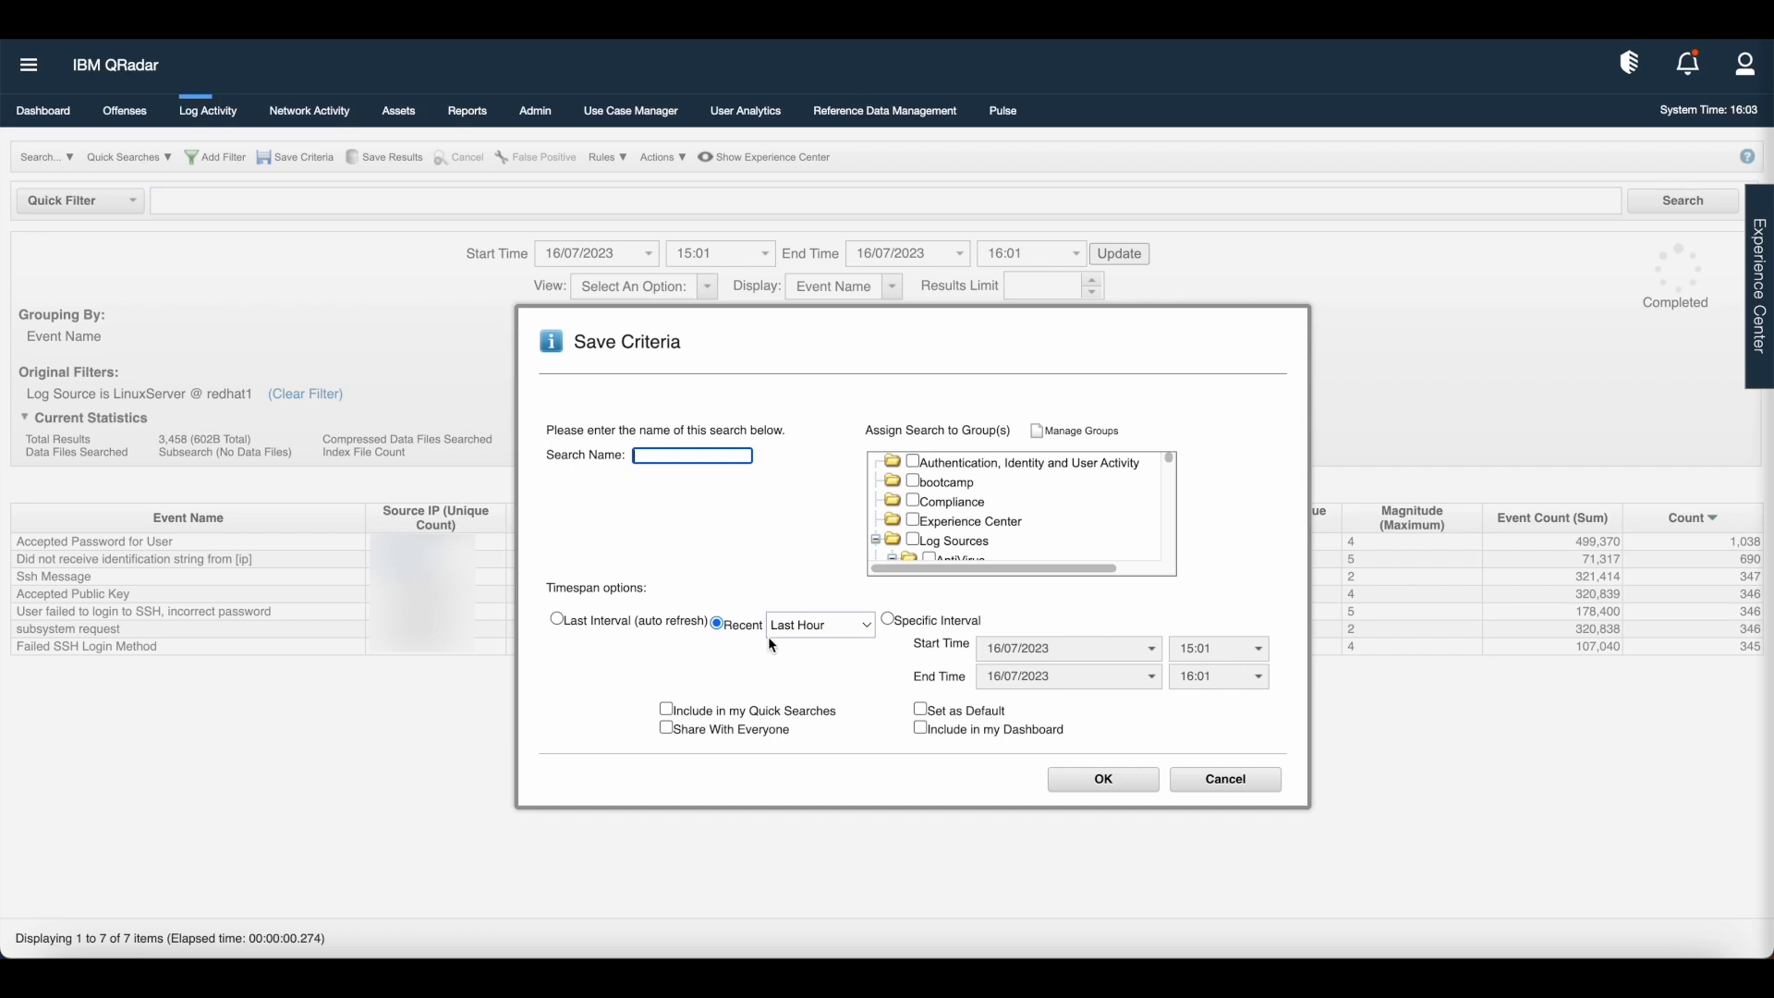
{"action": "mouse_move", "coordinate": [876, 621]}
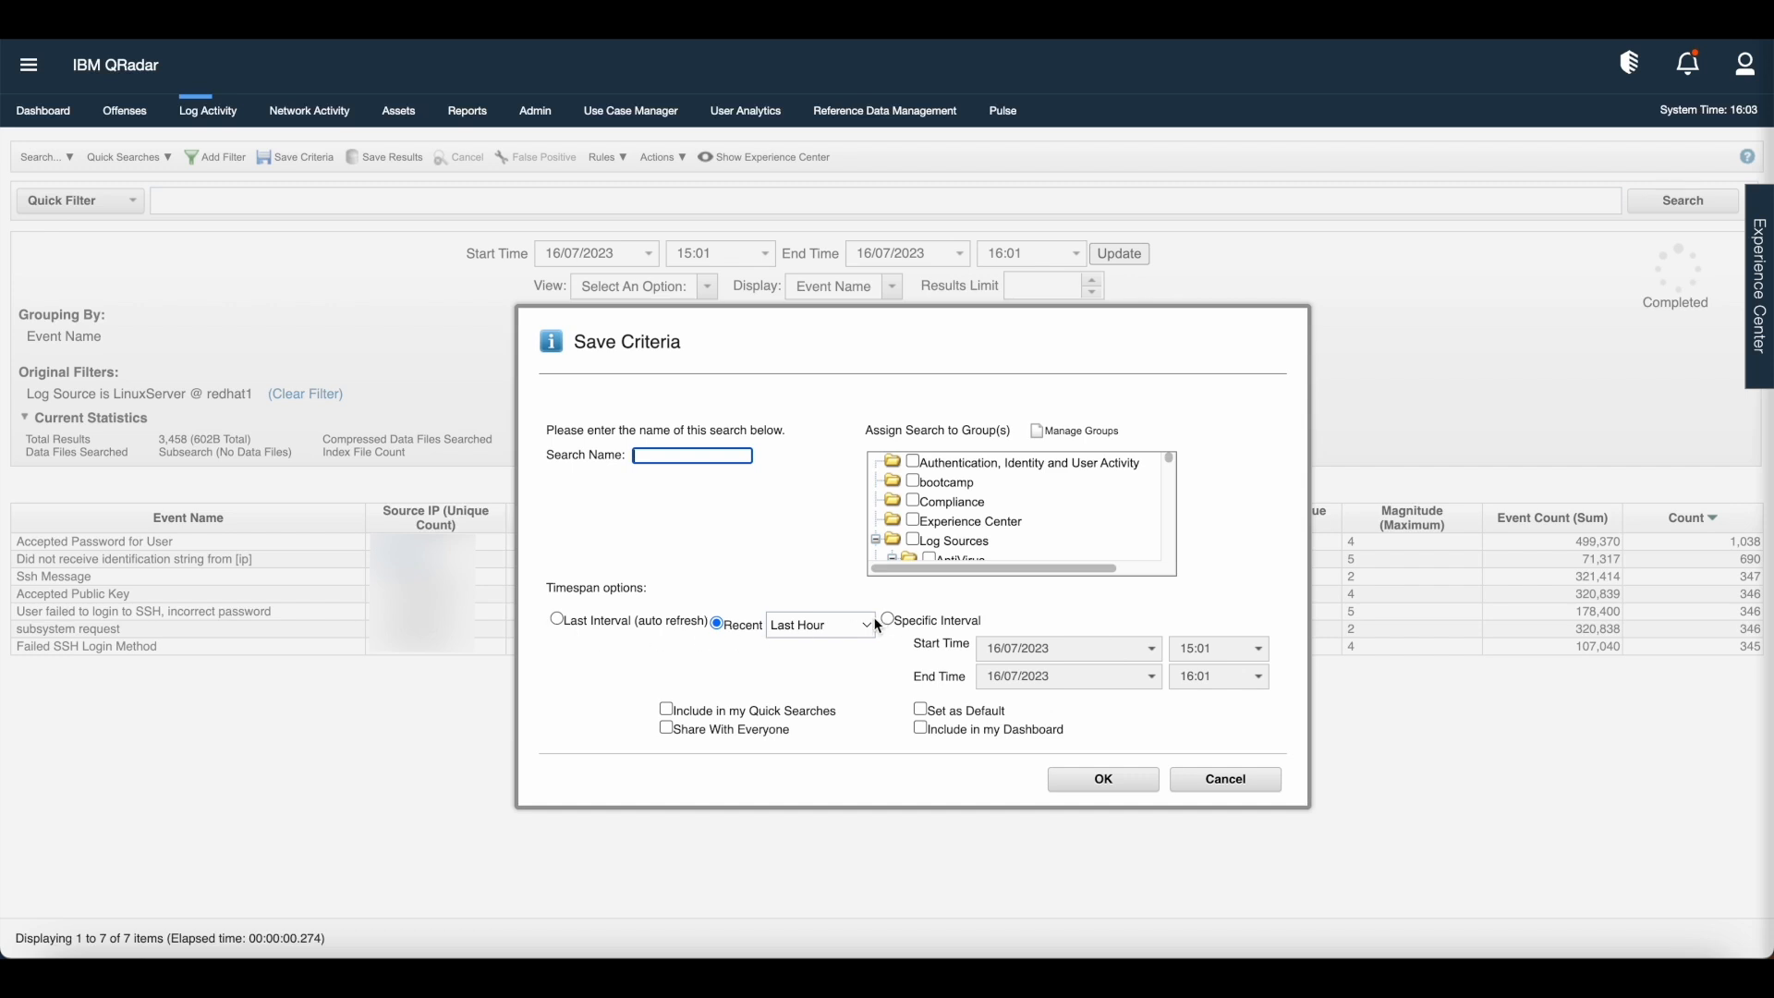
Save as 'Demo Save Criteria' with Last Hour timespan, Include in my Quick Searches and Include in my Dashboard
{"action": "left_click", "coordinate": [869, 624]}
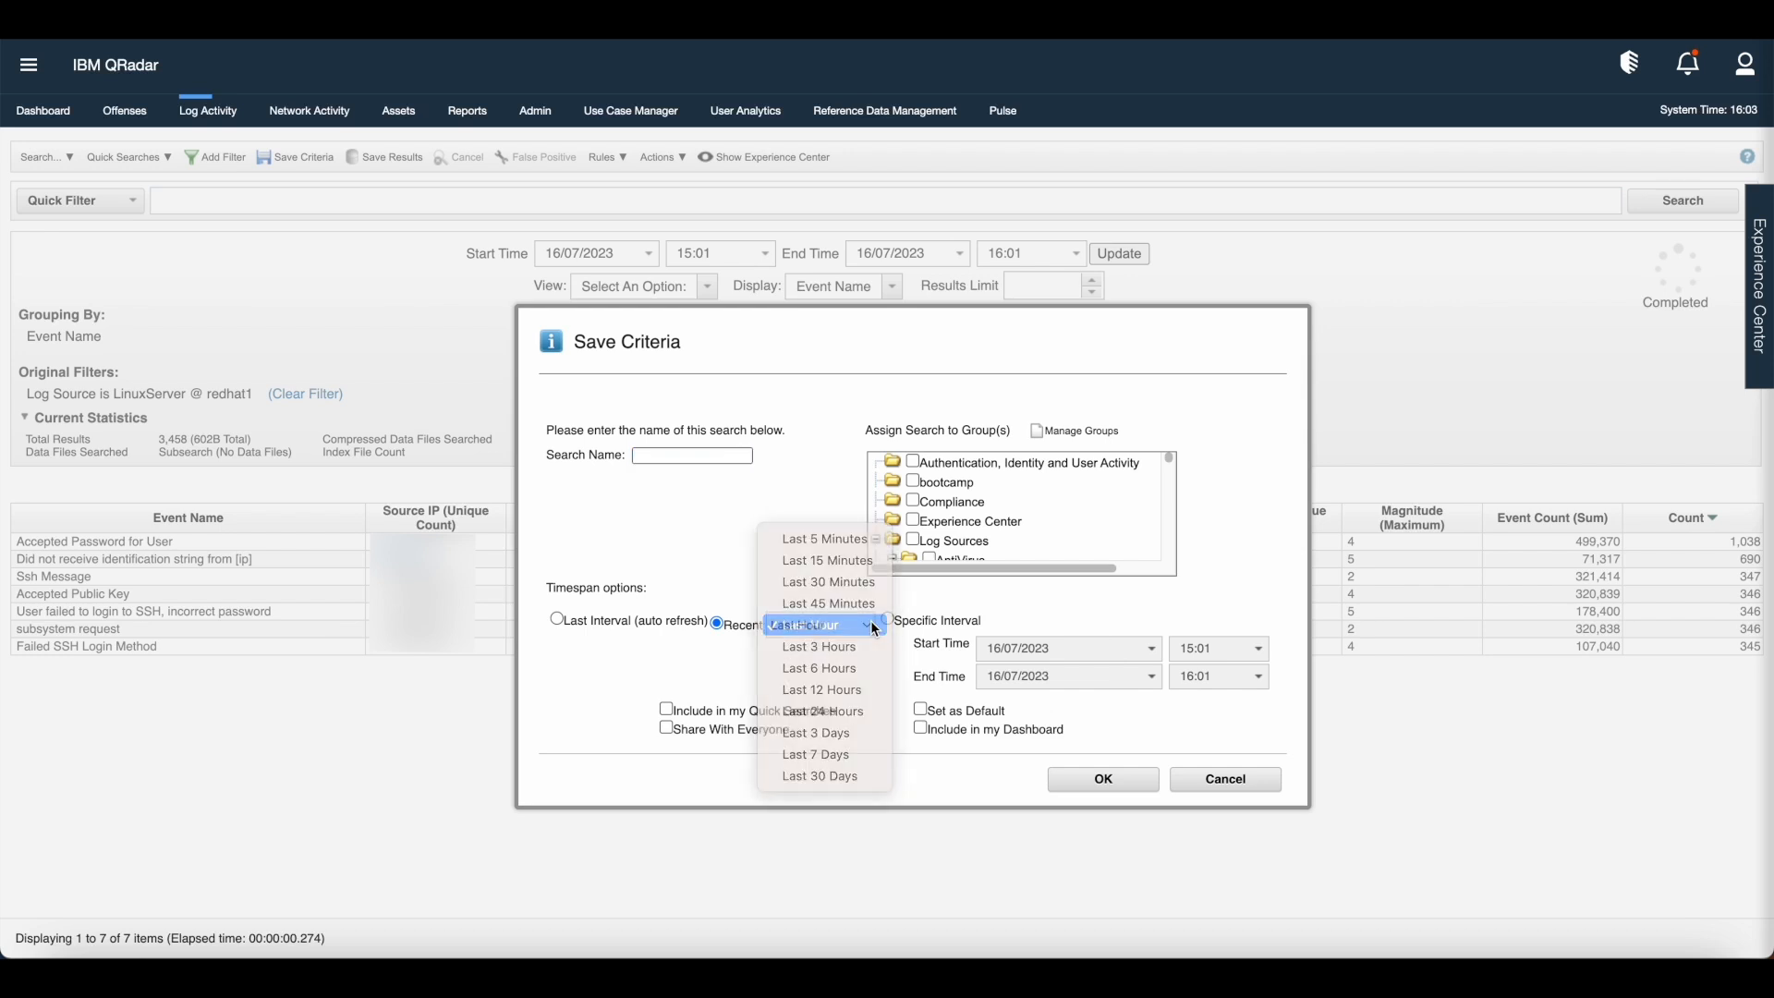
{"action": "left_click", "coordinate": [802, 624]}
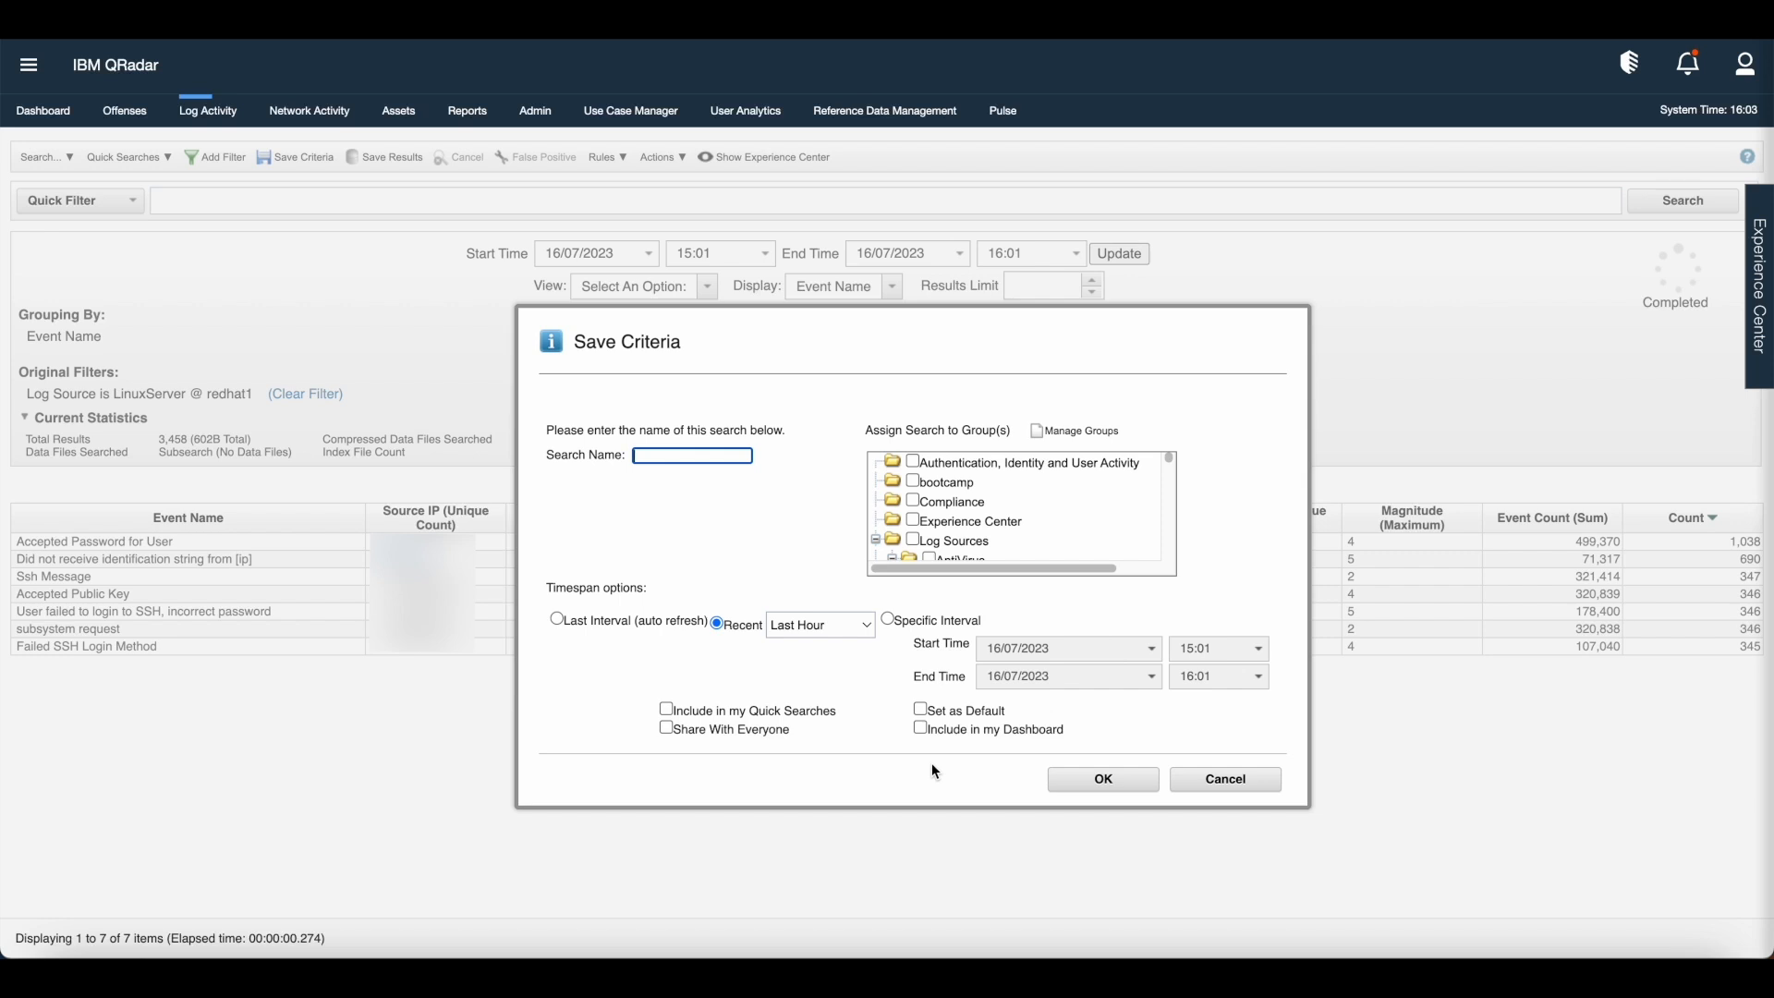
{"action": "left_click", "coordinate": [691, 455]}
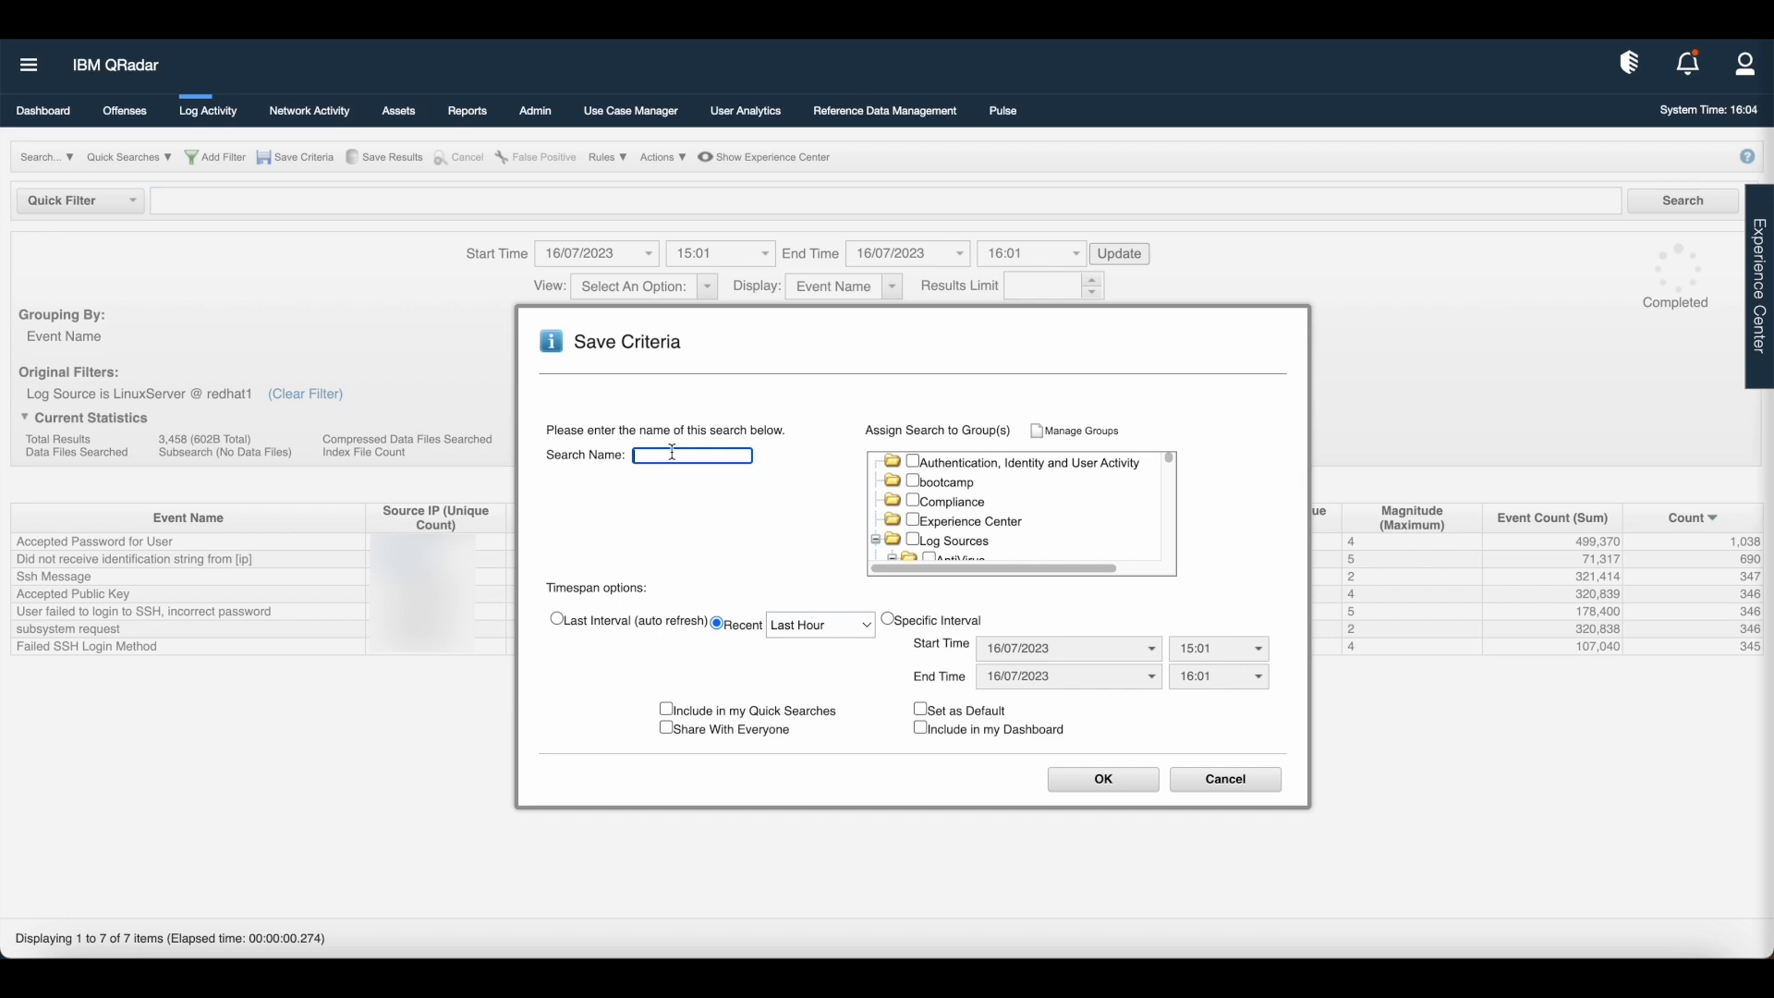
{"action": "type", "text": "Demo Save Criteria"}
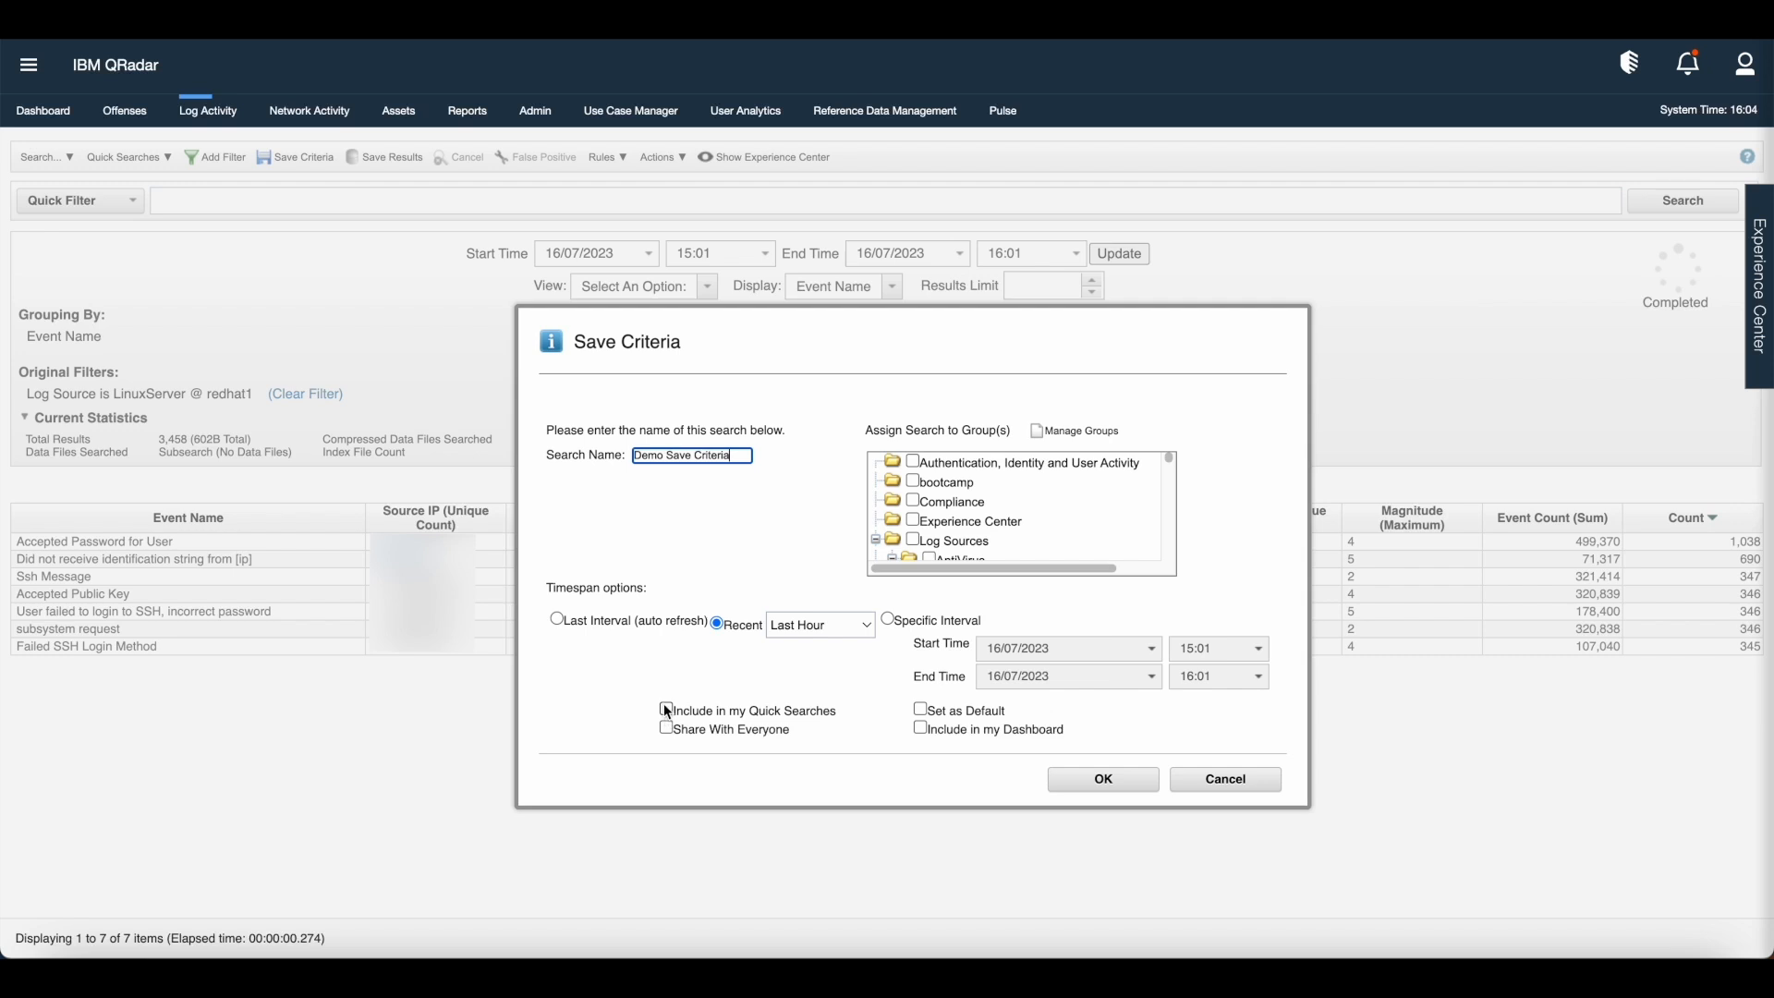
{"action": "left_click", "coordinate": [665, 709]}
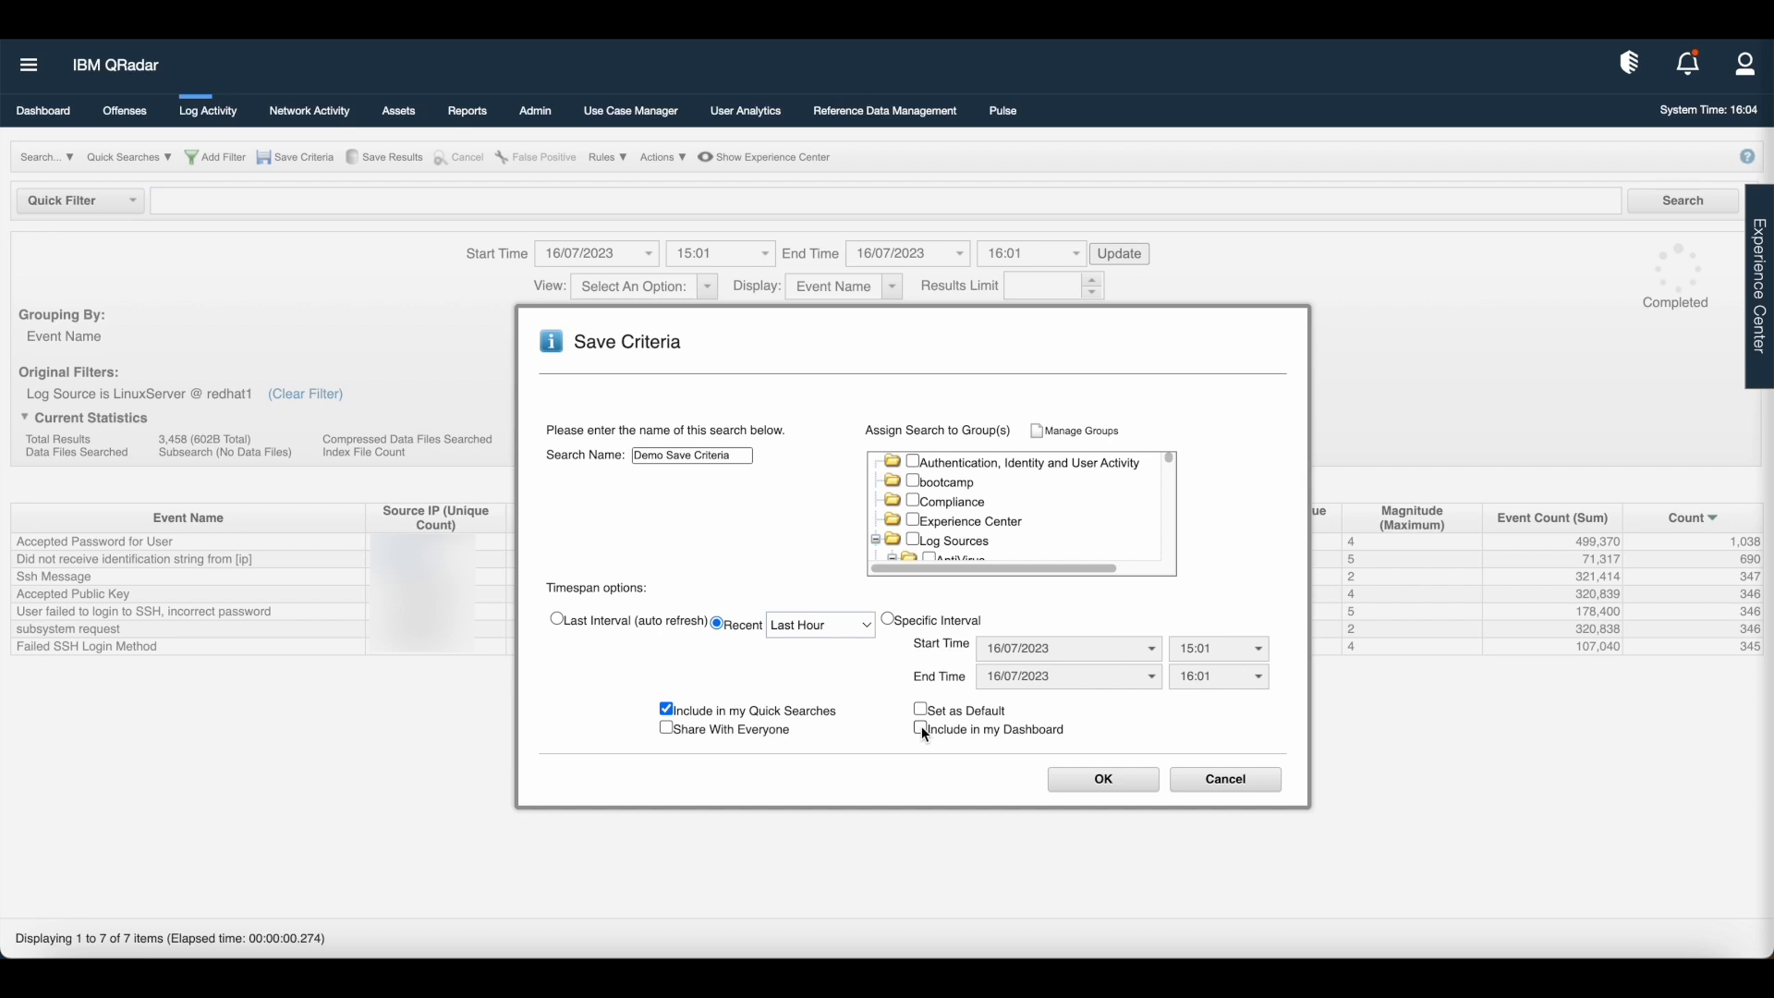
{"action": "left_click", "coordinate": [920, 728]}
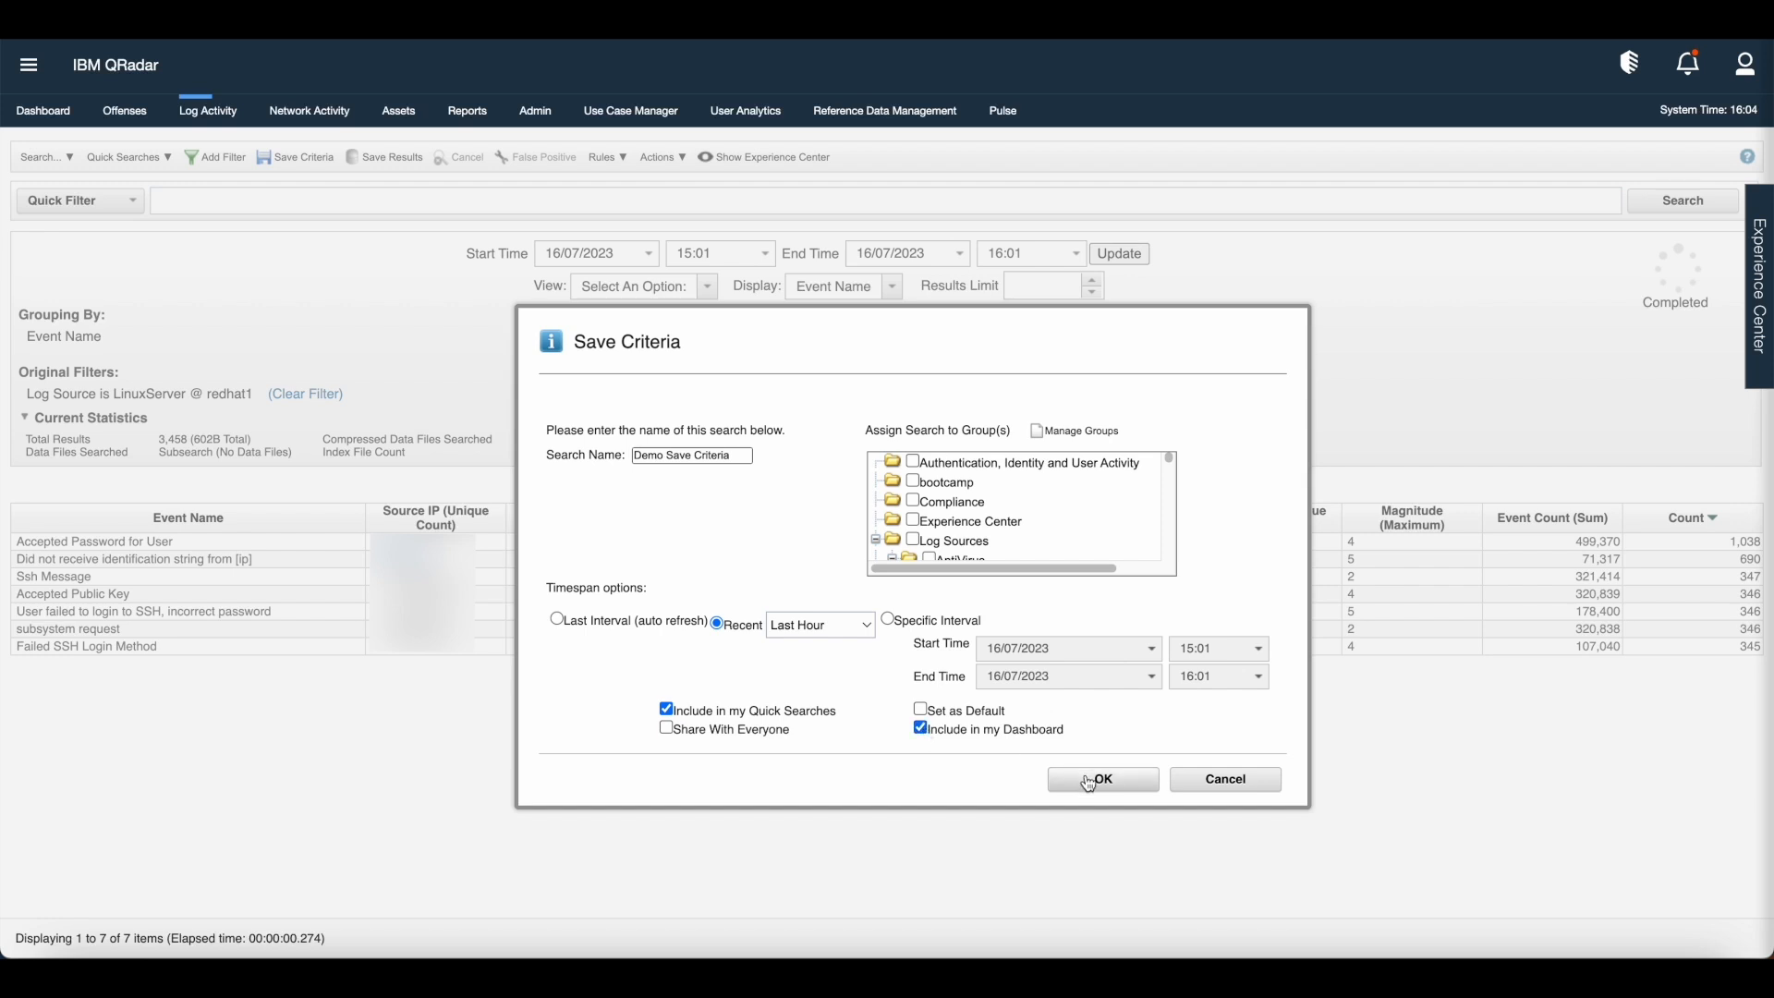
{"action": "left_click", "coordinate": [1101, 778]}
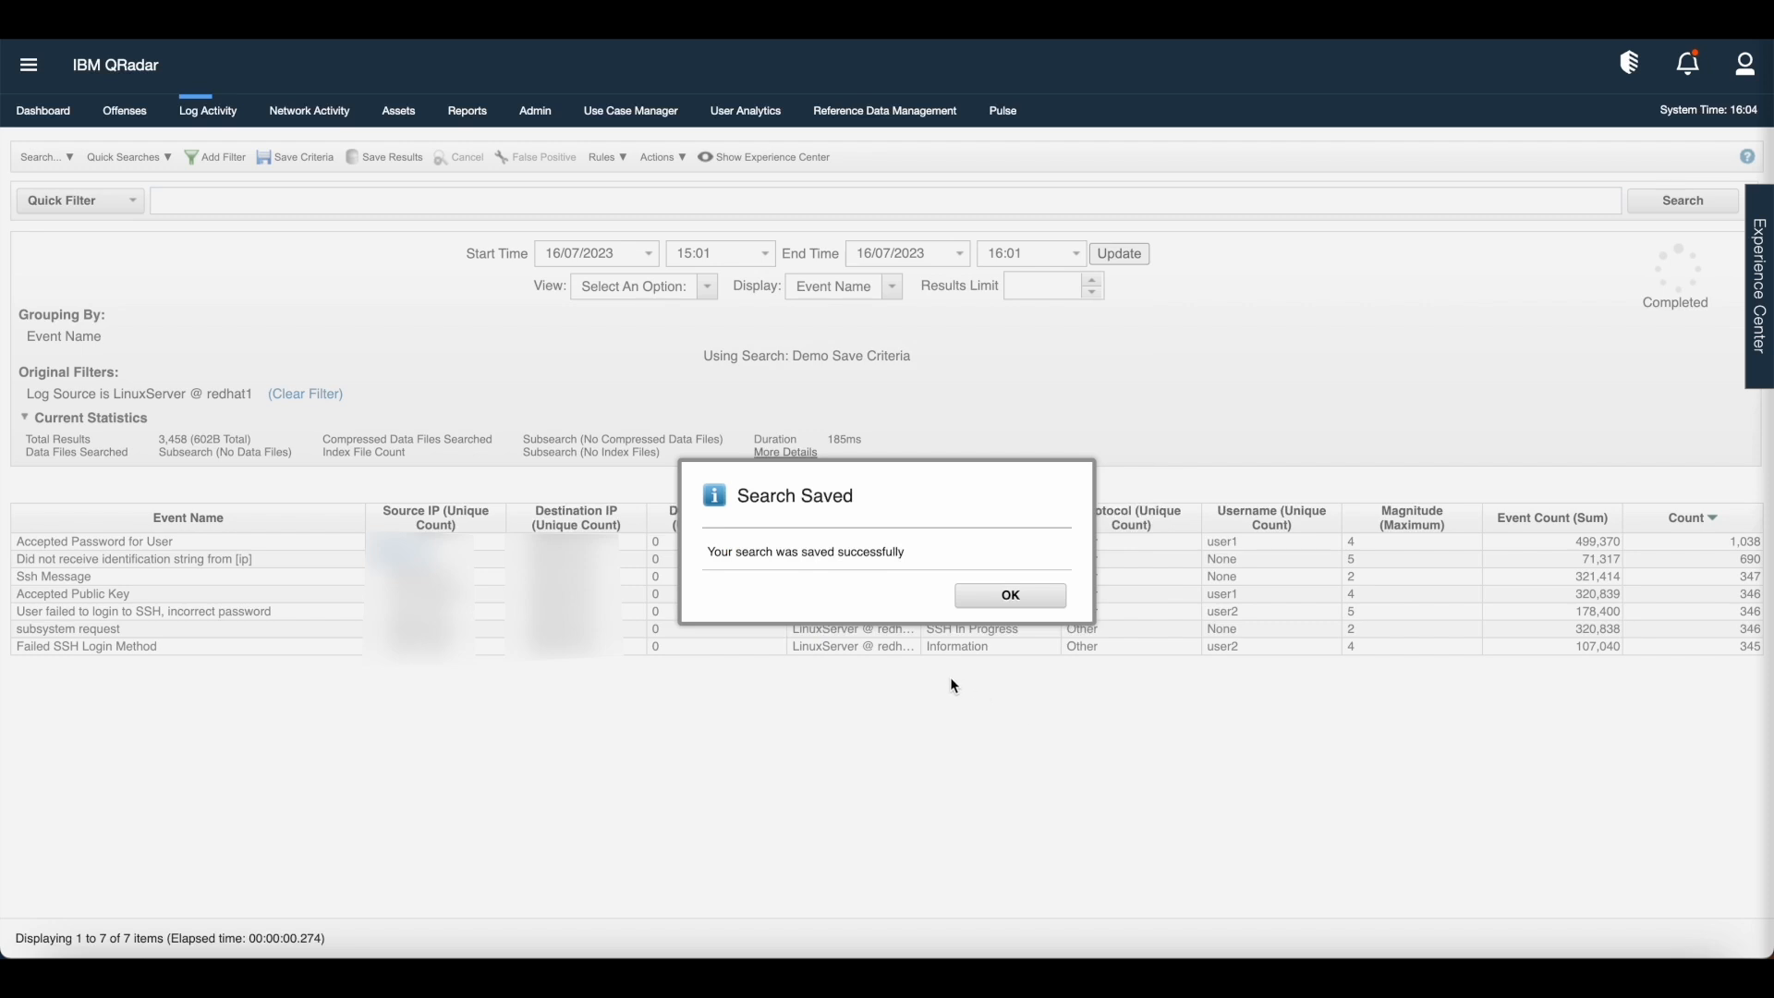
{"action": "mouse_move", "coordinate": [732, 573]}
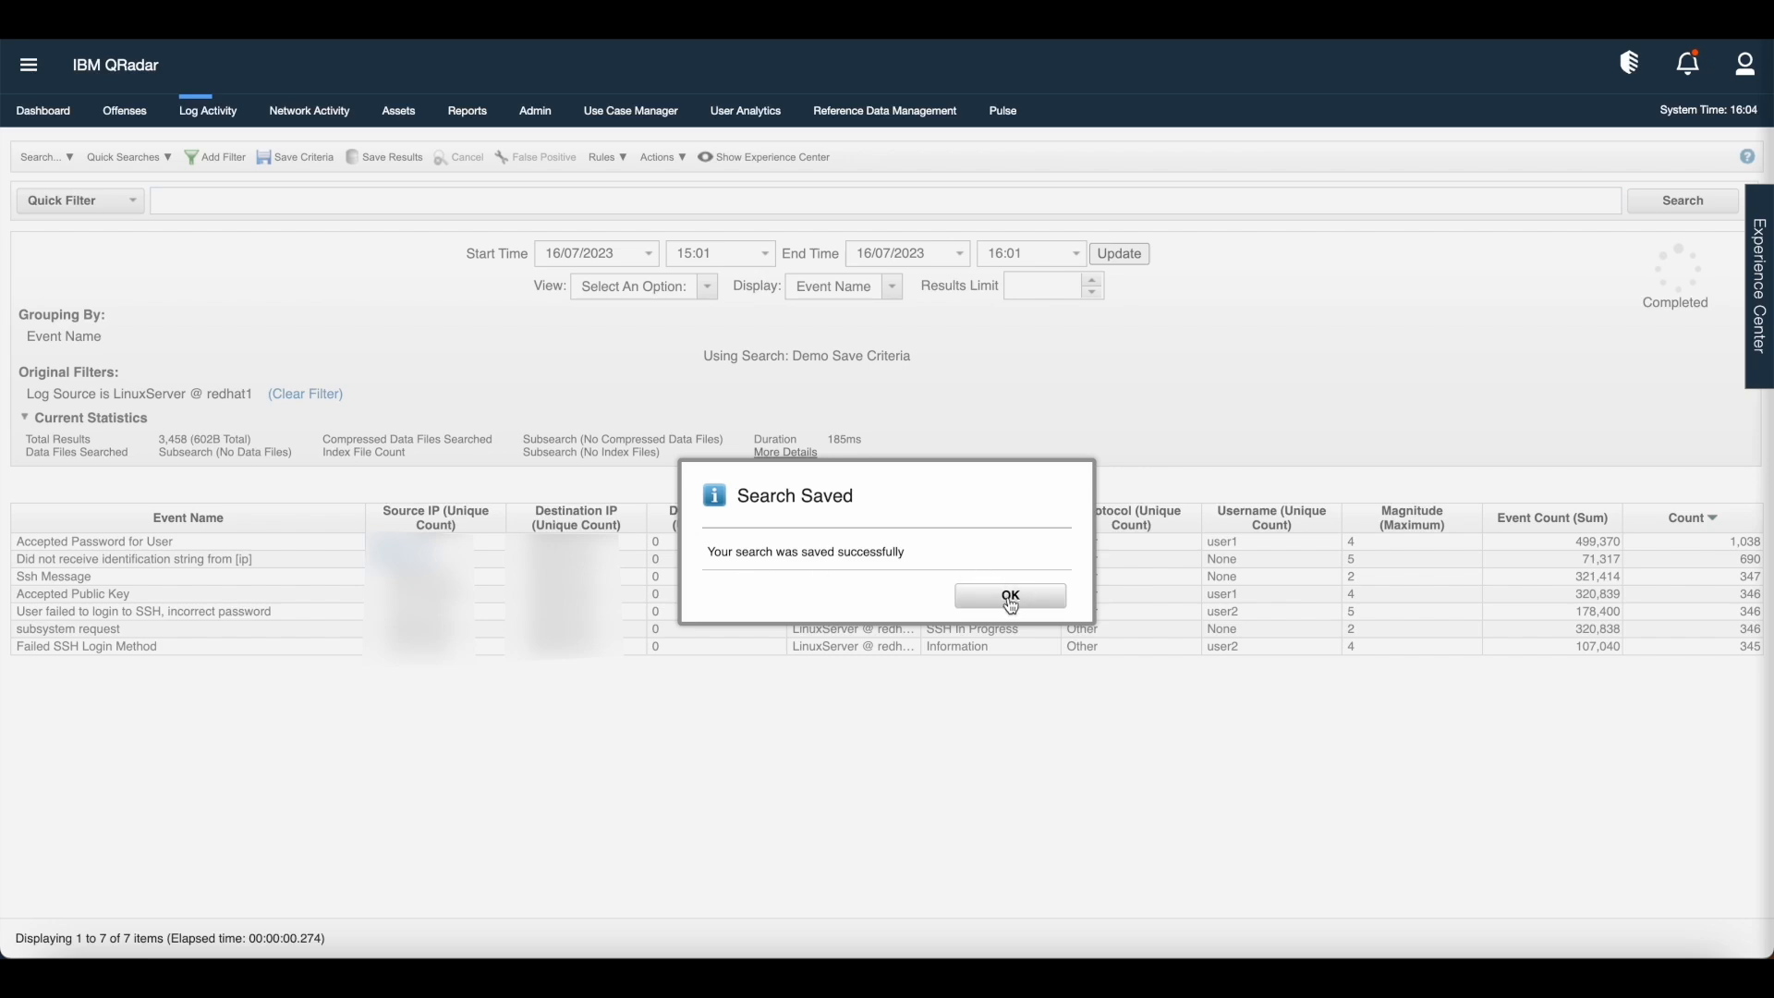
Dismiss the Search Saved message, glance at Quick Searches, and return to the Dashboard tab
{"action": "left_click", "coordinate": [1009, 595]}
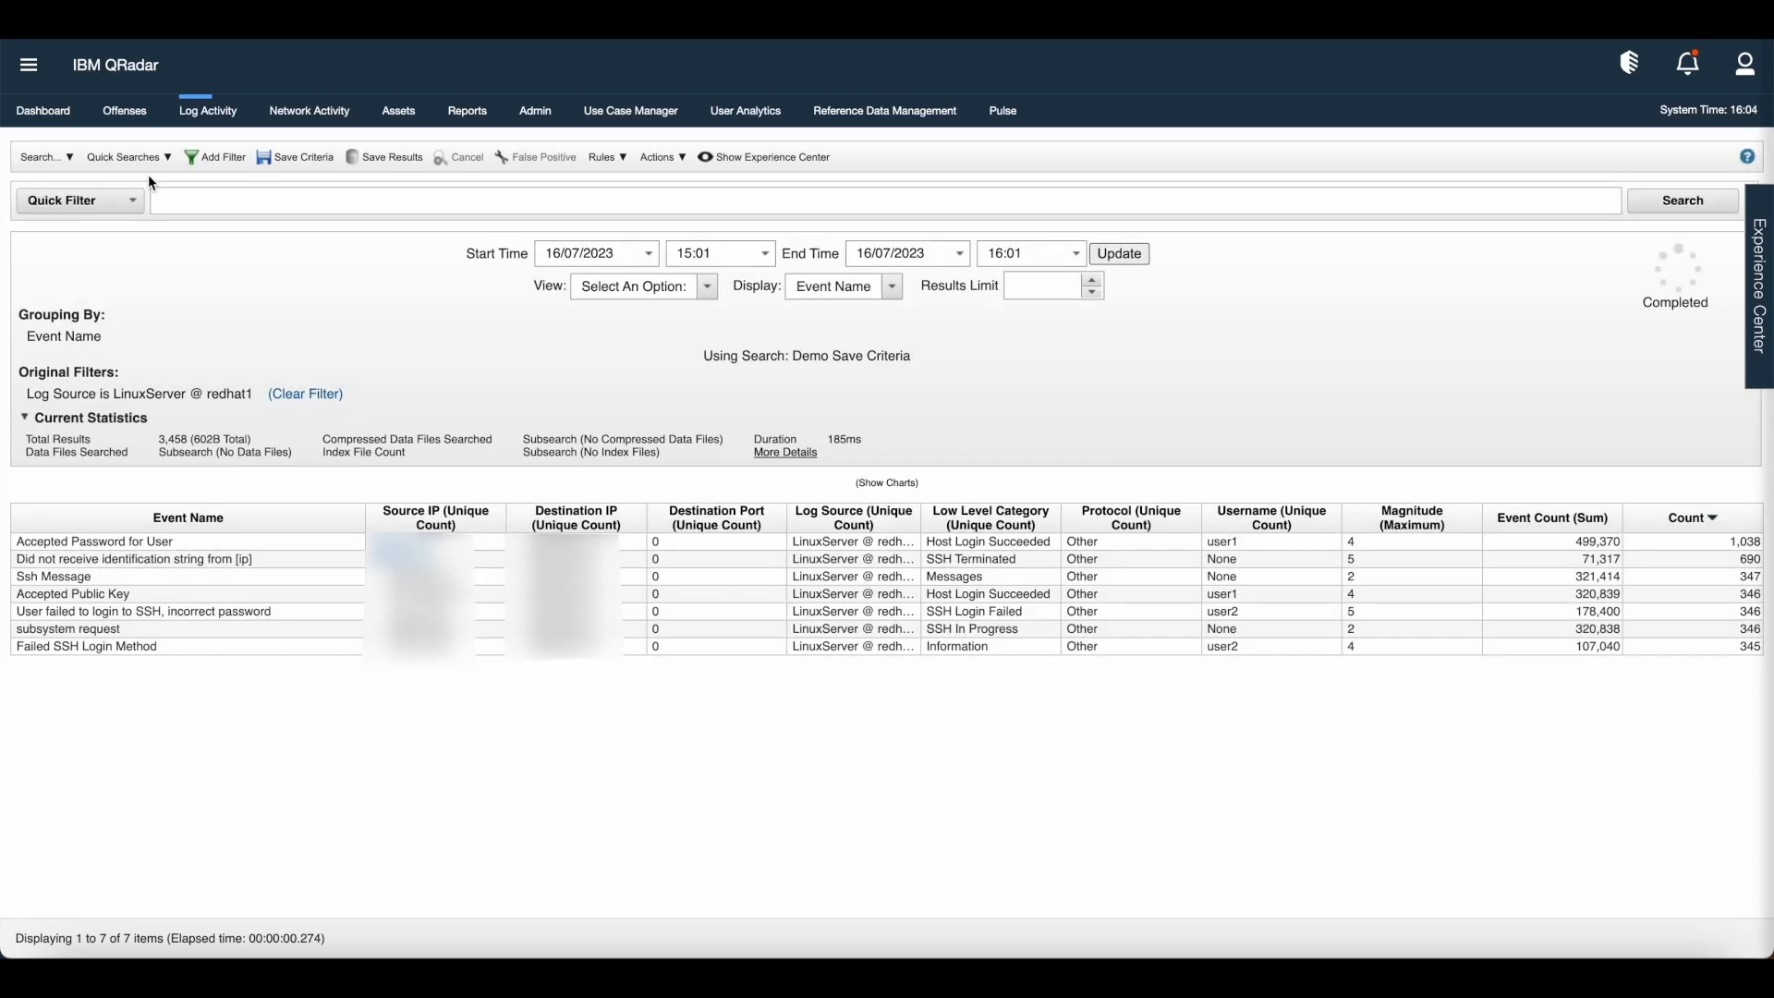
{"action": "left_click", "coordinate": [125, 155]}
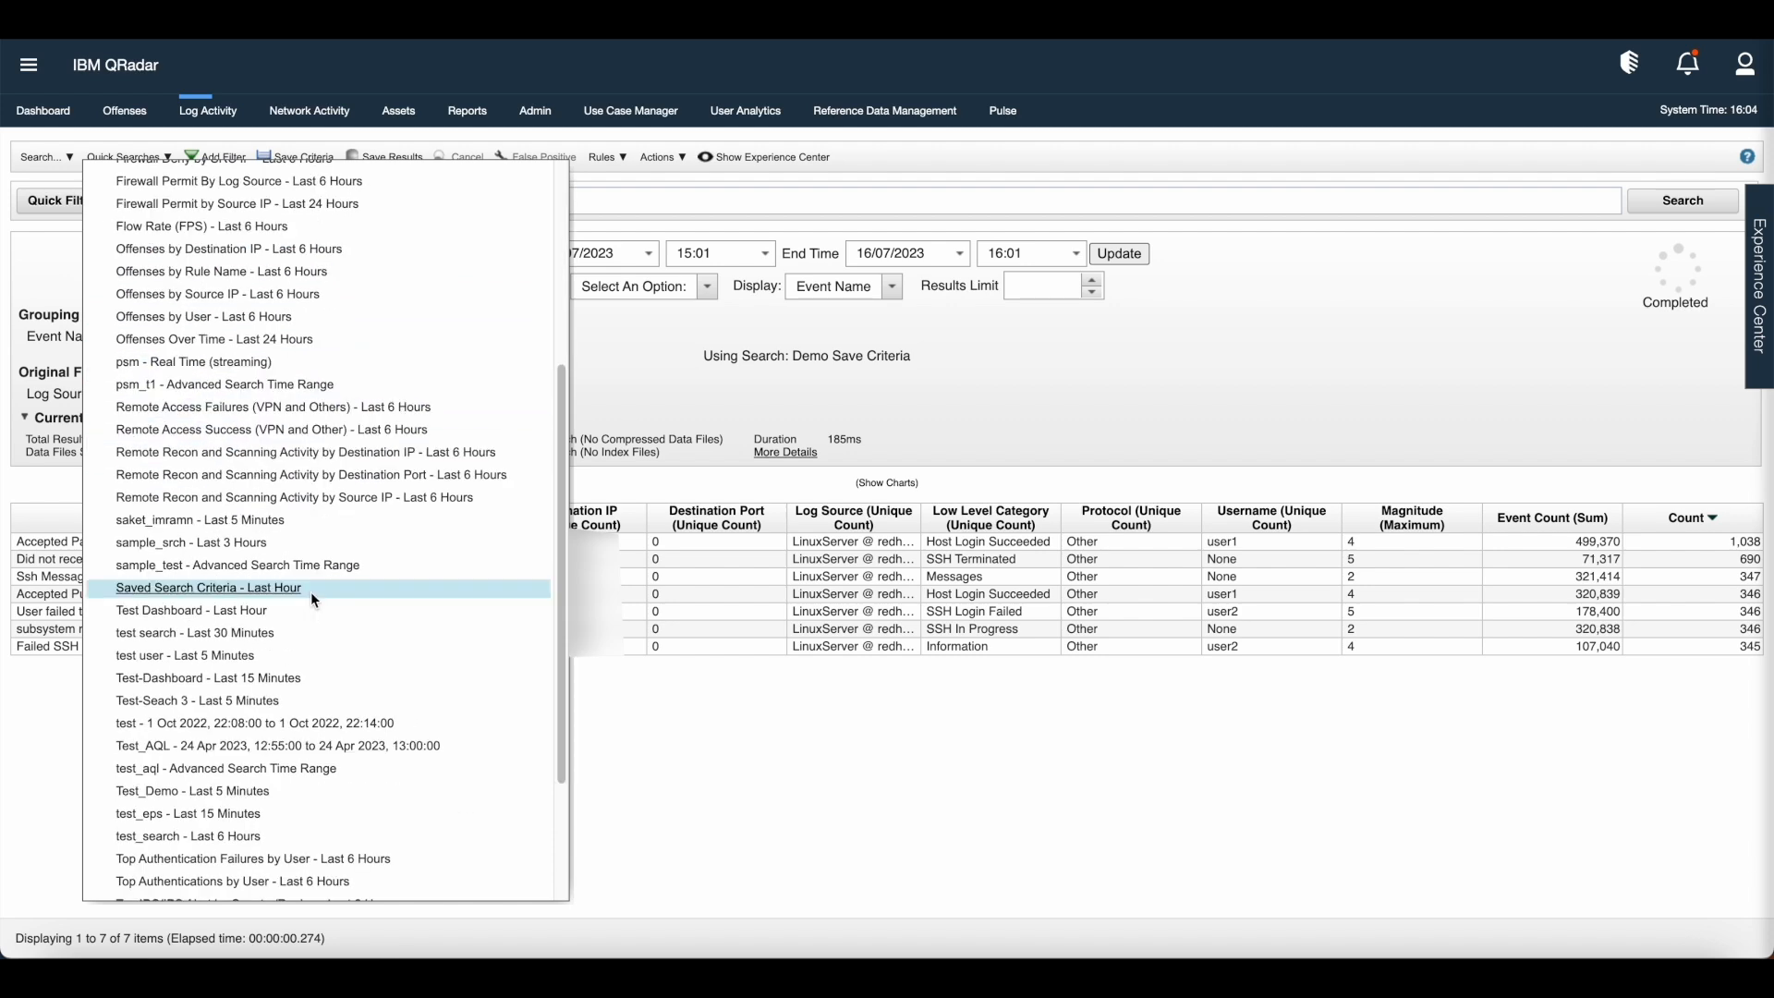
{"action": "left_click", "coordinate": [207, 587]}
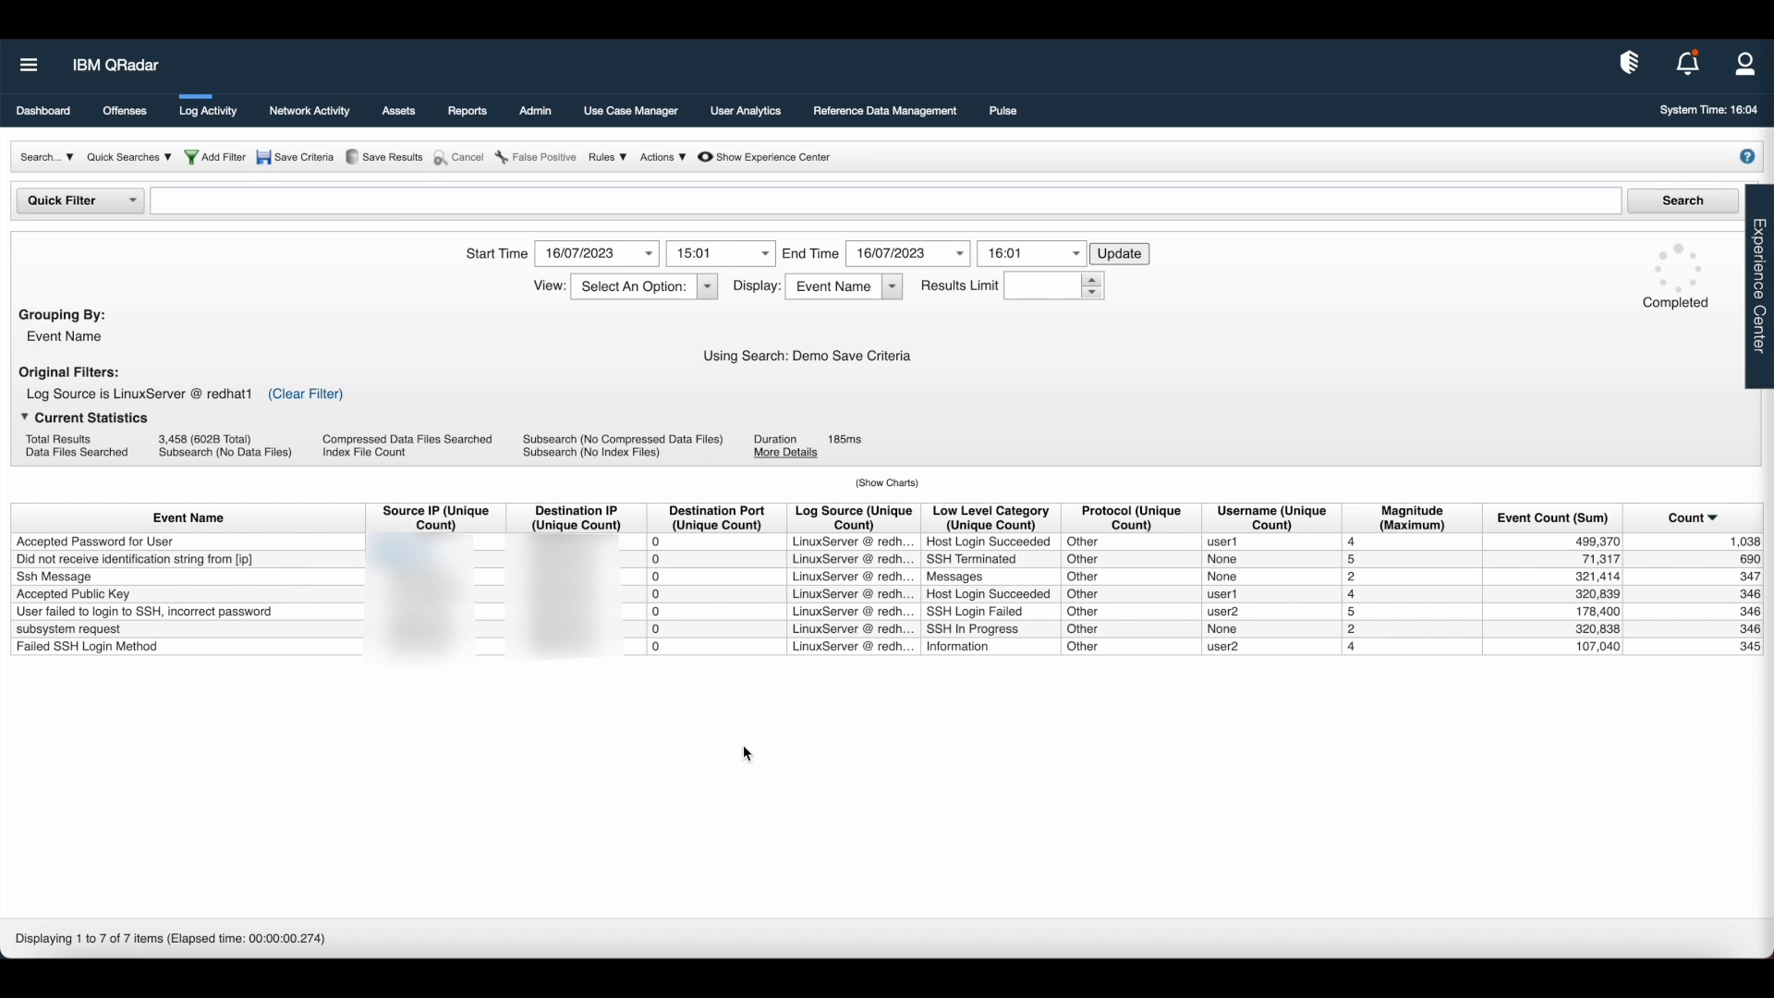
{"action": "left_click", "coordinate": [41, 111]}
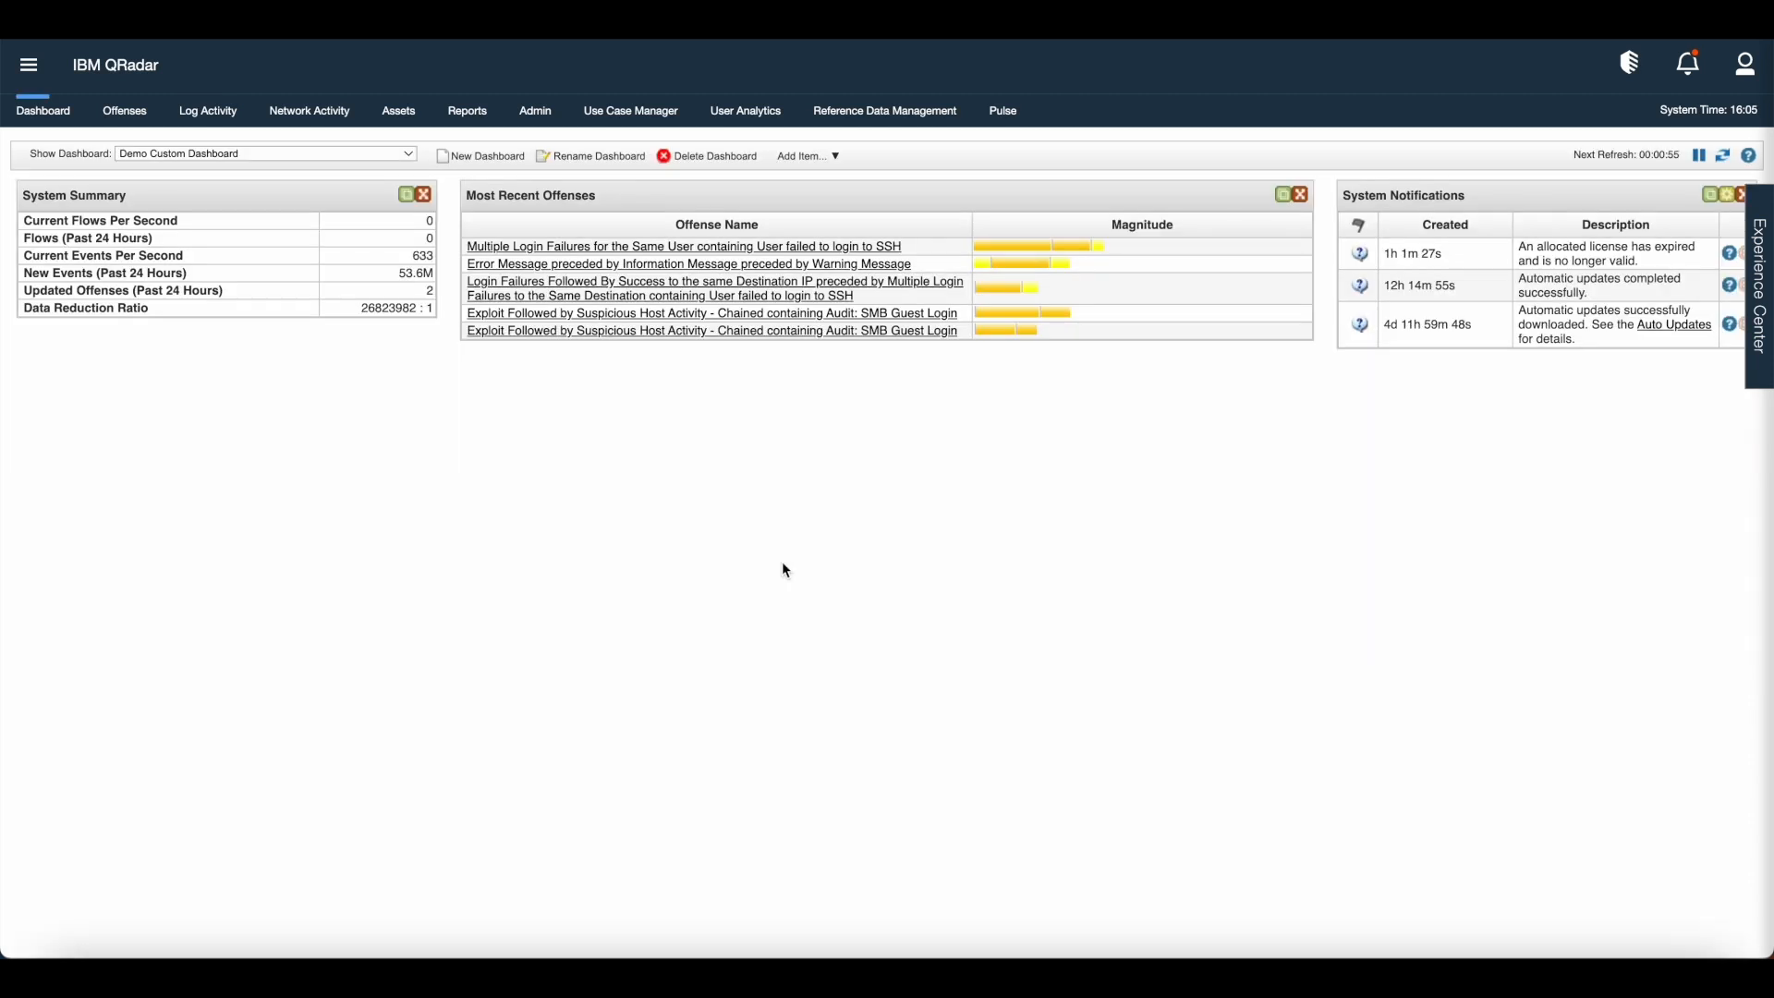
Add the Demo Save Criteria event search to the dashboard via Add Item
{"action": "left_click", "coordinate": [806, 155]}
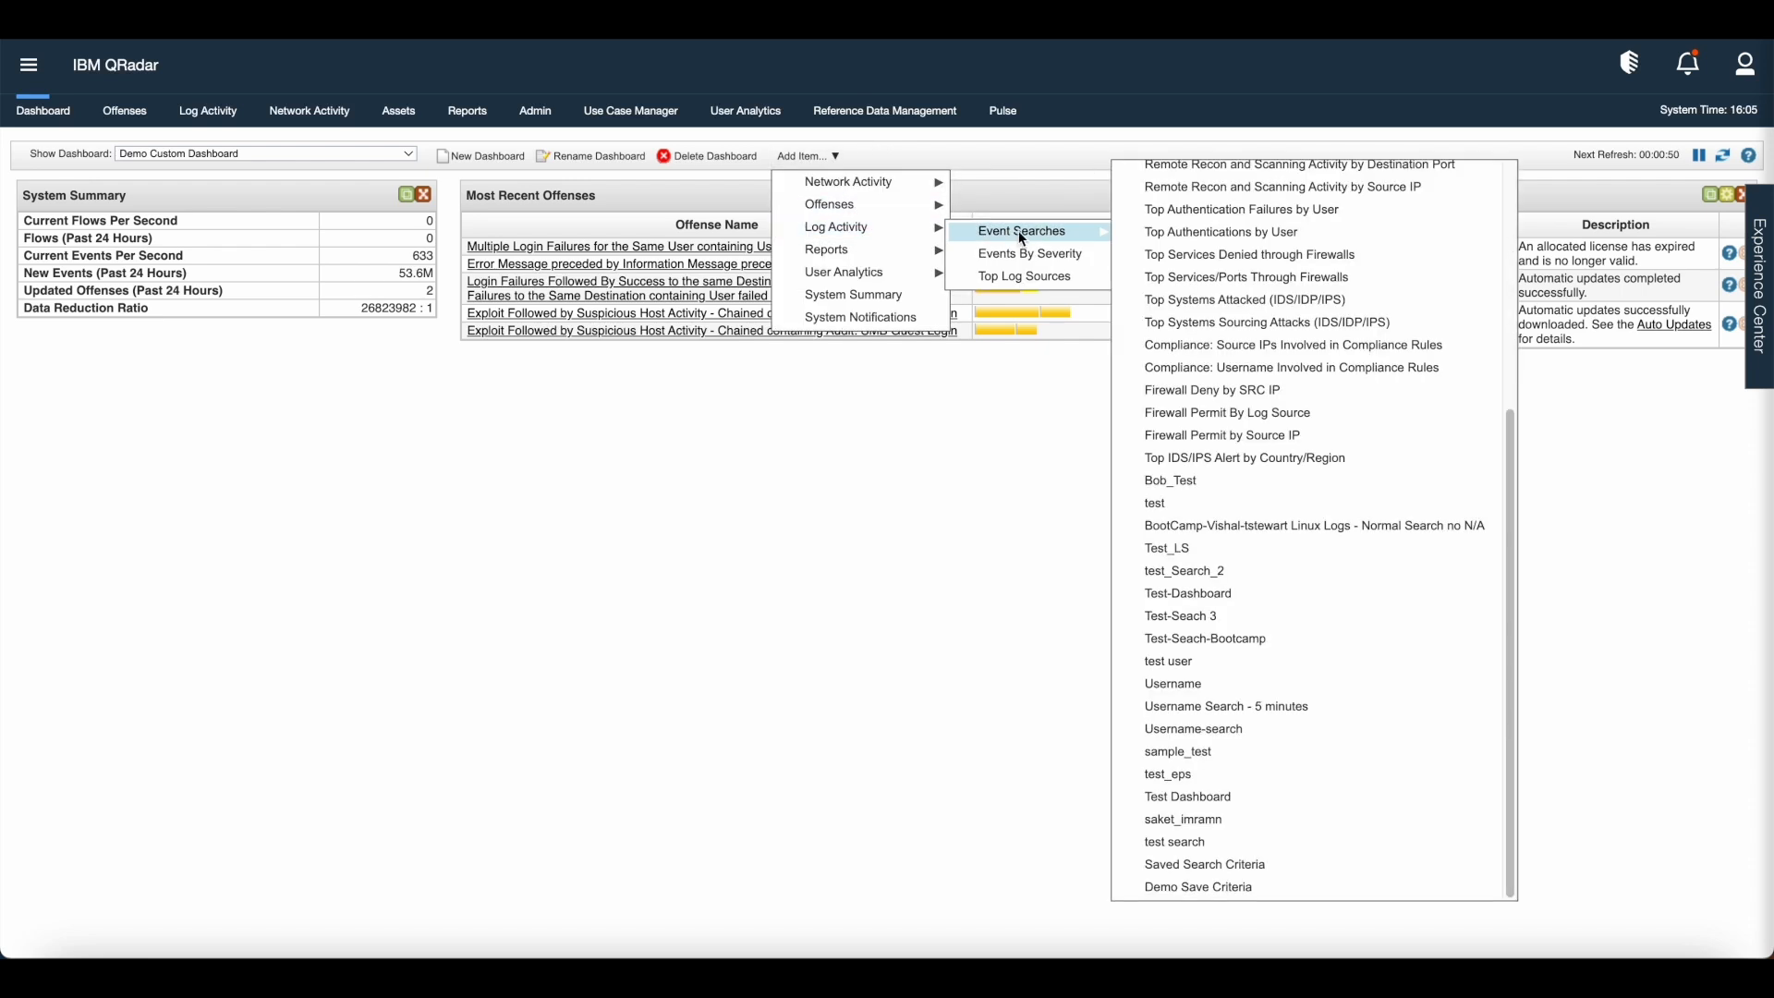
{"action": "mouse_move", "coordinate": [1414, 638]}
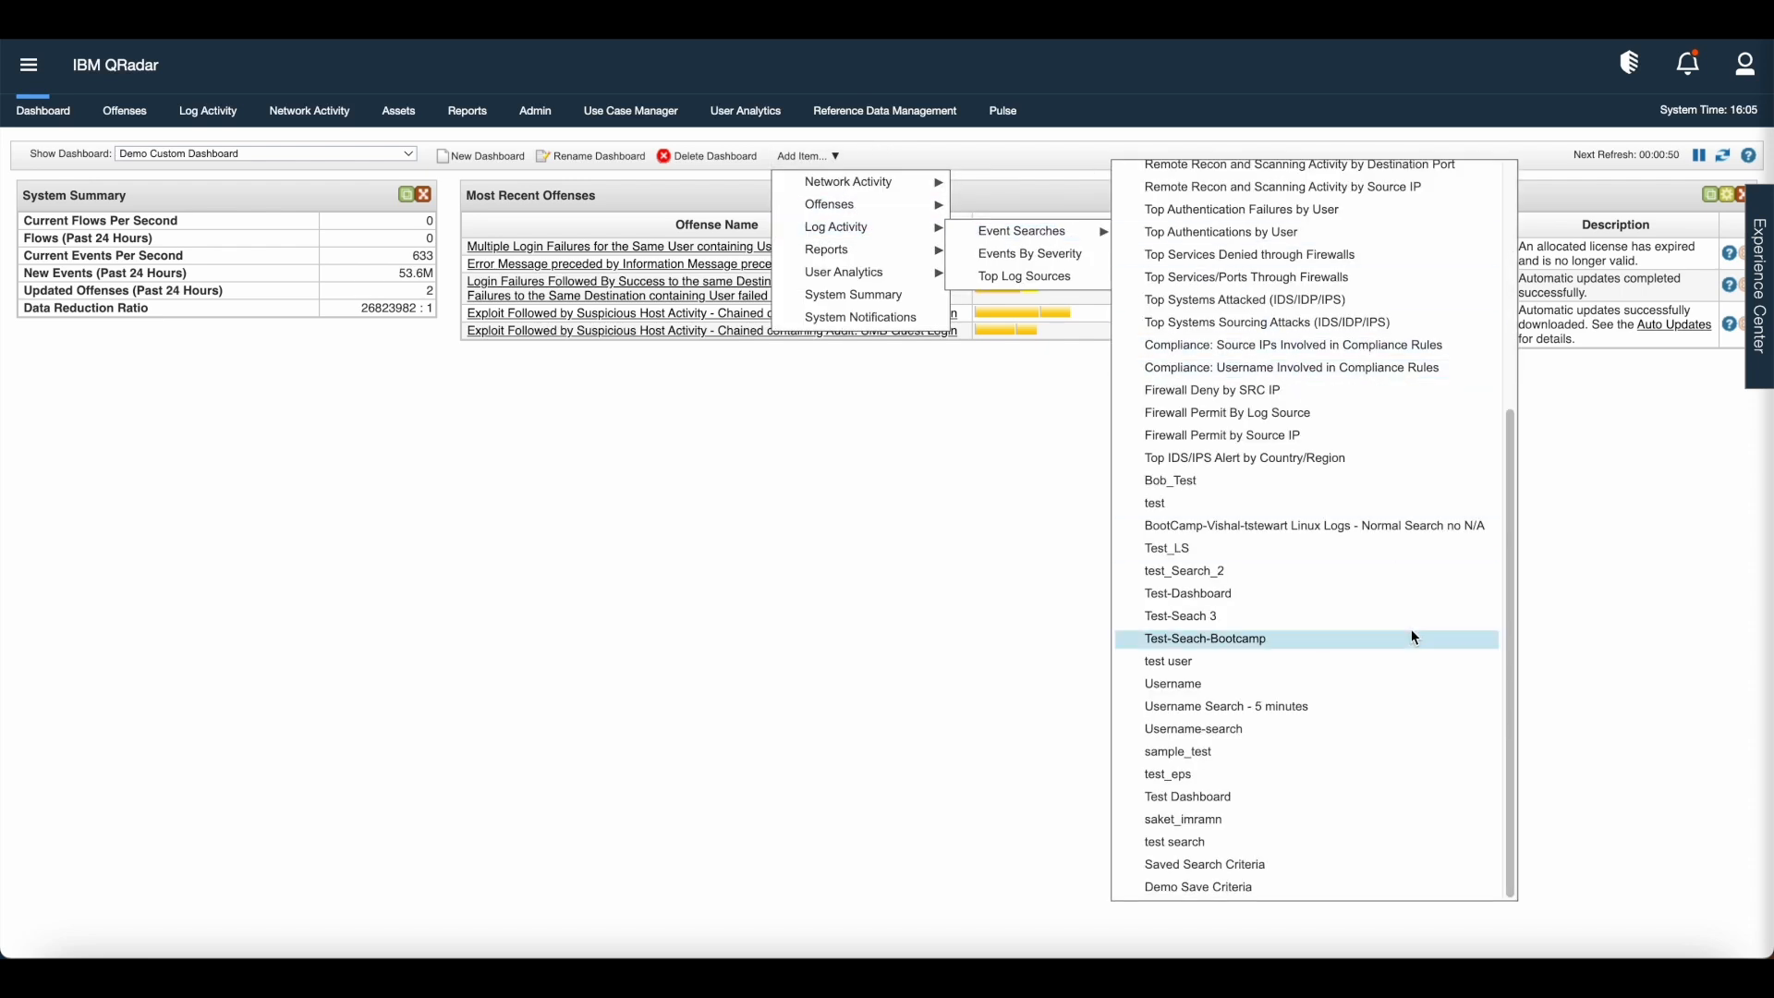
{"action": "mouse_move", "coordinate": [1270, 887]}
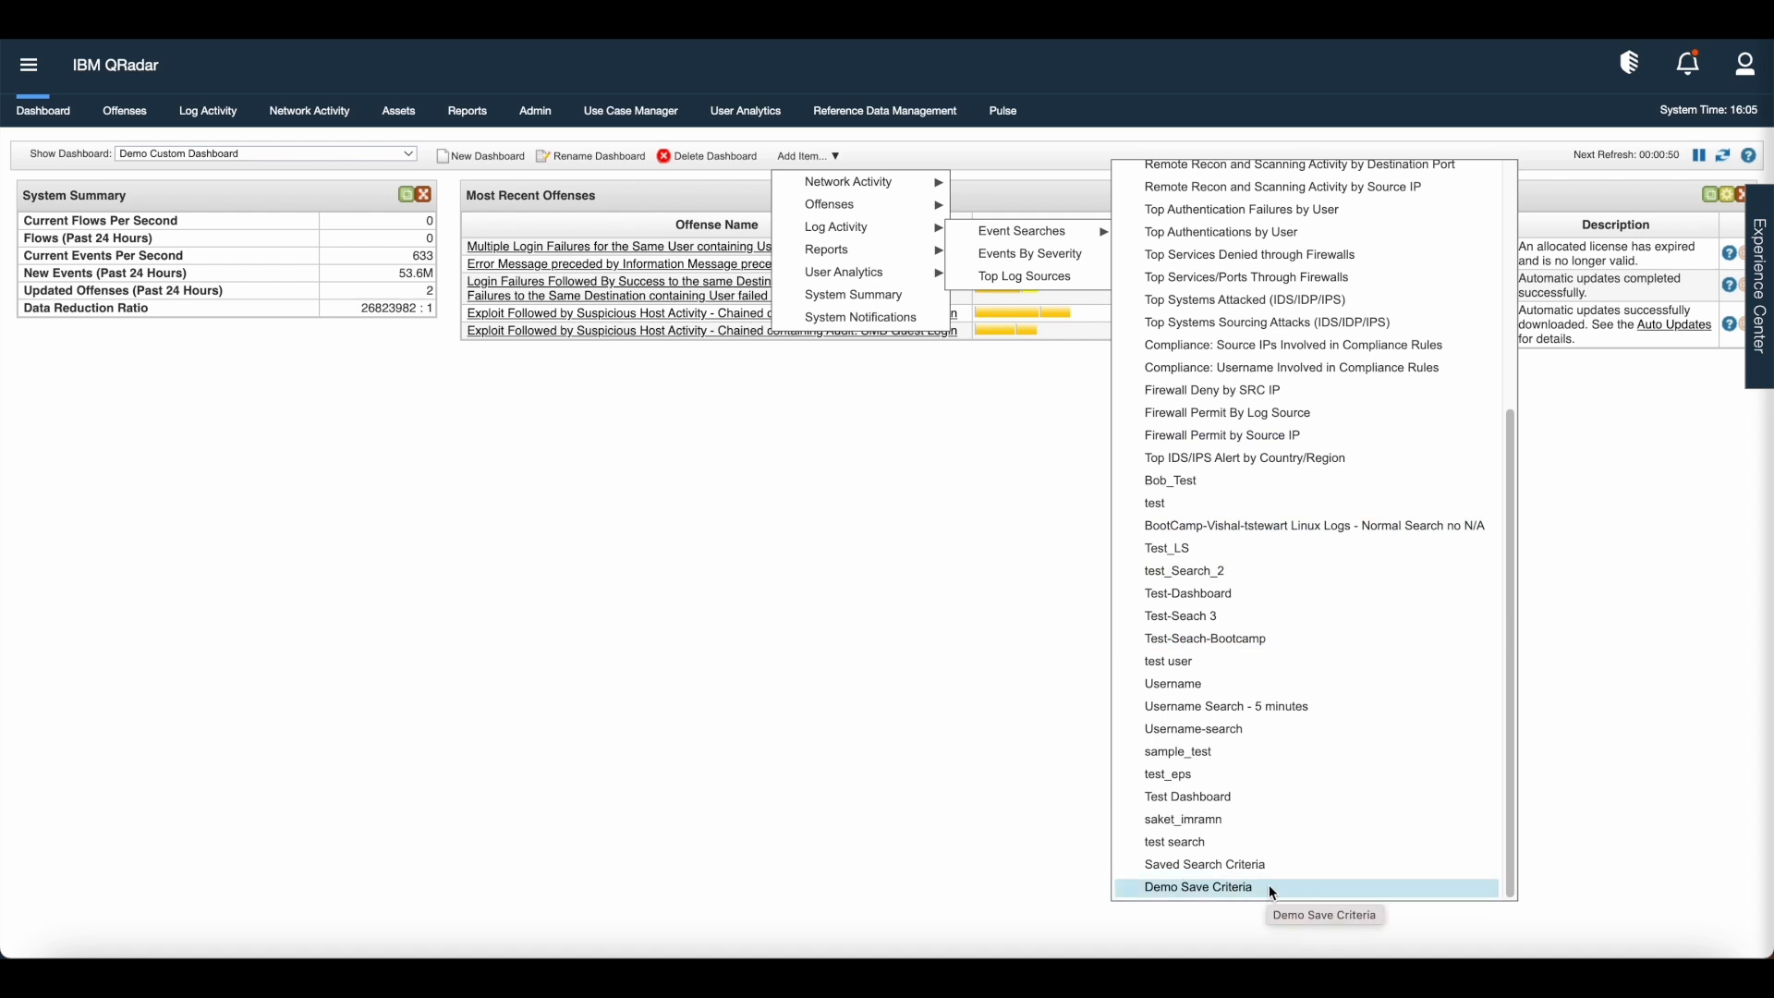
{"action": "left_click", "coordinate": [1197, 888]}
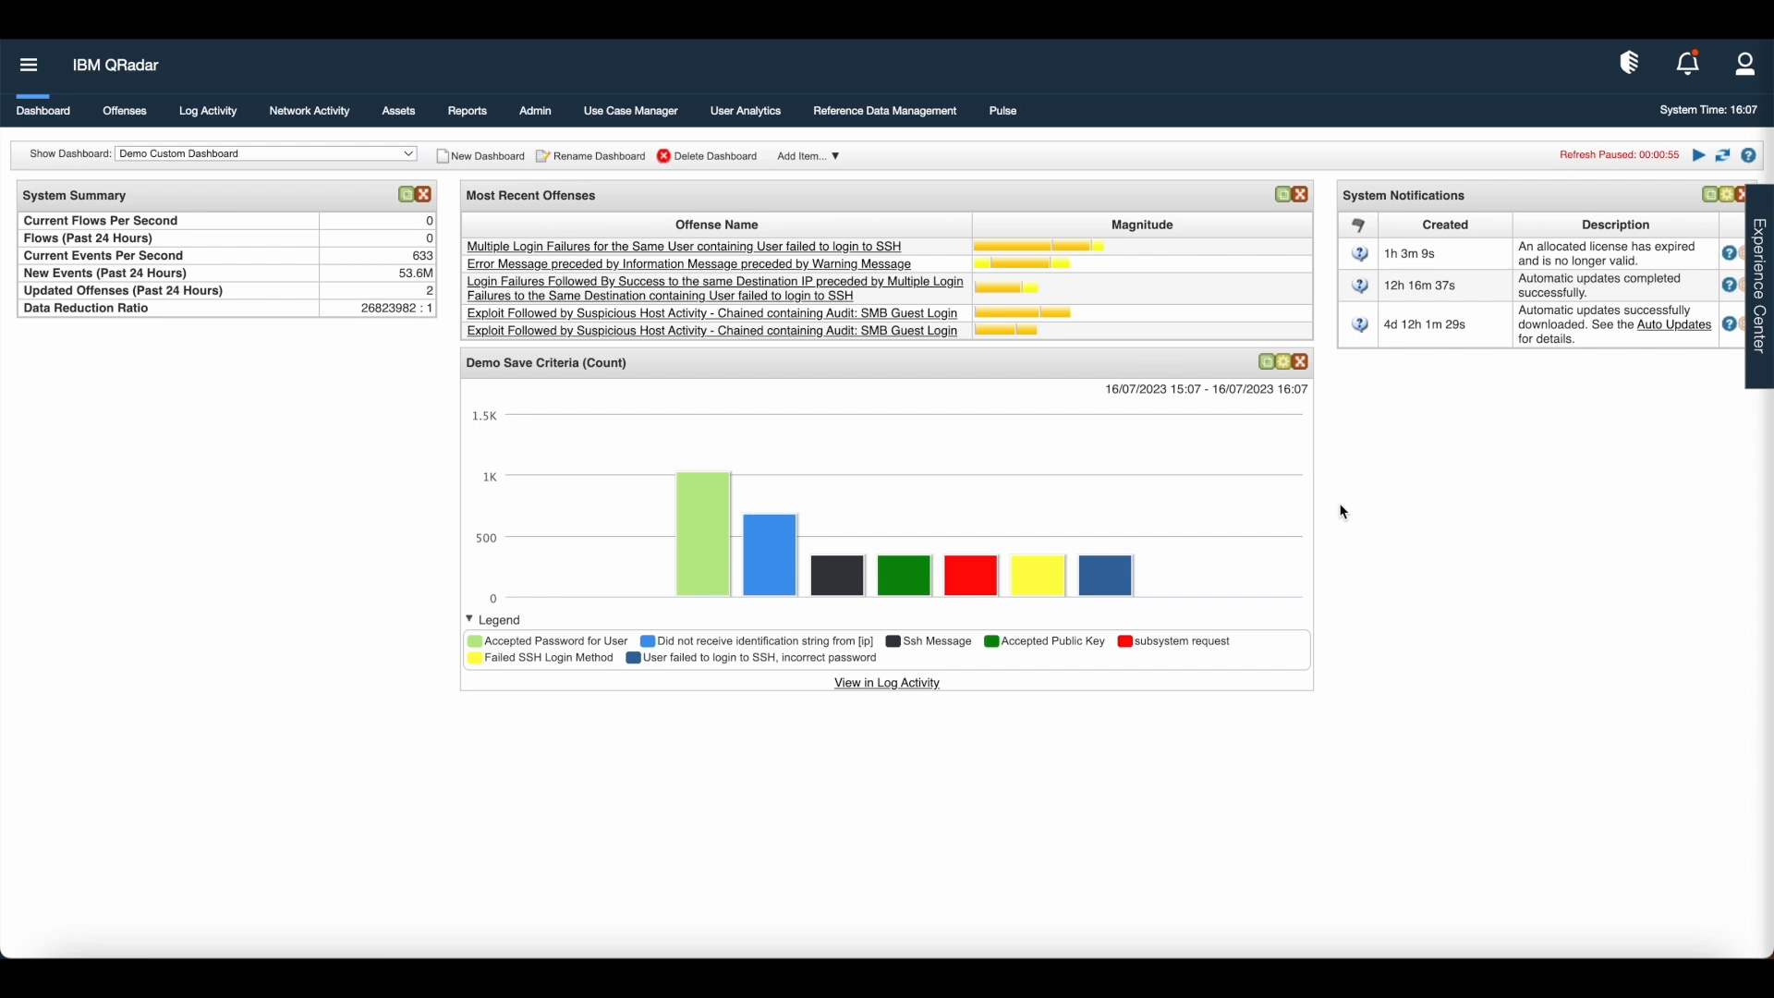
{"action": "mouse_move", "coordinate": [1331, 484]}
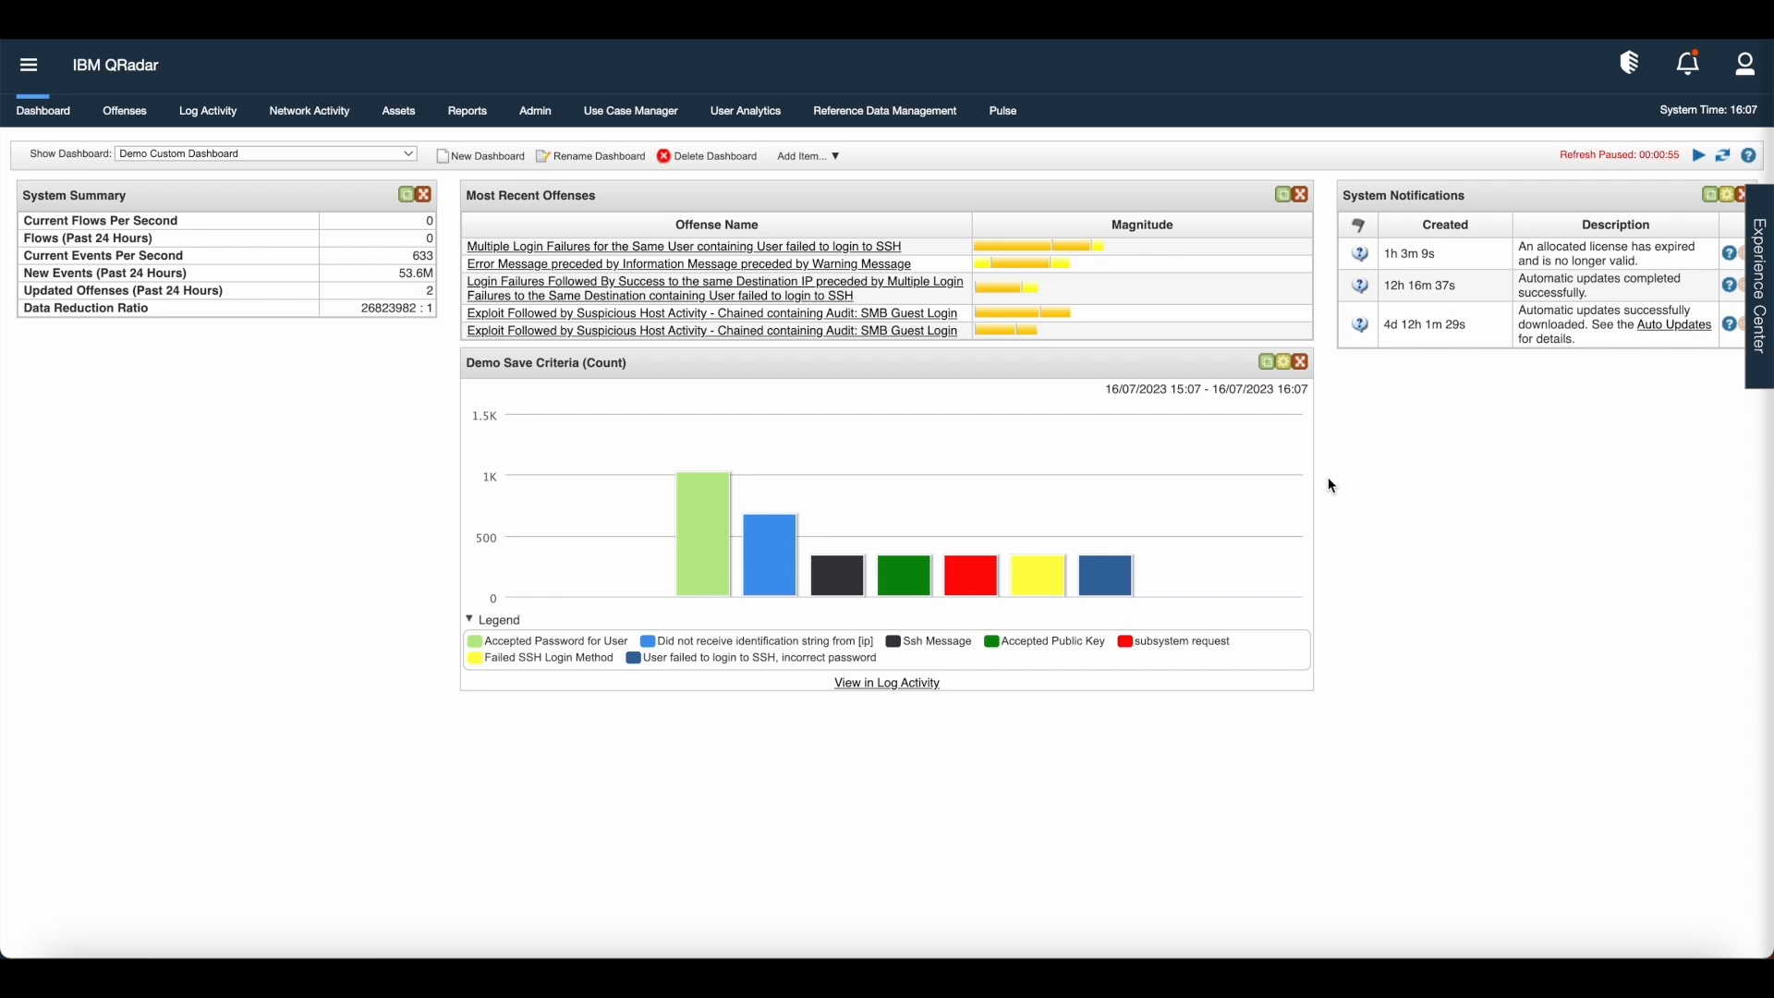
{"action": "mouse_move", "coordinate": [1265, 366]}
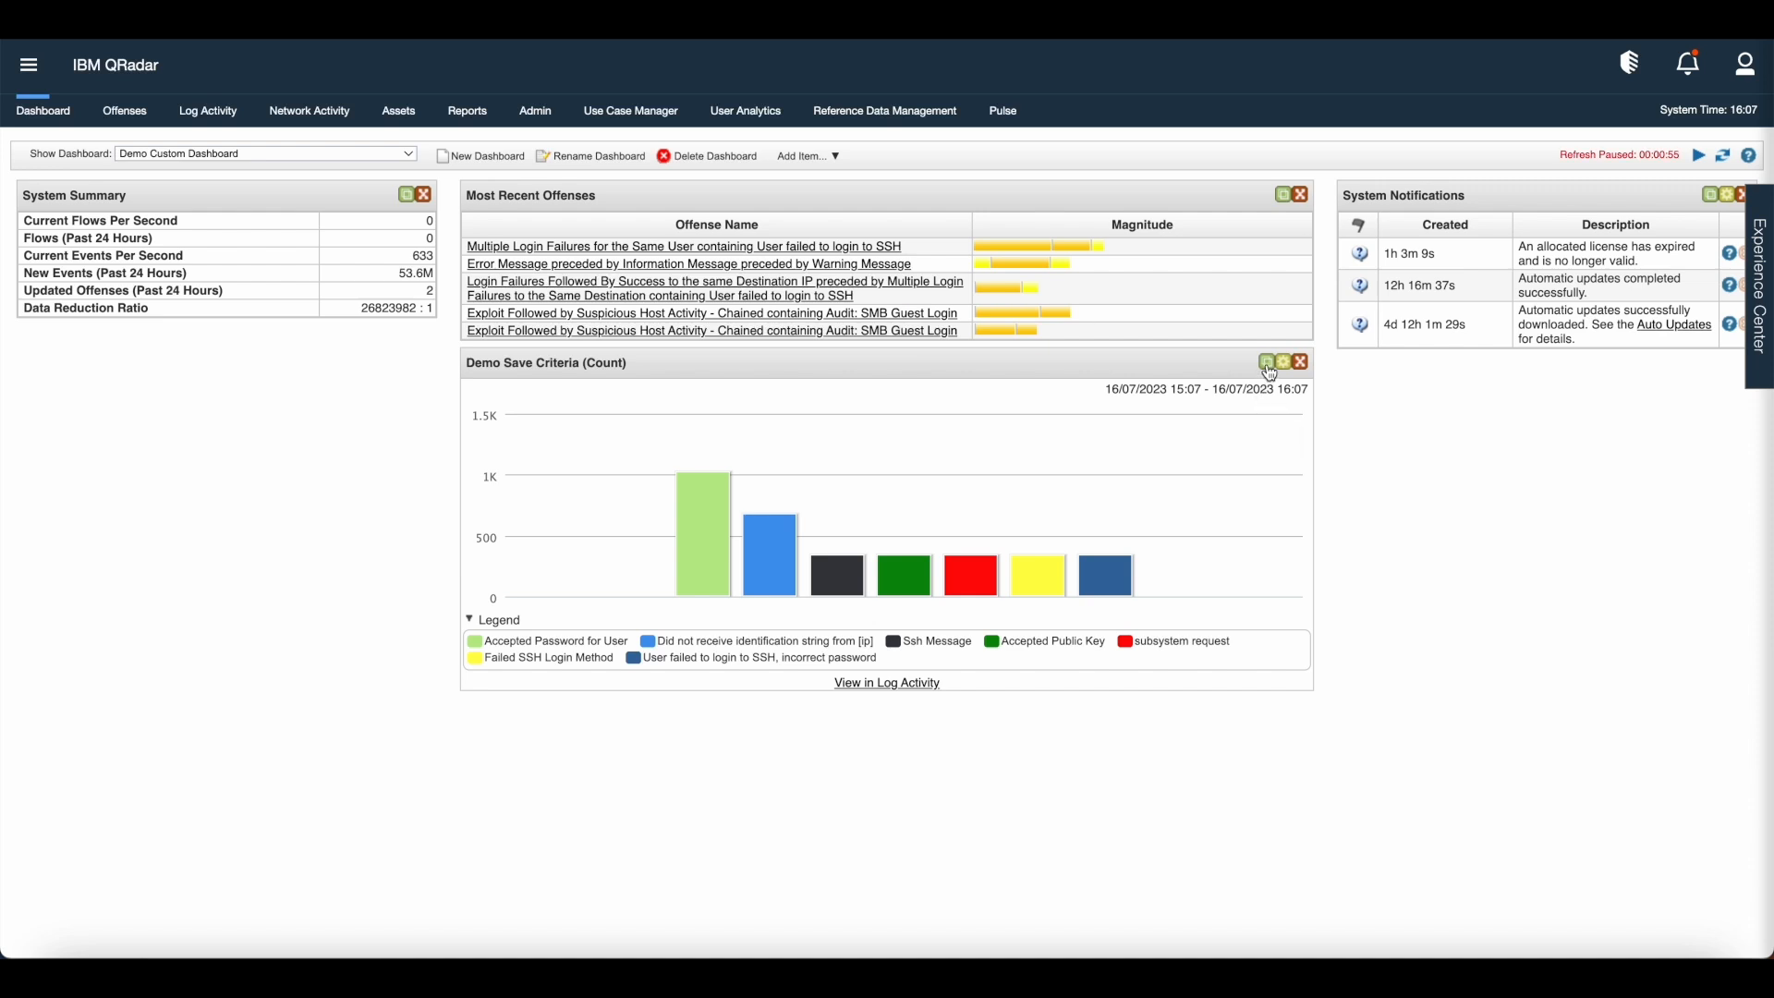
{"action": "mouse_move", "coordinate": [1264, 363]}
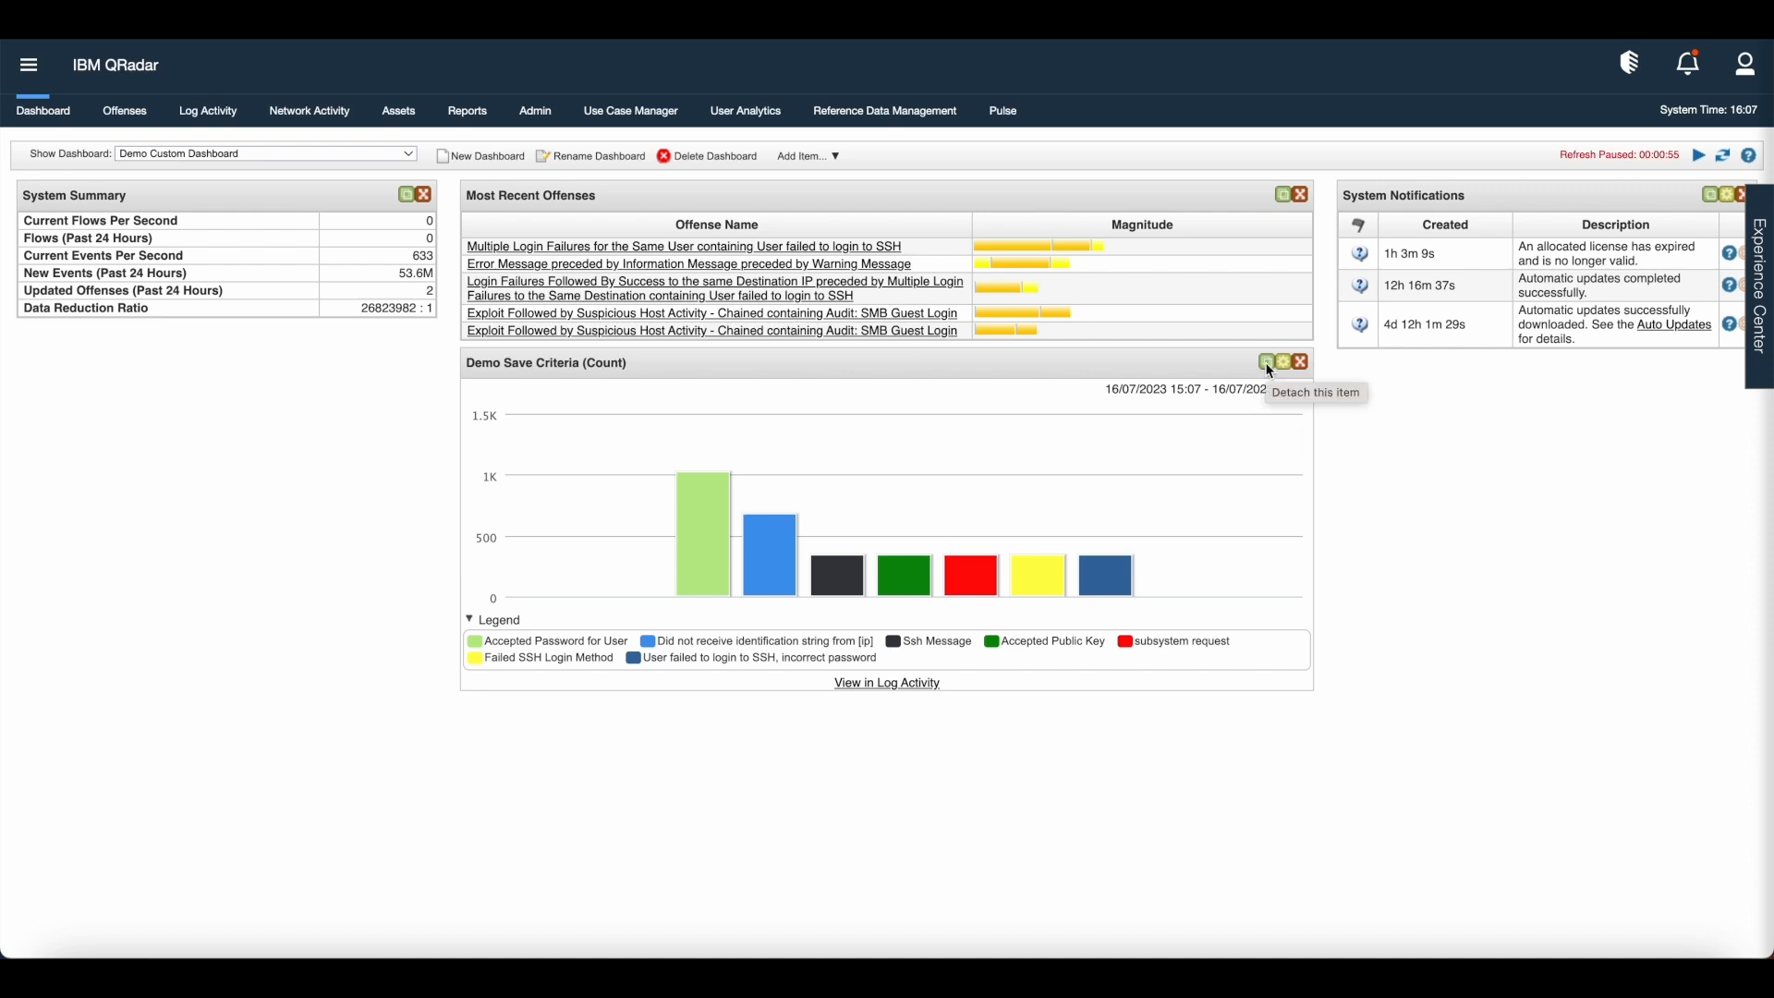
{"action": "left_click", "coordinate": [1266, 362]}
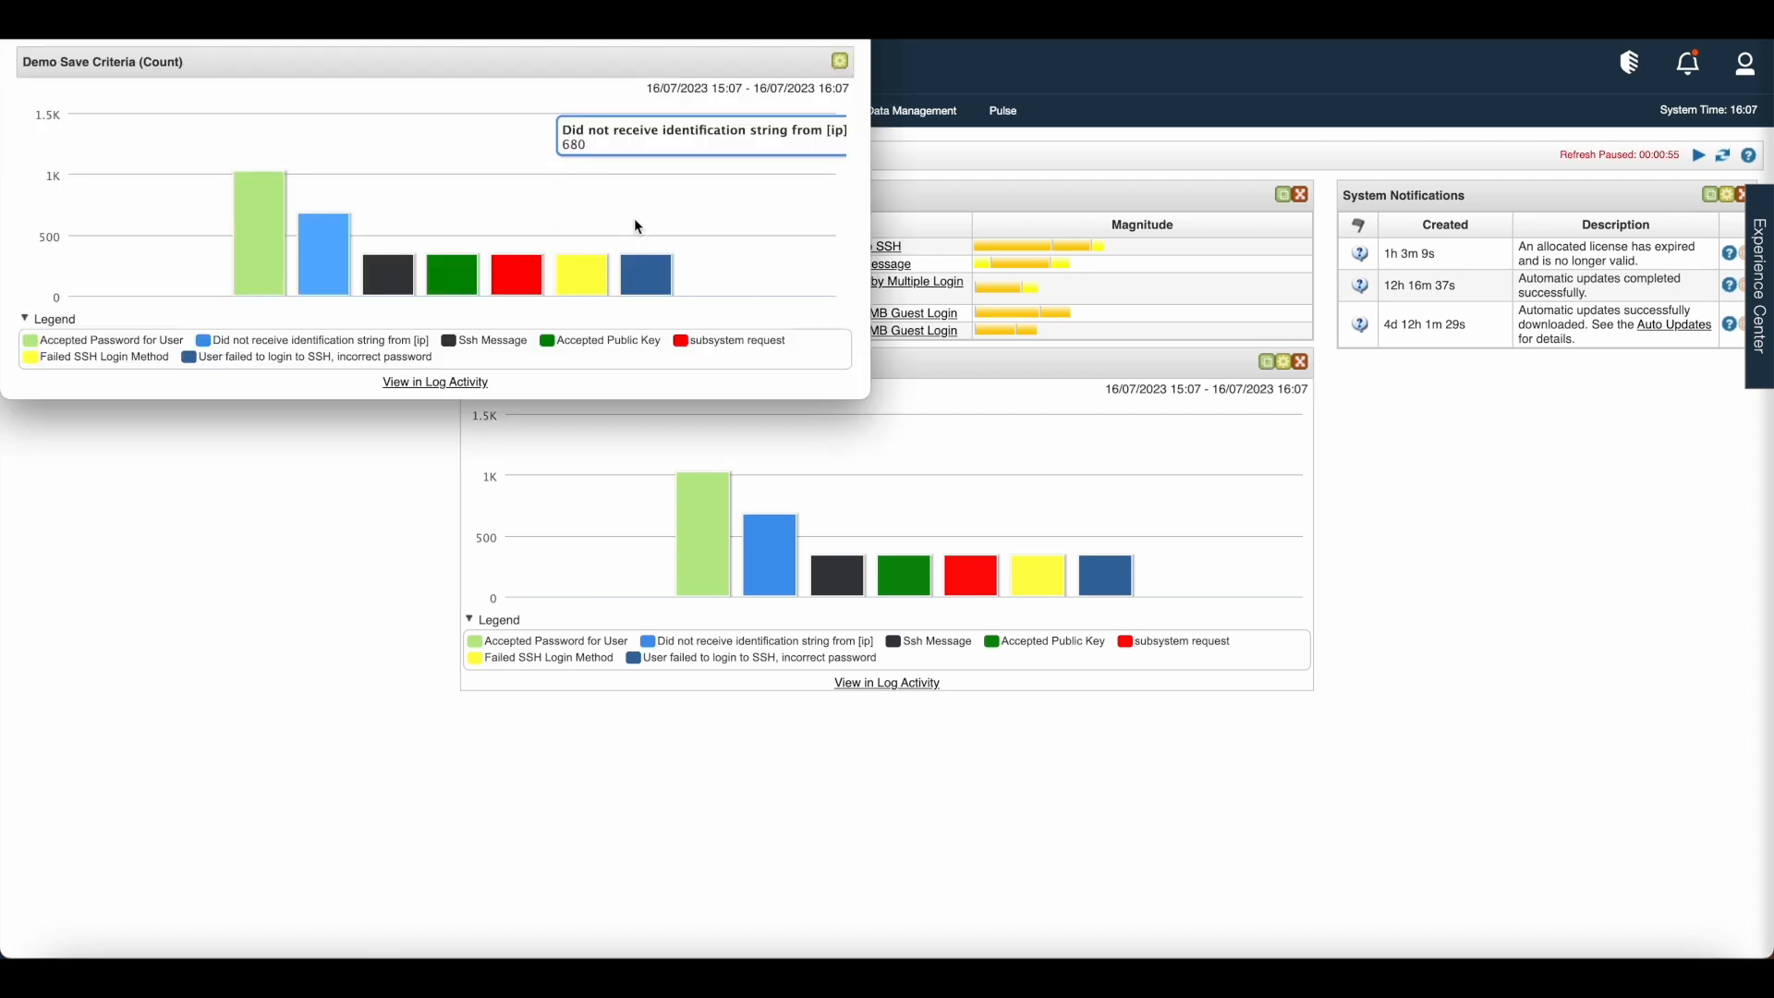
{"action": "left_click", "coordinate": [837, 59]}
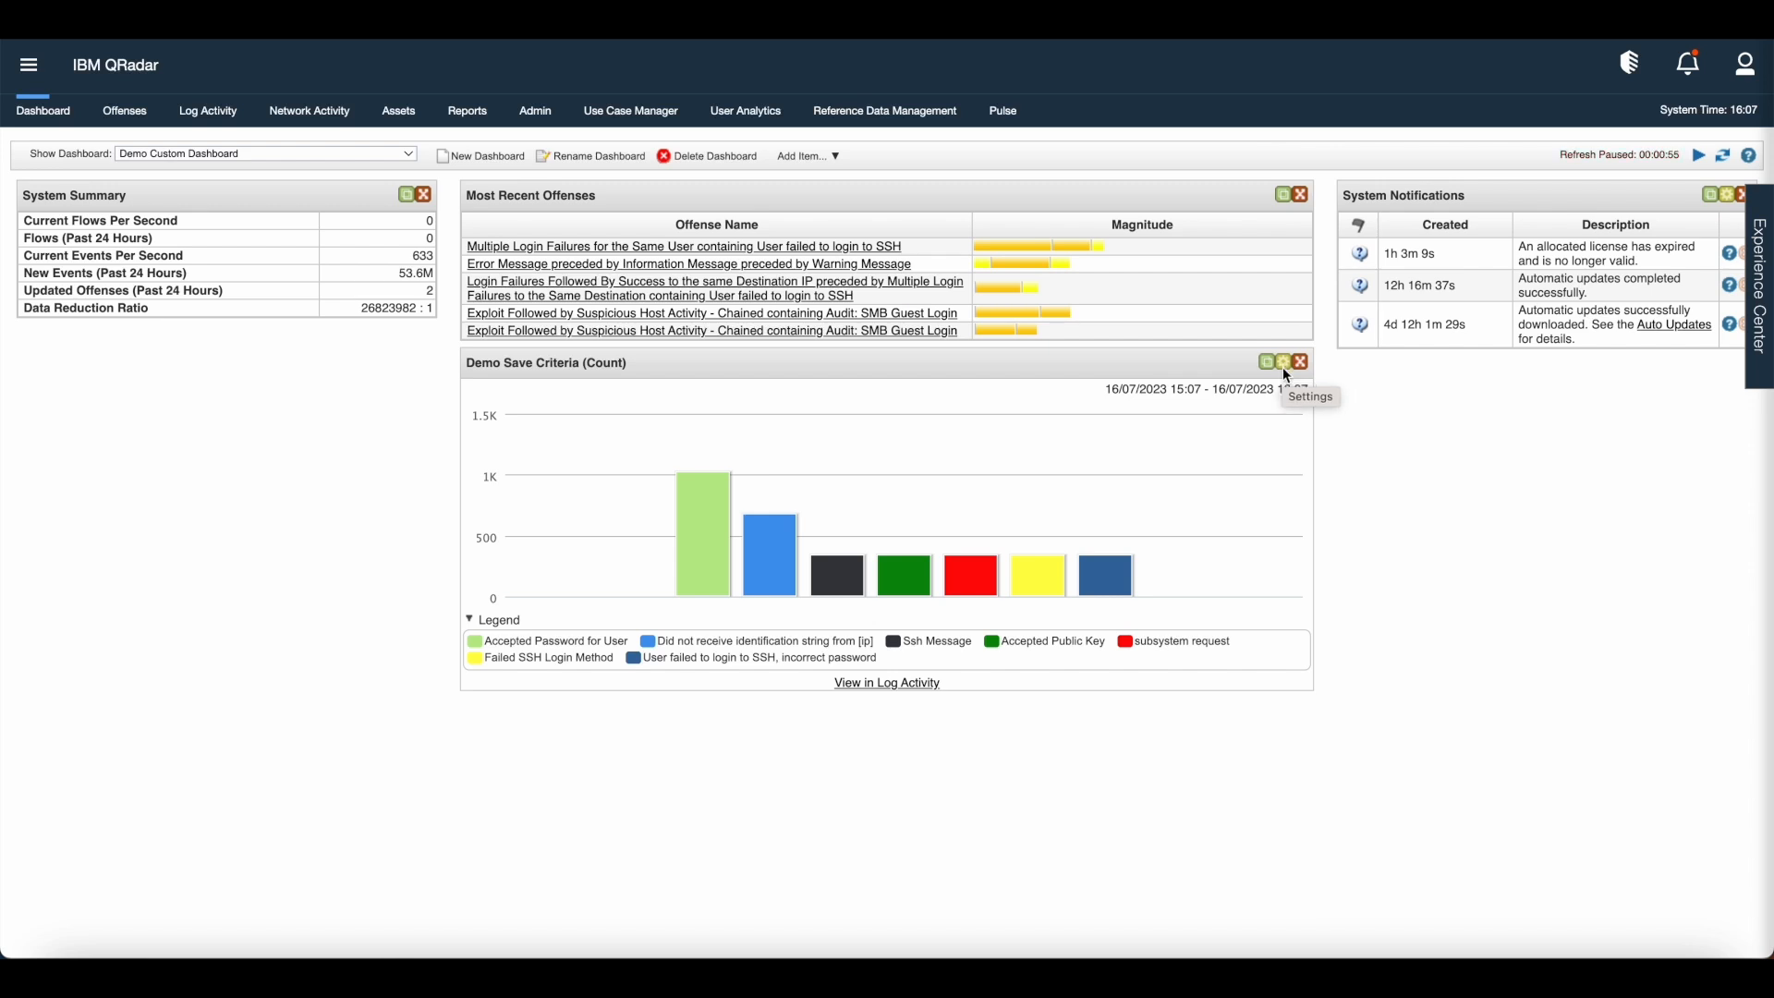
Bring up the Demo Save Criteria widget's settings and its Chart Type list
{"action": "left_click", "coordinate": [1282, 363]}
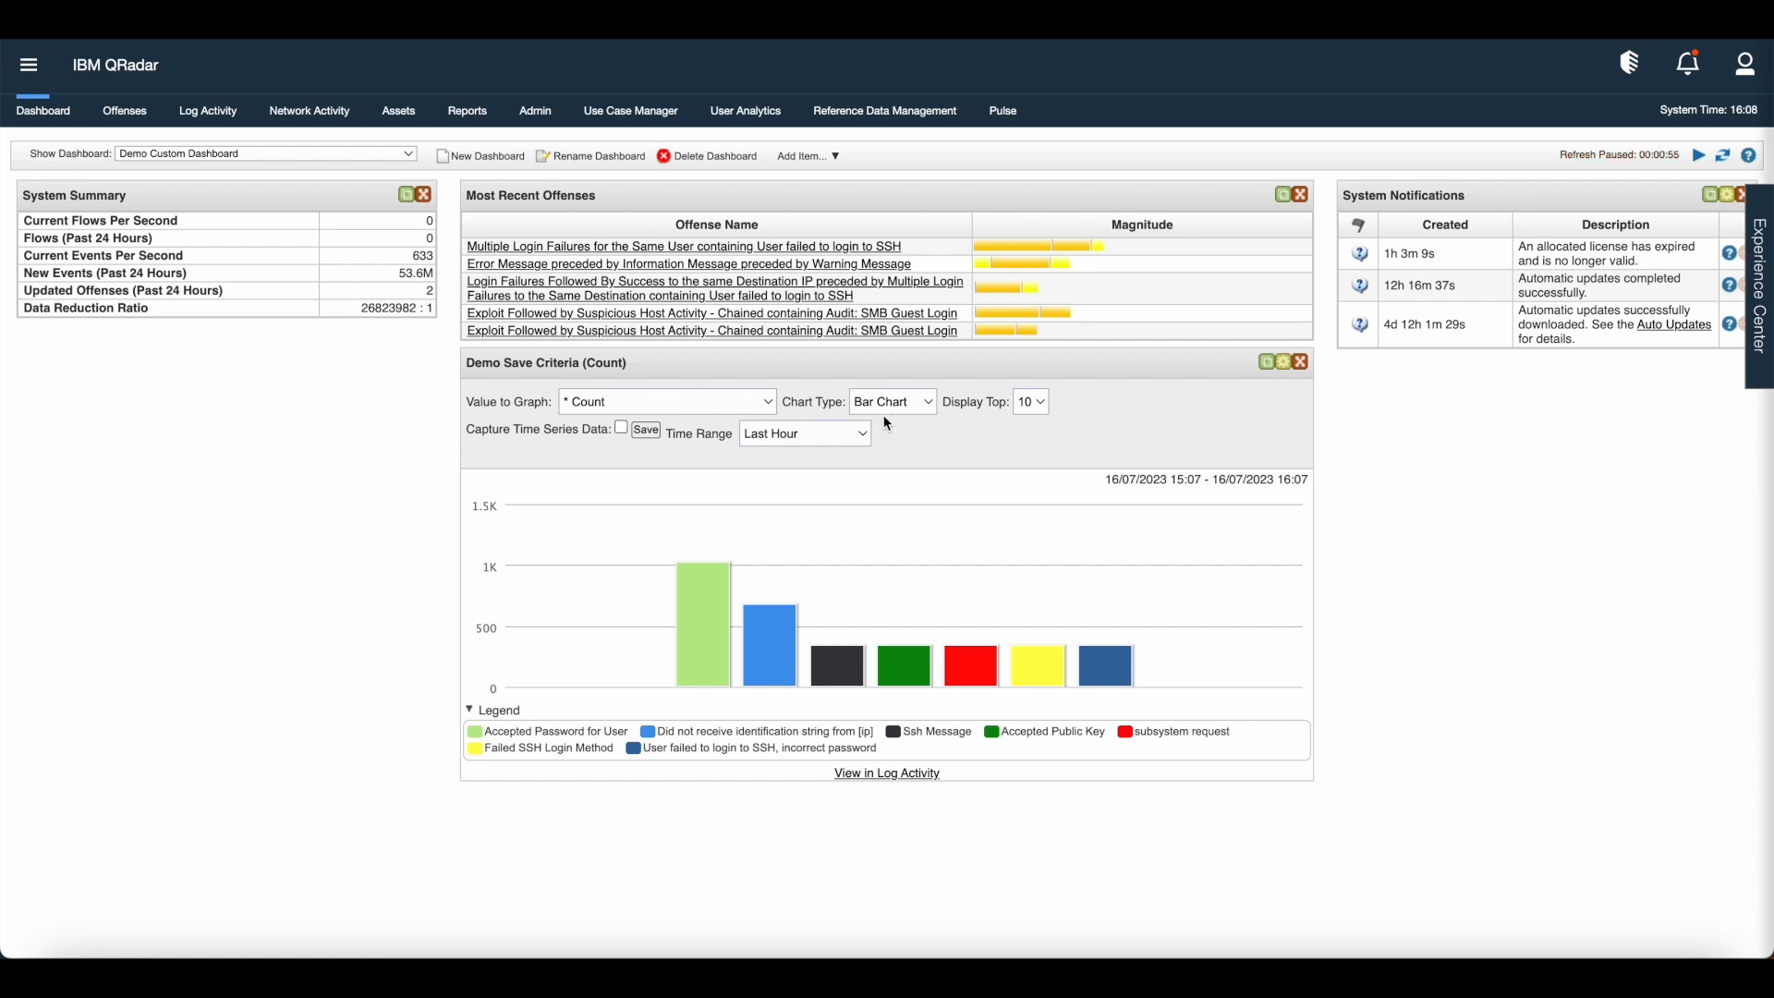
{"action": "left_click", "coordinate": [893, 401]}
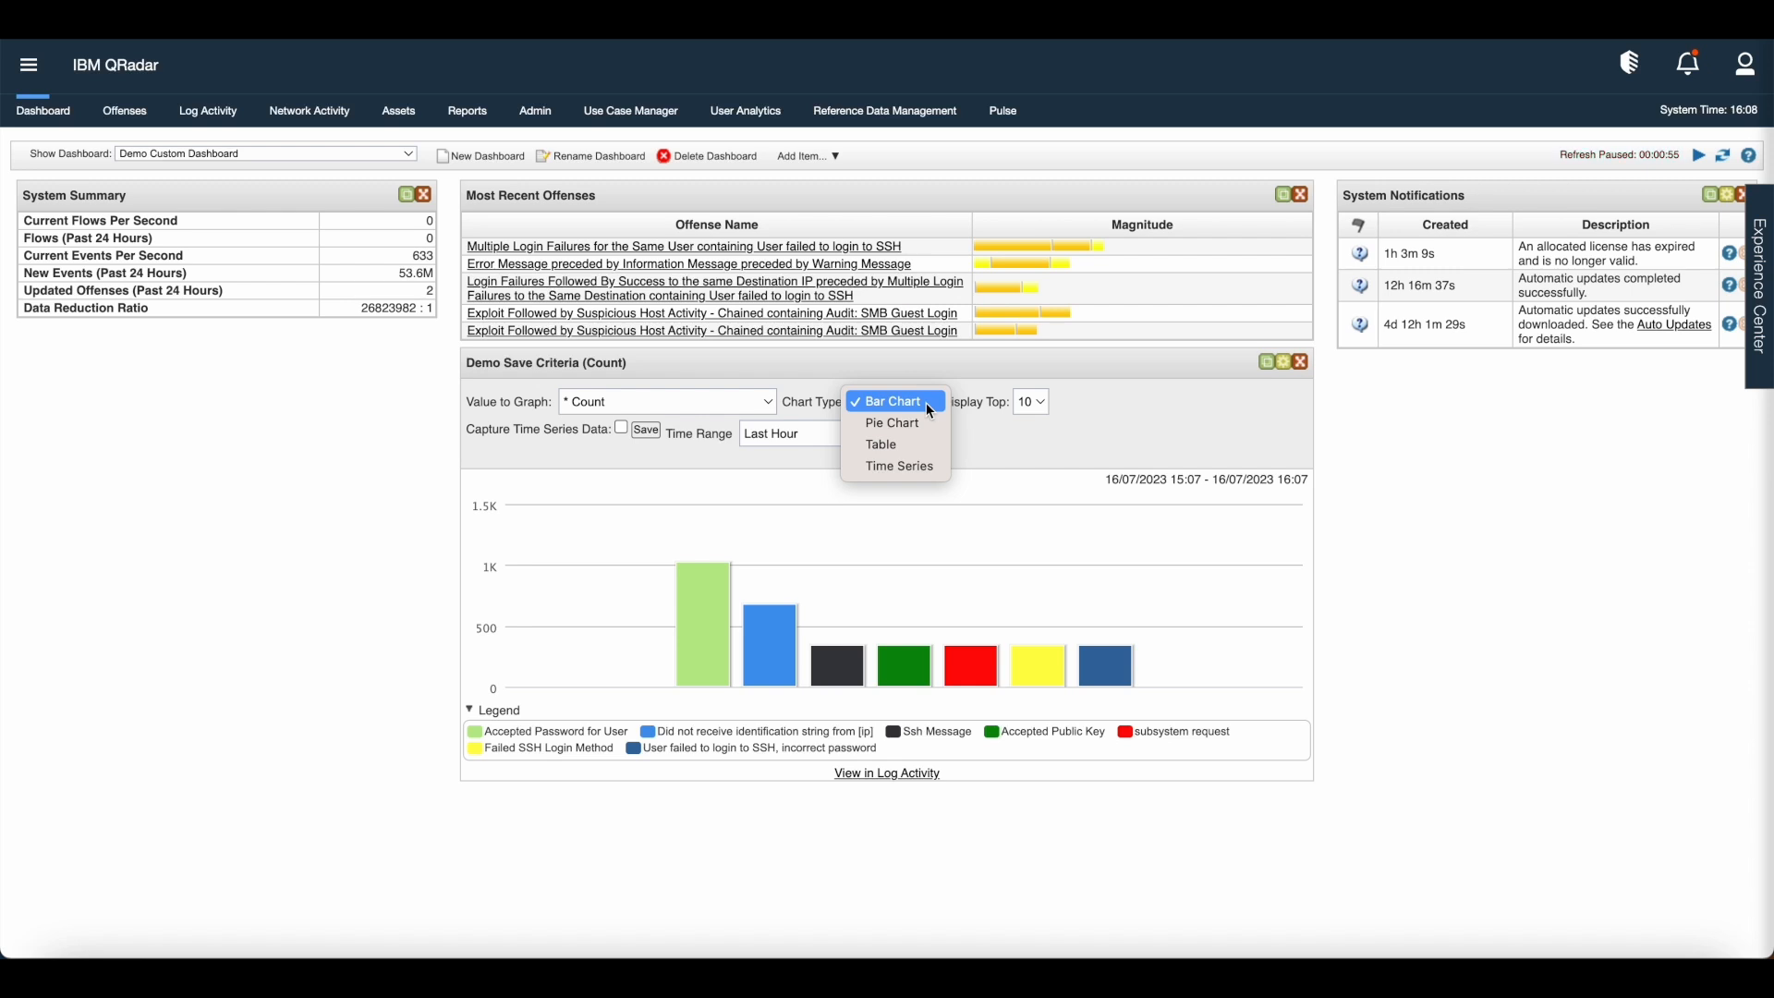
{"action": "left_click", "coordinate": [667, 401]}
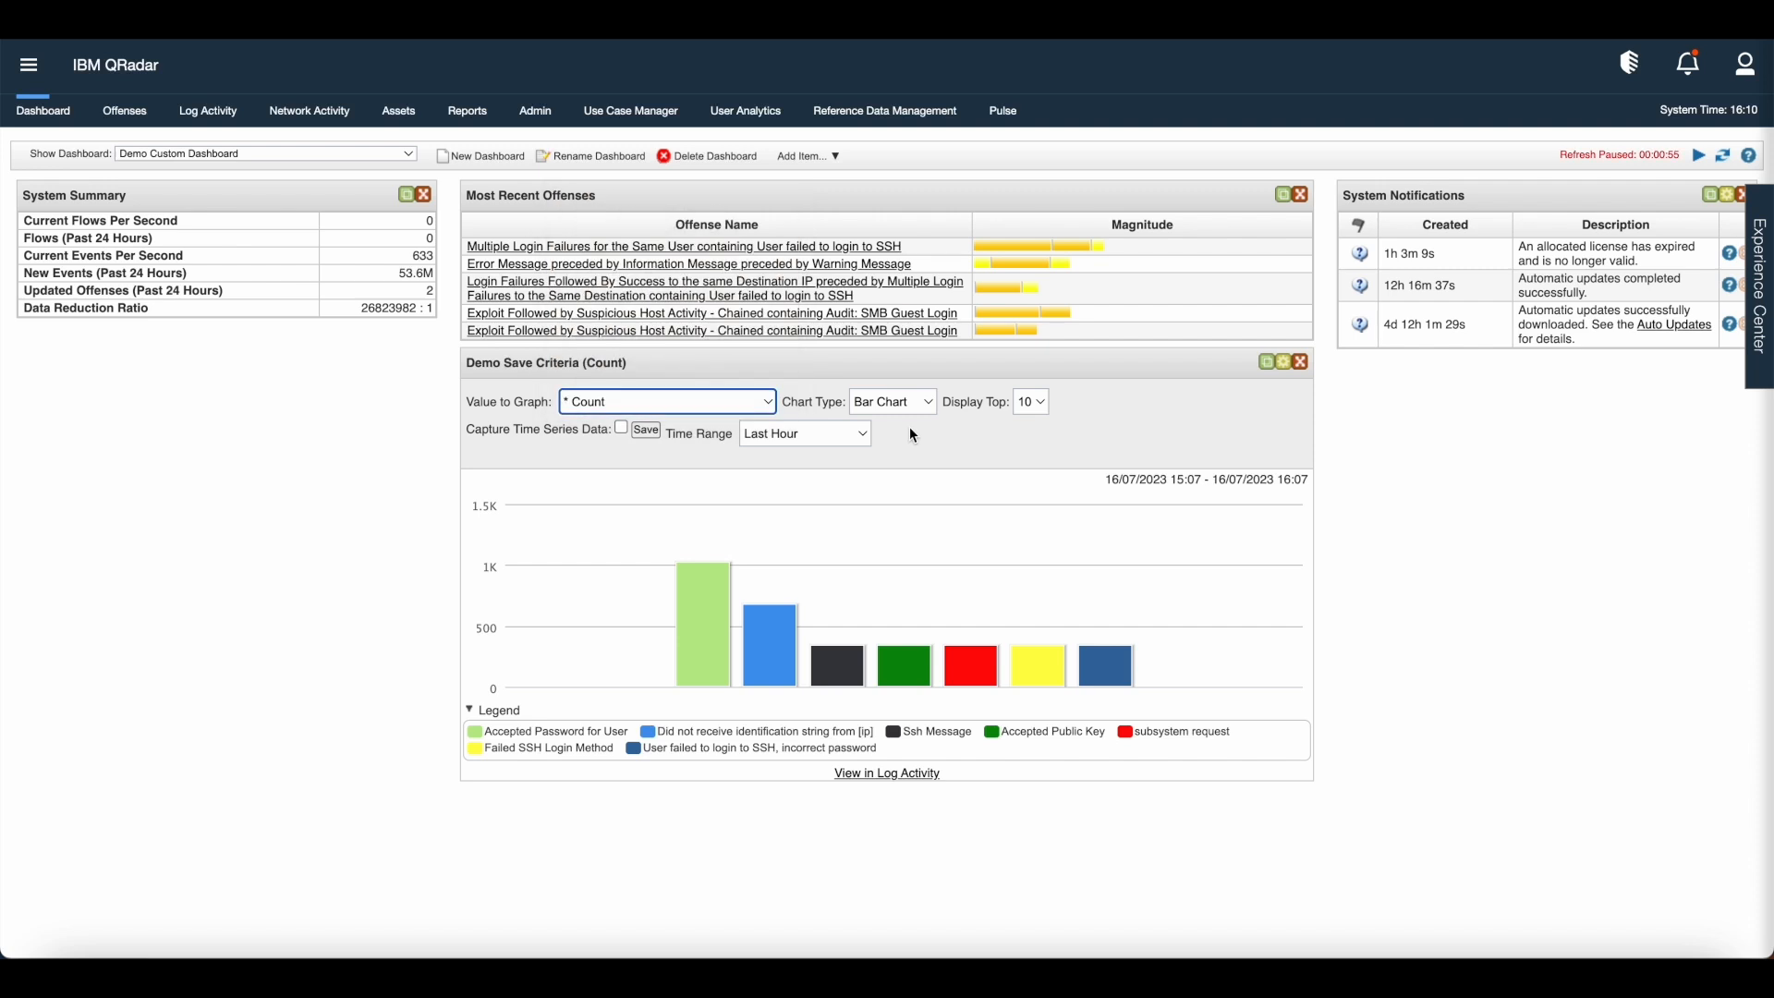
{"action": "mouse_move", "coordinate": [919, 417]}
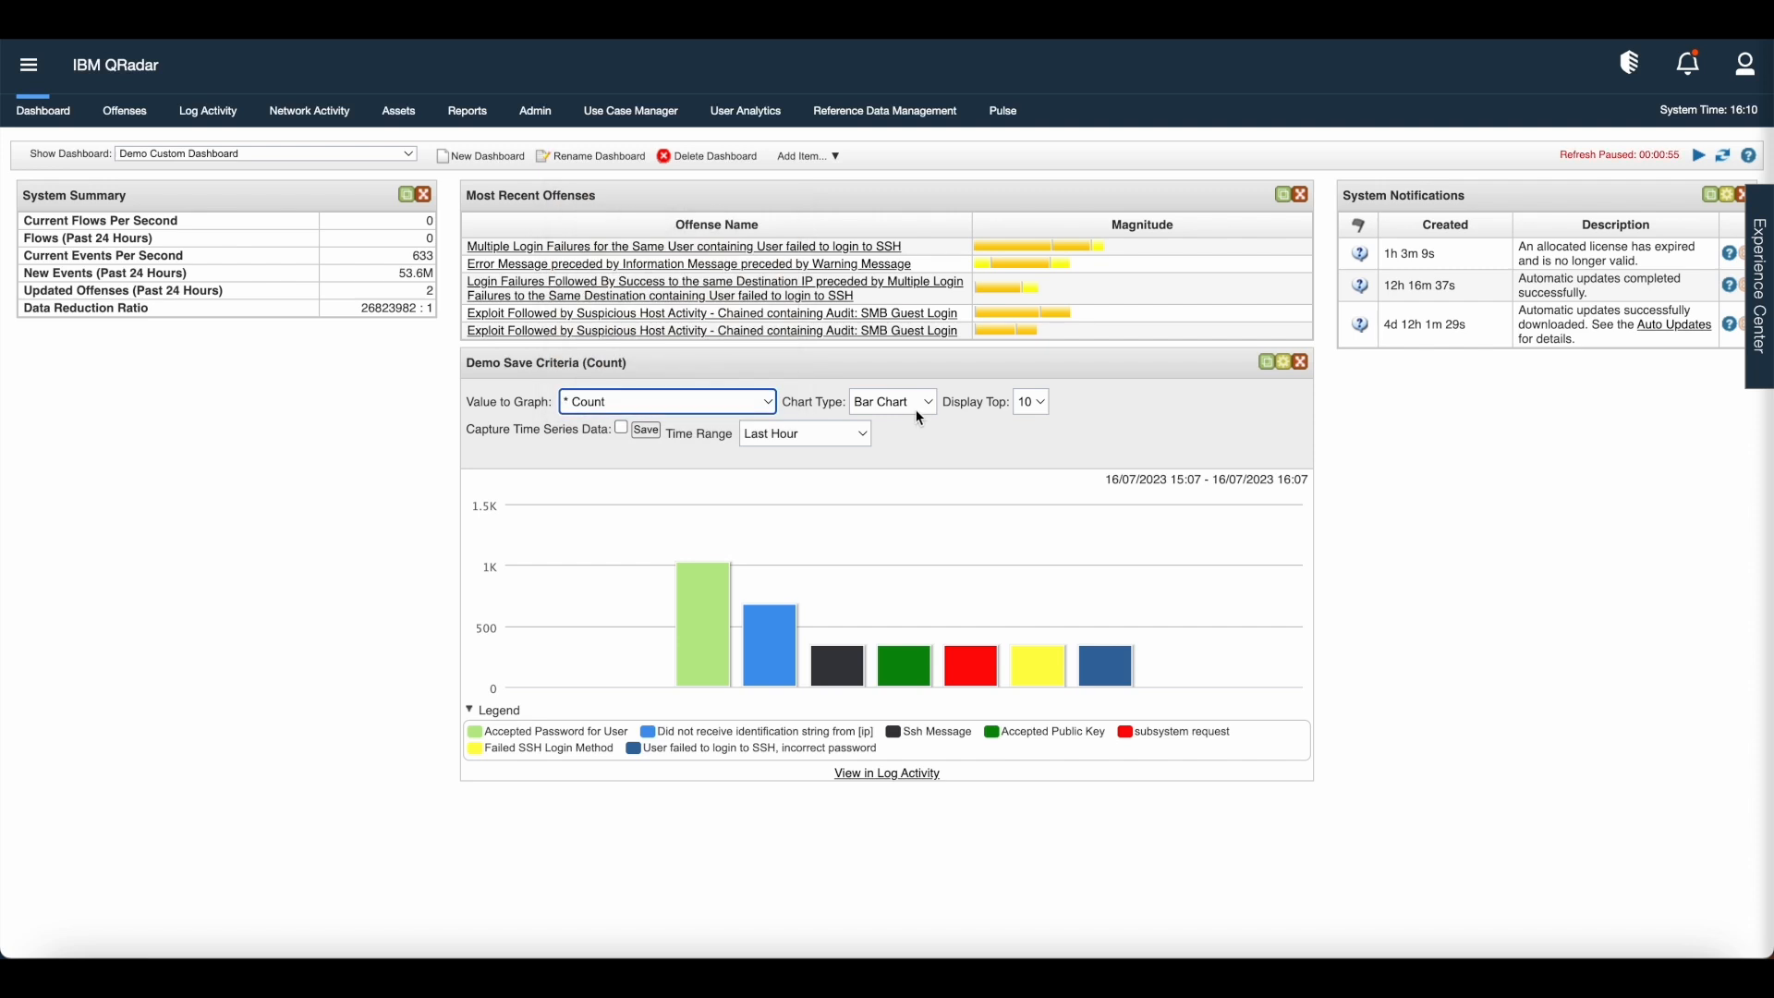
Switch the widget's chart type, trying Pie, then settling on Time Series
{"action": "left_click", "coordinate": [891, 401]}
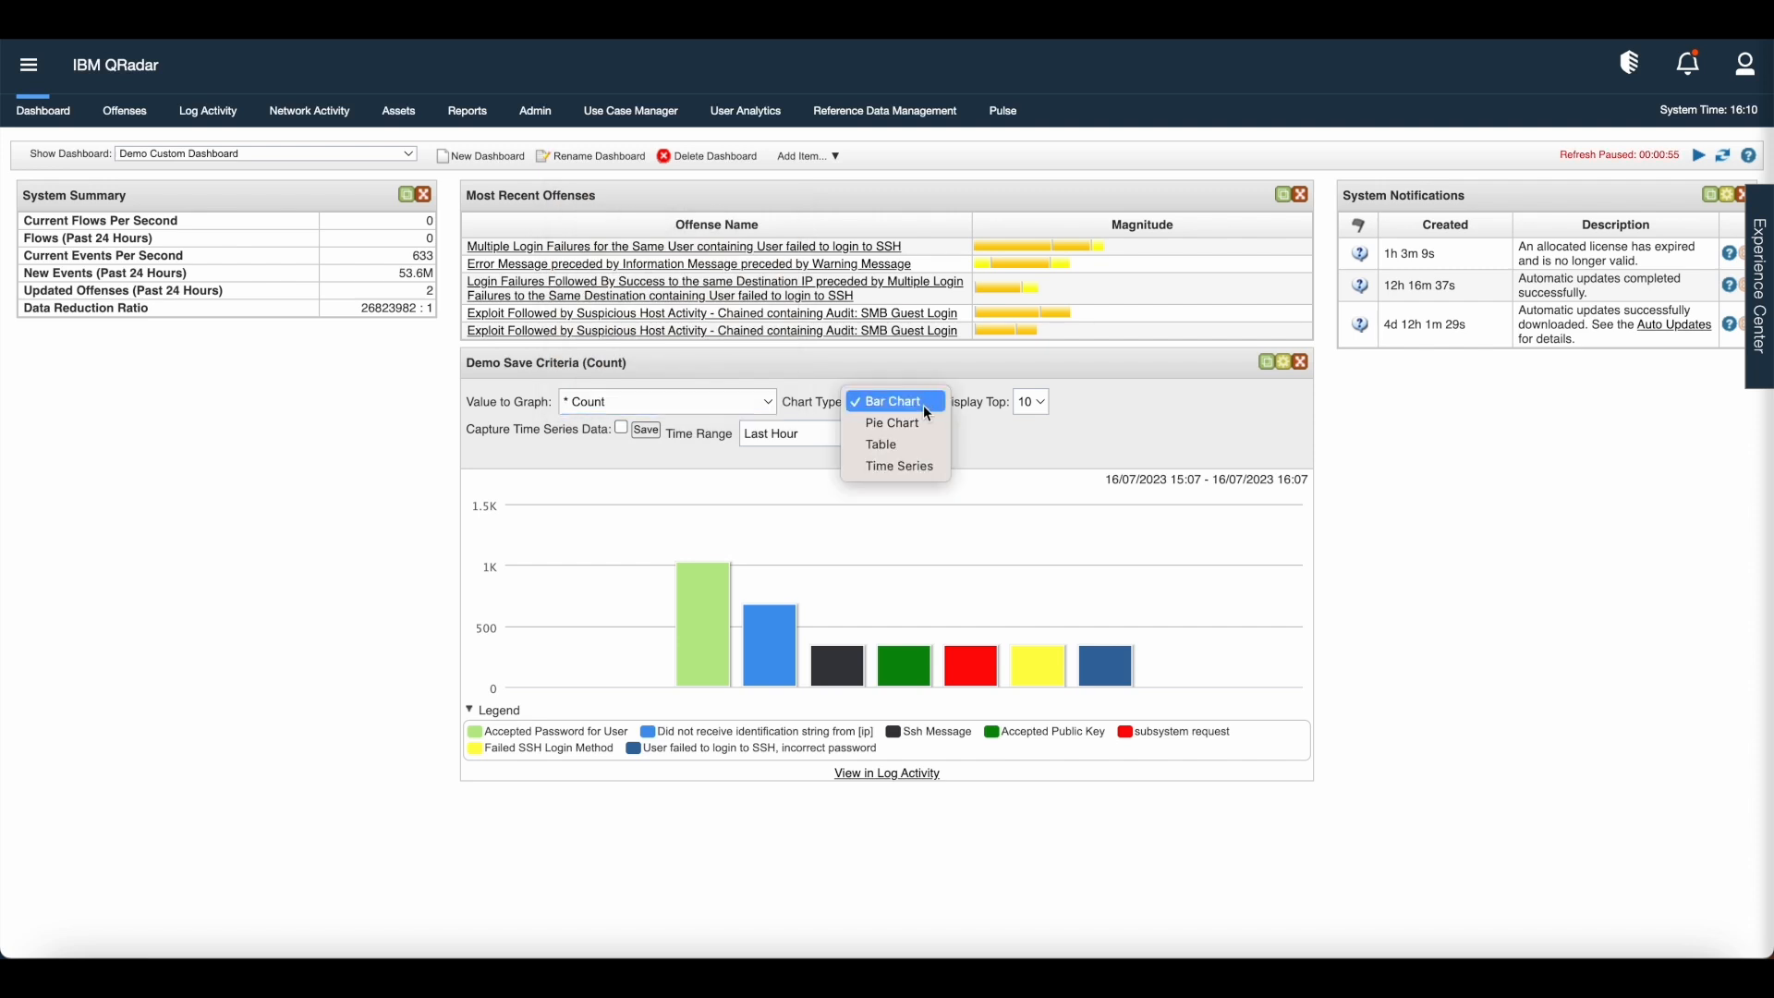
{"action": "left_click", "coordinate": [891, 421]}
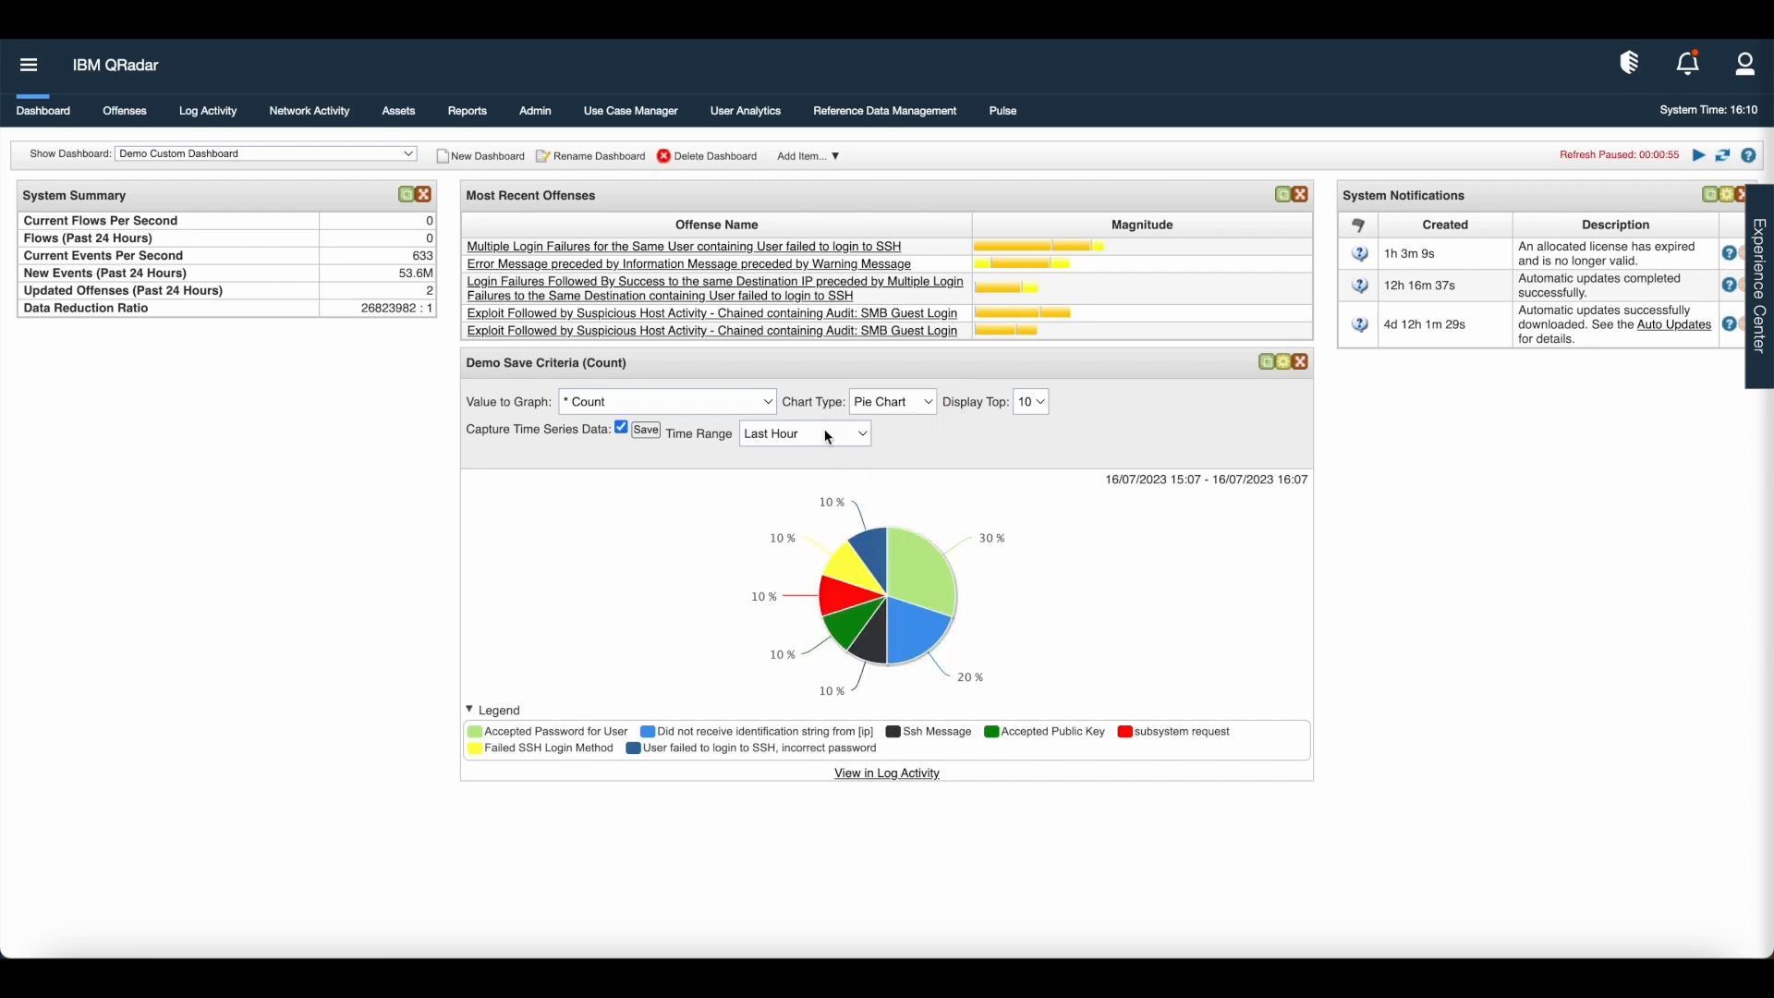
{"action": "left_click", "coordinate": [892, 401]}
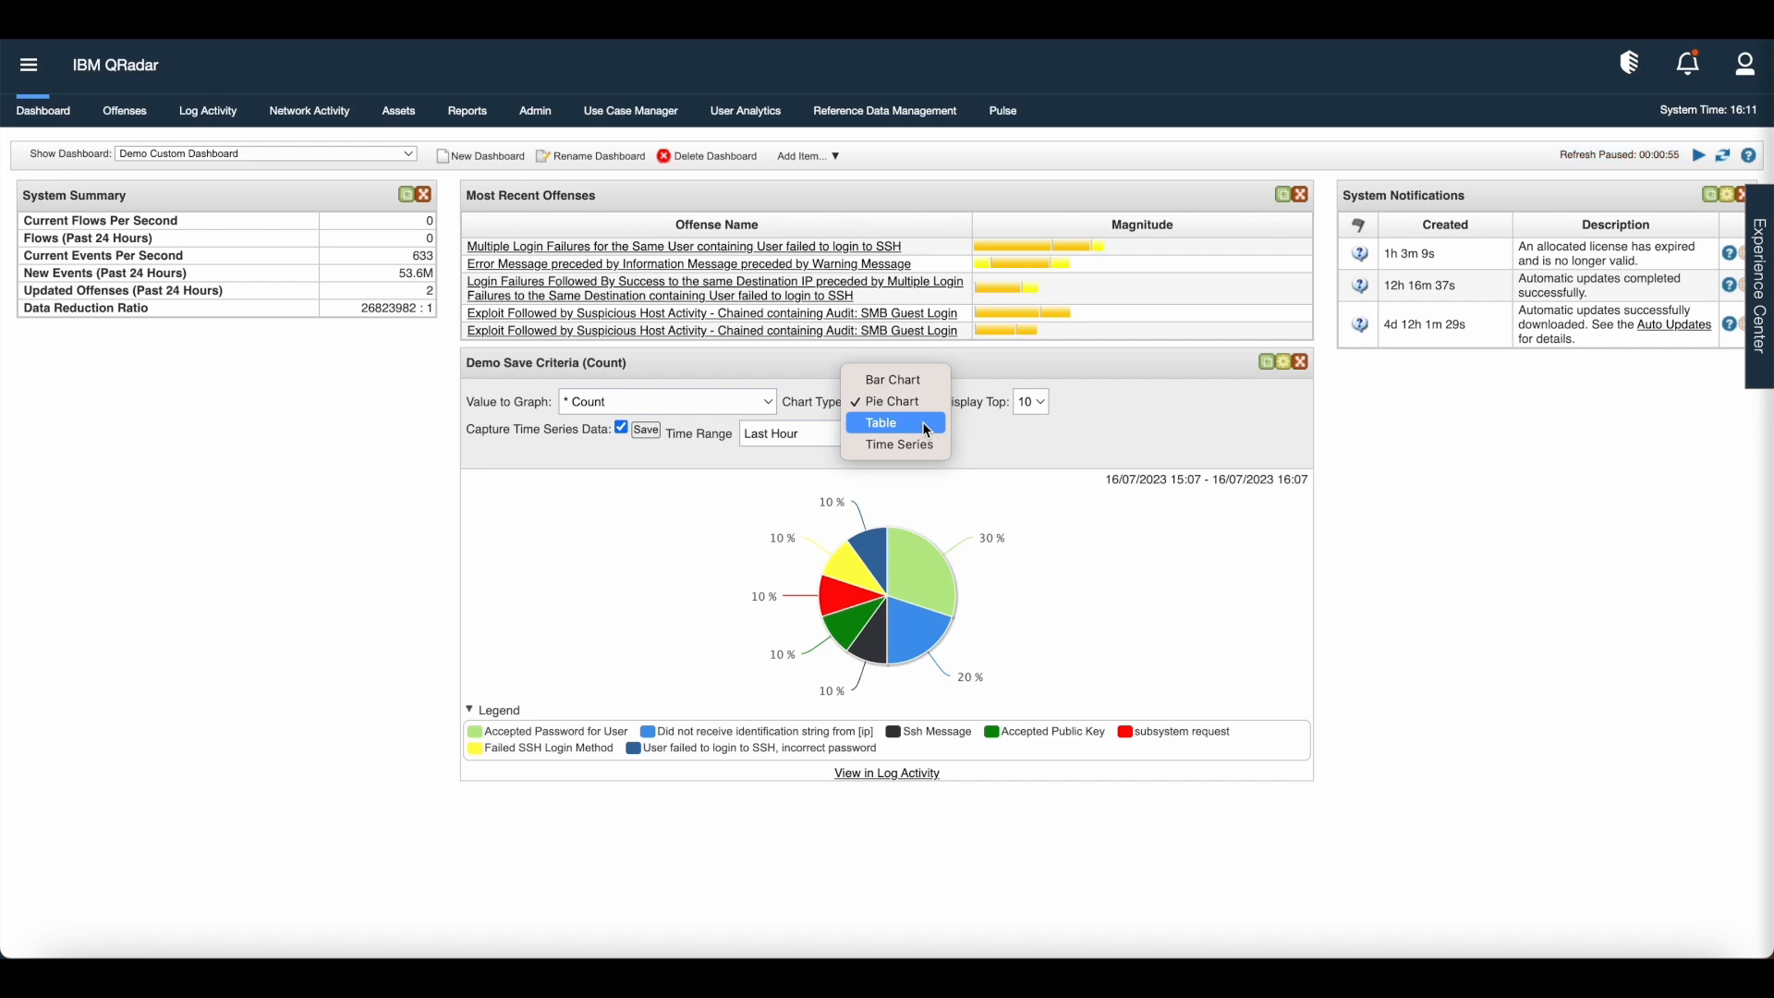
{"action": "left_click", "coordinate": [880, 422]}
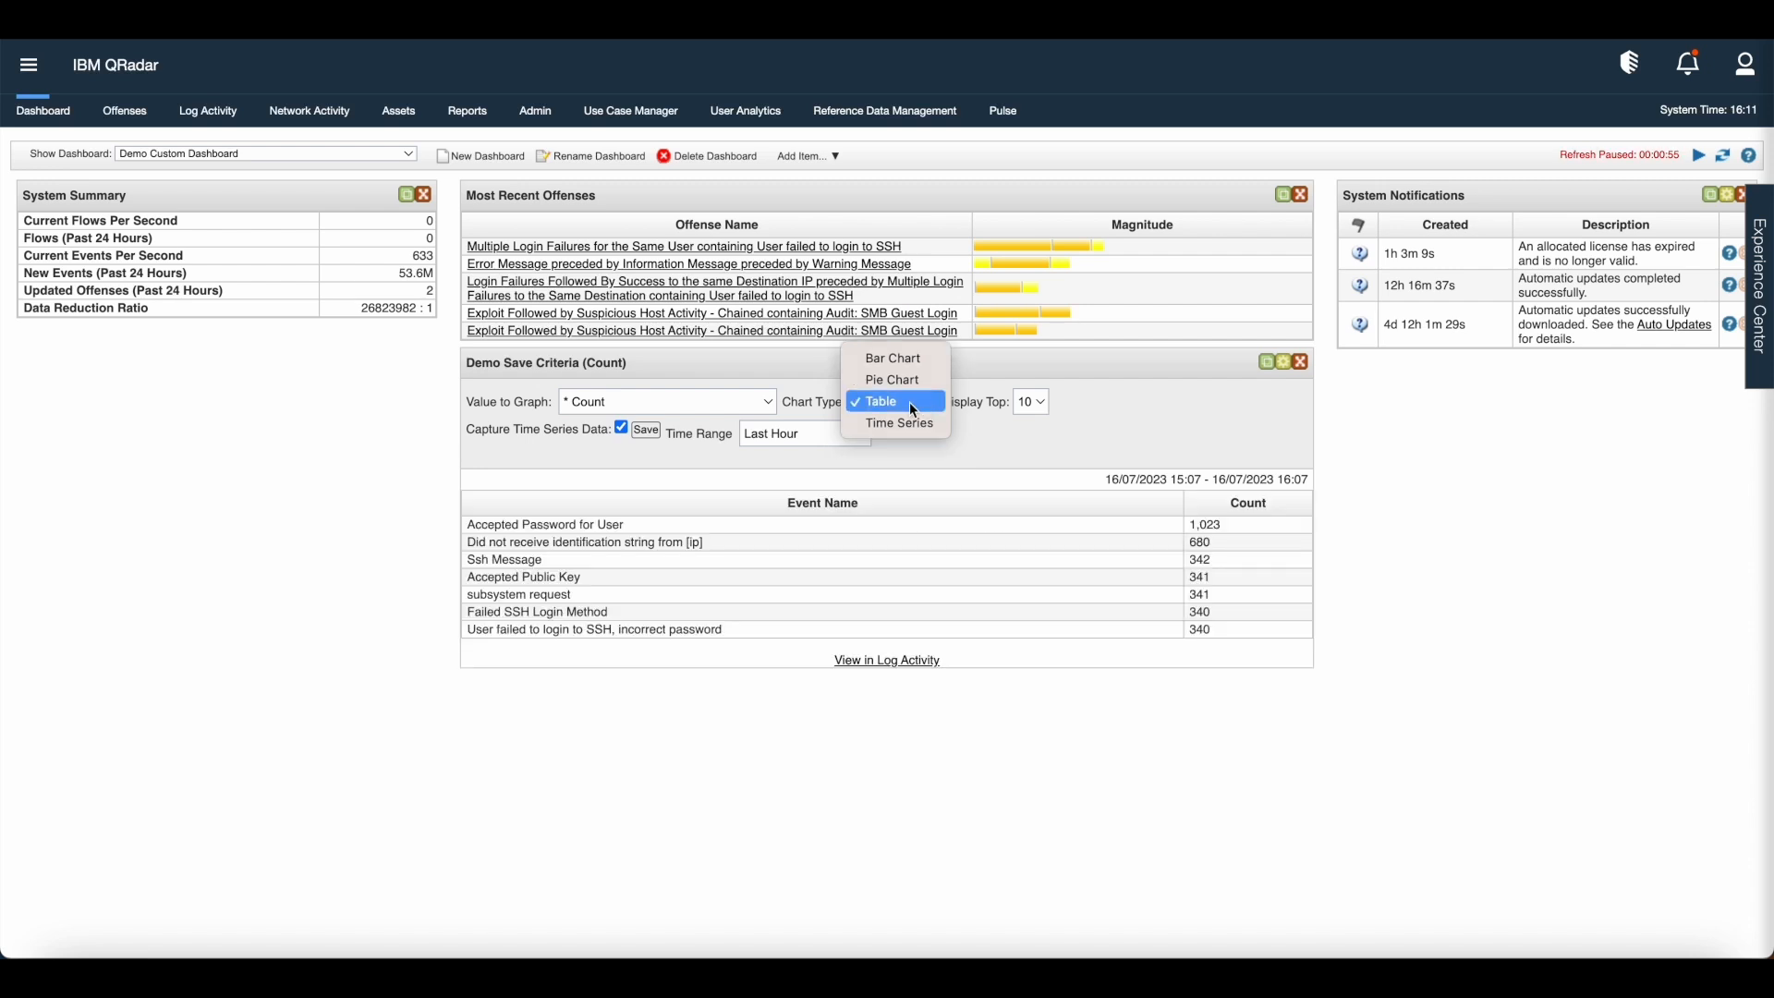
{"action": "mouse_move", "coordinate": [914, 421]}
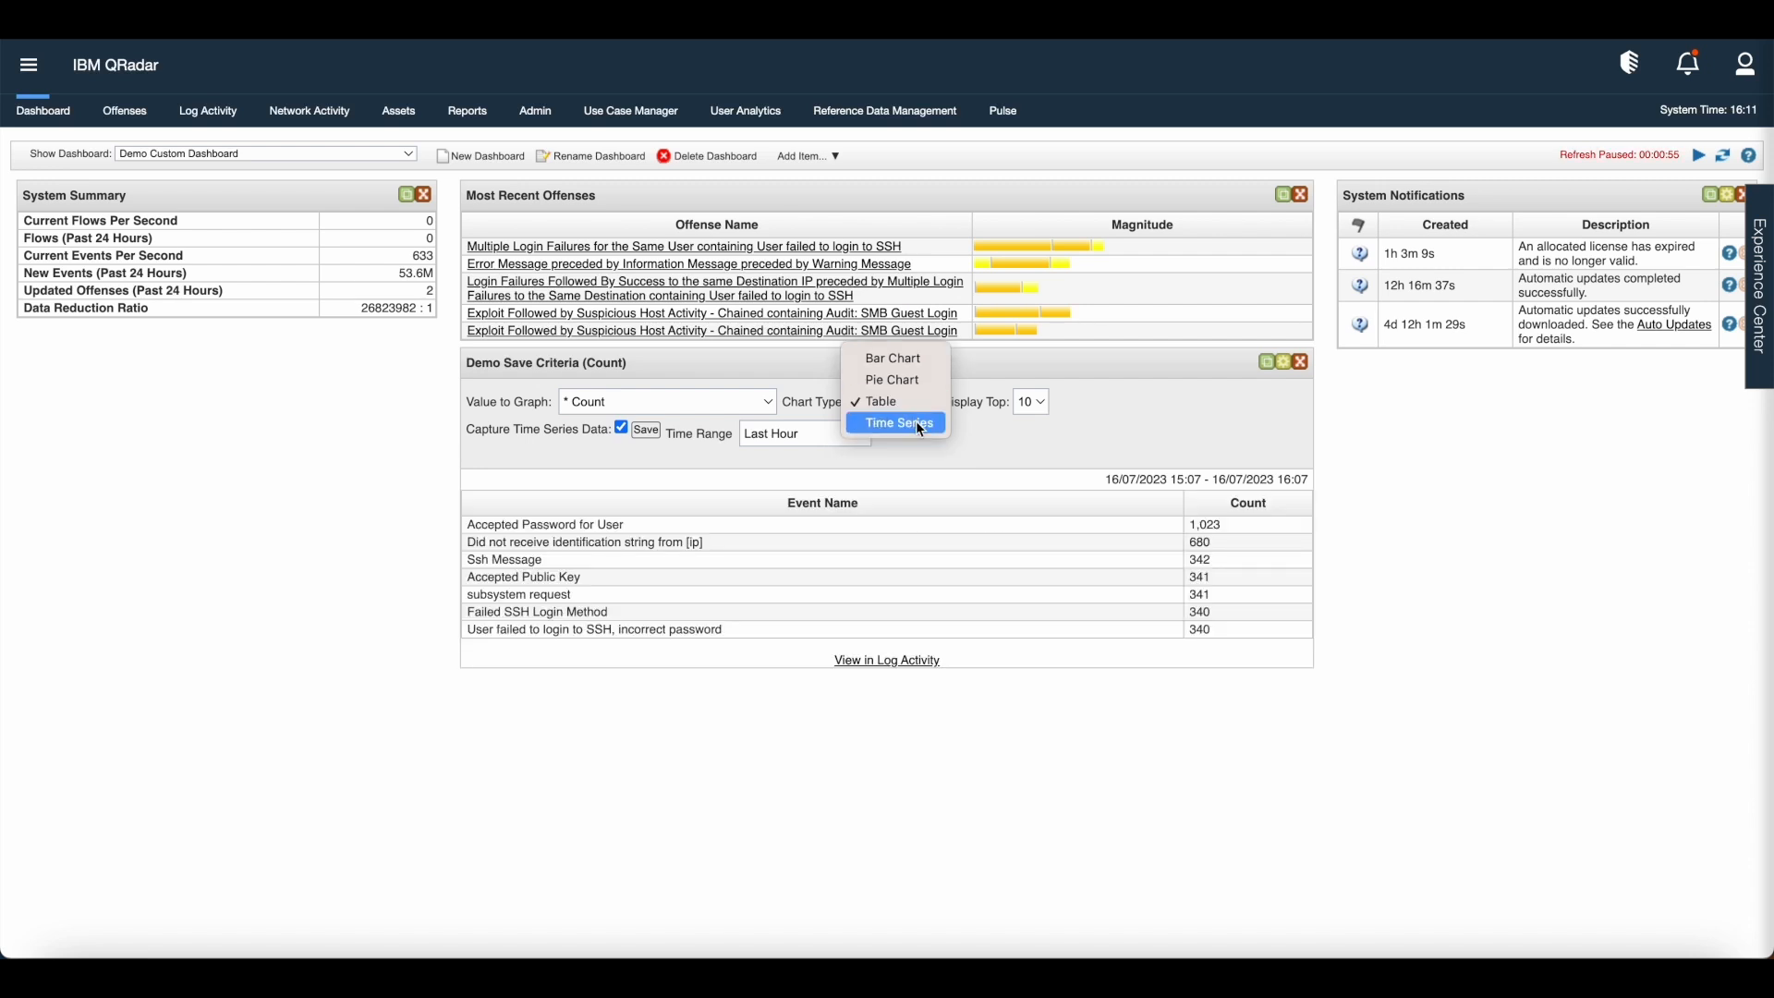
{"action": "left_click", "coordinate": [897, 422]}
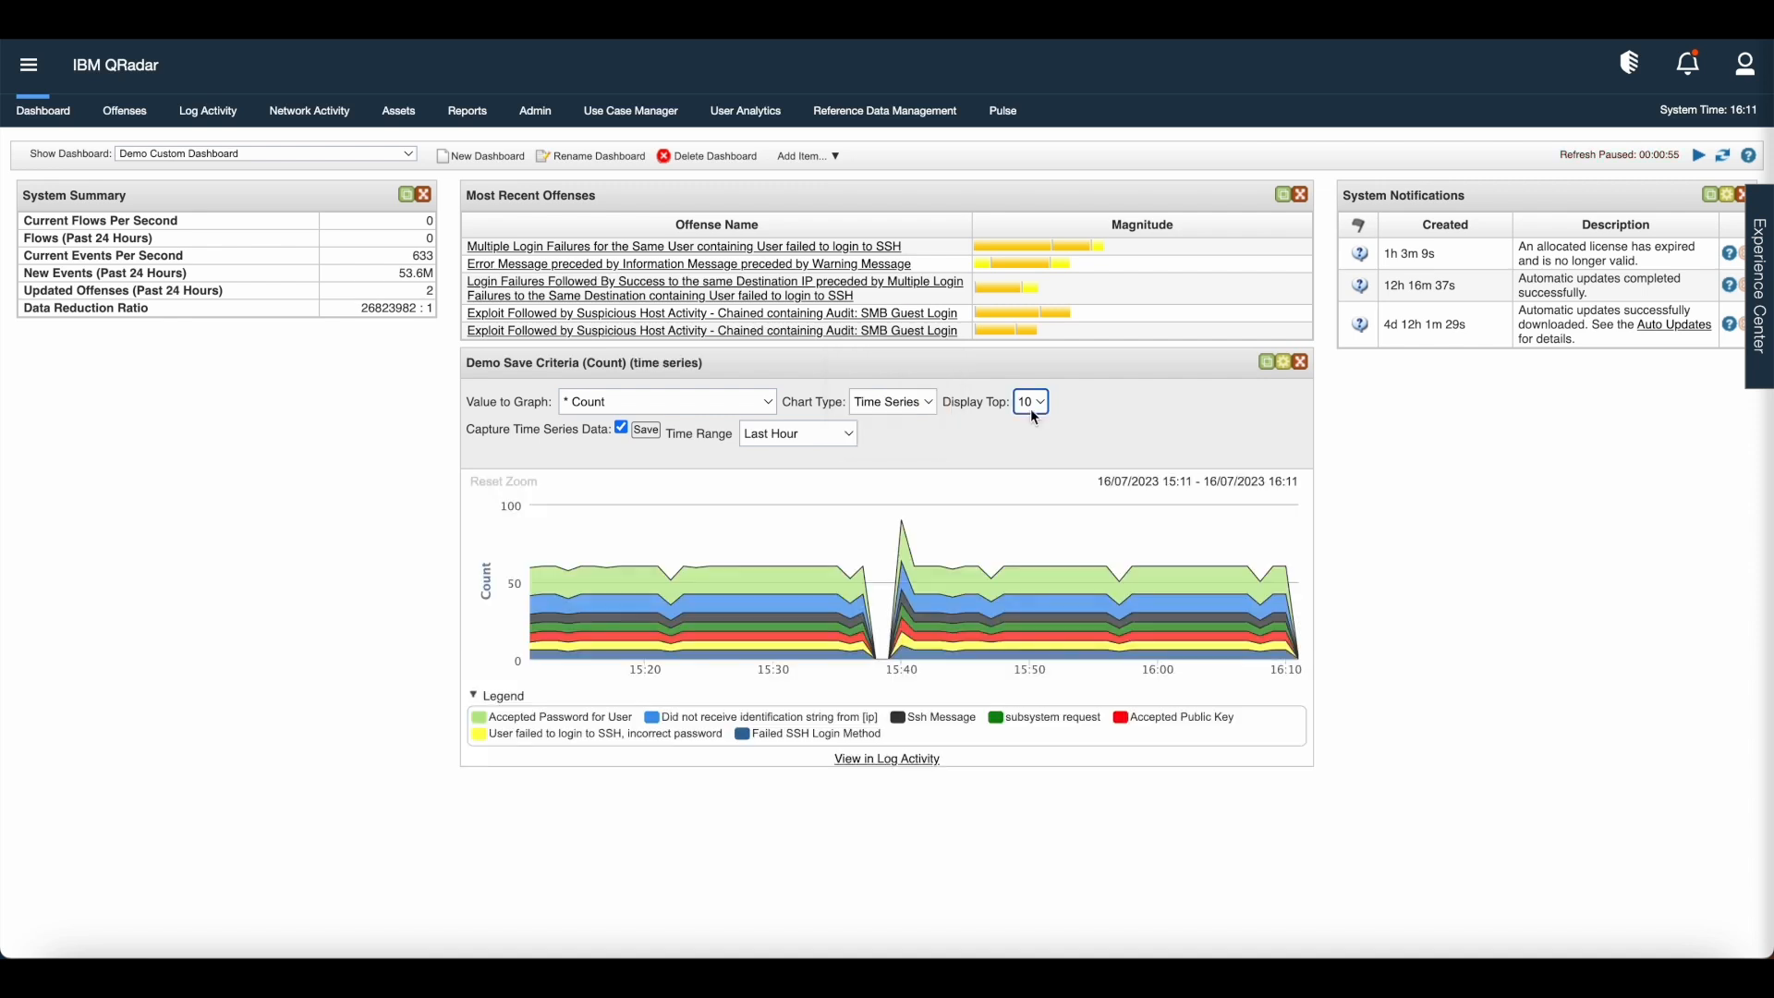
Limit the time series chart to the top 5 event names
{"action": "left_click", "coordinate": [1031, 401]}
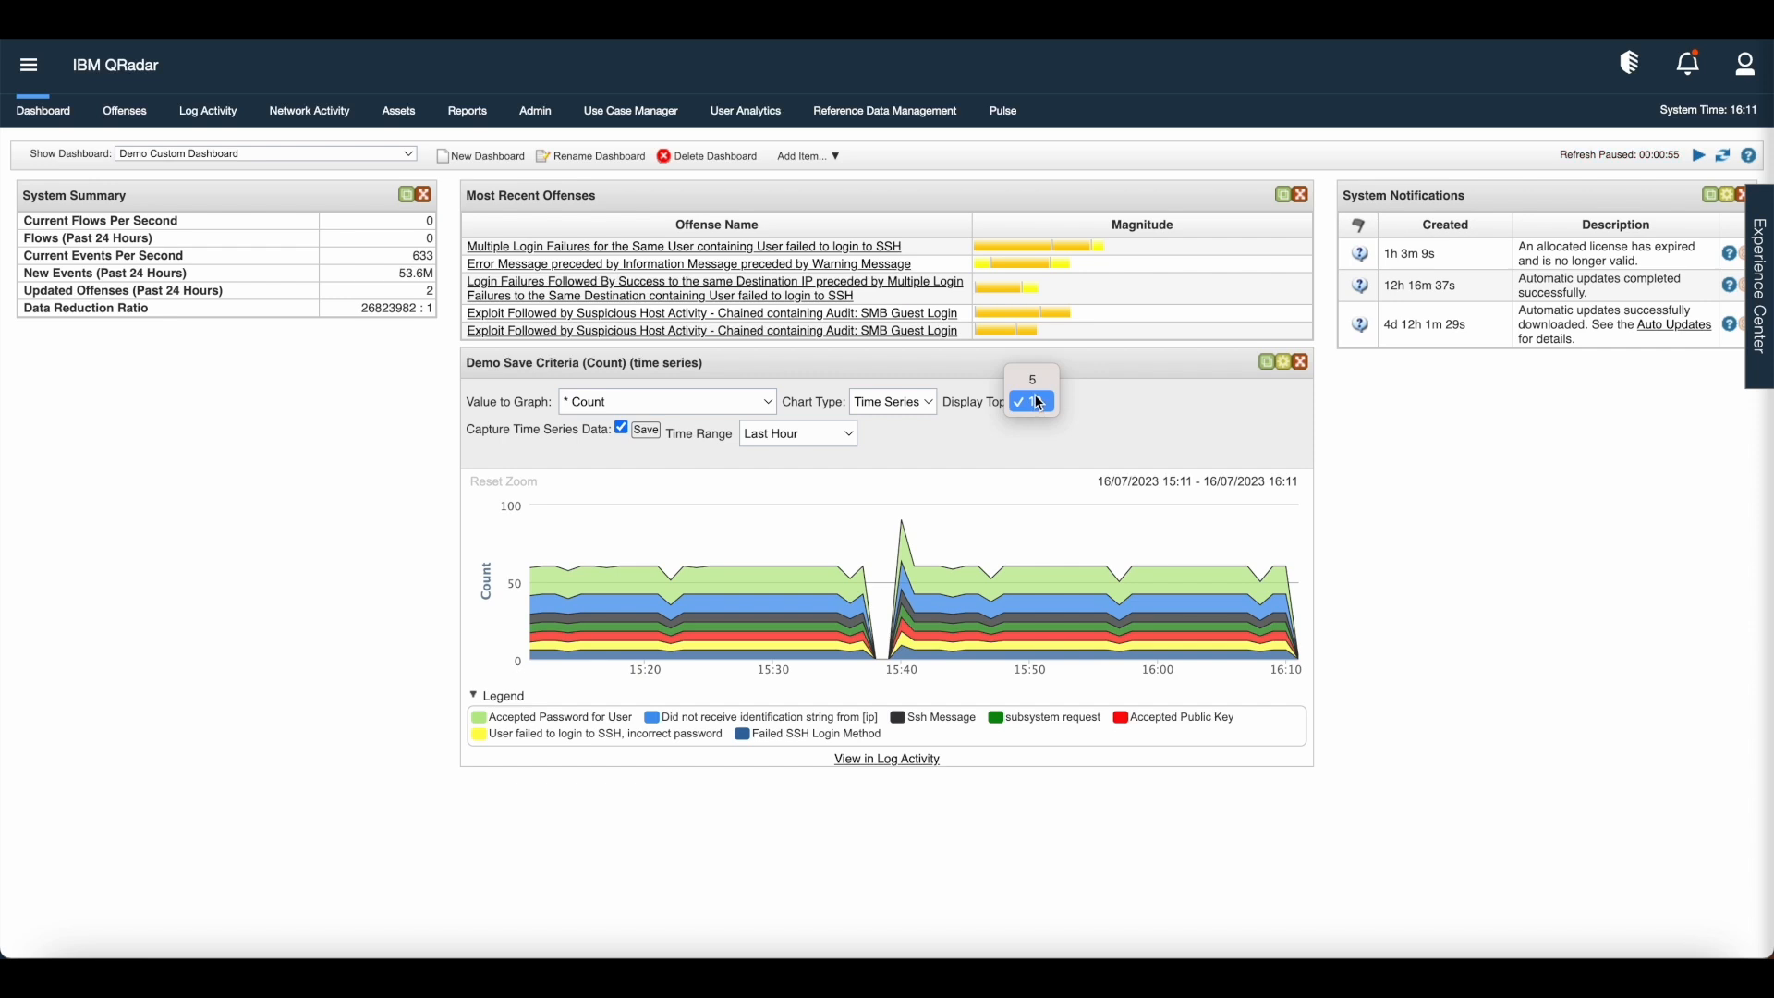
{"action": "left_click", "coordinate": [1030, 395]}
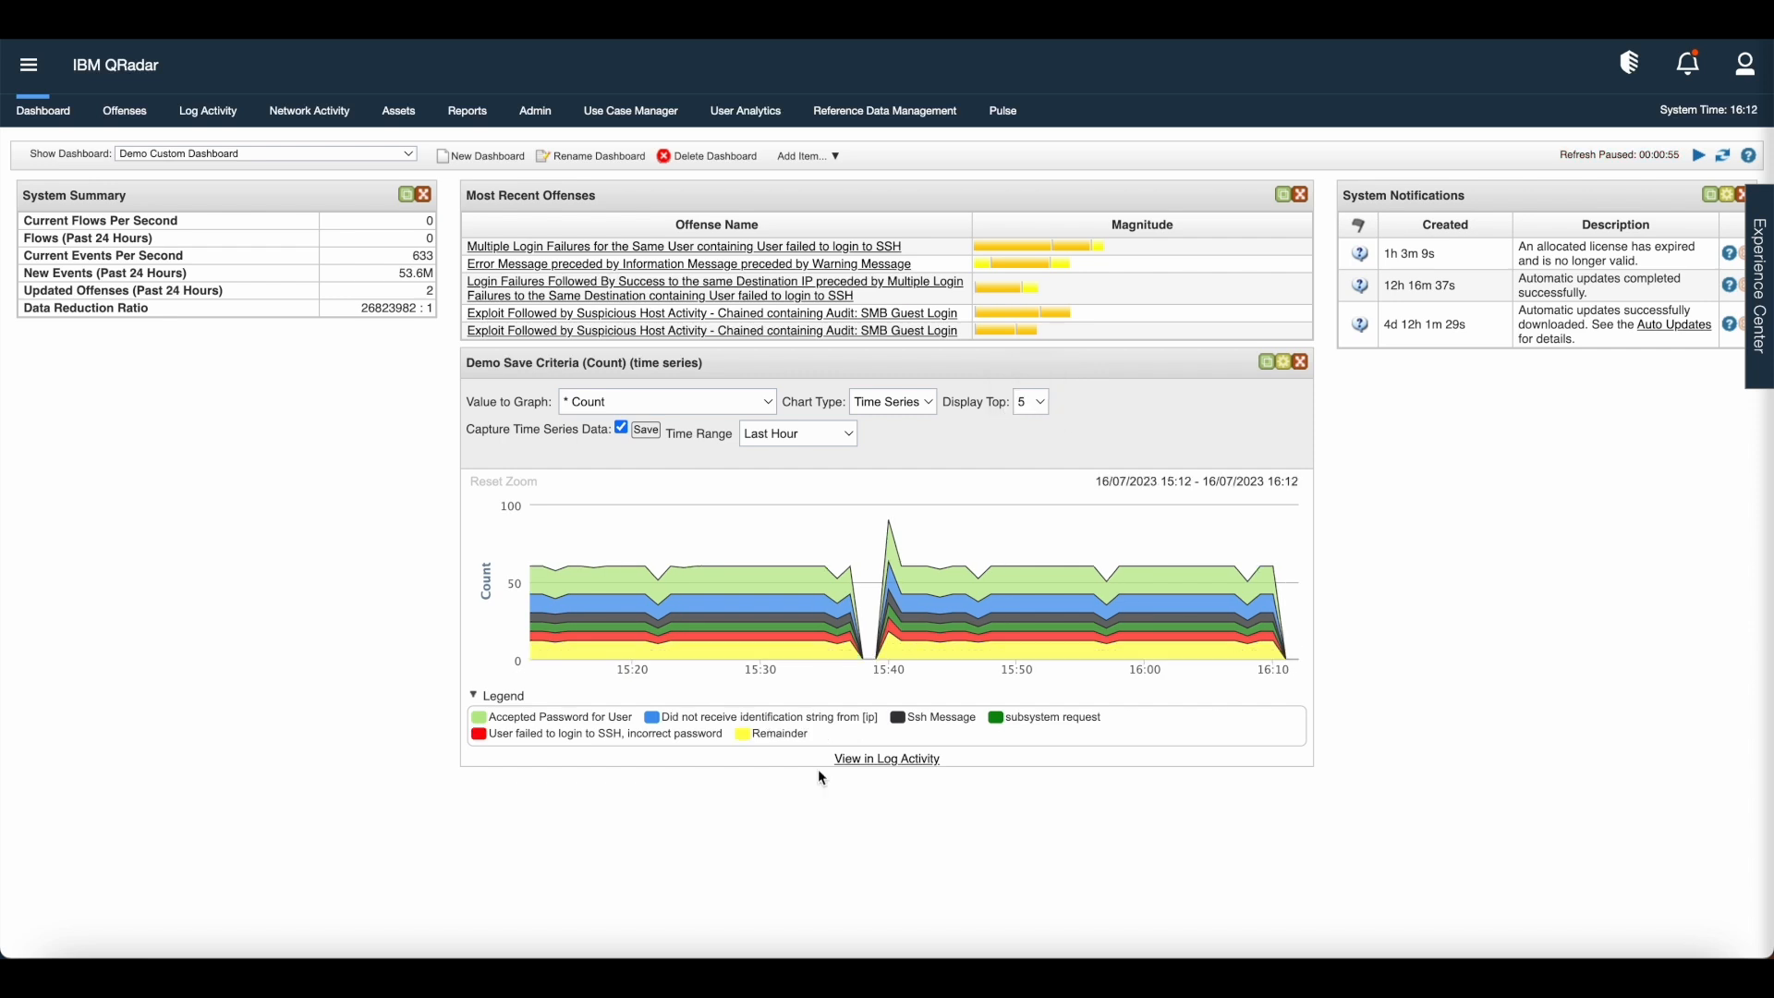
{"action": "mouse_move", "coordinate": [861, 774]}
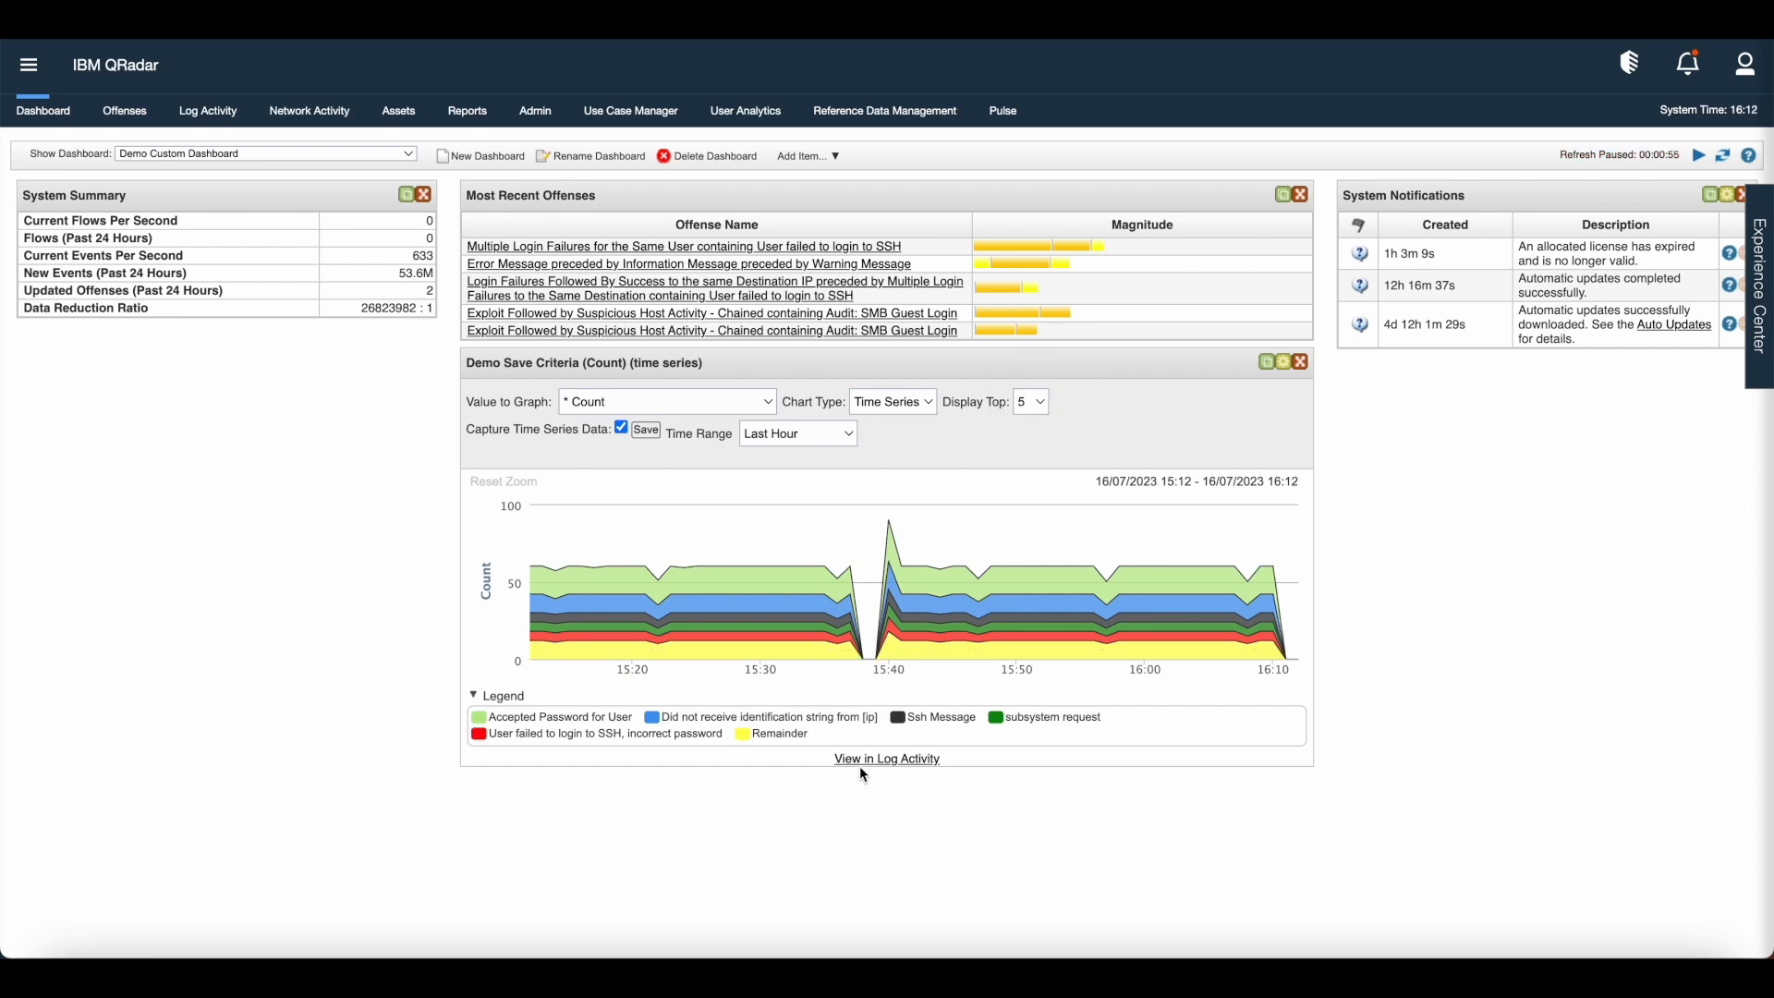
View the widget's Demo Save Criteria search results in Log Activity
{"action": "left_click", "coordinate": [887, 758]}
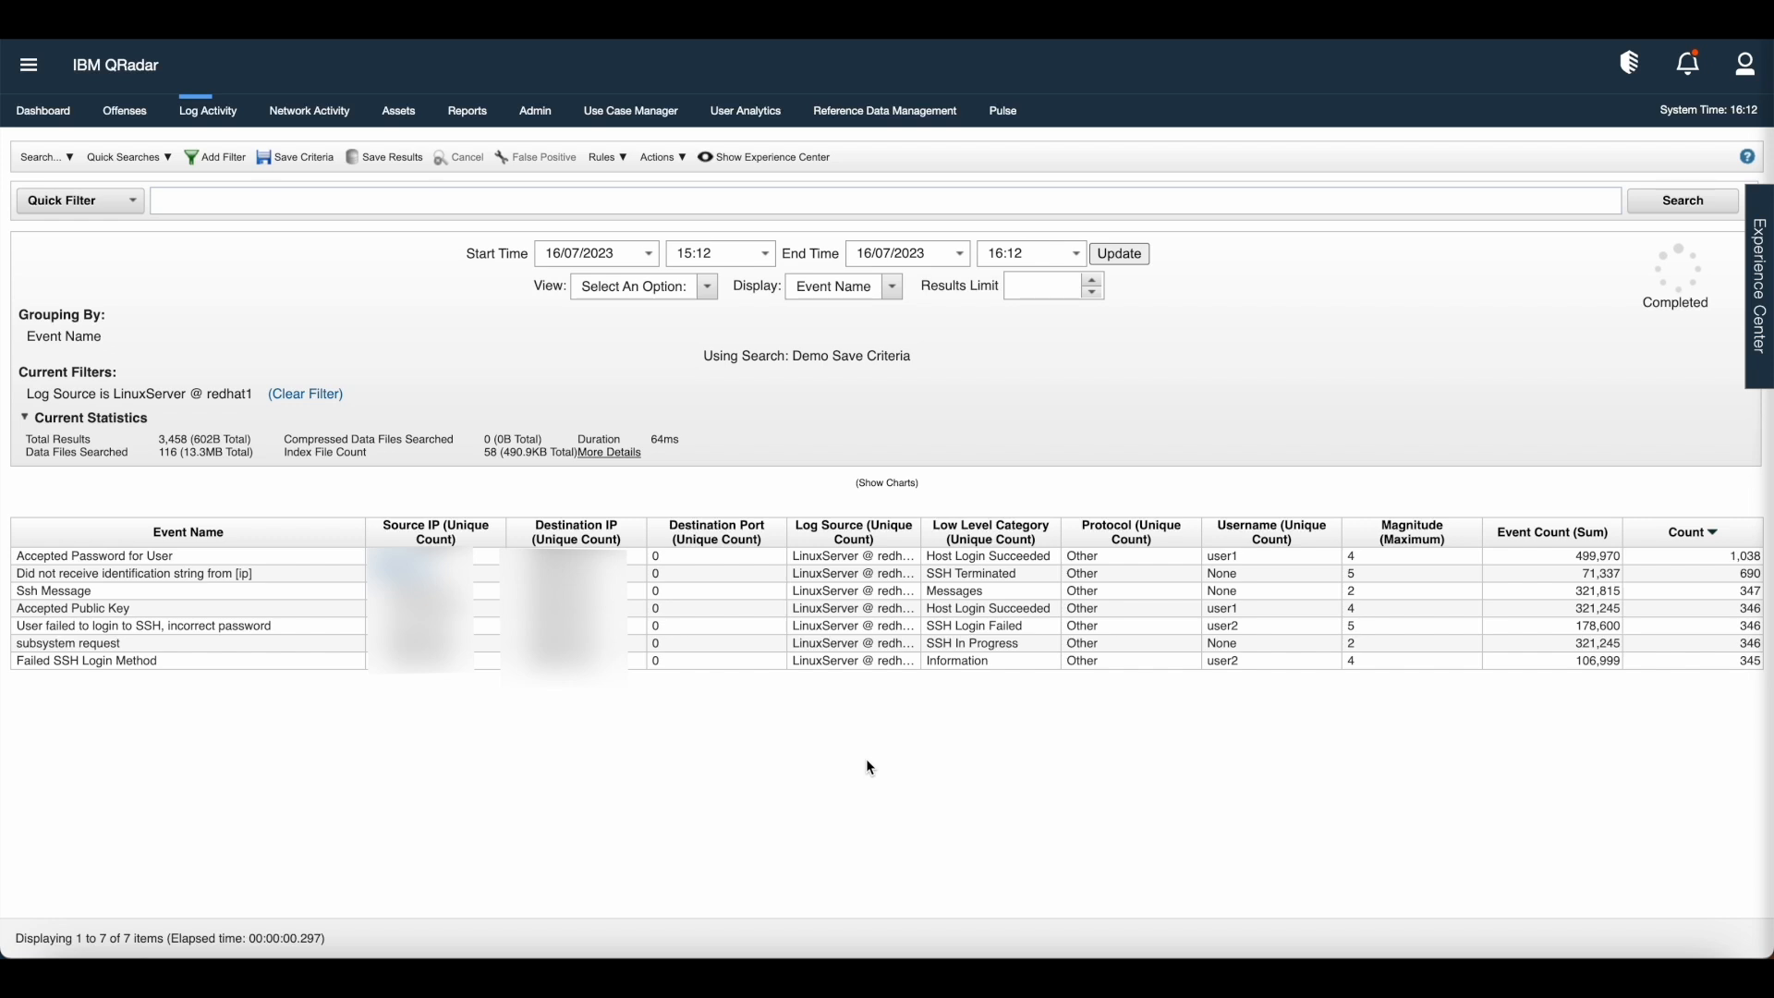
{"action": "mouse_move", "coordinate": [525, 531]}
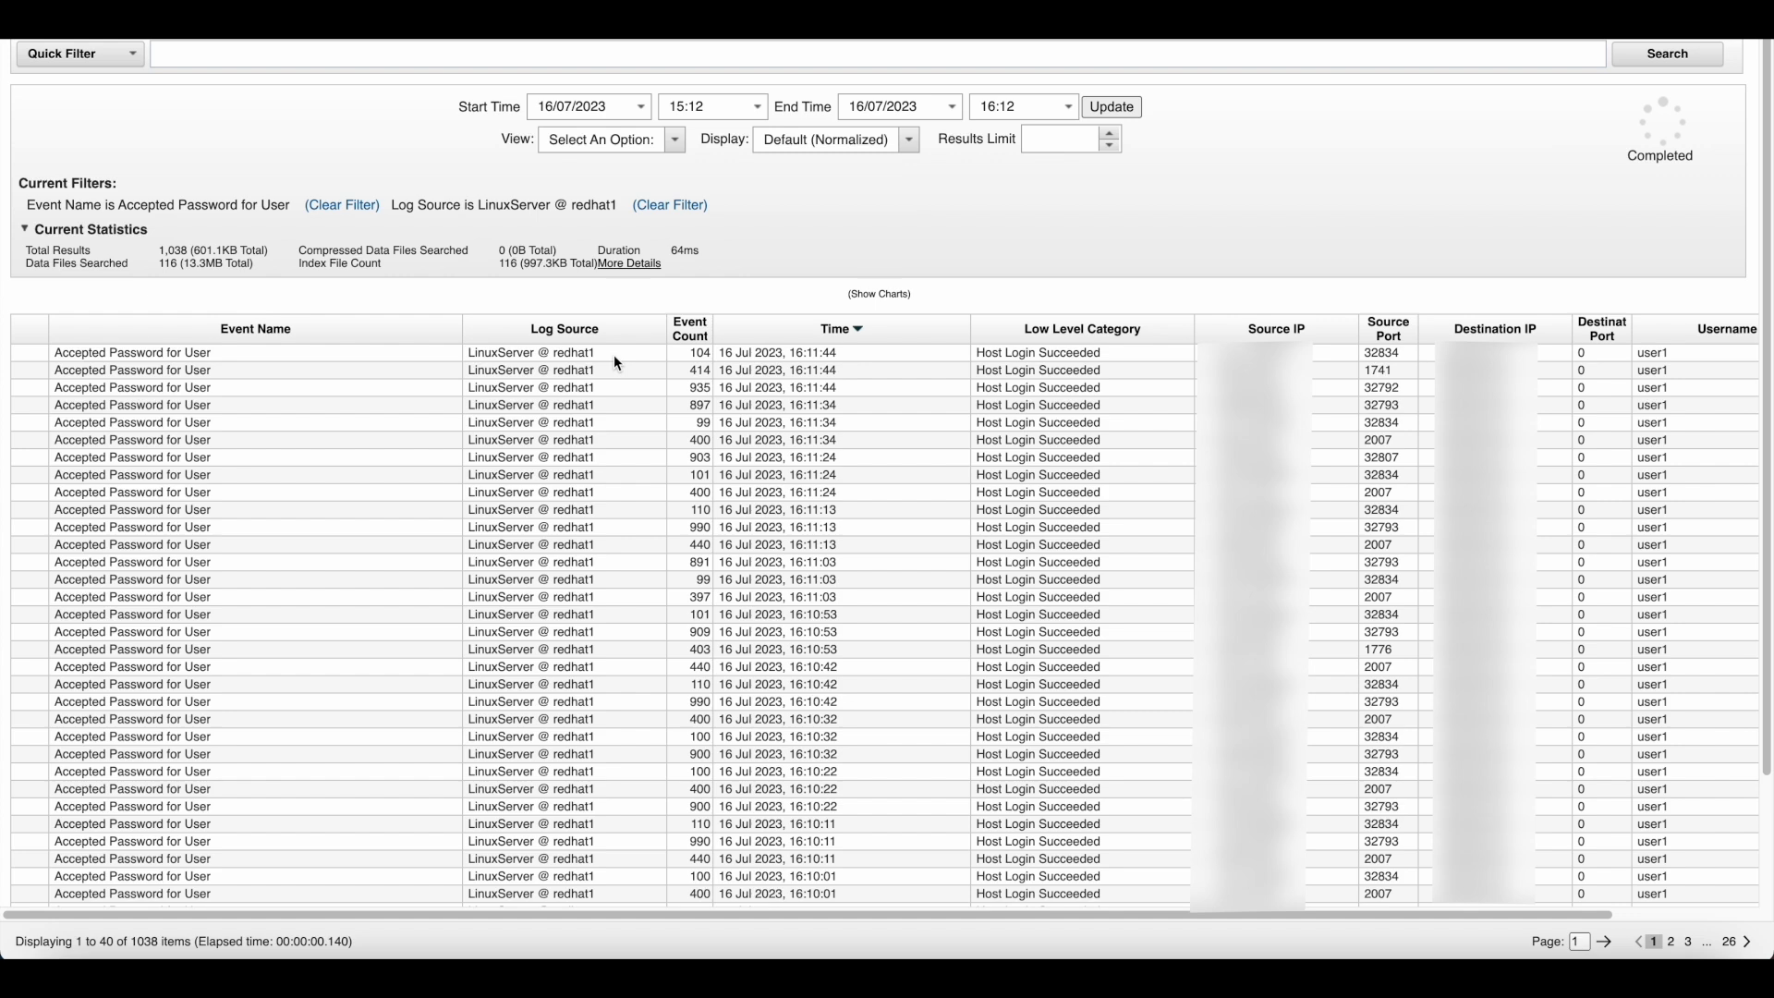
{"action": "mouse_move", "coordinate": [609, 358]}
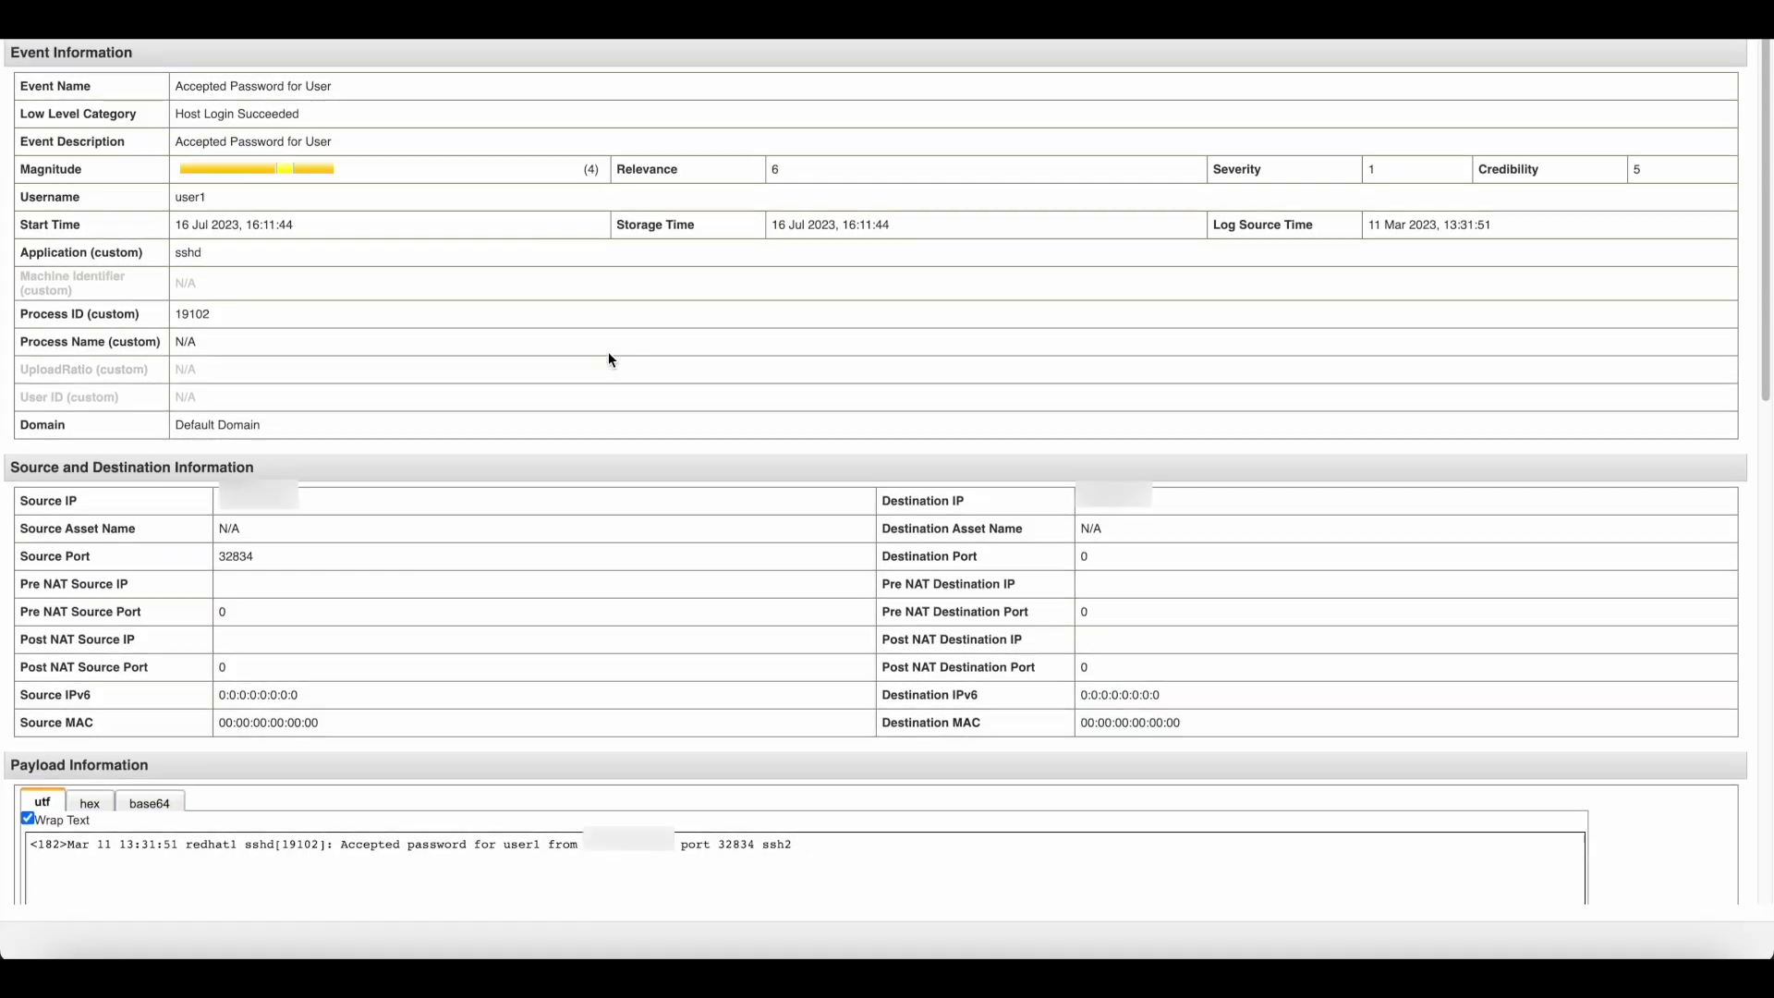
Scroll through the Accepted Password event details to the rules, annotations and identity sections
{"action": "scroll", "scroll_direction": "down", "scroll_amount": 3}
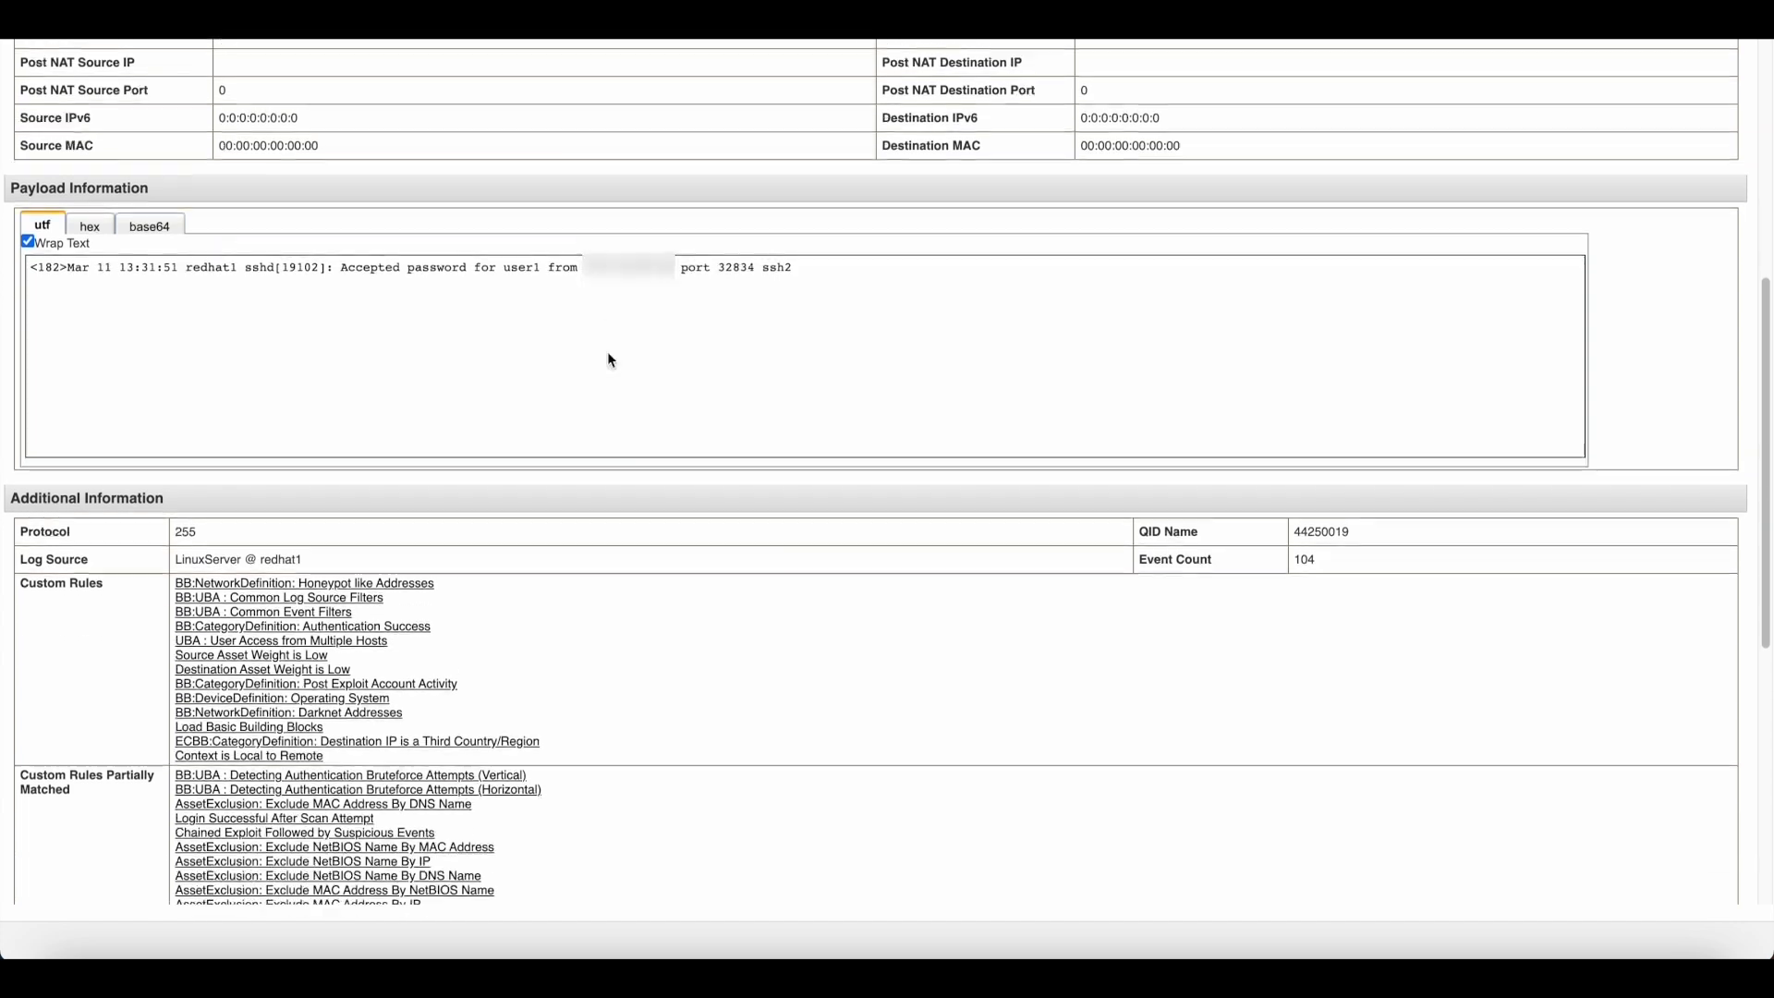
{"action": "scroll", "scroll_direction": "down", "scroll_amount": 3}
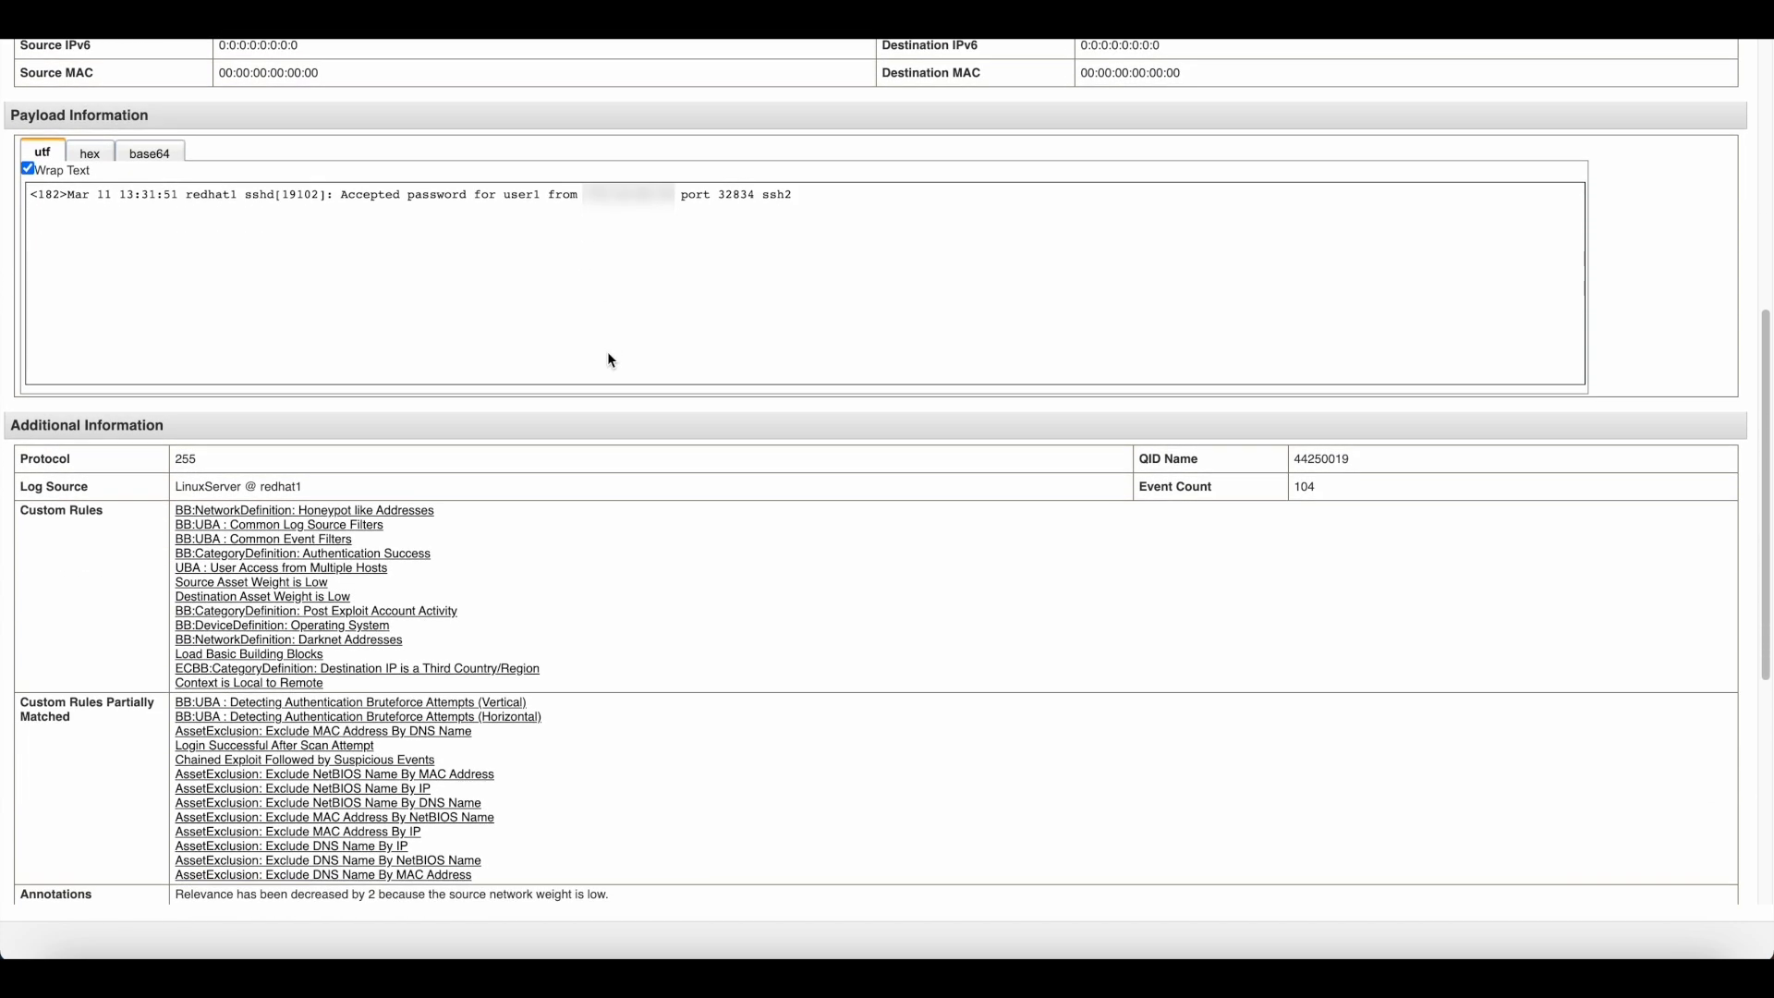
{"action": "scroll", "scroll_direction": "down", "scroll_amount": 3}
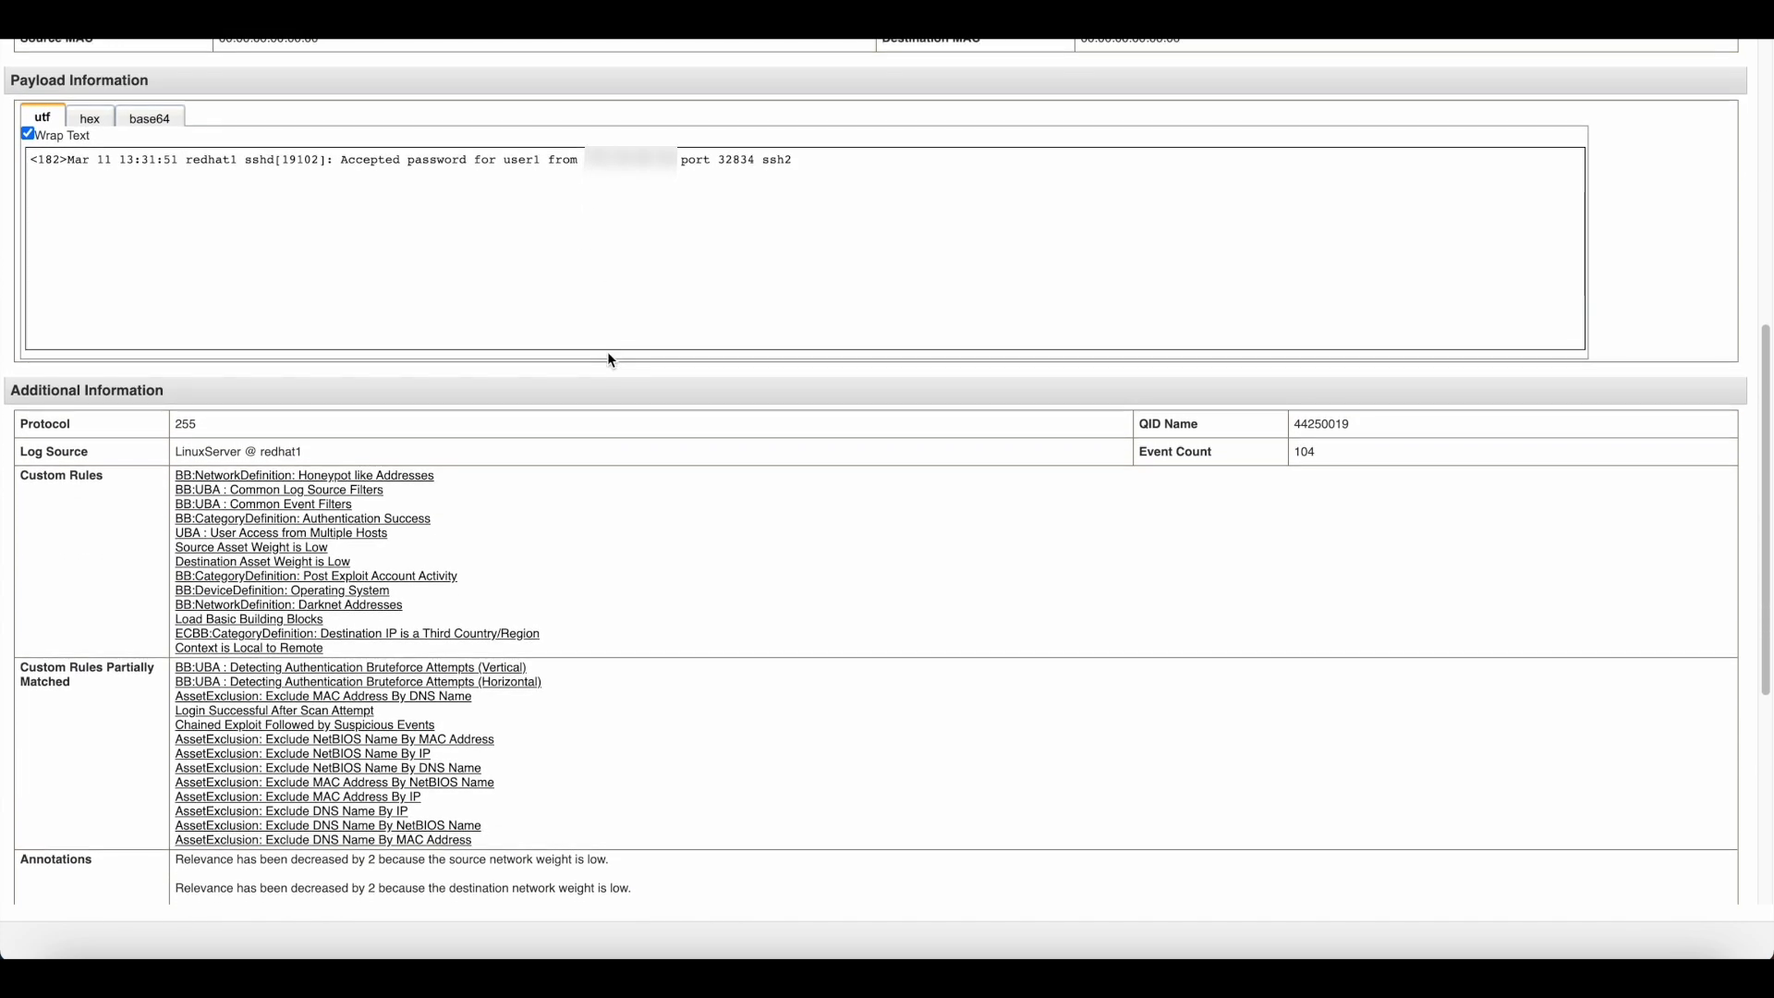
{"action": "scroll", "scroll_direction": "down", "scroll_amount": 3}
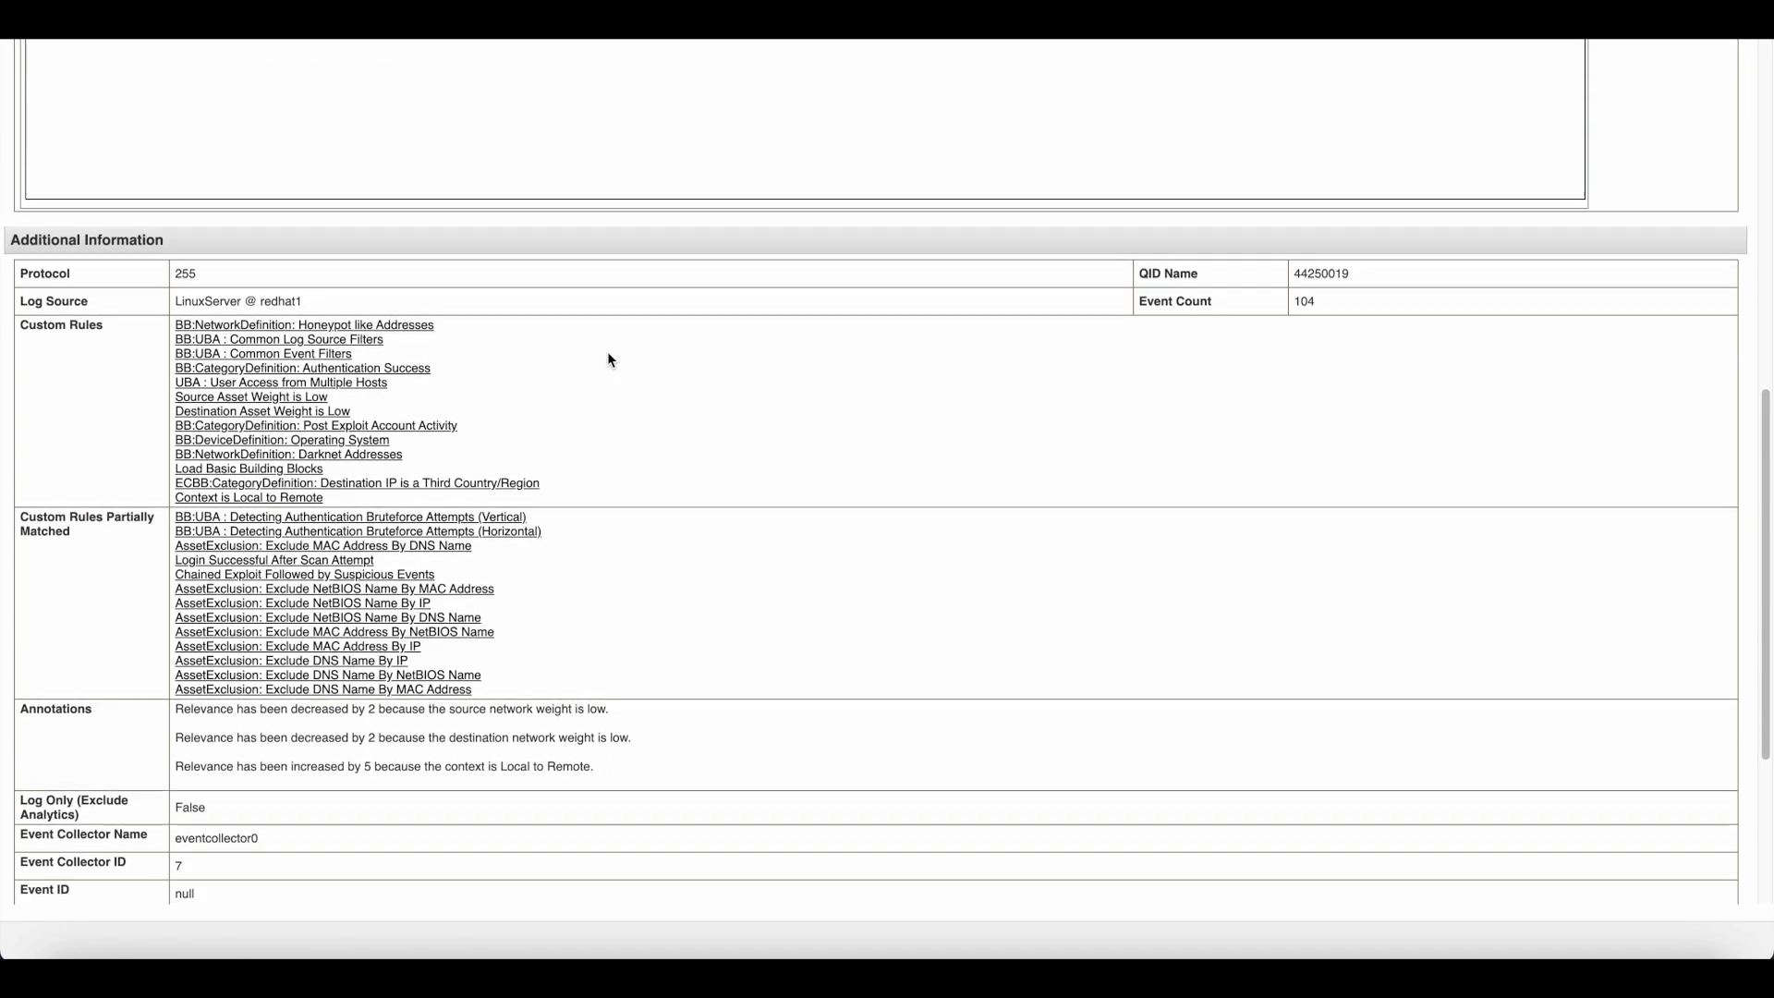
{"action": "scroll", "scroll_direction": "down", "scroll_amount": 3}
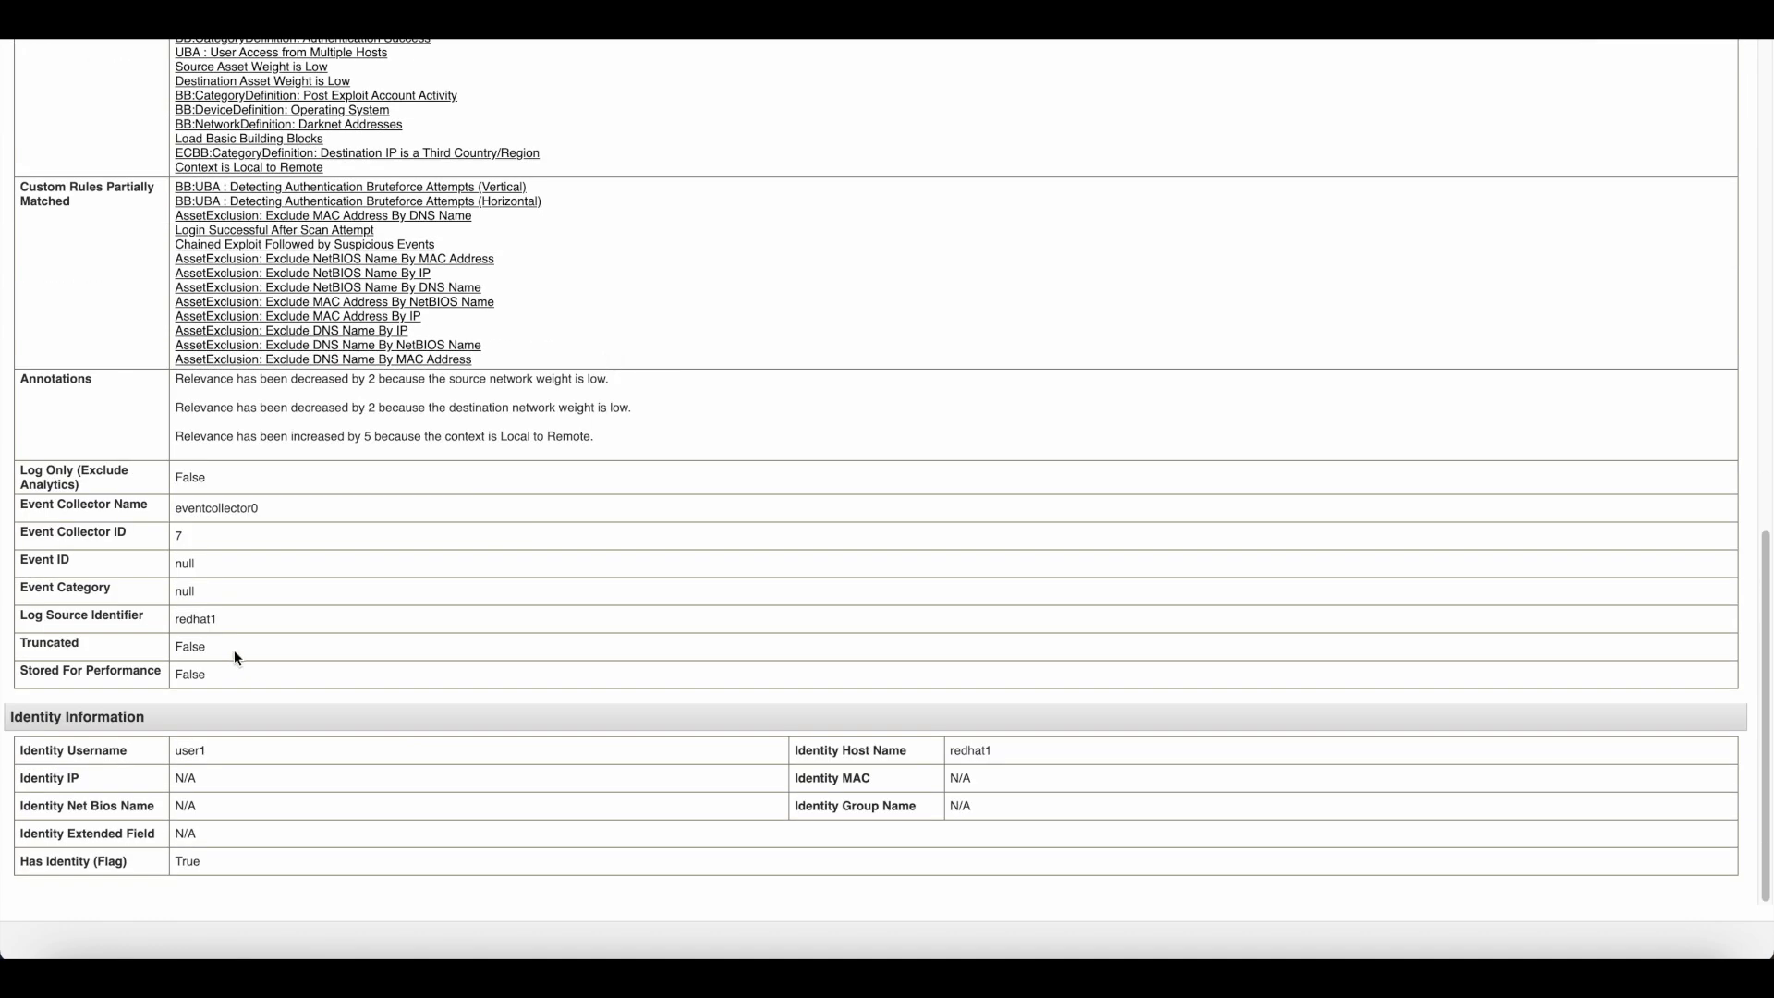
{"action": "mouse_move", "coordinate": [281, 757]}
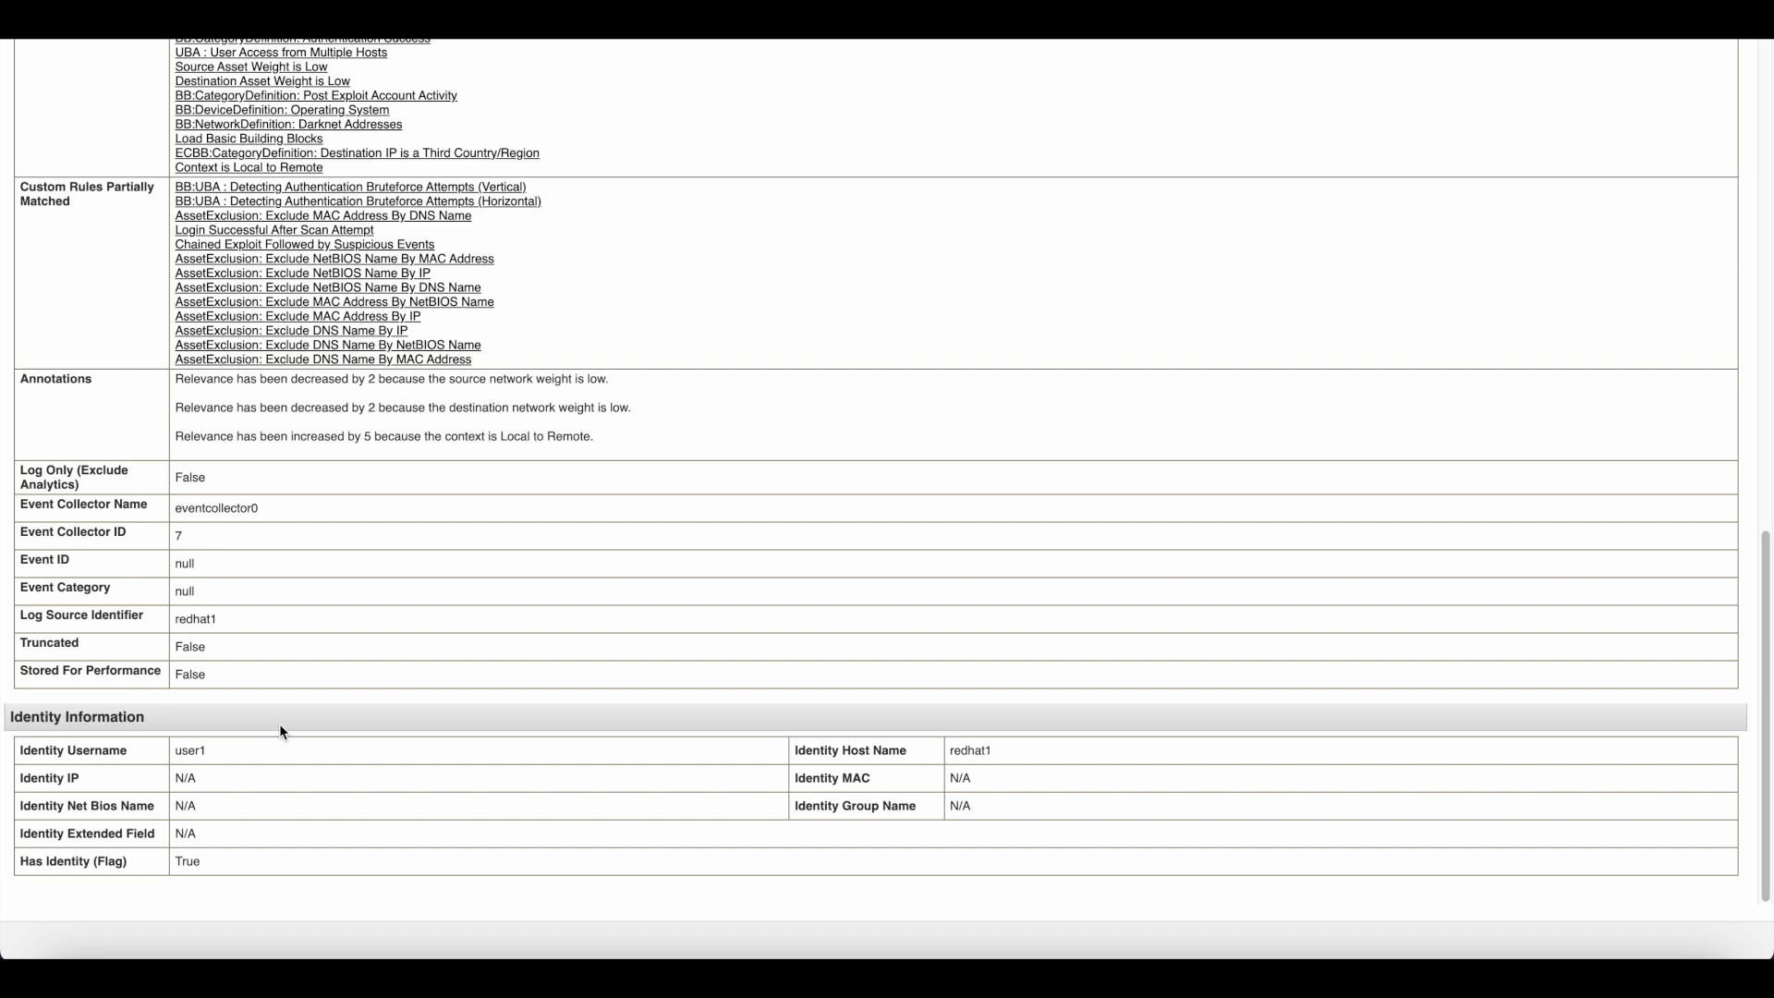
{"action": "mouse_move", "coordinate": [292, 535]}
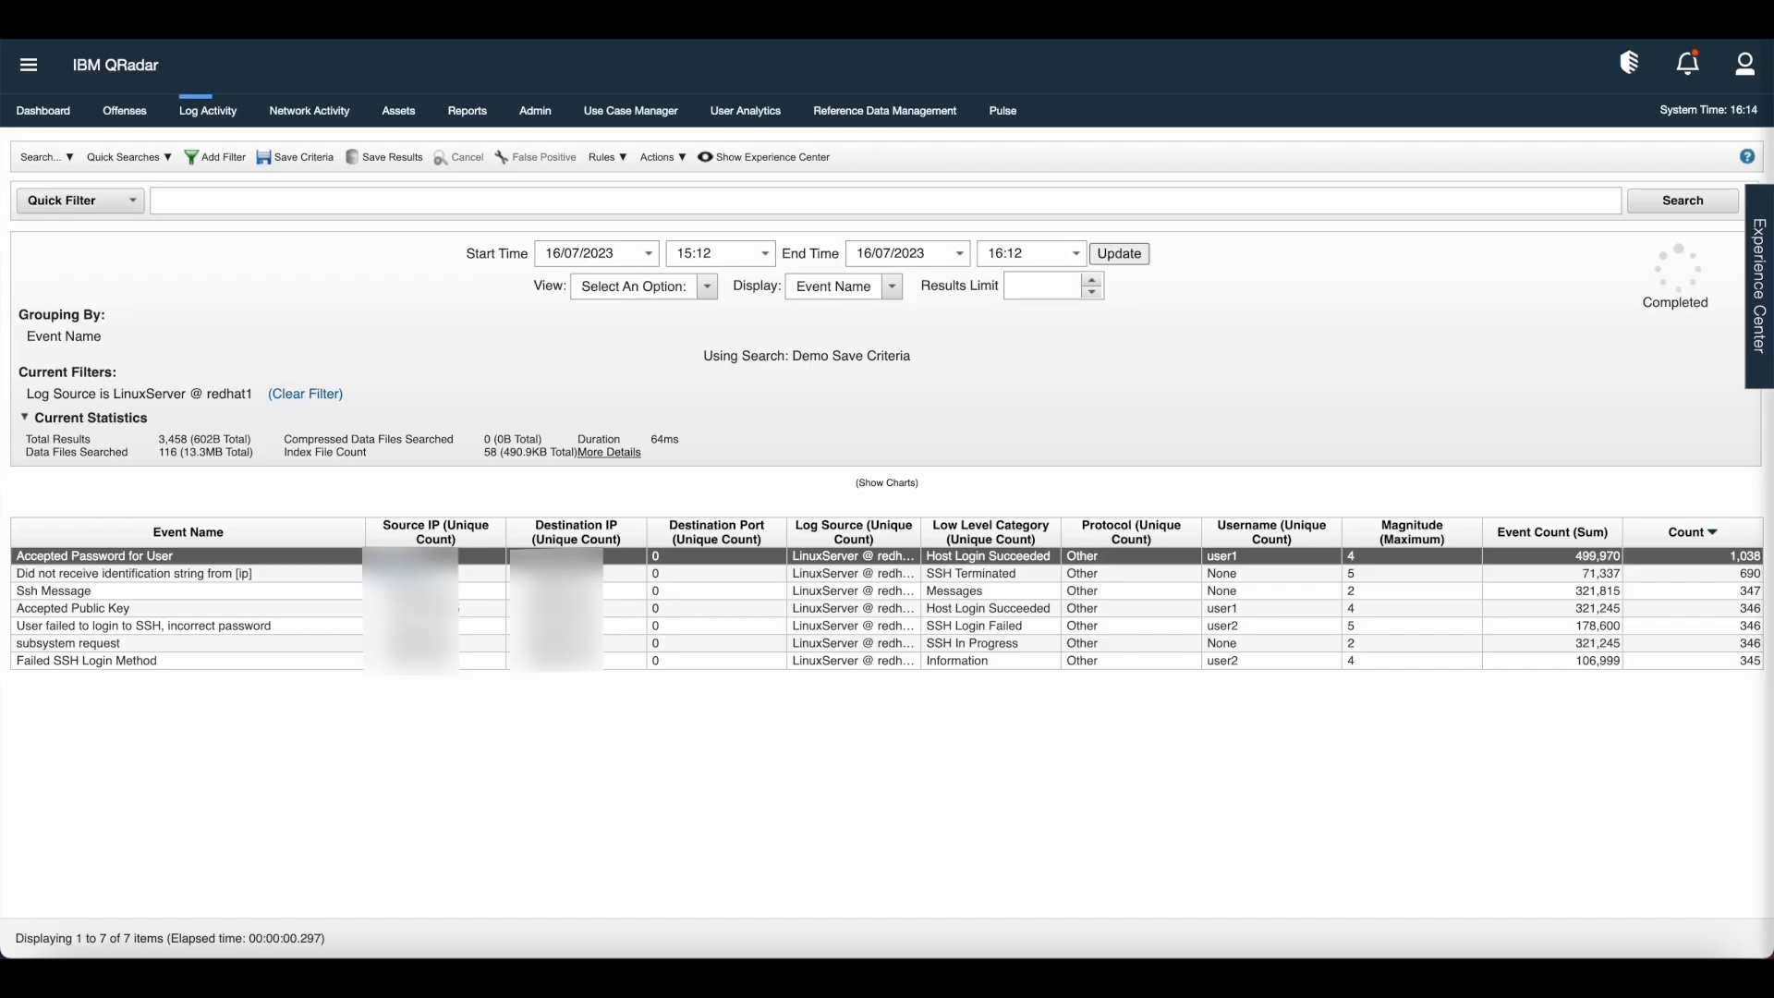
Return to the dashboard and rename it 'Demo Custom Dashboard - Renamed'
{"action": "left_click", "coordinate": [43, 111]}
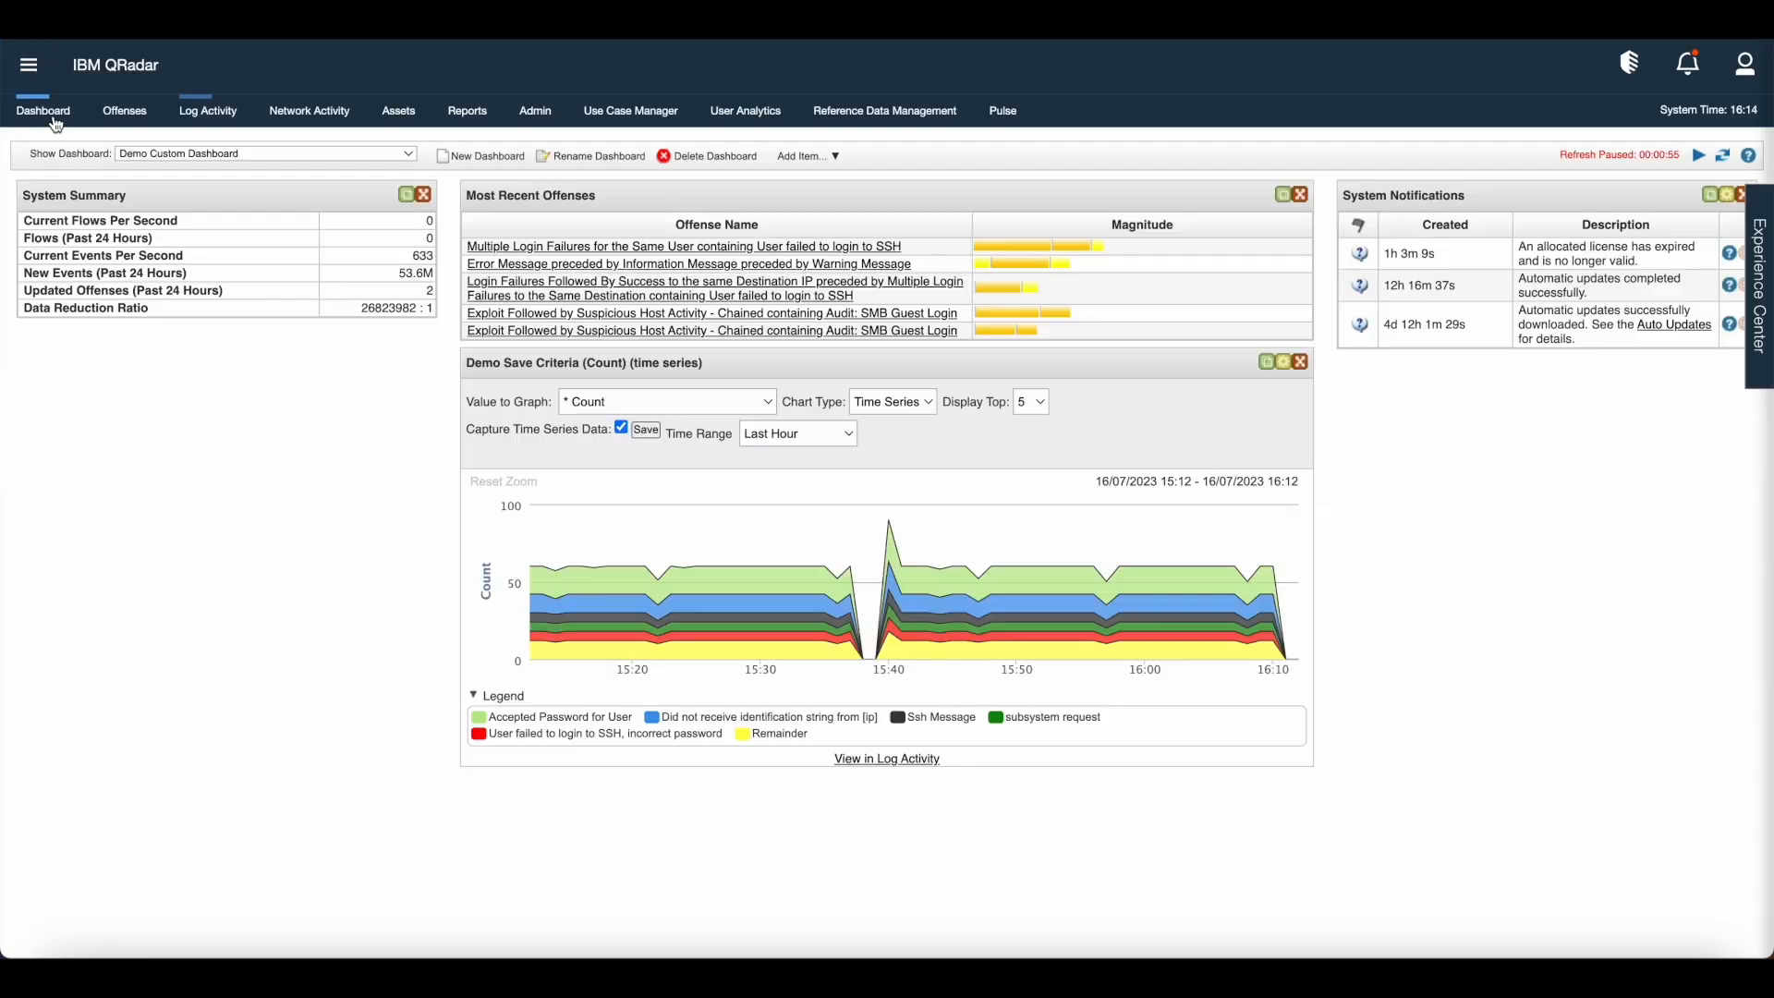
{"action": "mouse_move", "coordinate": [312, 404]}
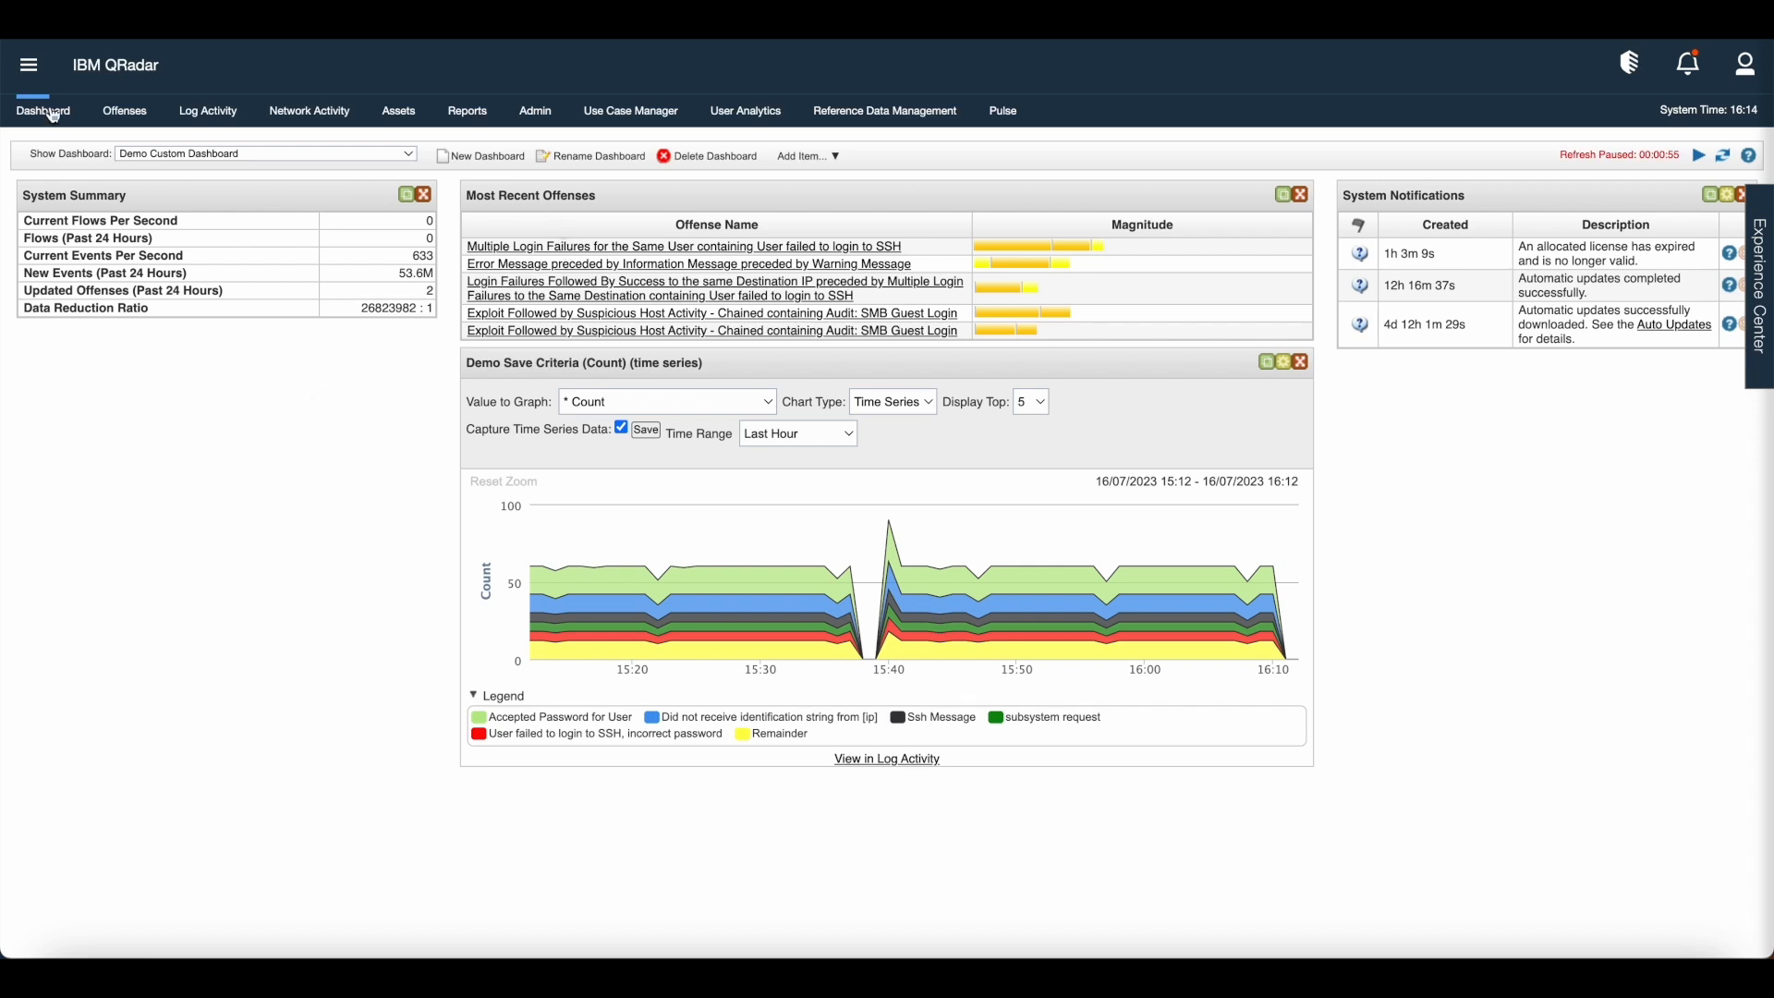
{"action": "left_click", "coordinate": [596, 155]}
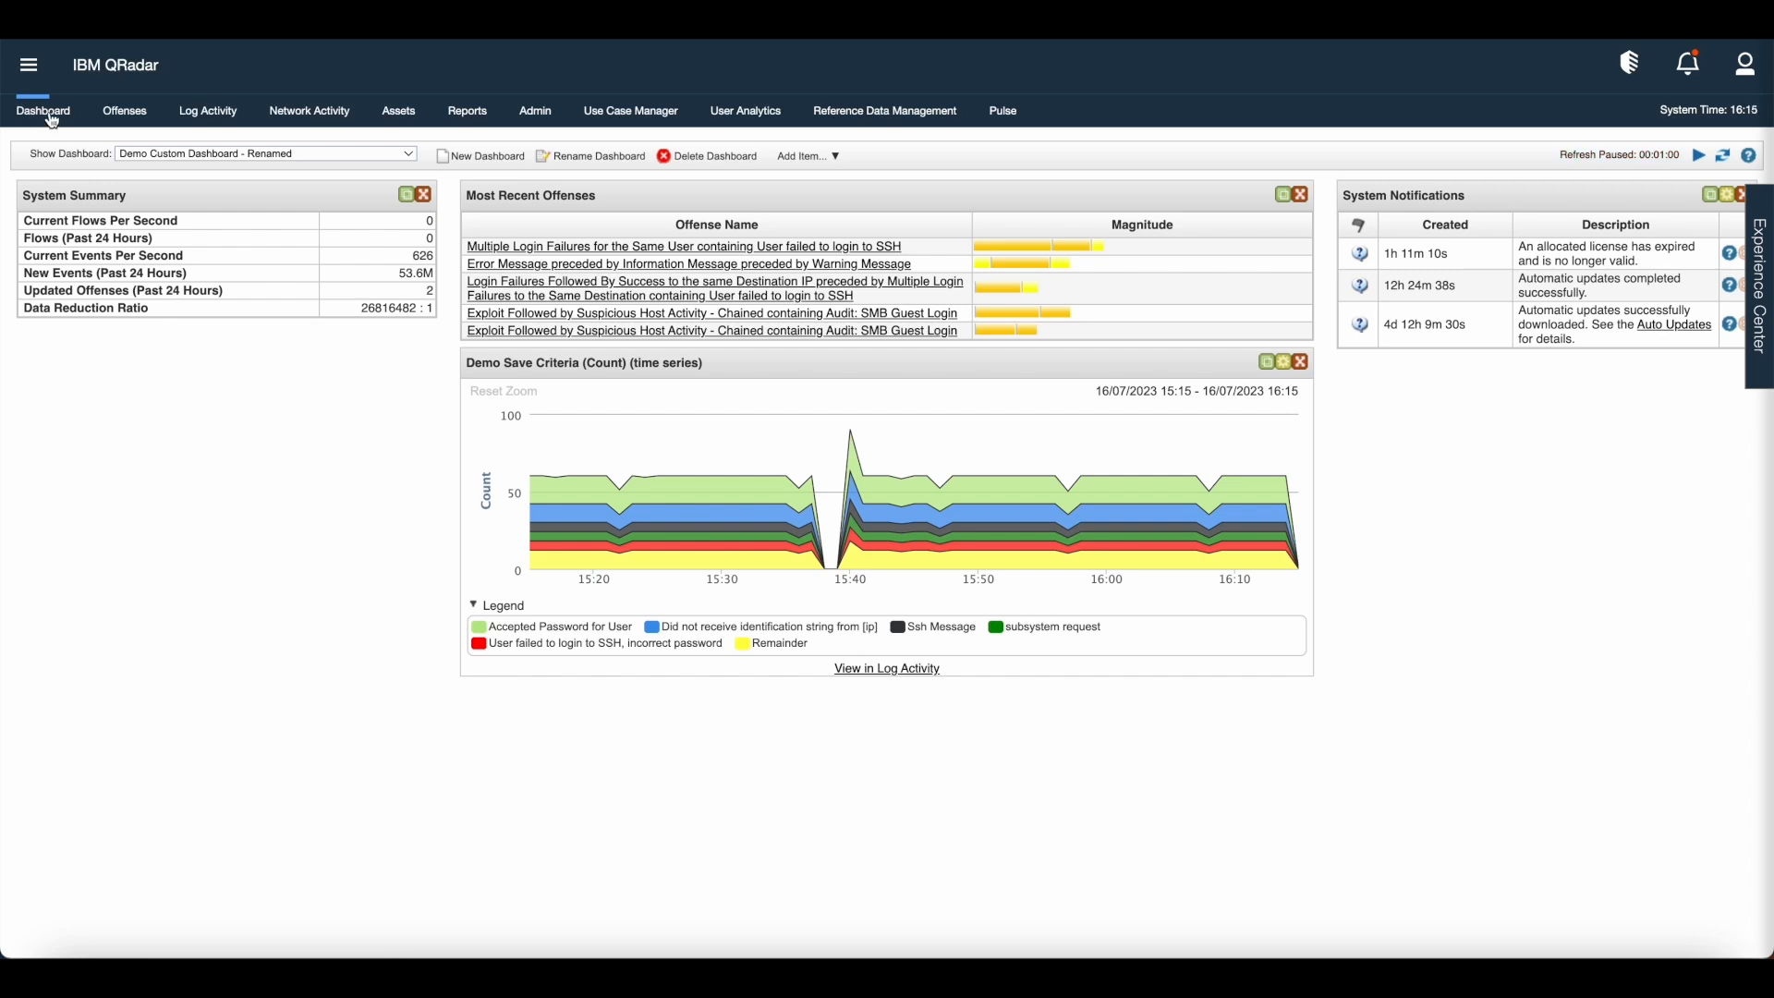
{"action": "mouse_move", "coordinate": [709, 162]}
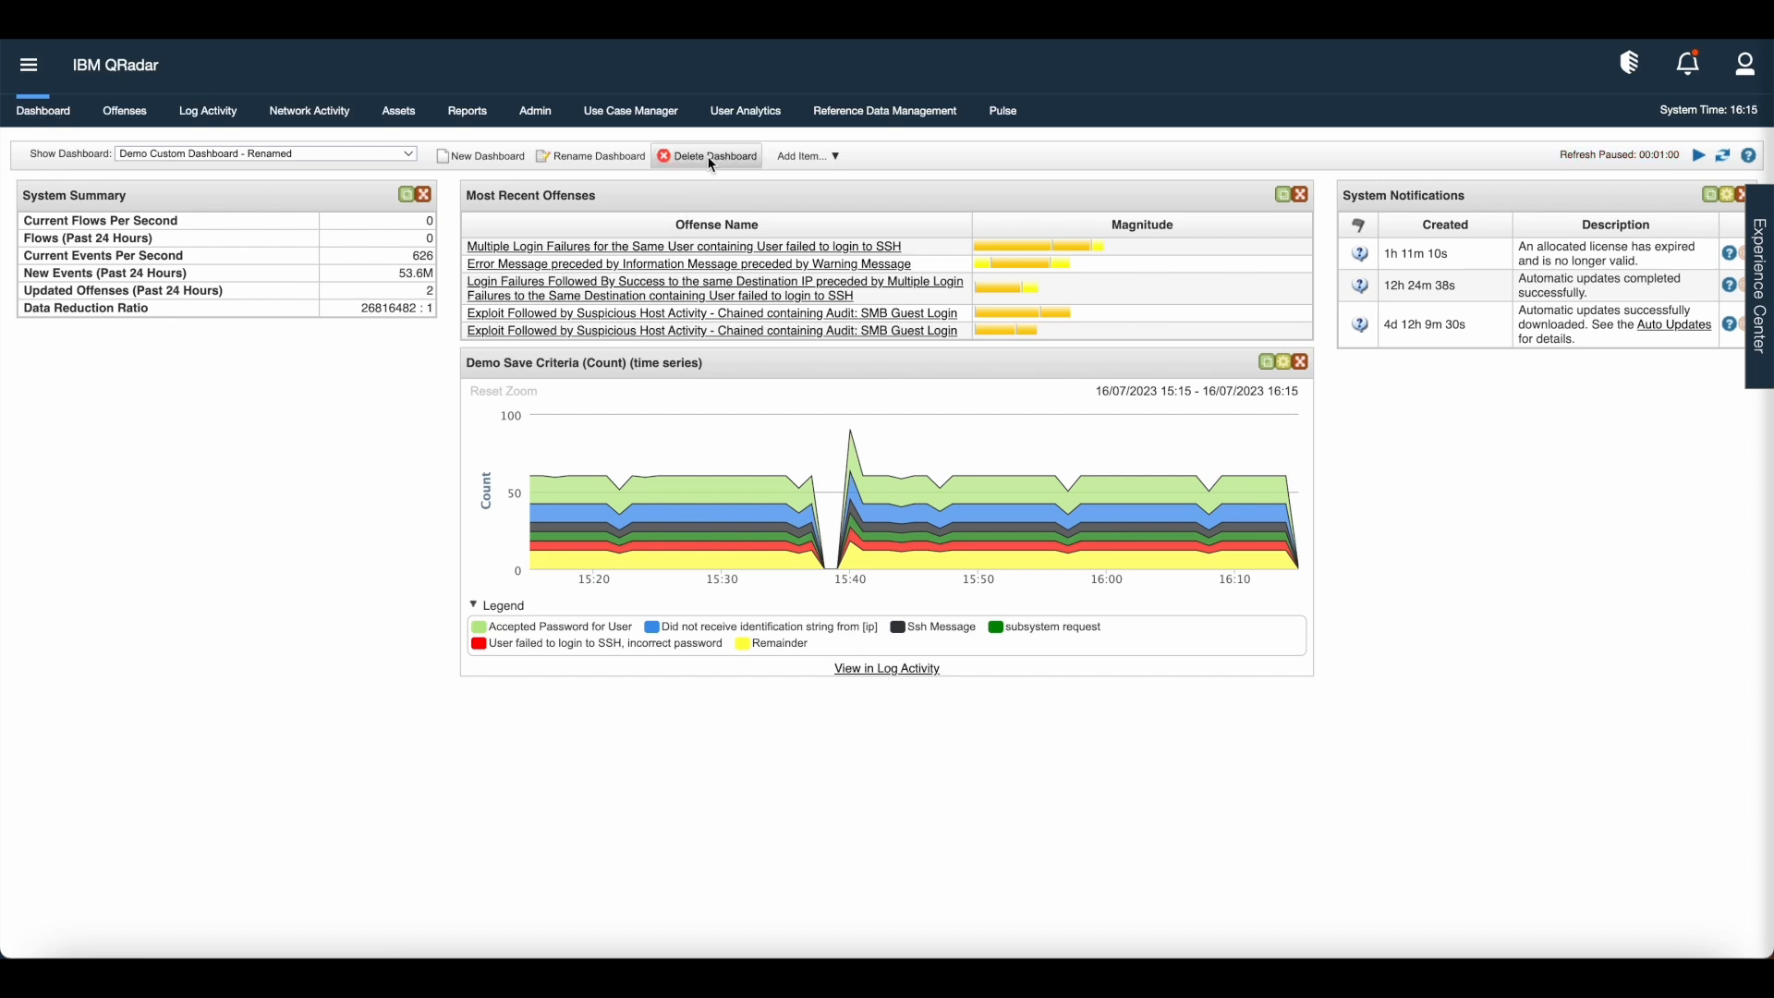
Delete the renamed dashboard, confirming Yes, leaving System Monitoring shown
{"action": "left_click", "coordinate": [715, 155]}
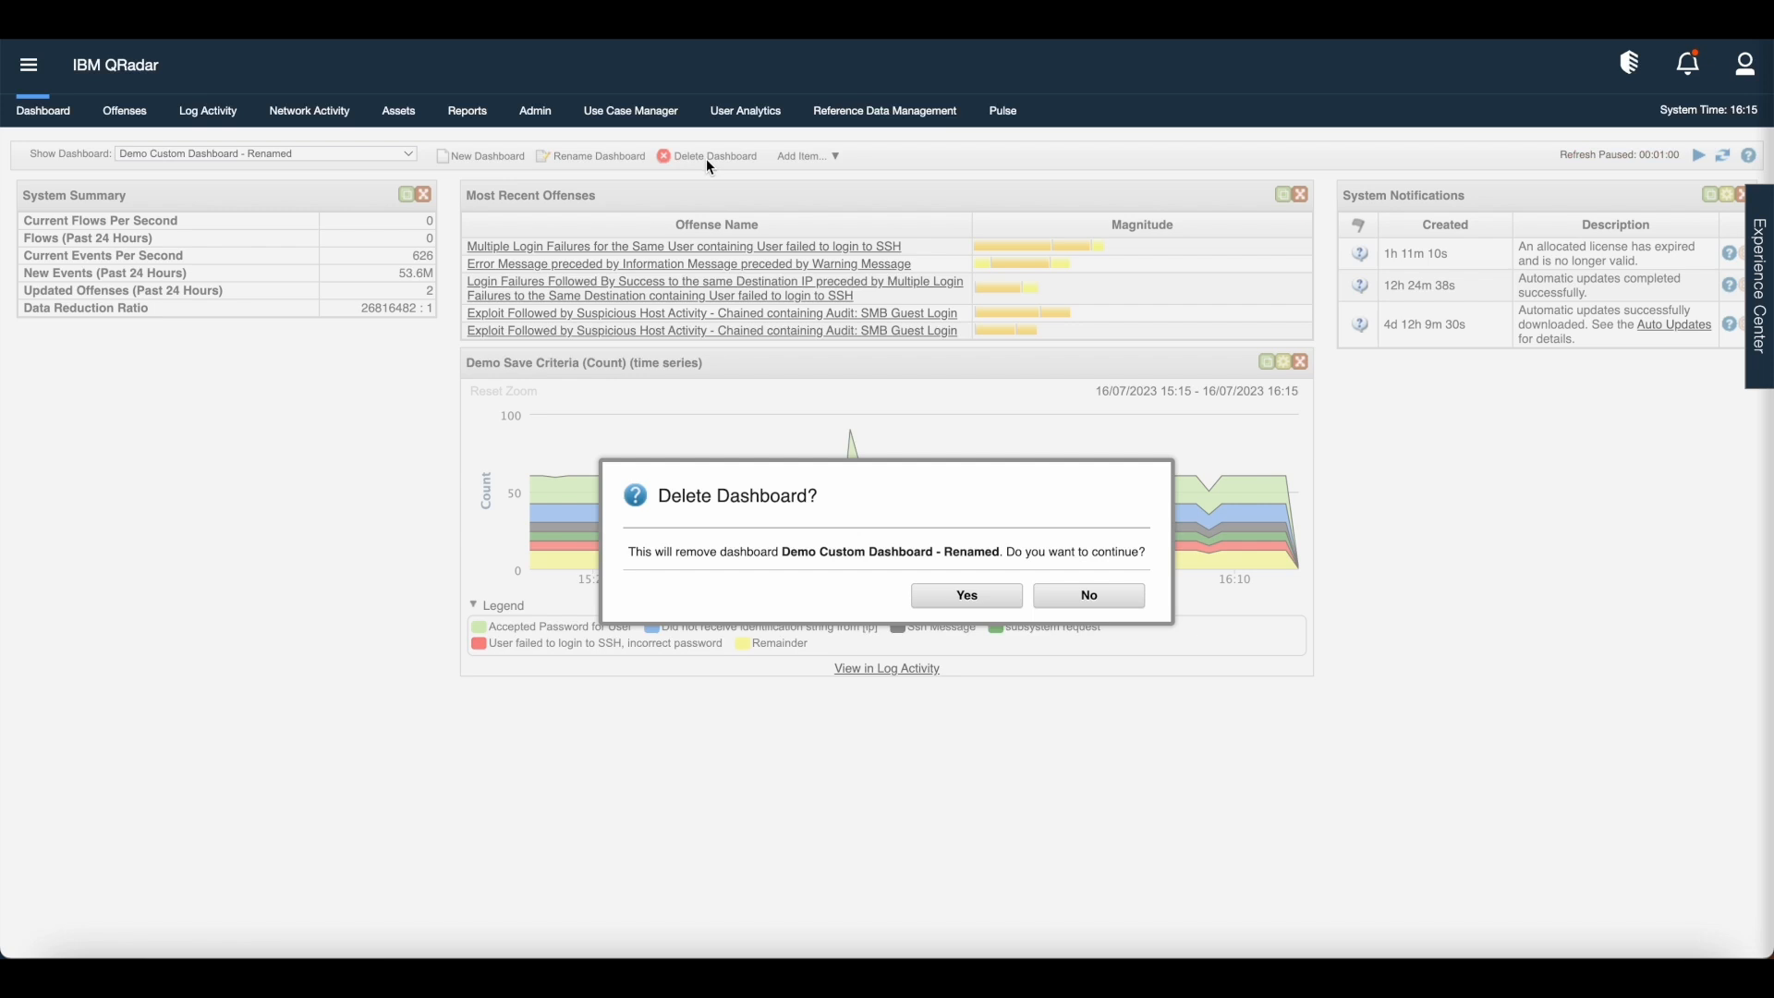
{"action": "mouse_move", "coordinate": [882, 589]}
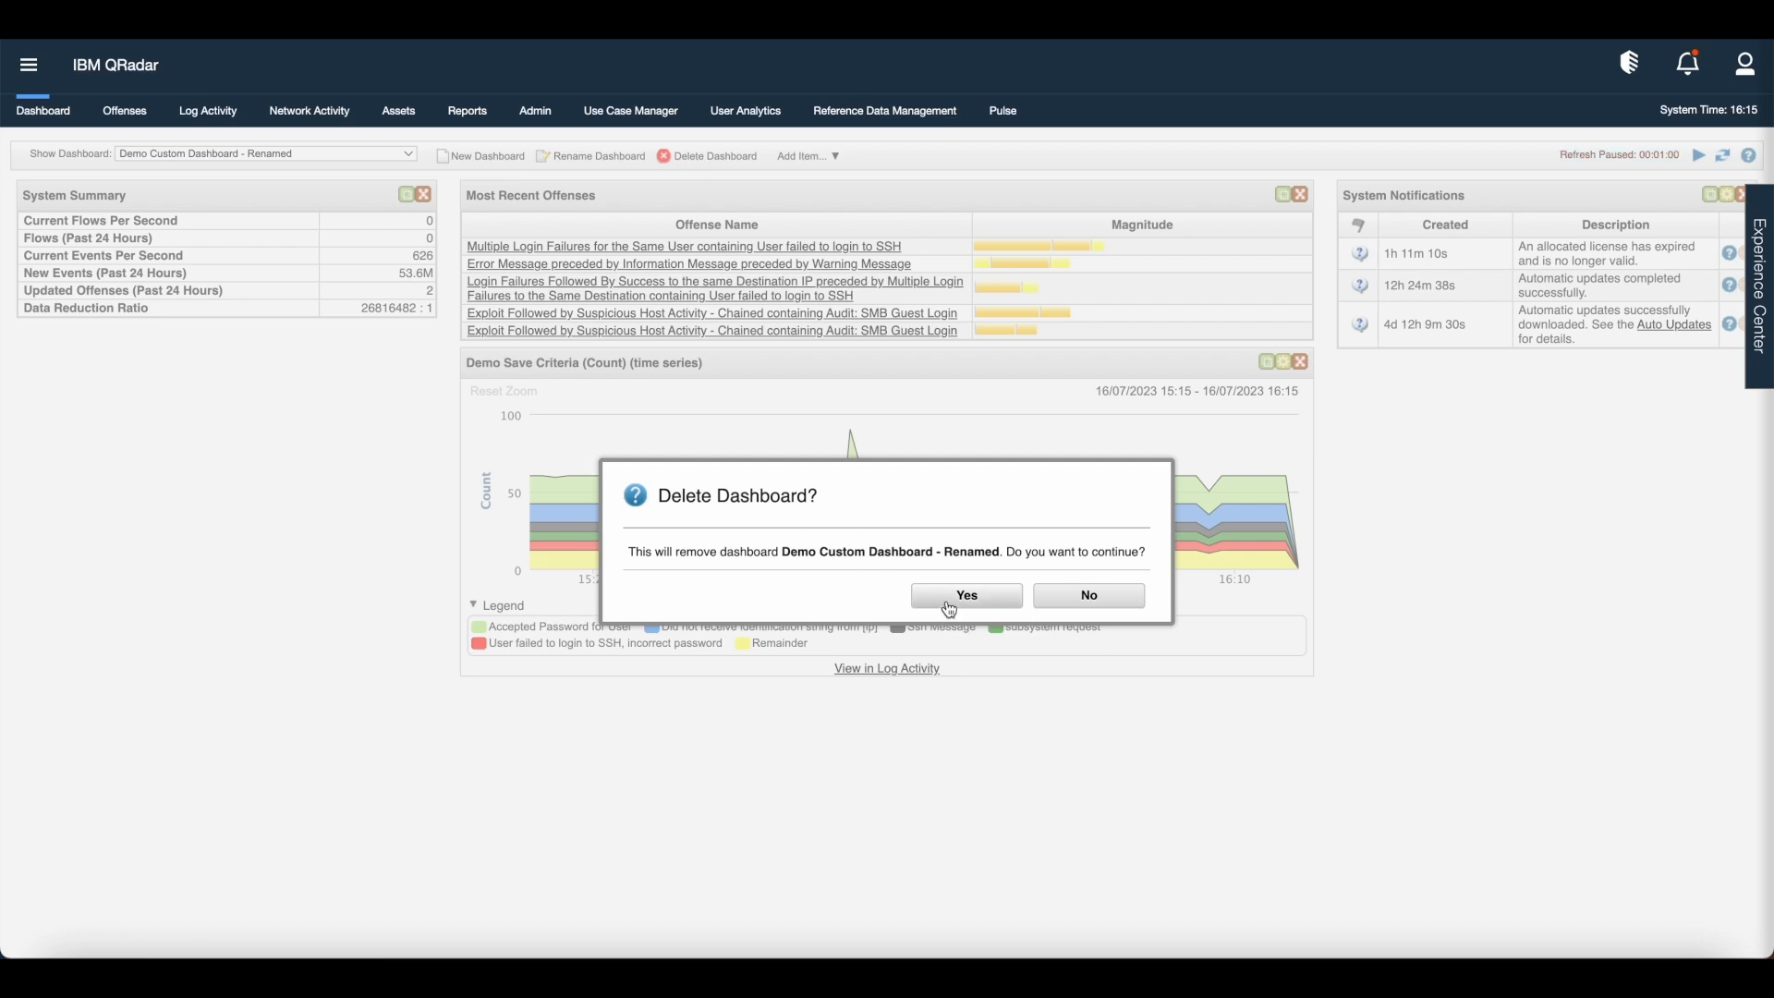
{"action": "left_click", "coordinate": [965, 595]}
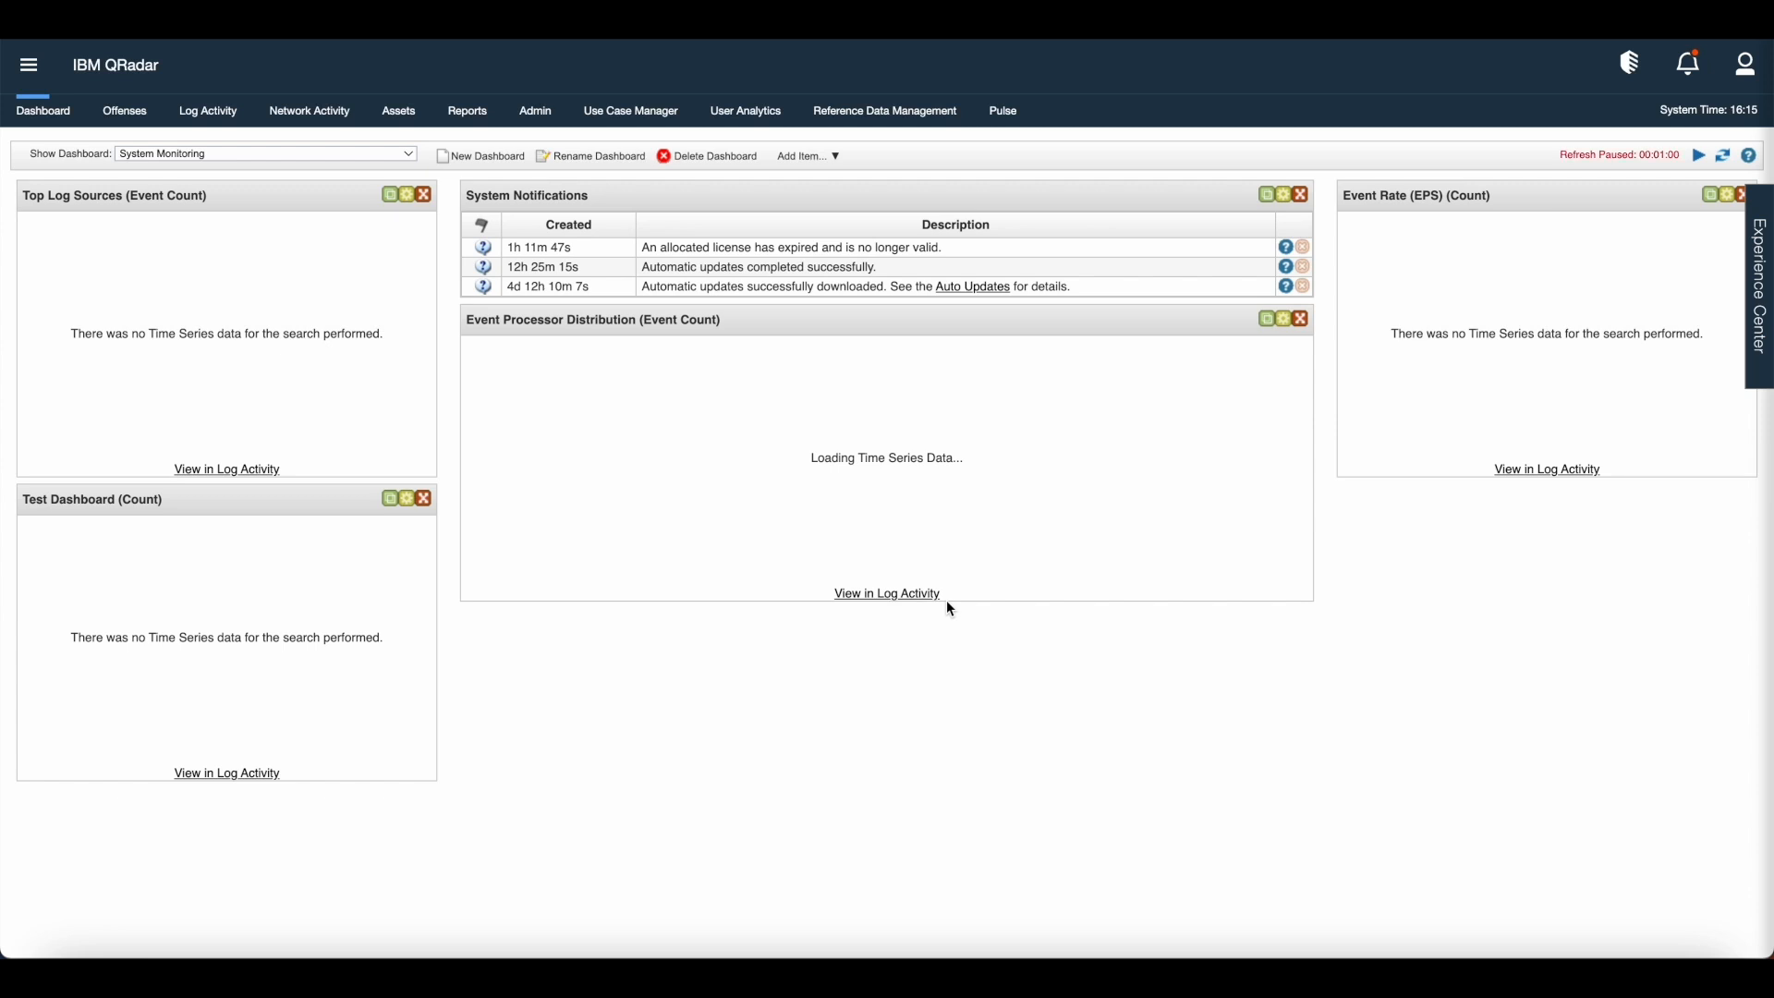